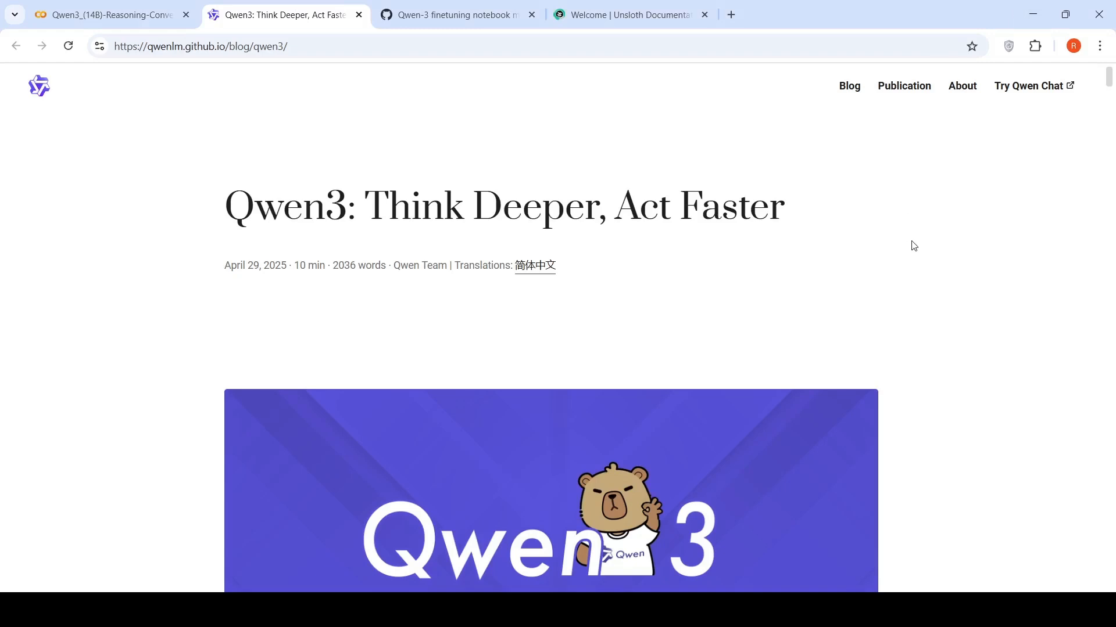
{"action": "mouse_move", "coordinate": [382, 244]}
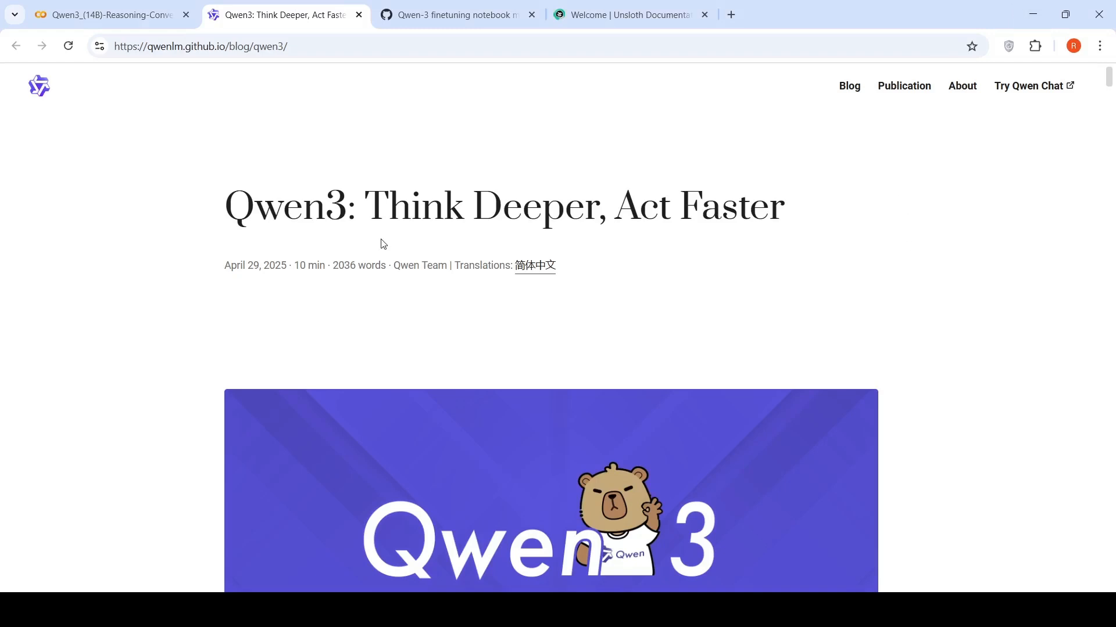
{"action": "mouse_move", "coordinate": [359, 219]}
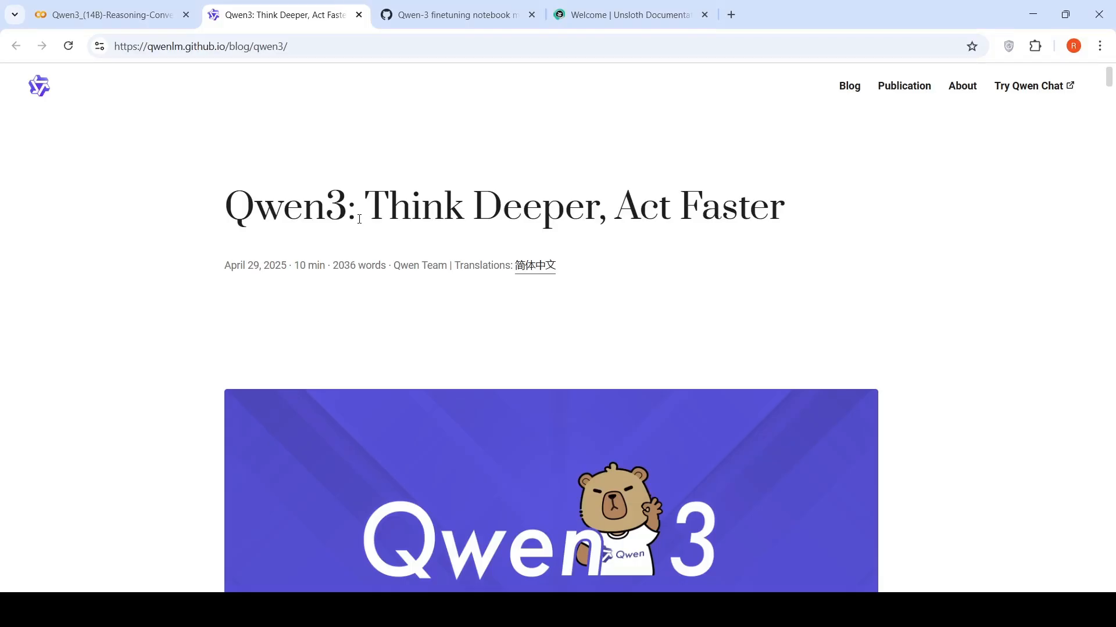
{"action": "mouse_move", "coordinate": [641, 207]}
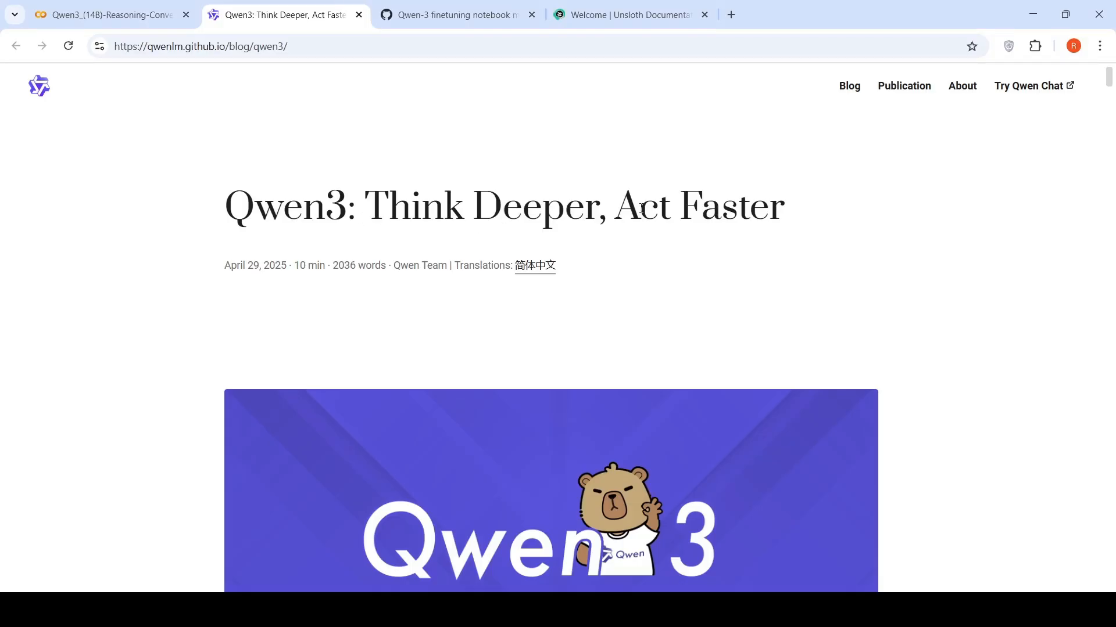
{"action": "mouse_move", "coordinate": [344, 229]}
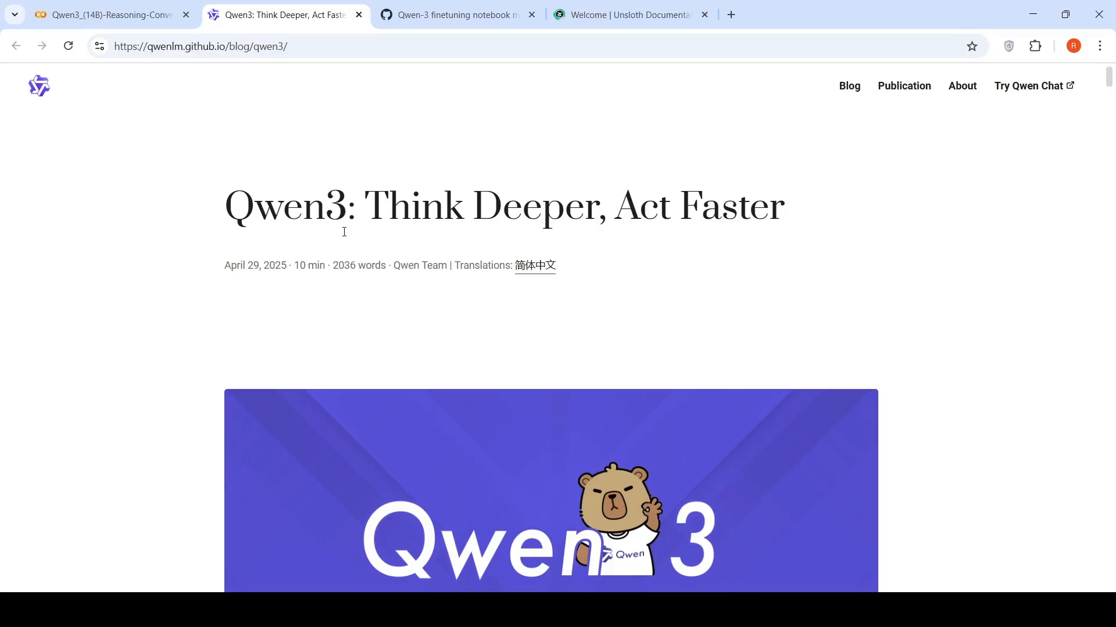
Step: Switch Chrome to the 'Welcome | Unsloth Documentation' tab
{"action": "left_click", "coordinate": [629, 14]}
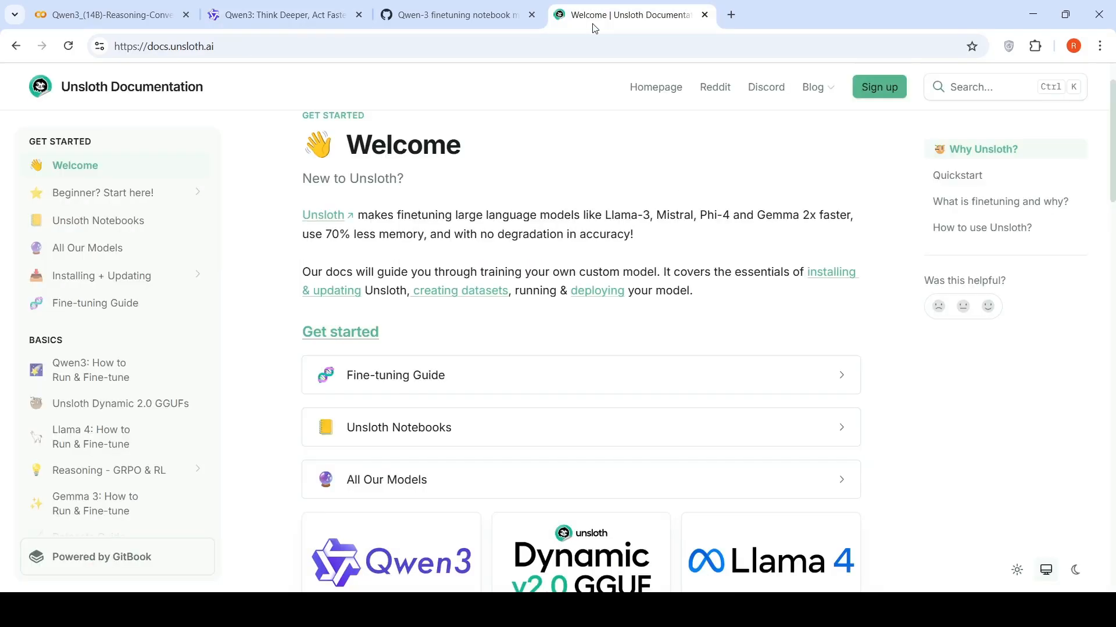
{"action": "mouse_move", "coordinate": [605, 98]}
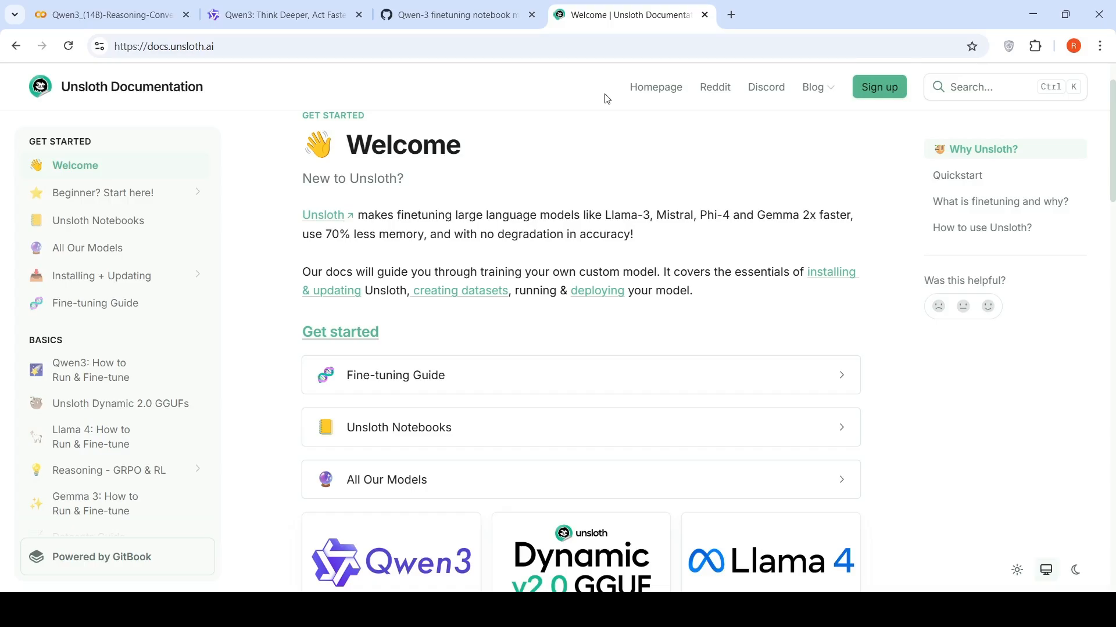
{"action": "mouse_move", "coordinate": [608, 169]}
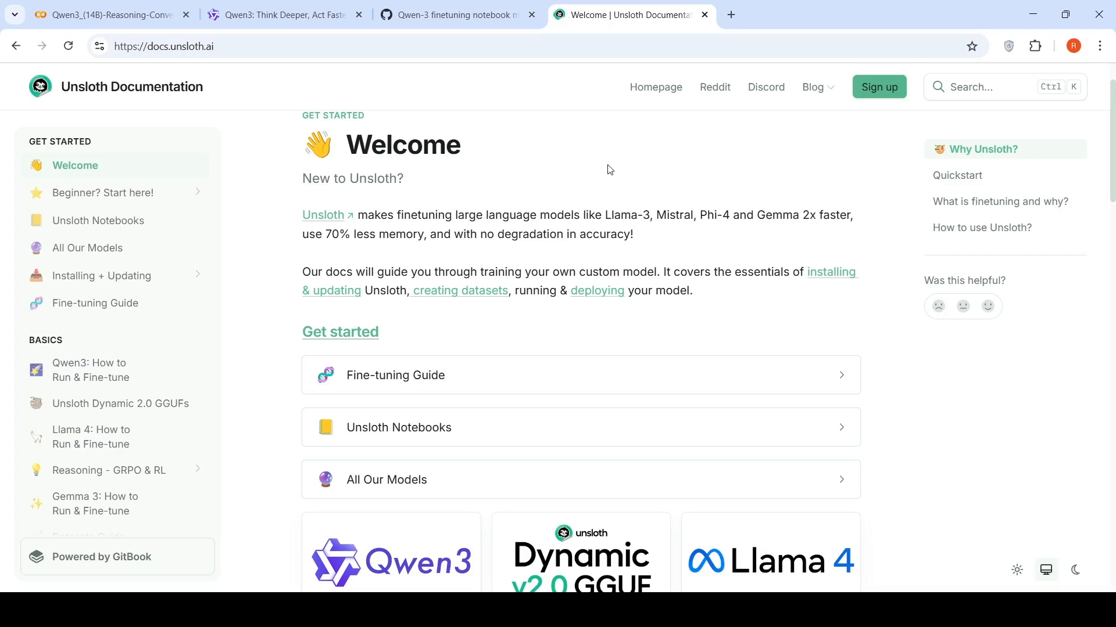
{"action": "mouse_move", "coordinate": [517, 216]}
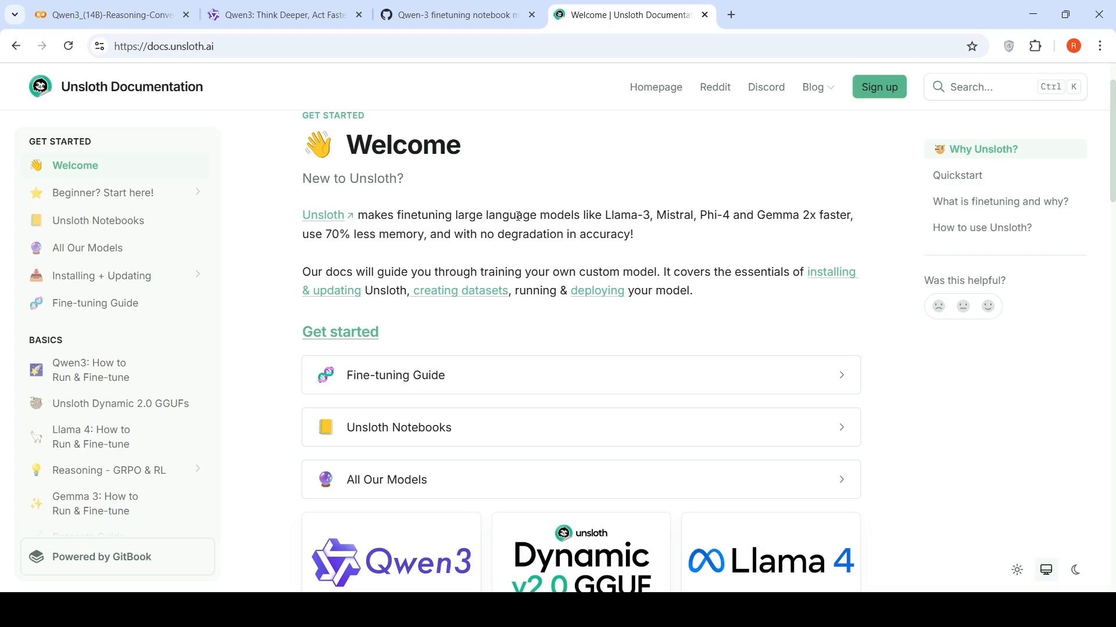
{"action": "mouse_move", "coordinate": [347, 248]}
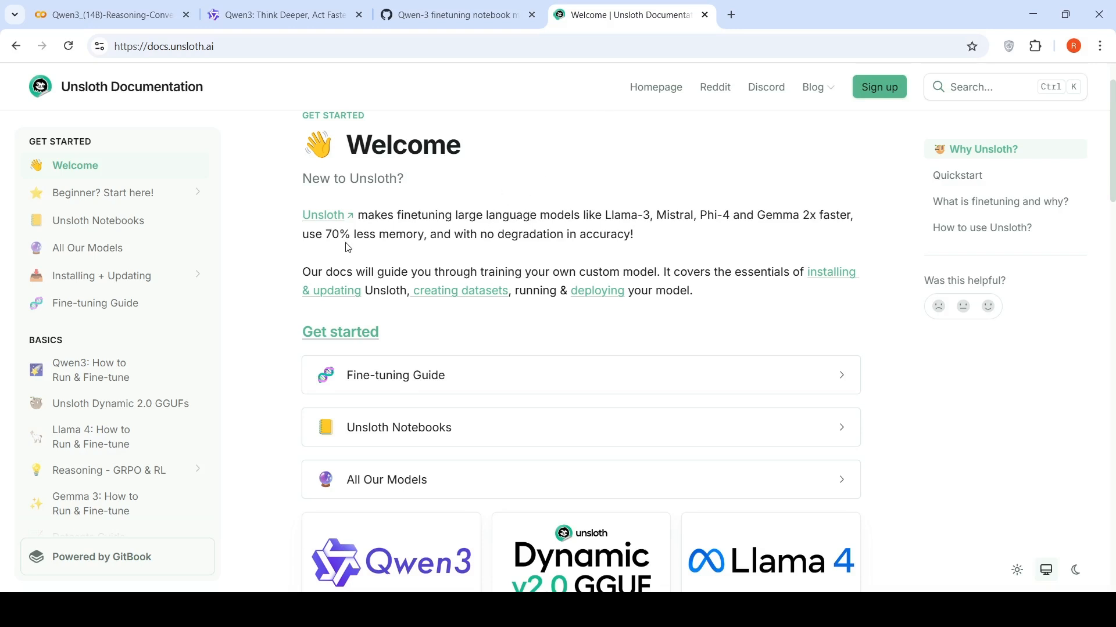
{"action": "mouse_move", "coordinate": [781, 232]}
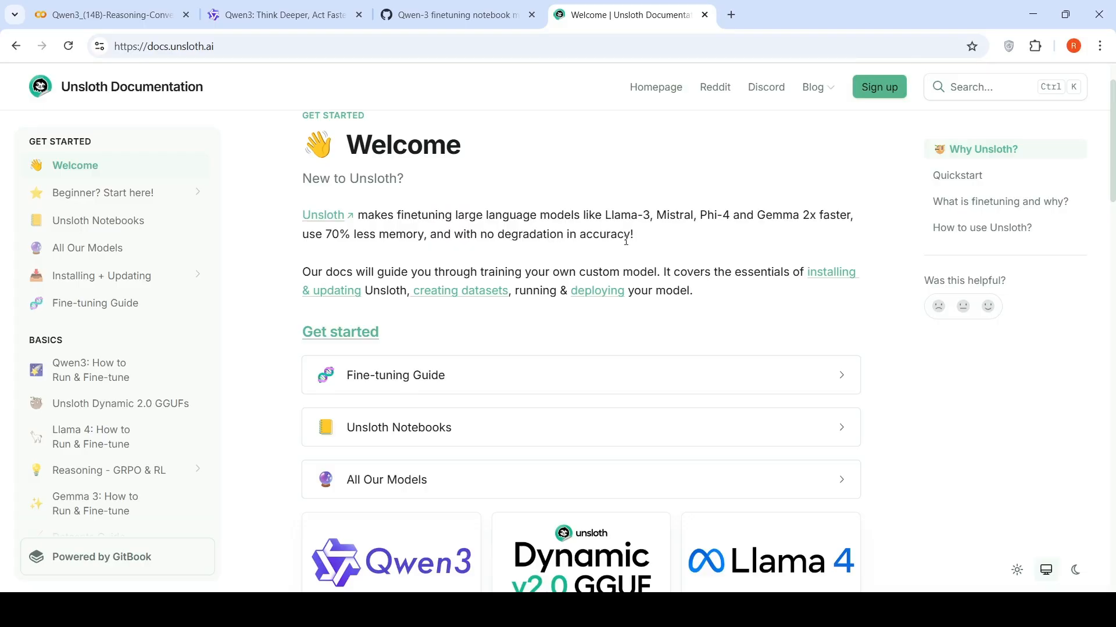
{"action": "mouse_move", "coordinate": [595, 229]}
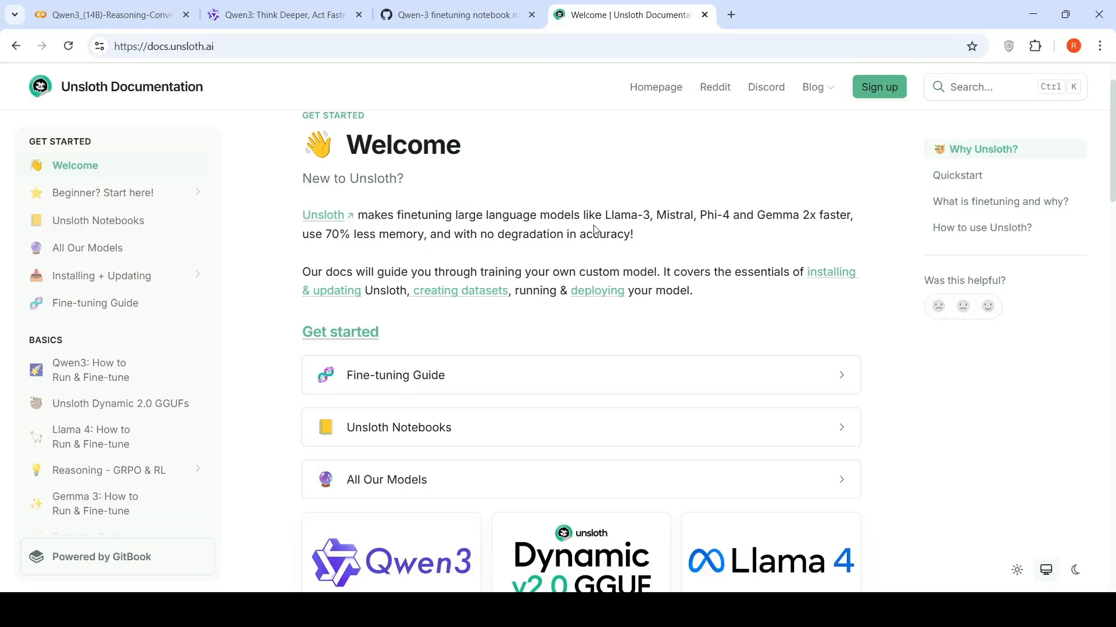
Step: Return to the Qwen3_(14B)-Reasoning-Conversational Colab tab and scroll to the Installation cell
{"action": "left_click", "coordinate": [107, 14]}
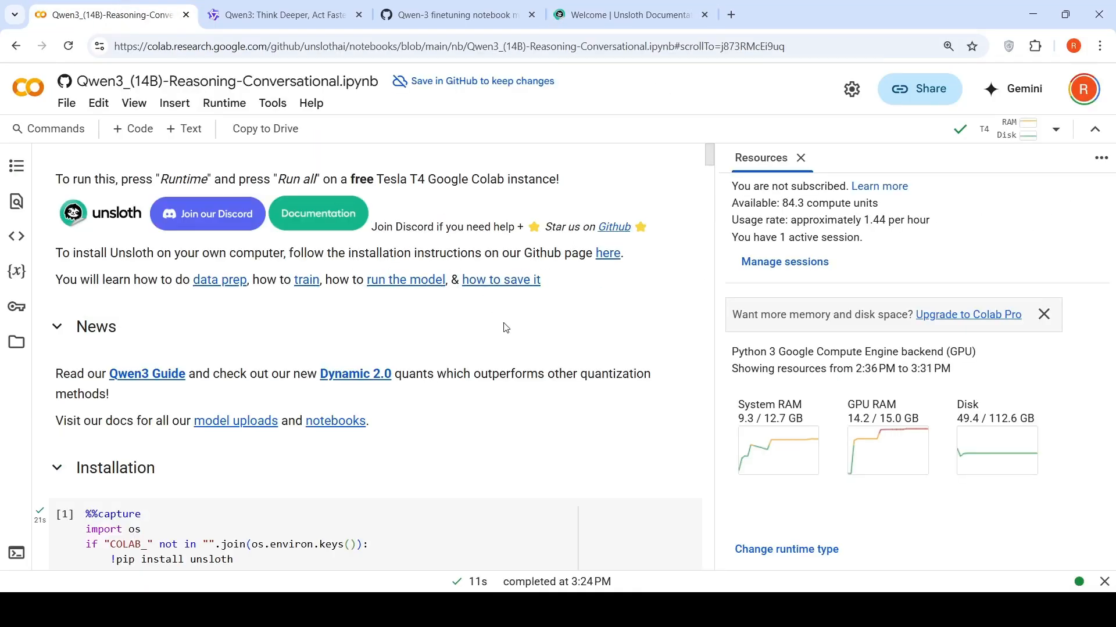
{"action": "mouse_move", "coordinate": [422, 194]}
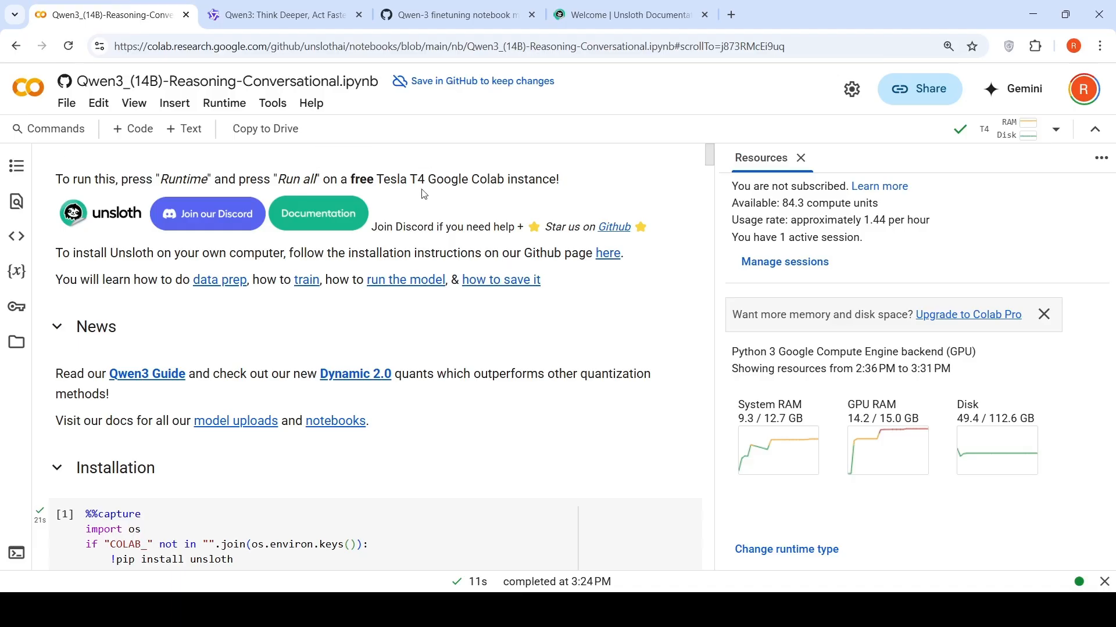
{"action": "mouse_move", "coordinate": [944, 466]}
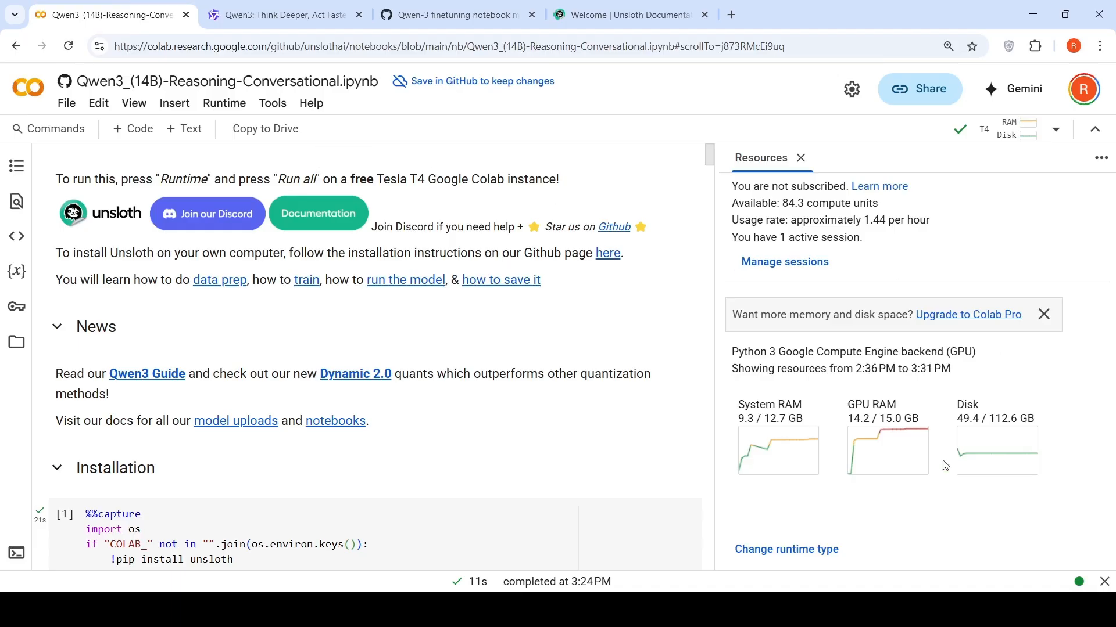
{"action": "mouse_move", "coordinate": [359, 300]}
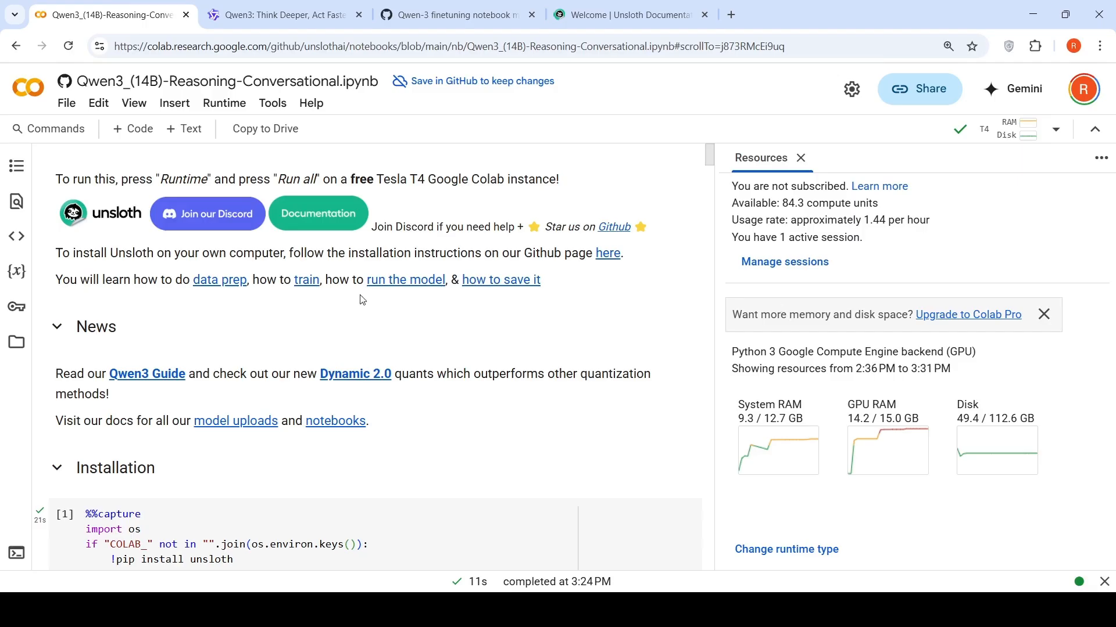
{"action": "scroll", "scroll_direction": "down", "scroll_amount": 3}
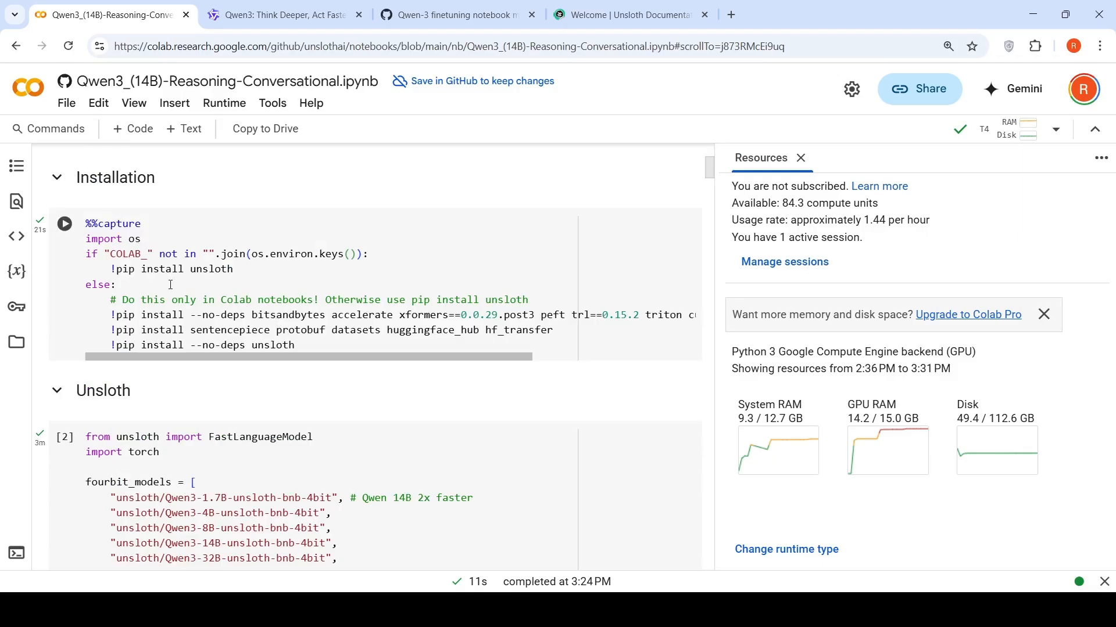
{"action": "mouse_move", "coordinate": [257, 325]}
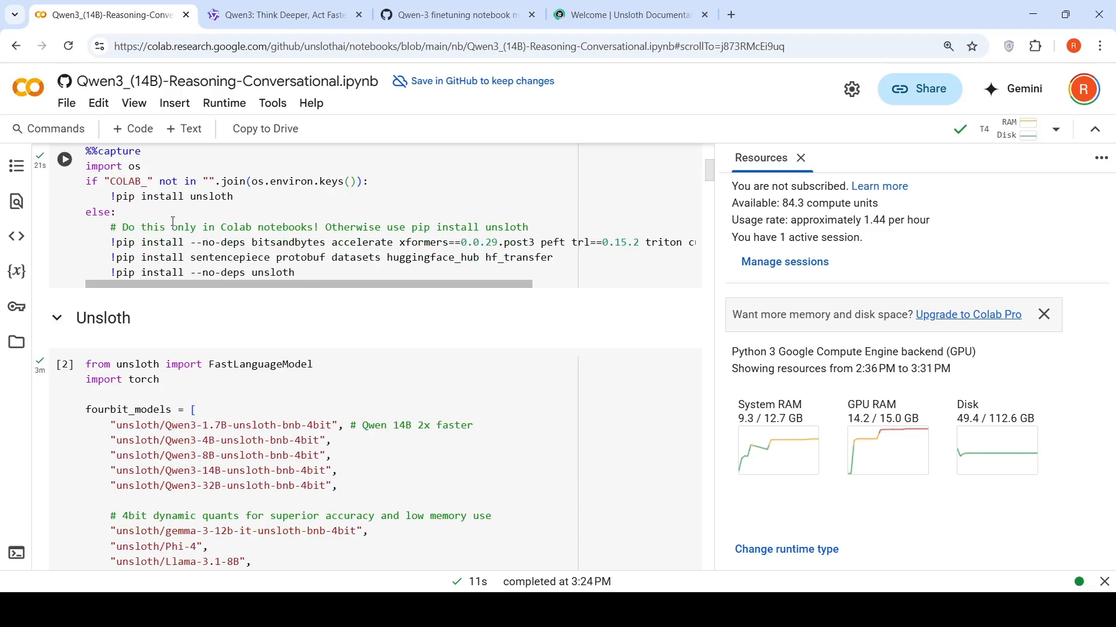
{"action": "mouse_move", "coordinate": [152, 249]}
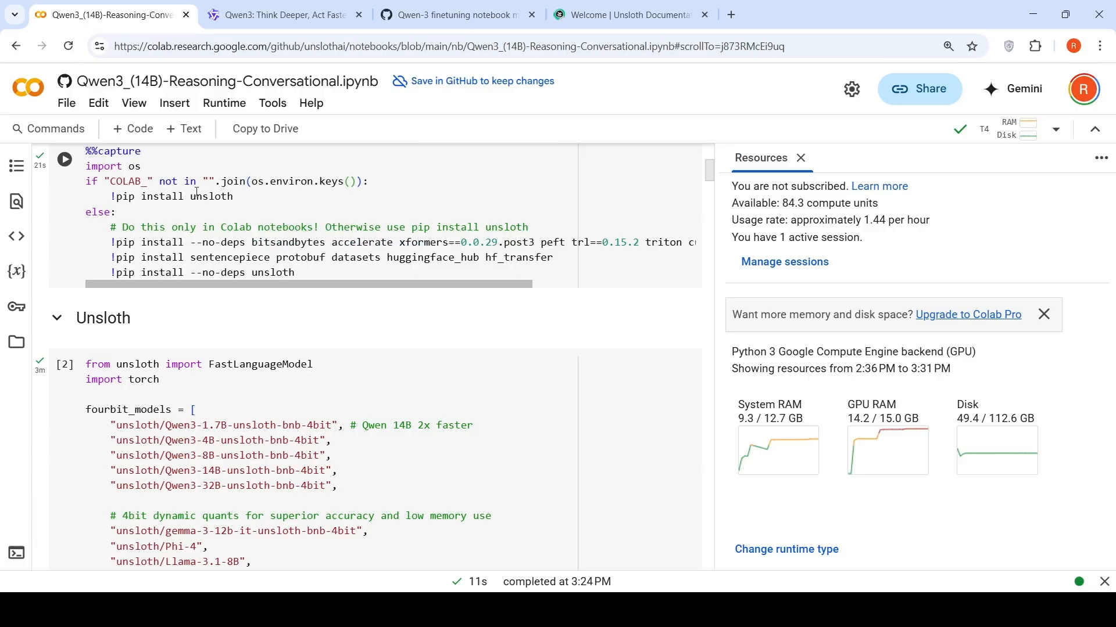
Step: Scroll through the unsloth/Qwen3-14B from_pretrained cell and its finished download output
{"action": "scroll", "scroll_direction": "down", "scroll_amount": 3}
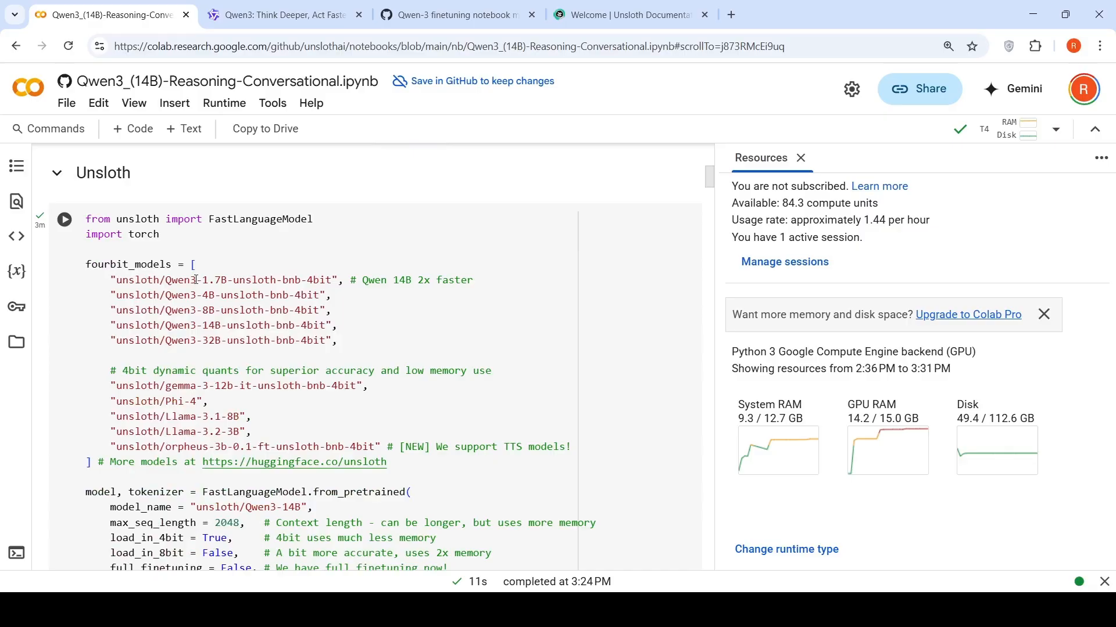
{"action": "scroll", "scroll_direction": "down", "scroll_amount": 3}
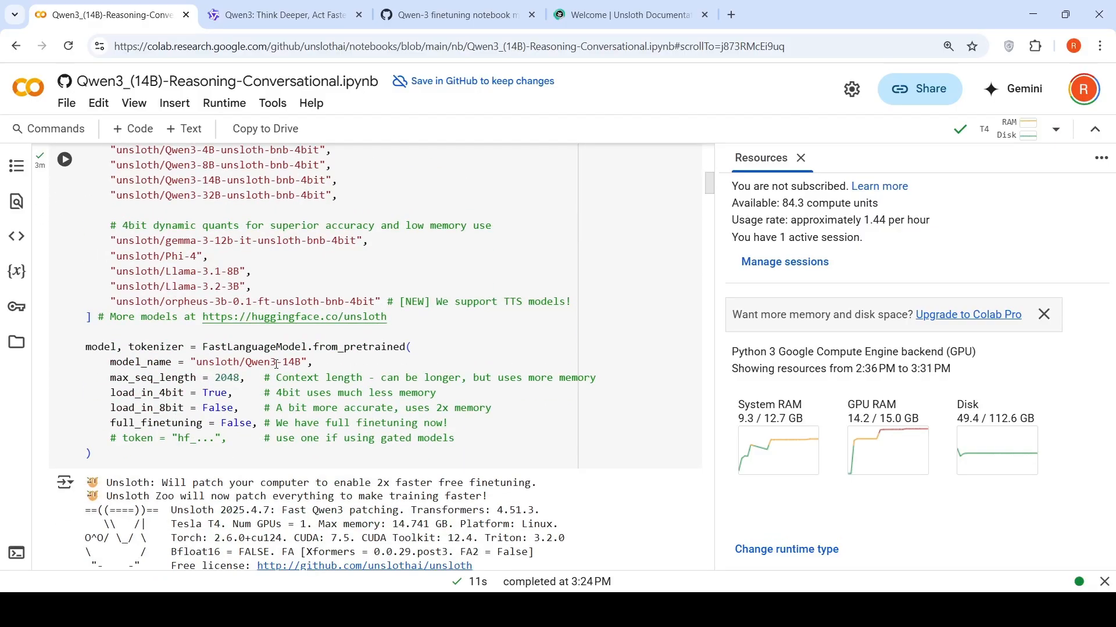
{"action": "mouse_move", "coordinate": [253, 346]}
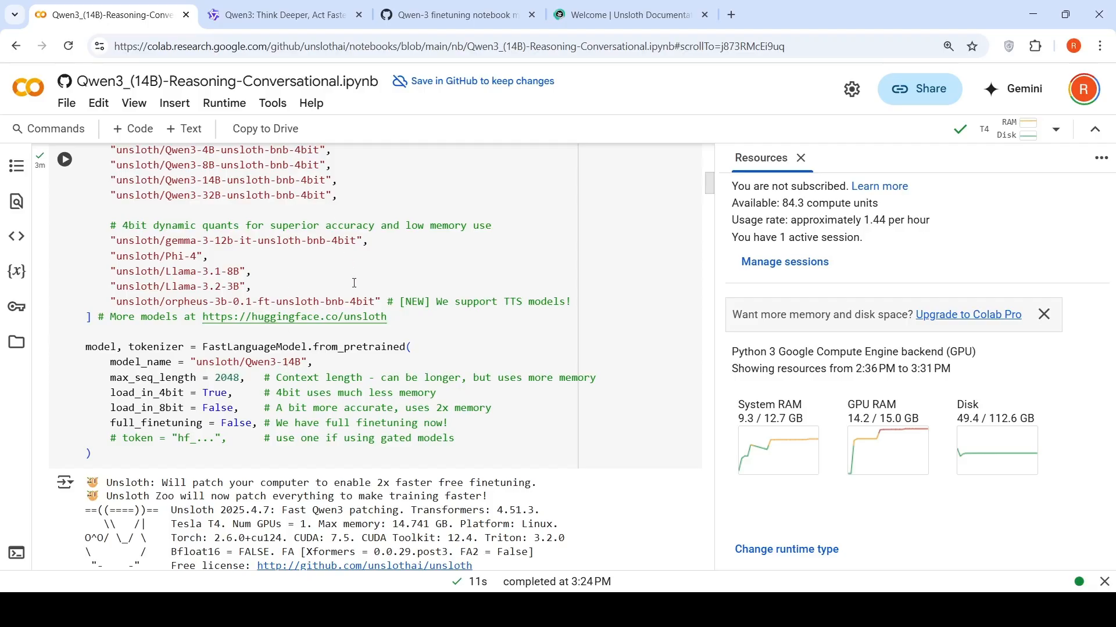
{"action": "scroll", "scroll_direction": "up", "scroll_amount": 3}
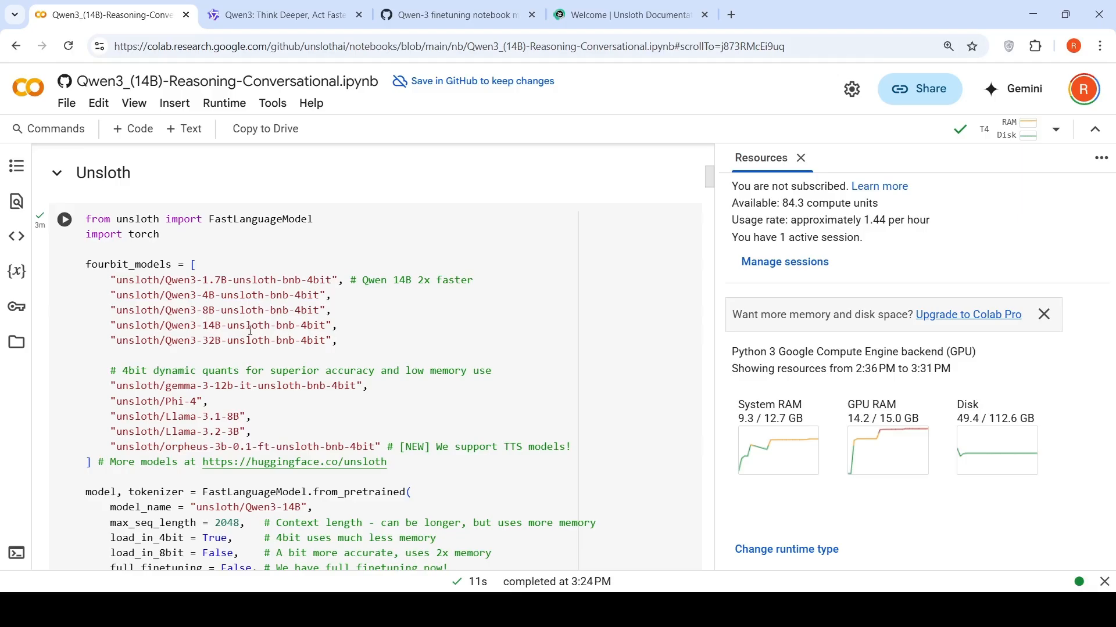
{"action": "scroll", "scroll_direction": "down", "scroll_amount": 3}
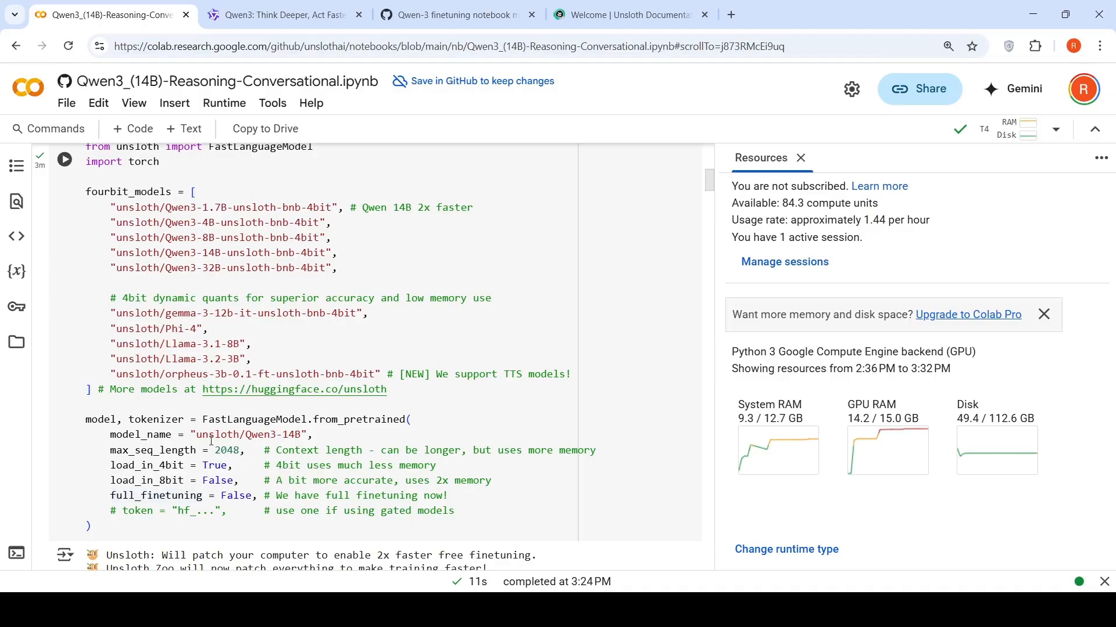
{"action": "scroll", "scroll_direction": "down", "scroll_amount": 3}
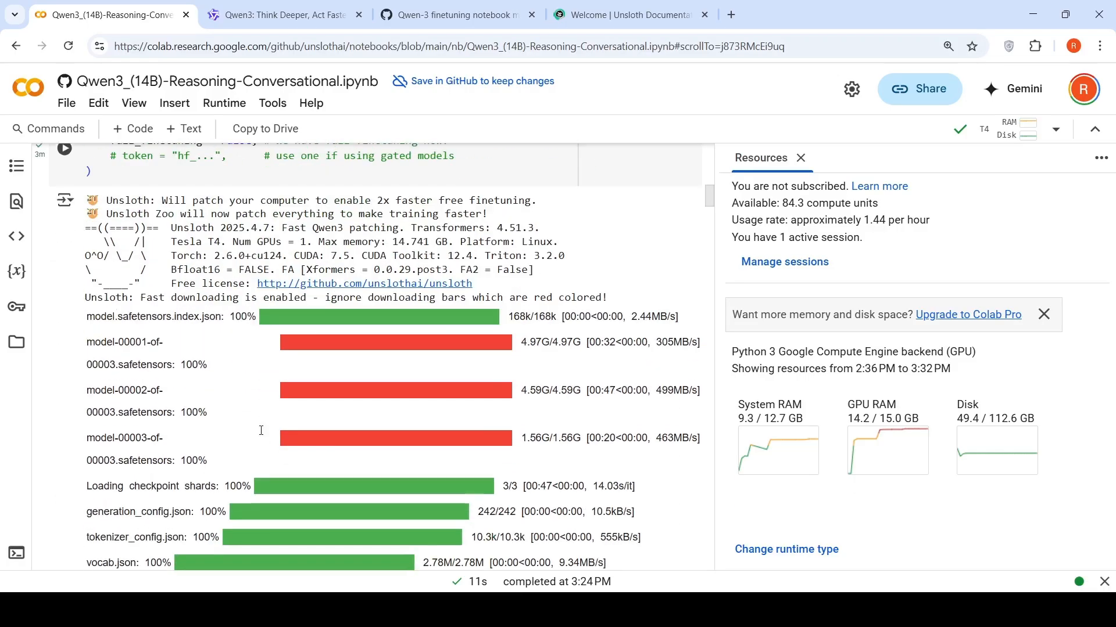
{"action": "scroll", "scroll_direction": "down", "scroll_amount": 3}
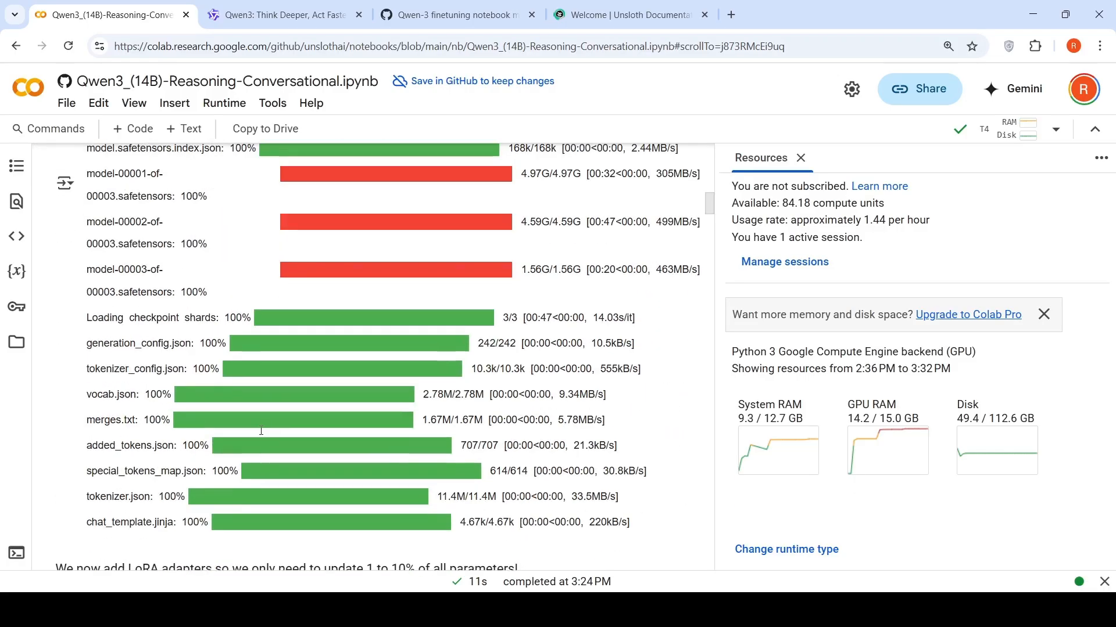
{"action": "scroll", "scroll_direction": "down", "scroll_amount": 3}
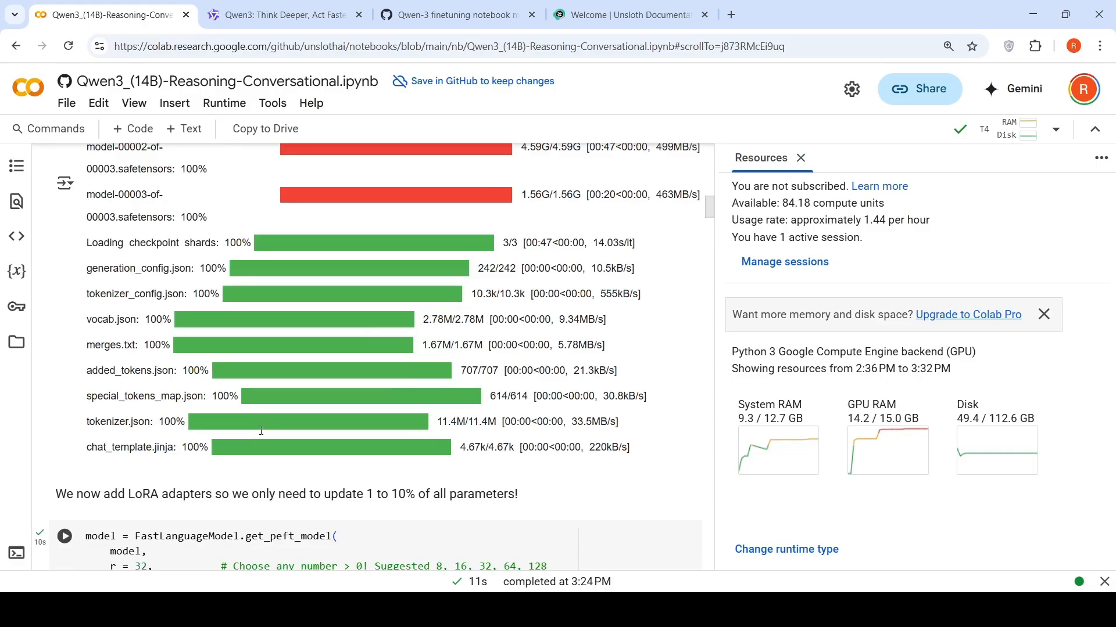
{"action": "scroll", "scroll_direction": "down", "scroll_amount": 3}
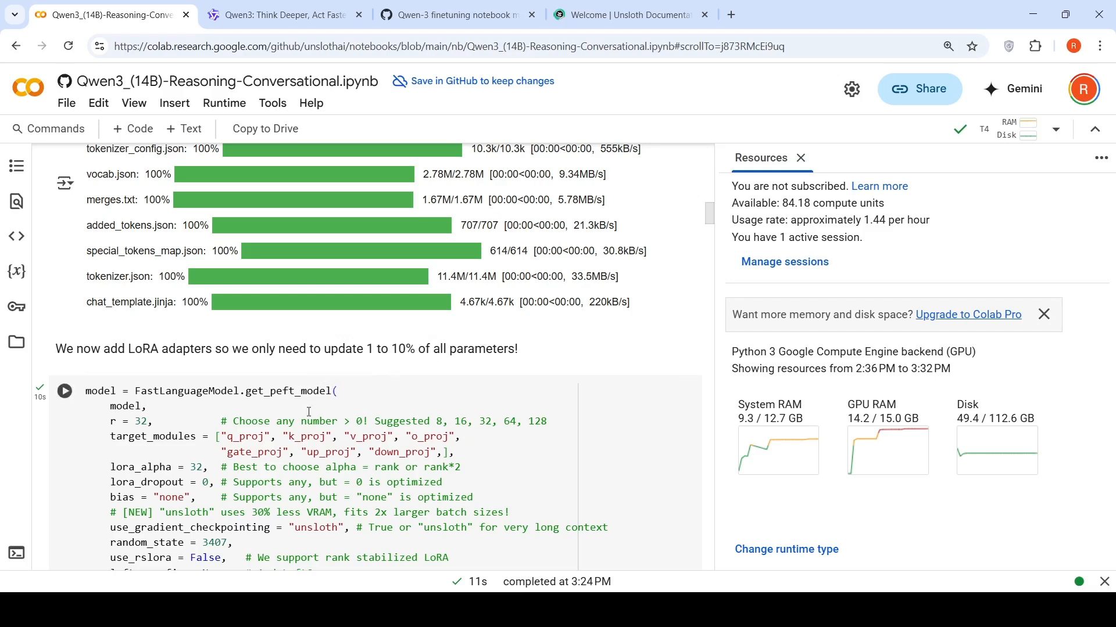
{"action": "mouse_move", "coordinate": [427, 405]}
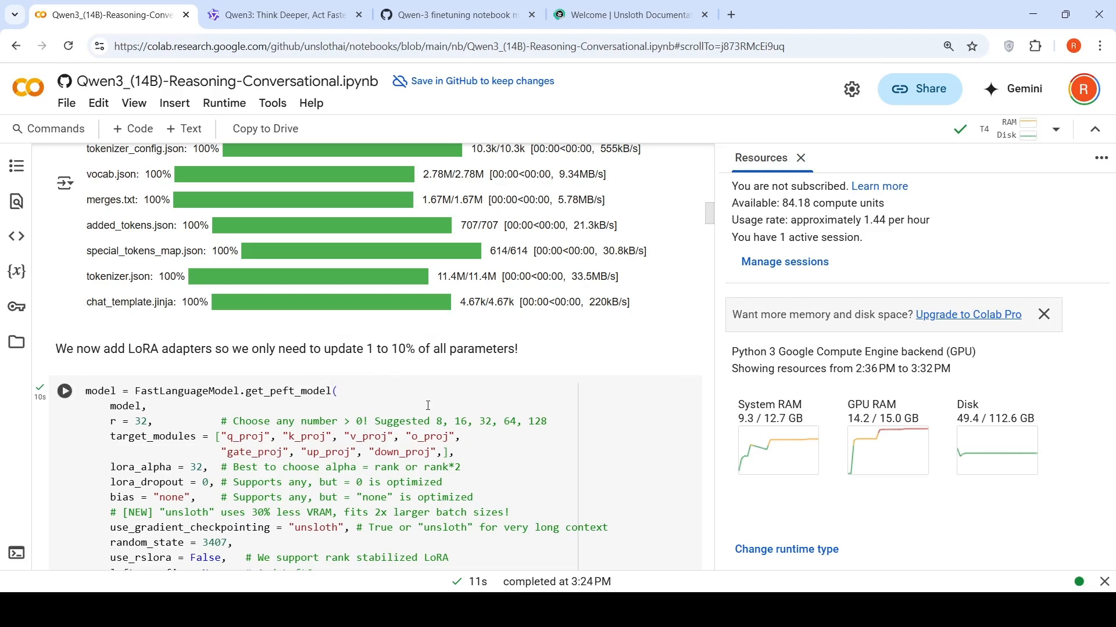
{"action": "scroll", "scroll_direction": "down", "scroll_amount": 3}
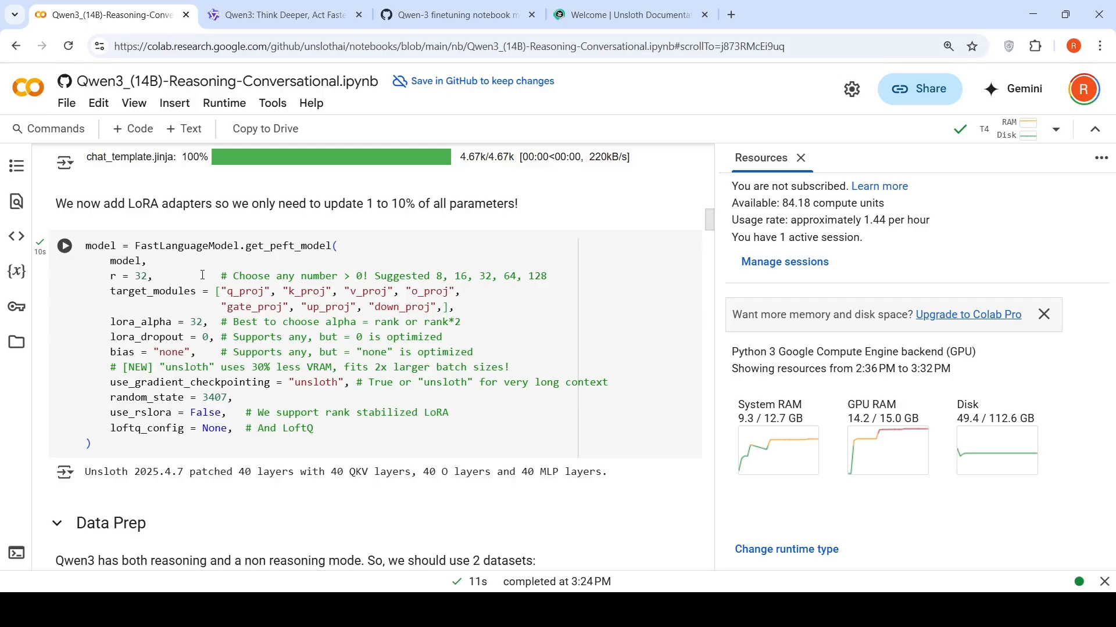
{"action": "mouse_move", "coordinate": [209, 311]}
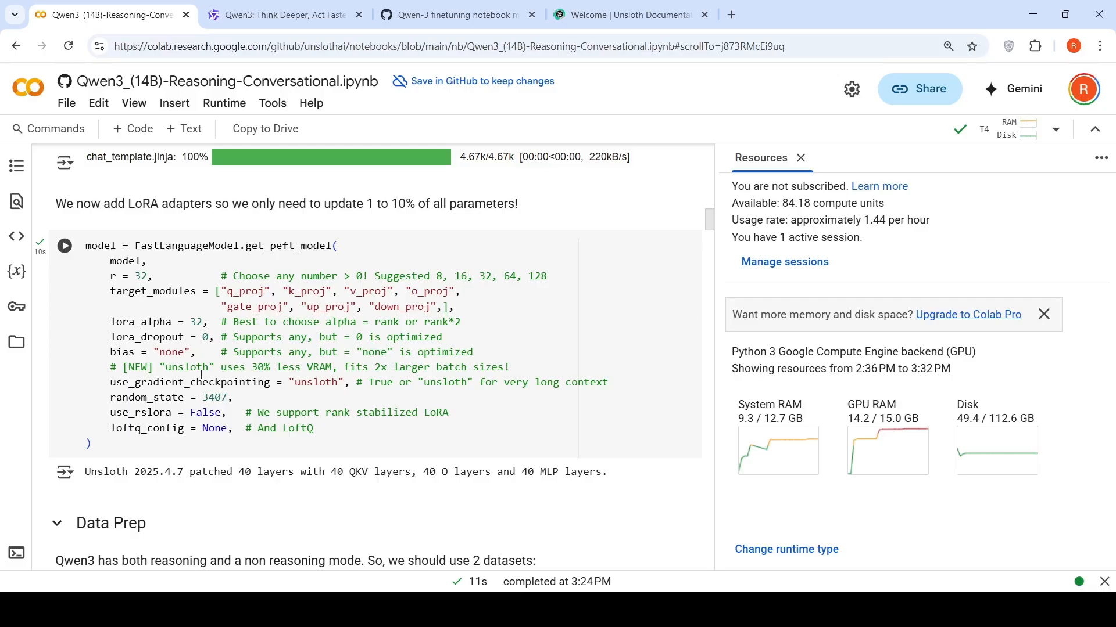
{"action": "mouse_move", "coordinate": [249, 374]}
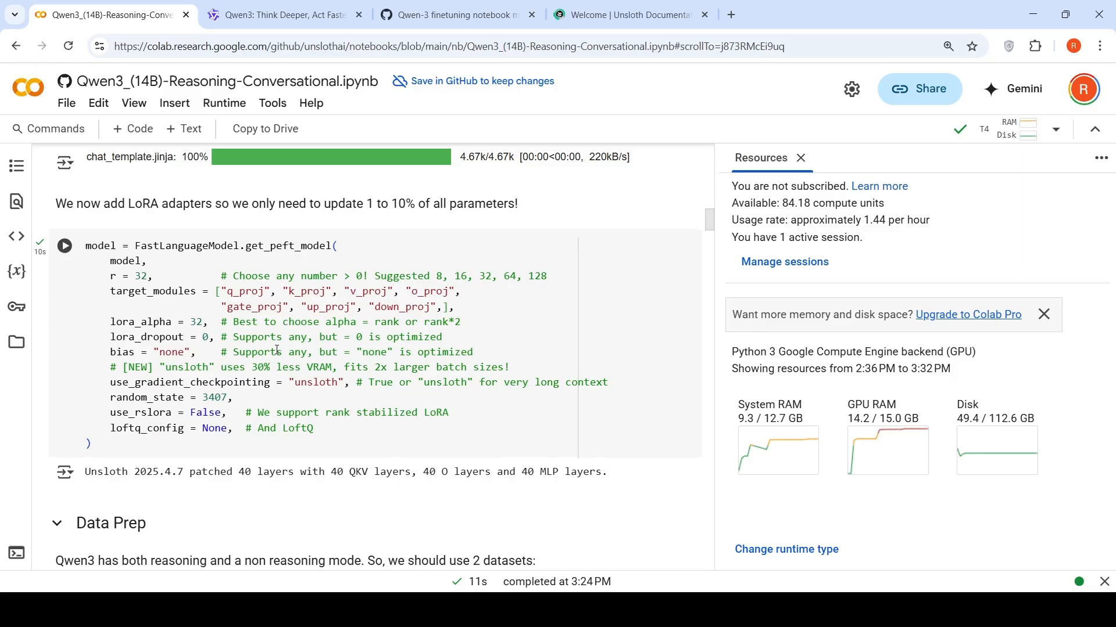
Step: Scroll to the dataset summaries: OpenMathReasoning-mini 19,252 rows, FineTome-100k 100,000 rows
{"action": "scroll", "scroll_direction": "down", "scroll_amount": 3}
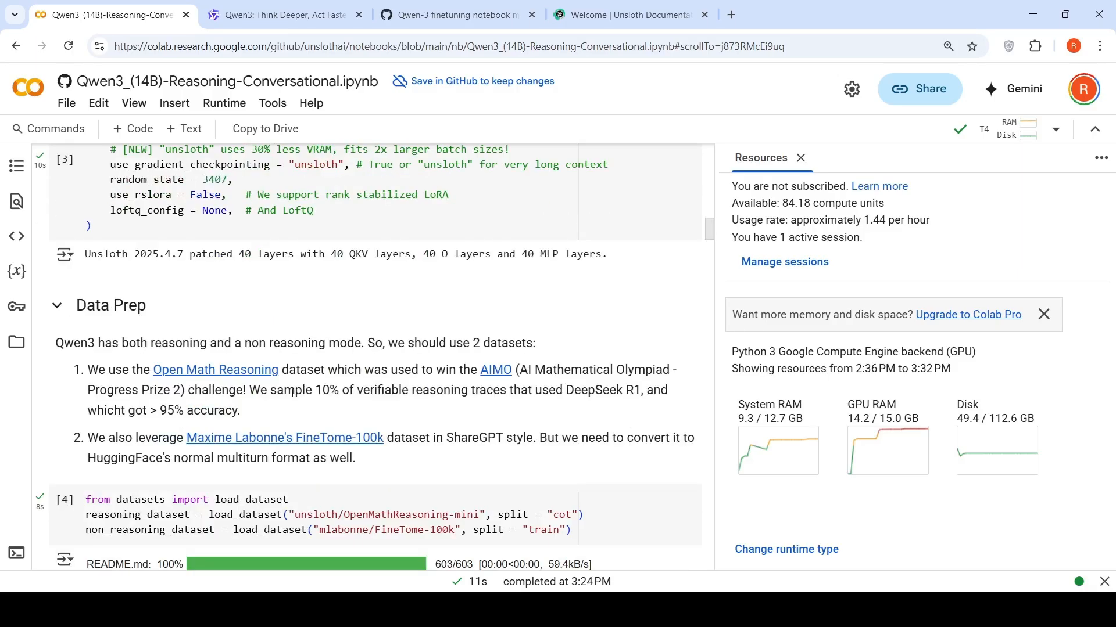
{"action": "scroll", "scroll_direction": "down", "scroll_amount": 3}
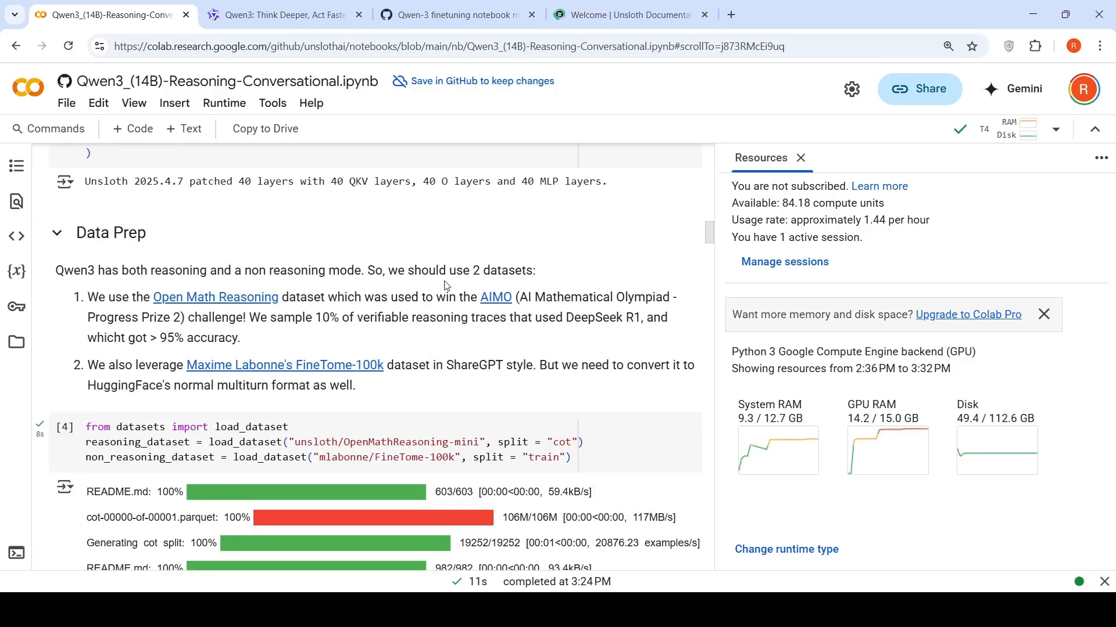
{"action": "mouse_move", "coordinate": [236, 333]}
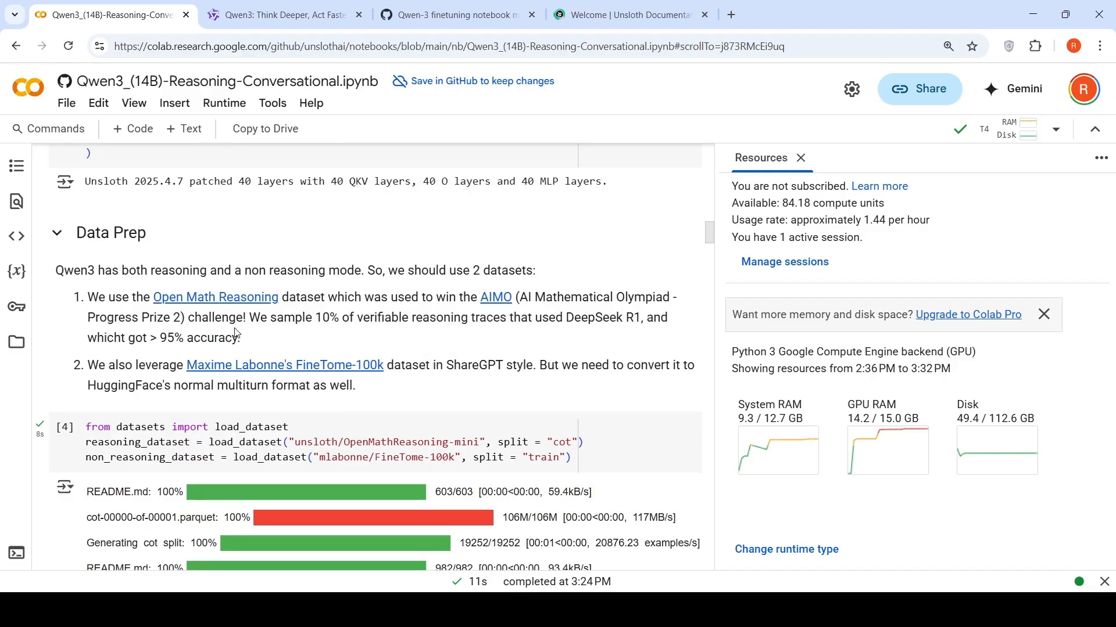
{"action": "mouse_move", "coordinate": [278, 278]}
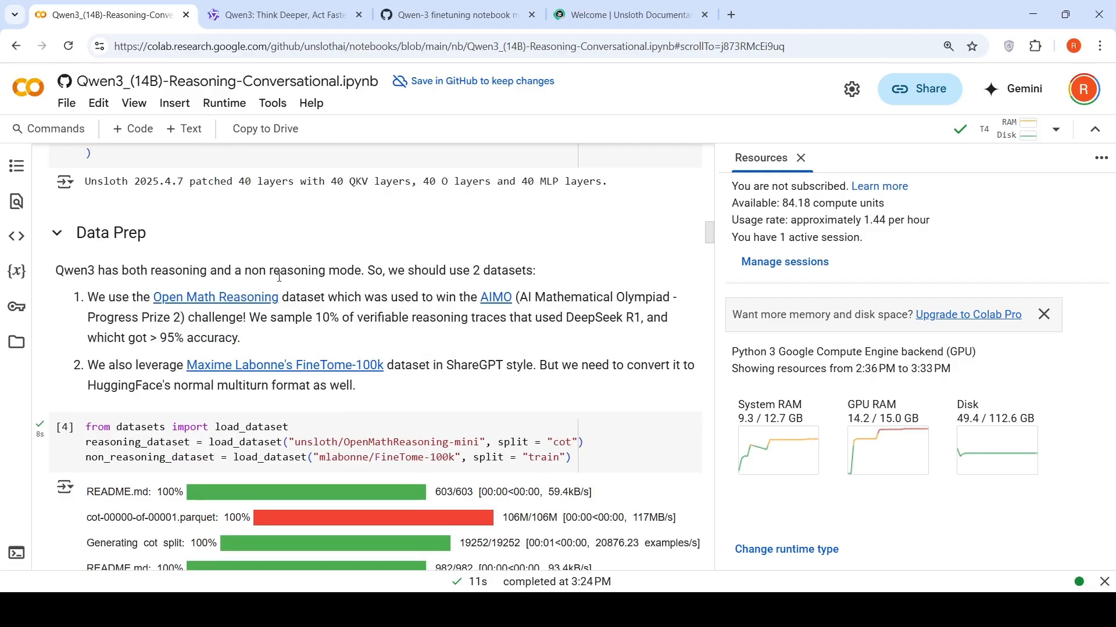
{"action": "mouse_move", "coordinate": [292, 324]}
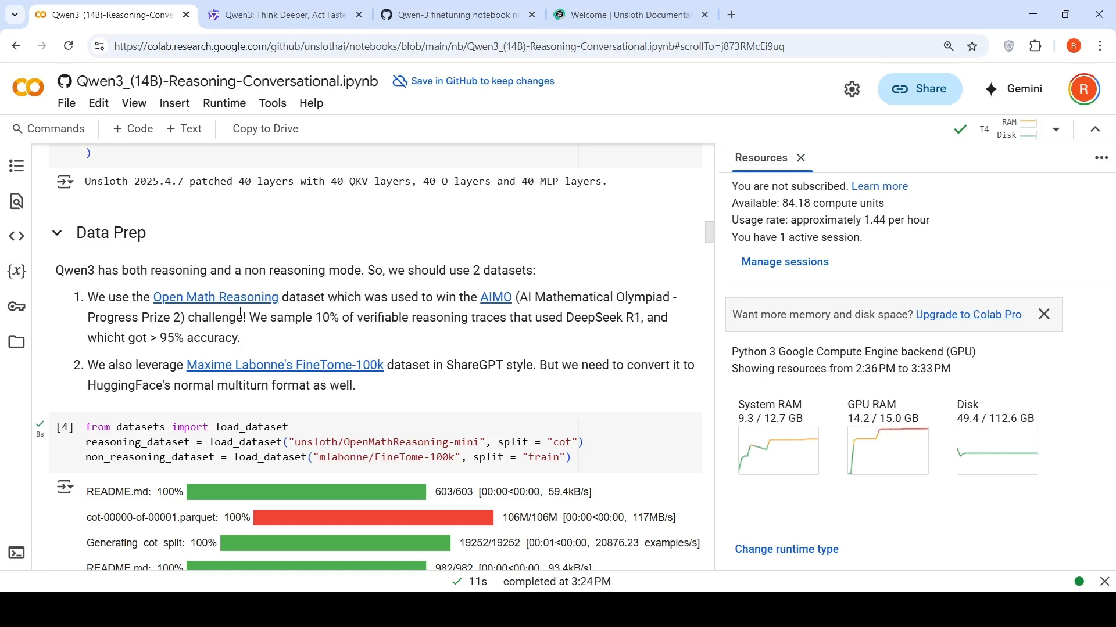
{"action": "mouse_move", "coordinate": [528, 313]}
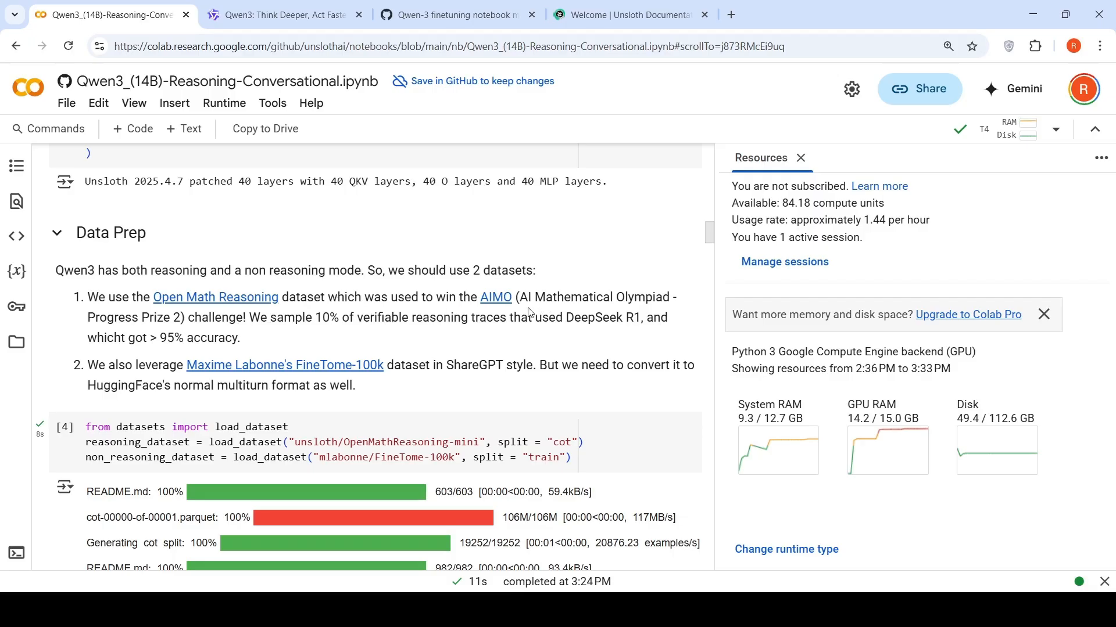
{"action": "mouse_move", "coordinate": [148, 334]}
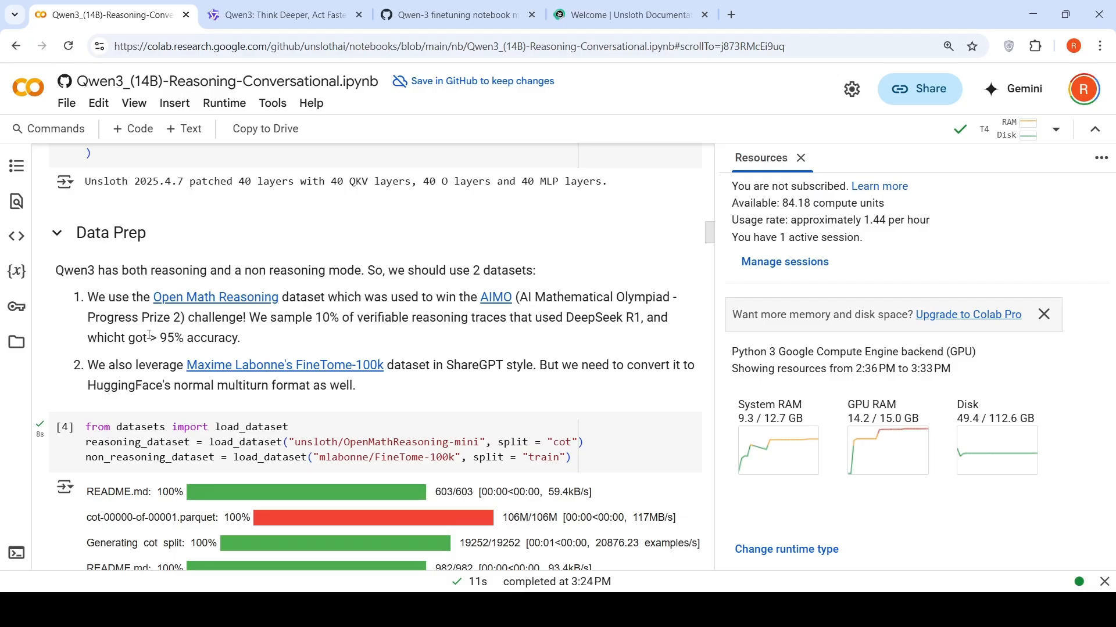
{"action": "mouse_move", "coordinate": [329, 323]}
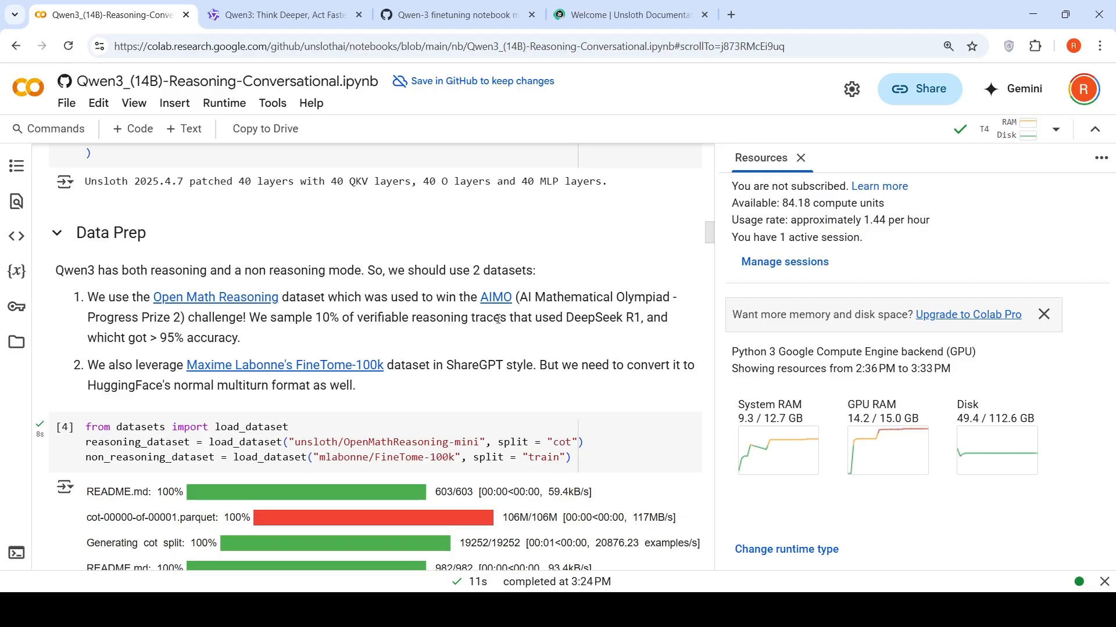
{"action": "mouse_move", "coordinate": [242, 356]}
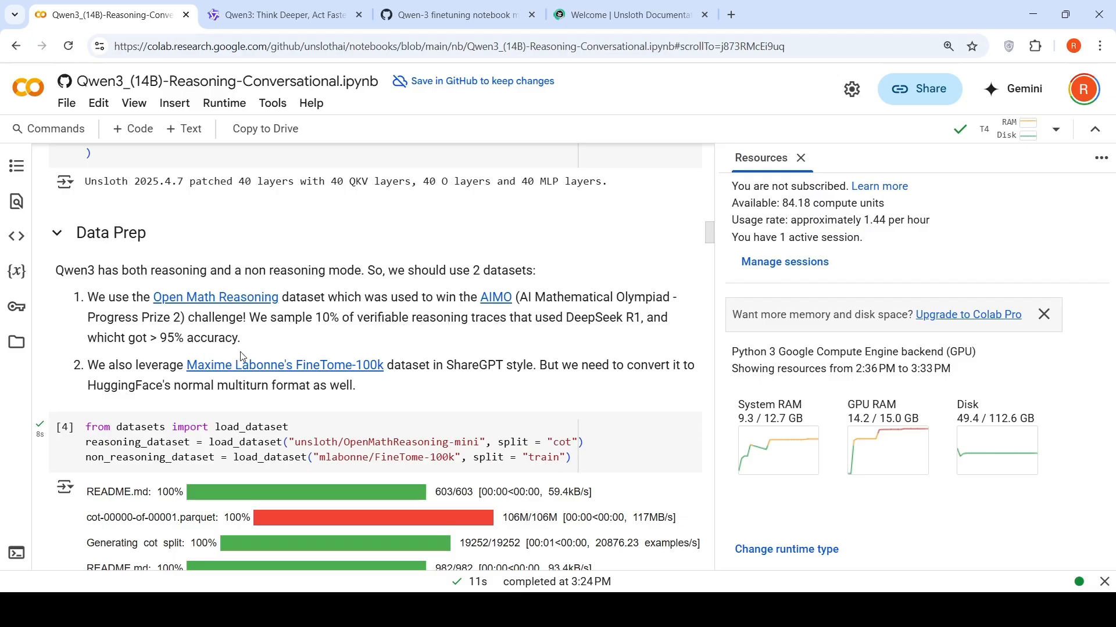
{"action": "mouse_move", "coordinate": [314, 330]}
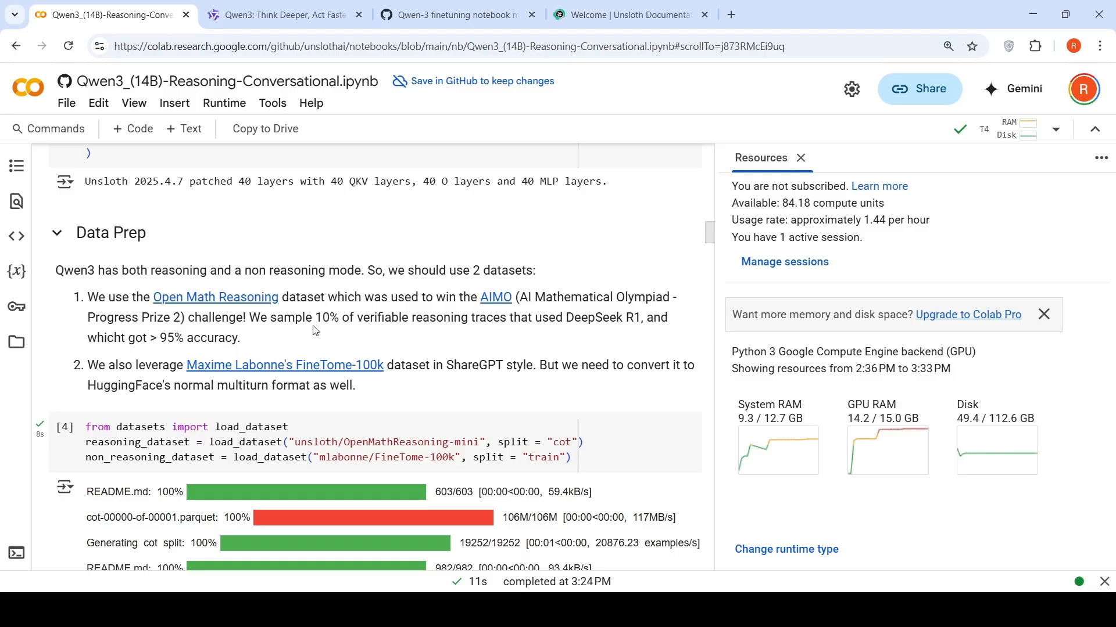
{"action": "scroll", "scroll_direction": "down", "scroll_amount": 3}
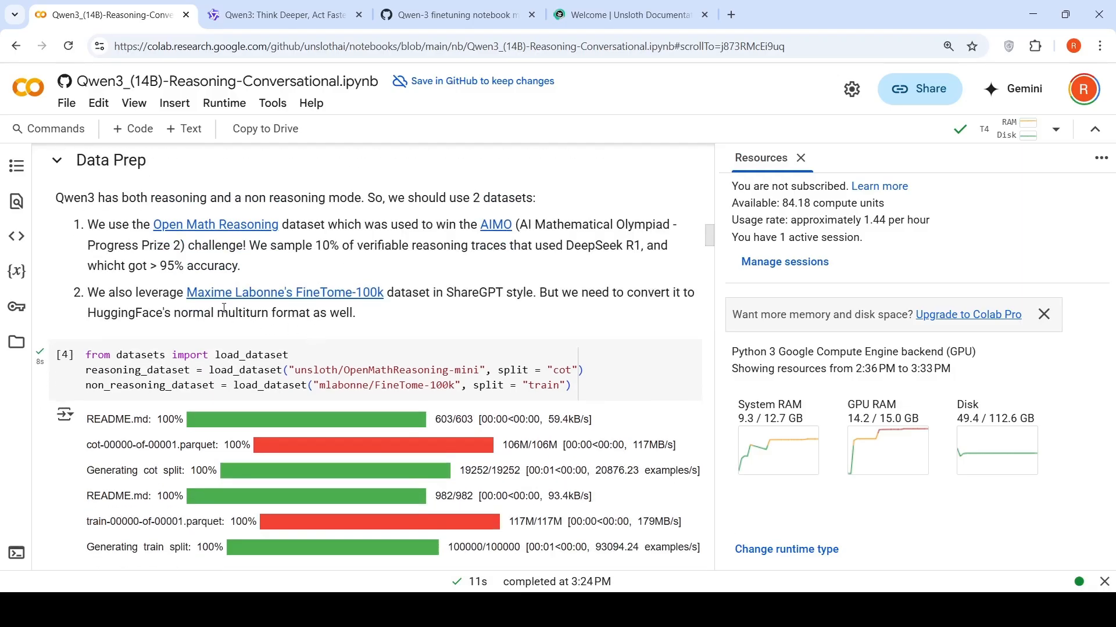
{"action": "mouse_move", "coordinate": [262, 309]}
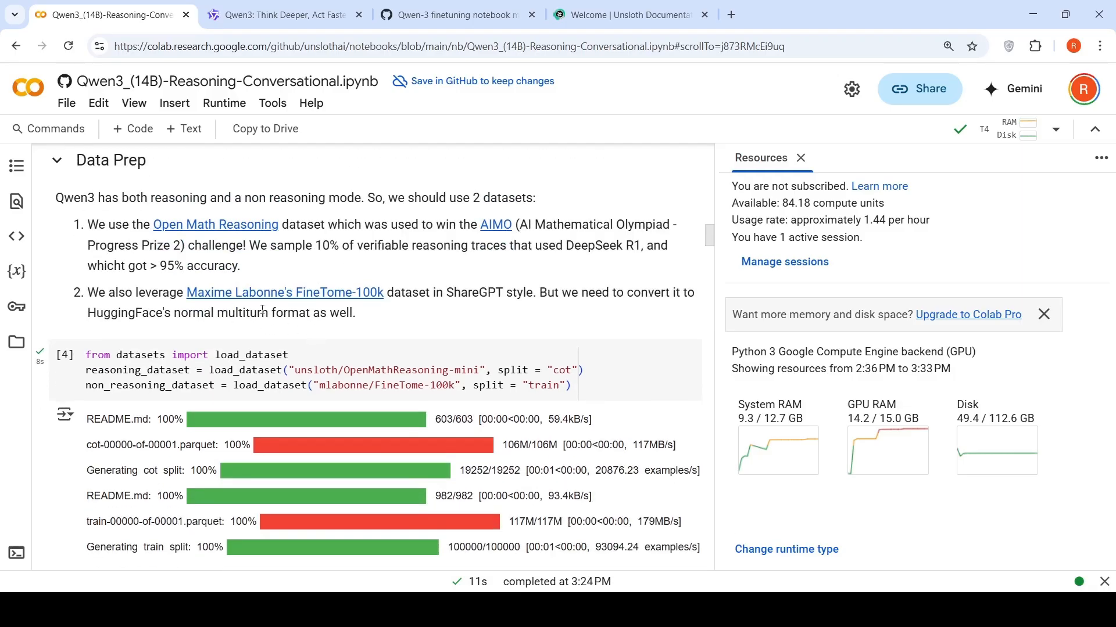
{"action": "mouse_move", "coordinate": [488, 307]}
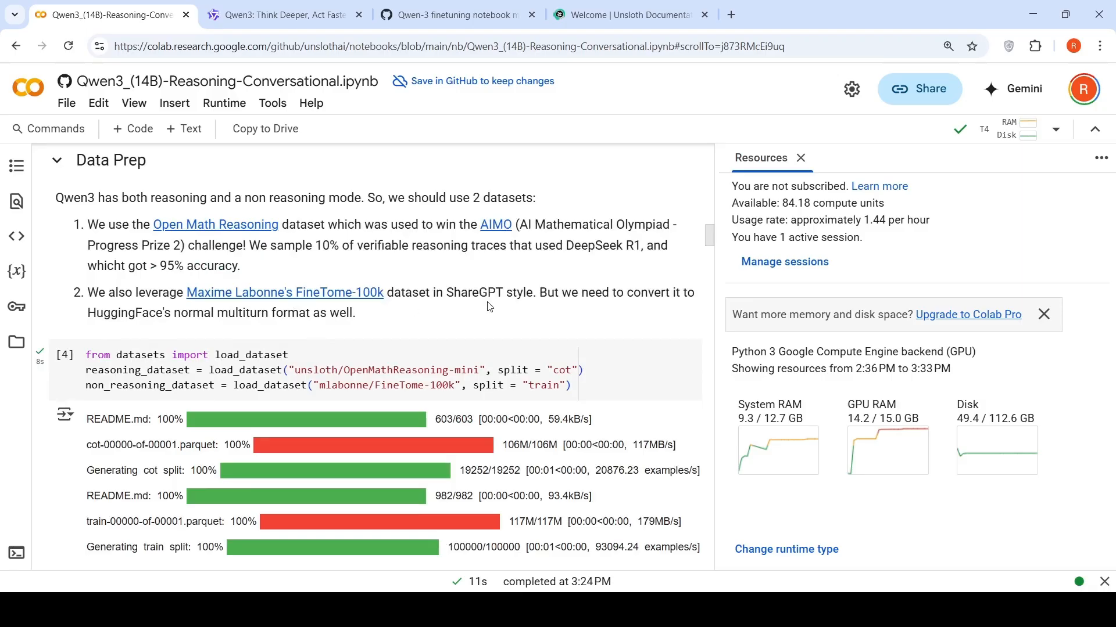
{"action": "scroll", "scroll_direction": "down", "scroll_amount": 3}
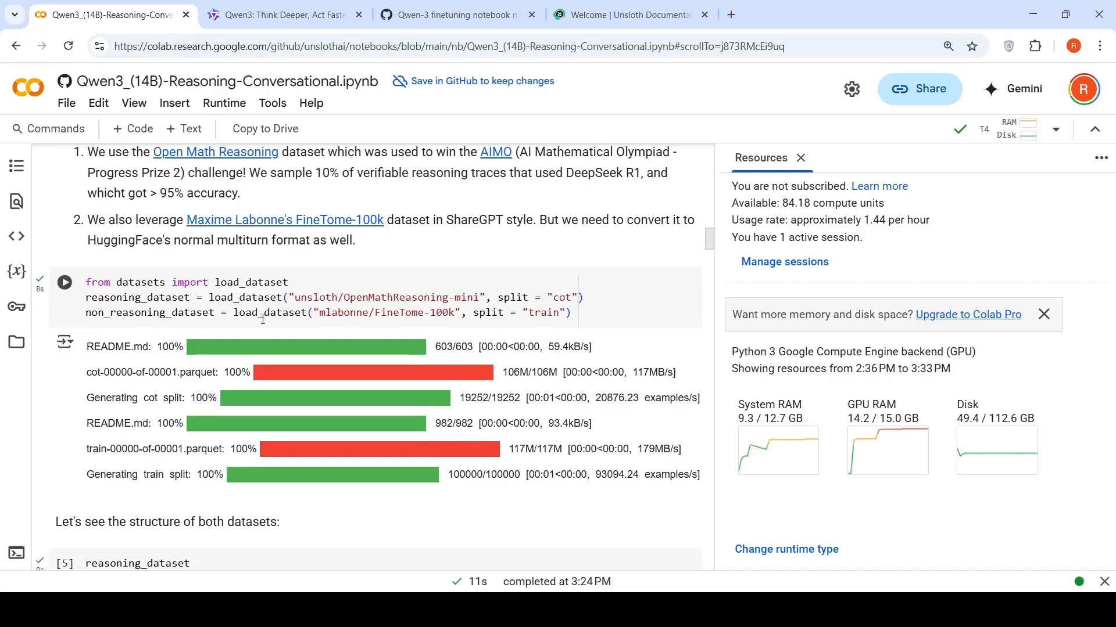
{"action": "scroll", "scroll_direction": "down", "scroll_amount": 3}
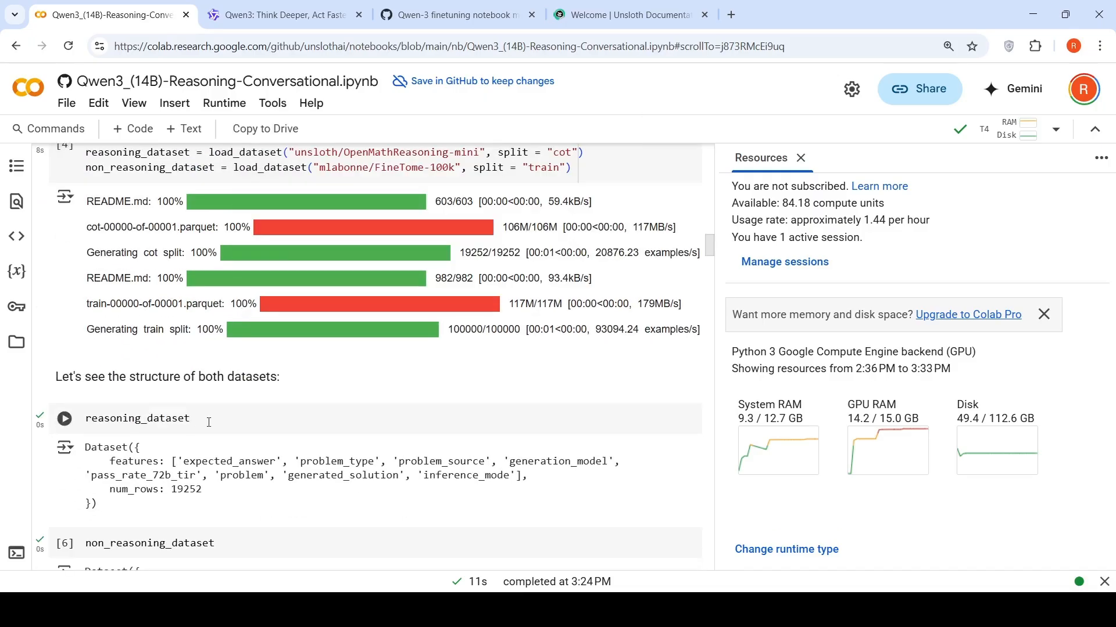
{"action": "scroll", "scroll_direction": "down", "scroll_amount": 3}
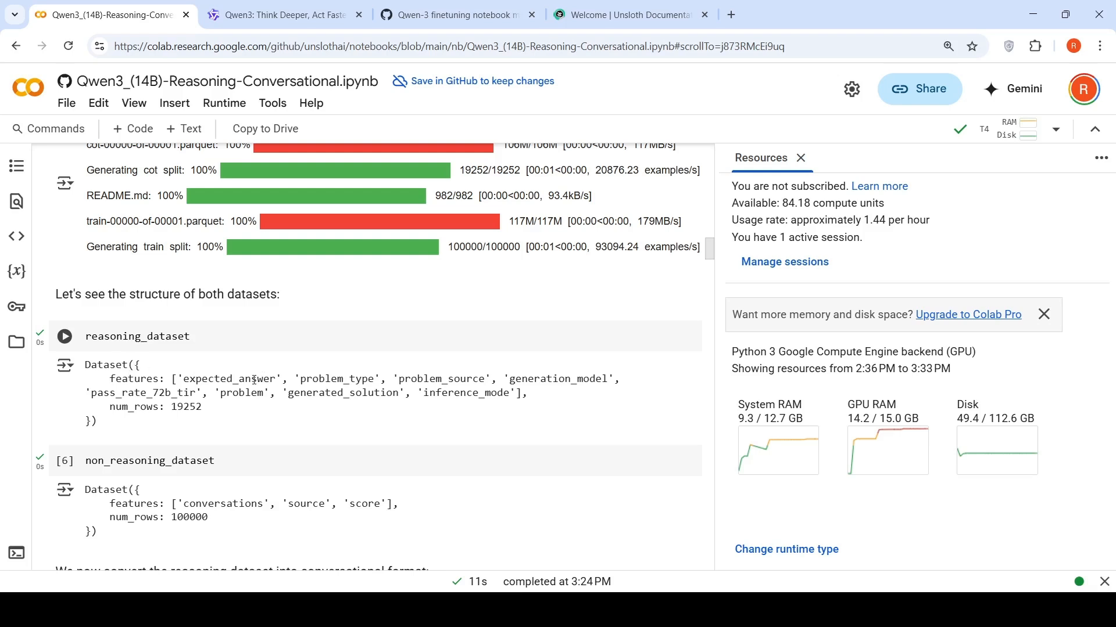
{"action": "mouse_move", "coordinate": [526, 386]}
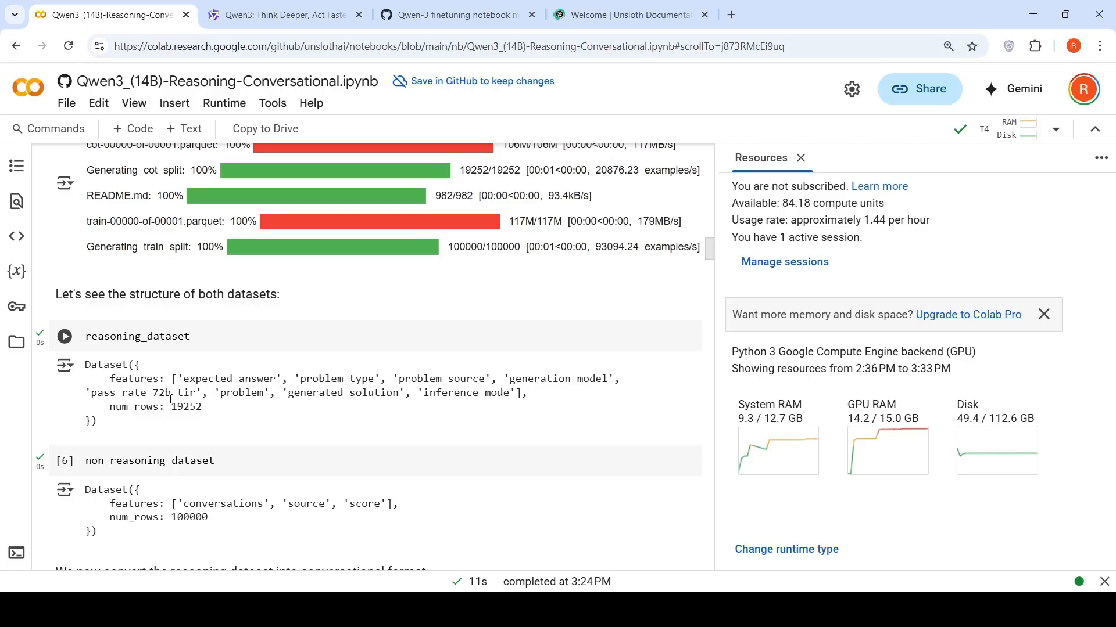
{"action": "mouse_move", "coordinate": [363, 409]}
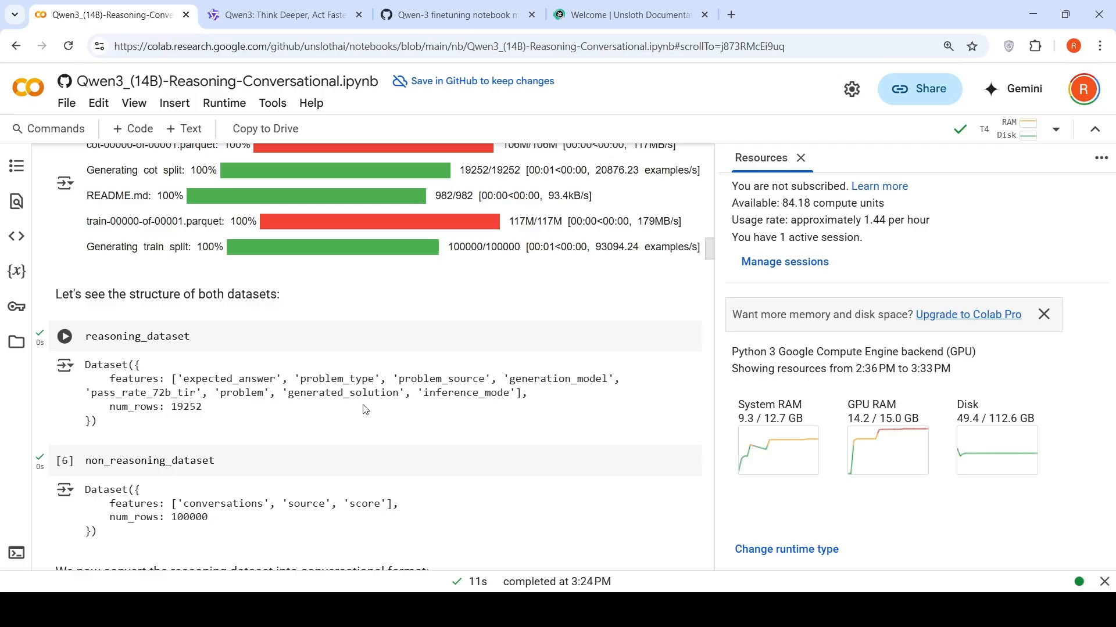
{"action": "mouse_move", "coordinate": [177, 425]}
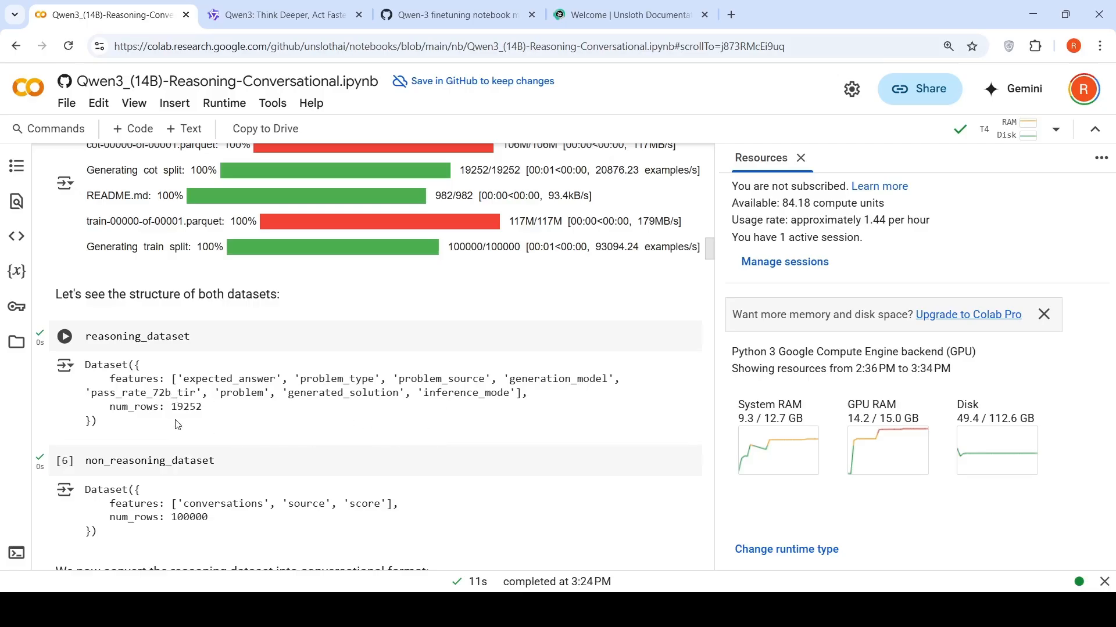
{"action": "mouse_move", "coordinate": [201, 418]}
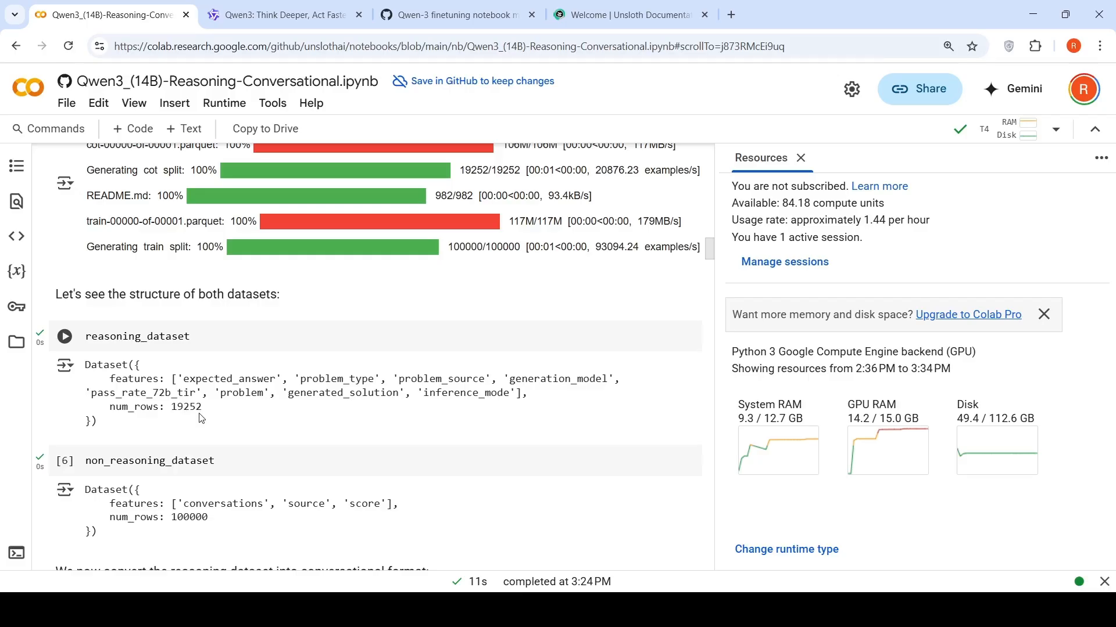
{"action": "mouse_move", "coordinate": [171, 402]}
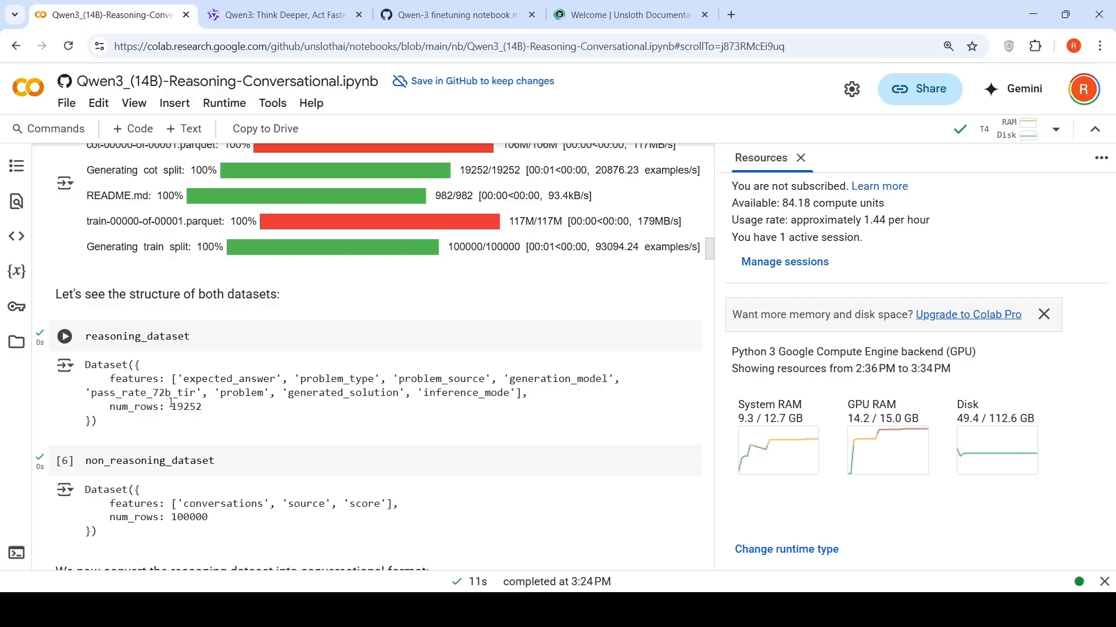
{"action": "scroll", "scroll_direction": "down", "scroll_amount": 3}
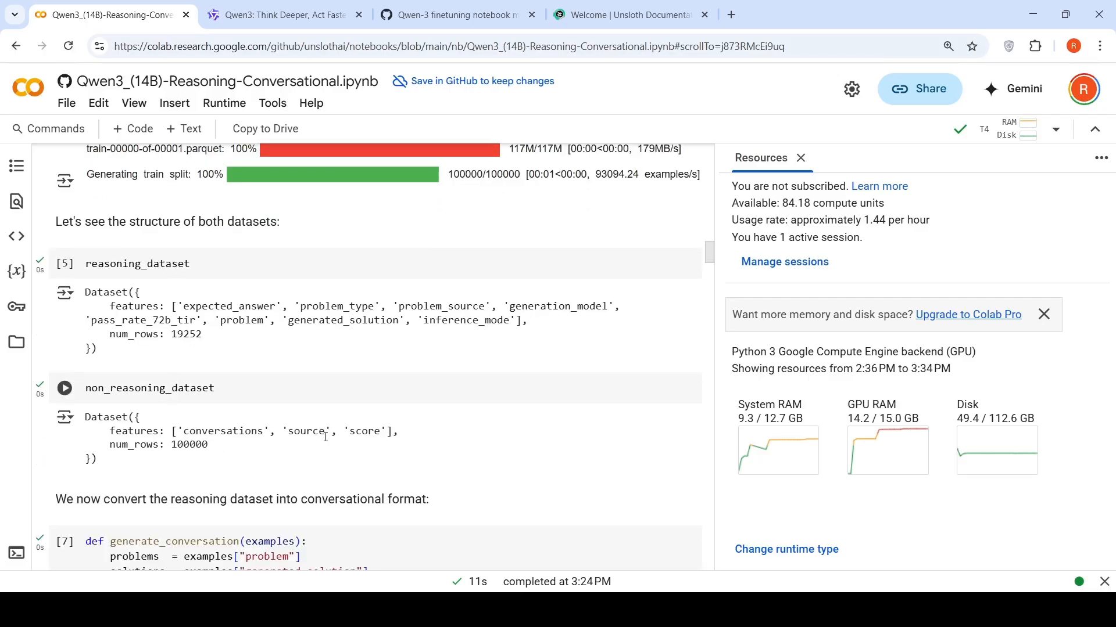
{"action": "mouse_move", "coordinate": [169, 462]}
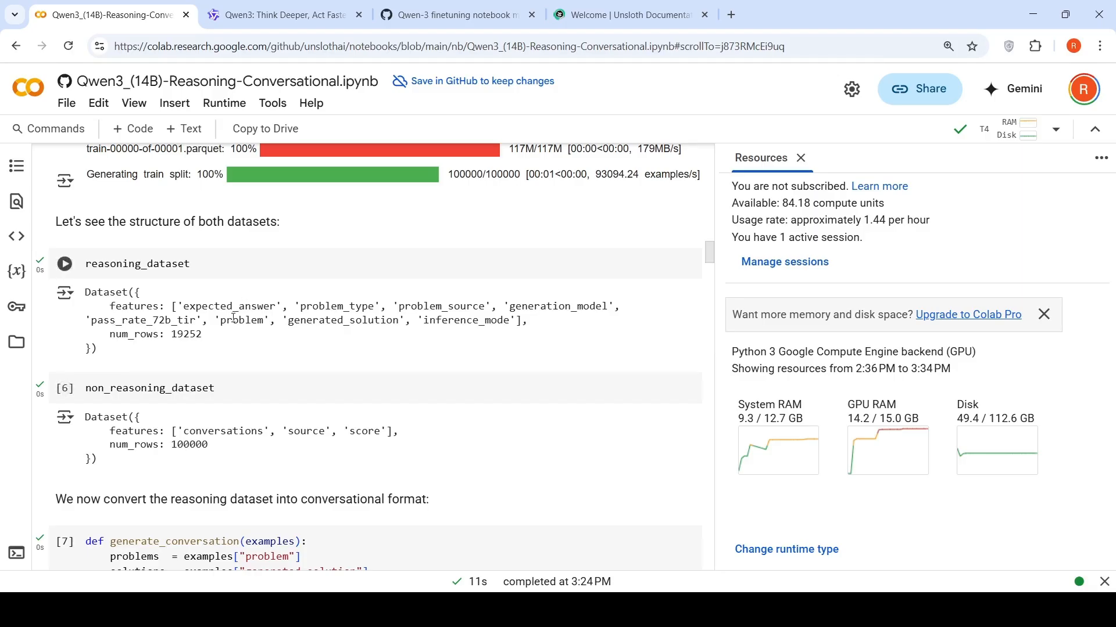
{"action": "scroll", "scroll_direction": "down", "scroll_amount": 3}
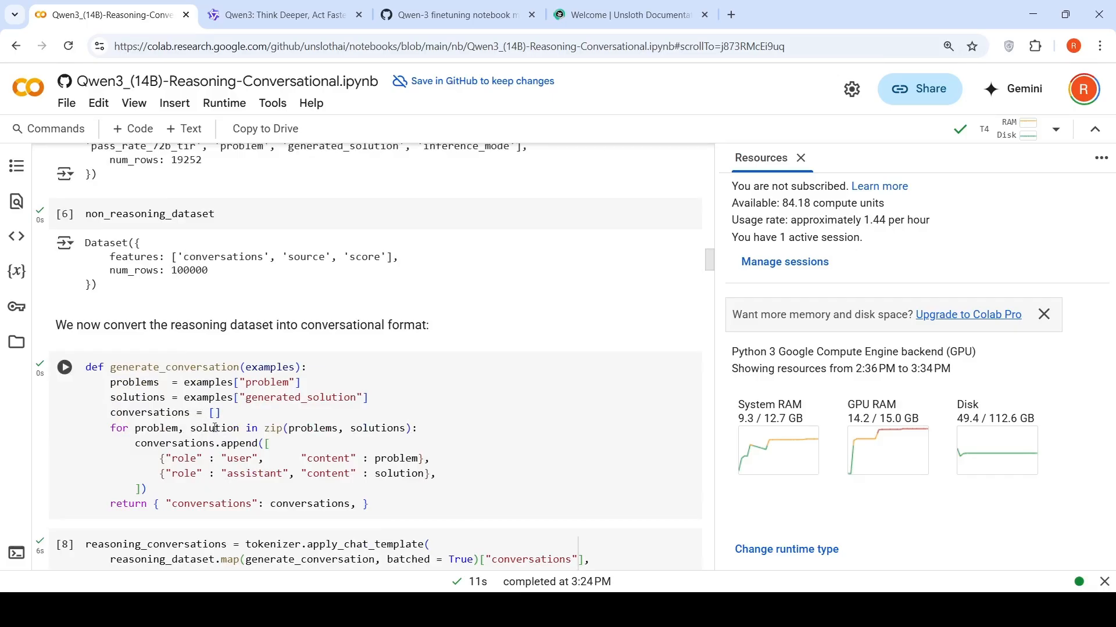
{"action": "scroll", "scroll_direction": "down", "scroll_amount": 3}
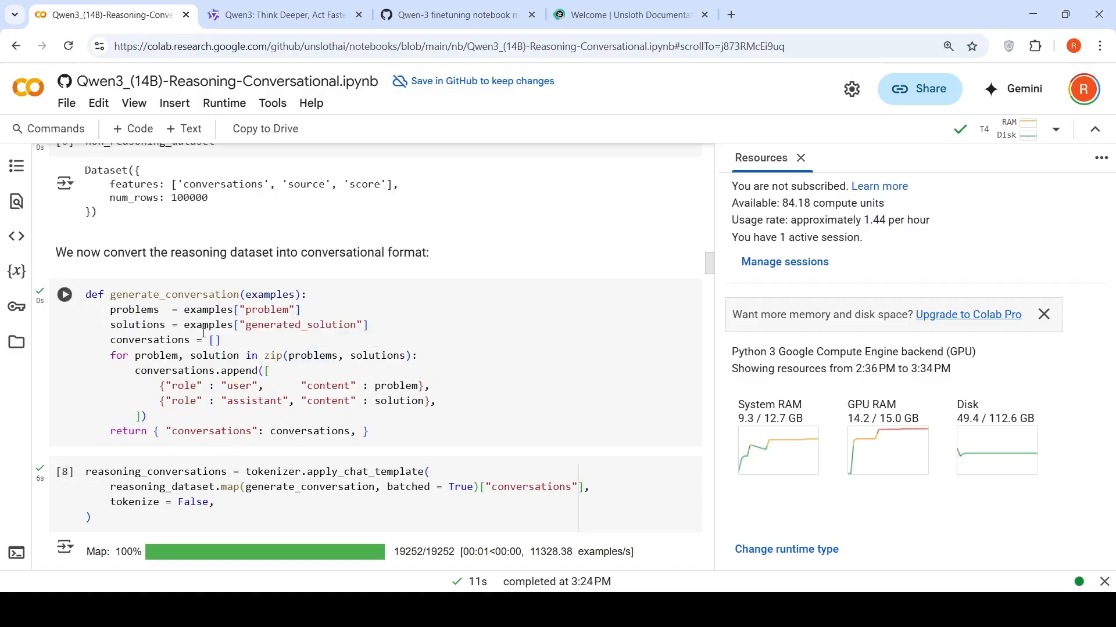
{"action": "scroll", "scroll_direction": "up", "scroll_amount": 3}
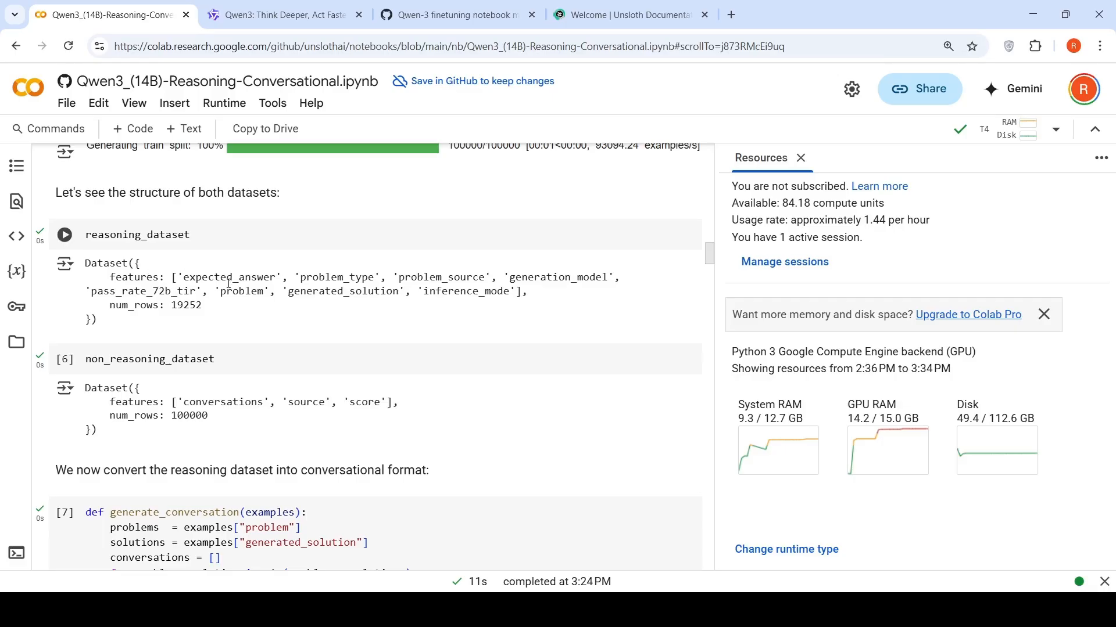
{"action": "scroll", "scroll_direction": "down", "scroll_amount": 3}
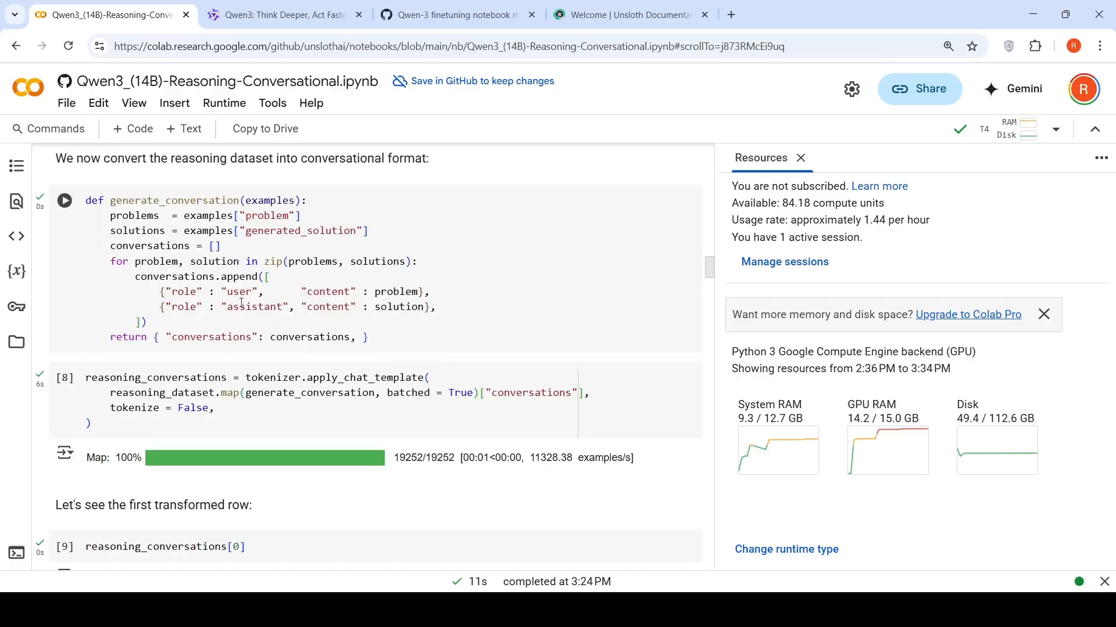
{"action": "scroll", "scroll_direction": "up", "scroll_amount": 3}
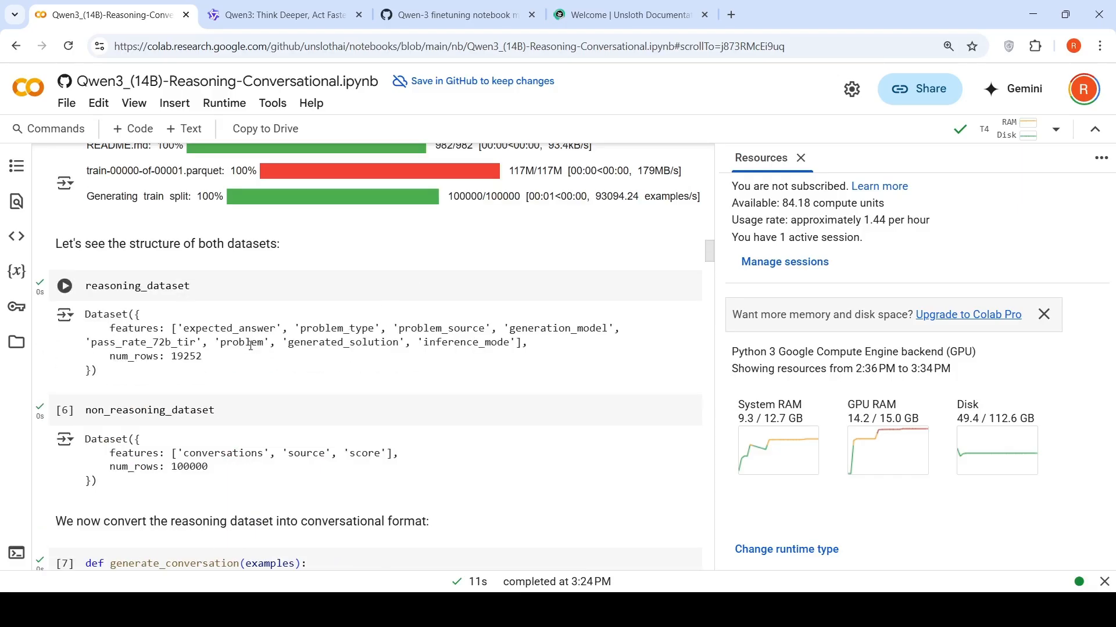
{"action": "mouse_move", "coordinate": [375, 363]}
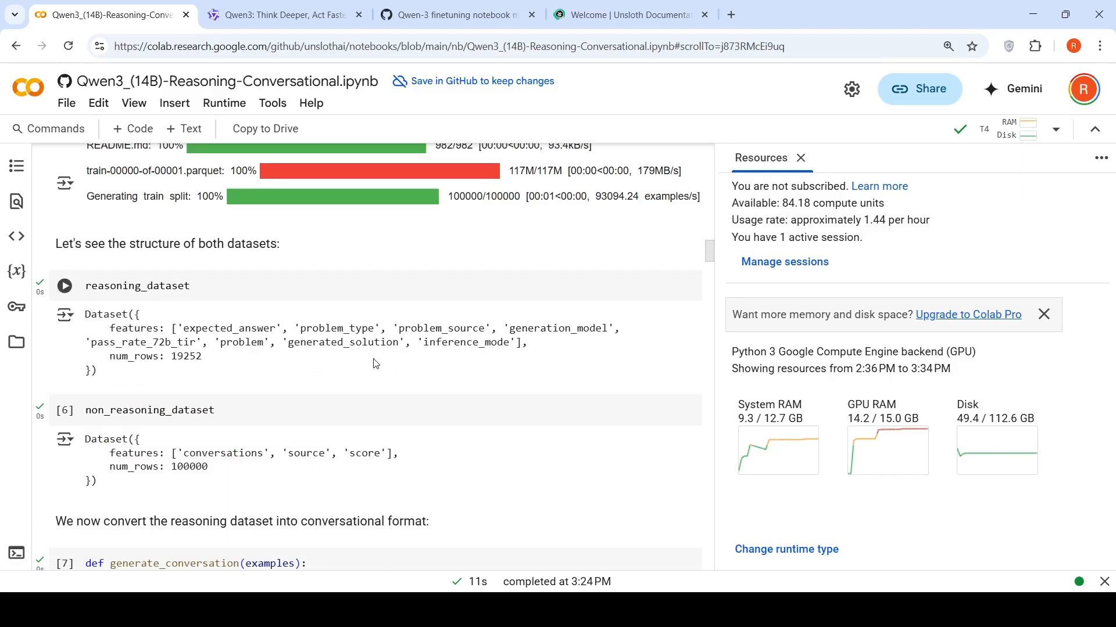
{"action": "scroll", "scroll_direction": "down", "scroll_amount": 3}
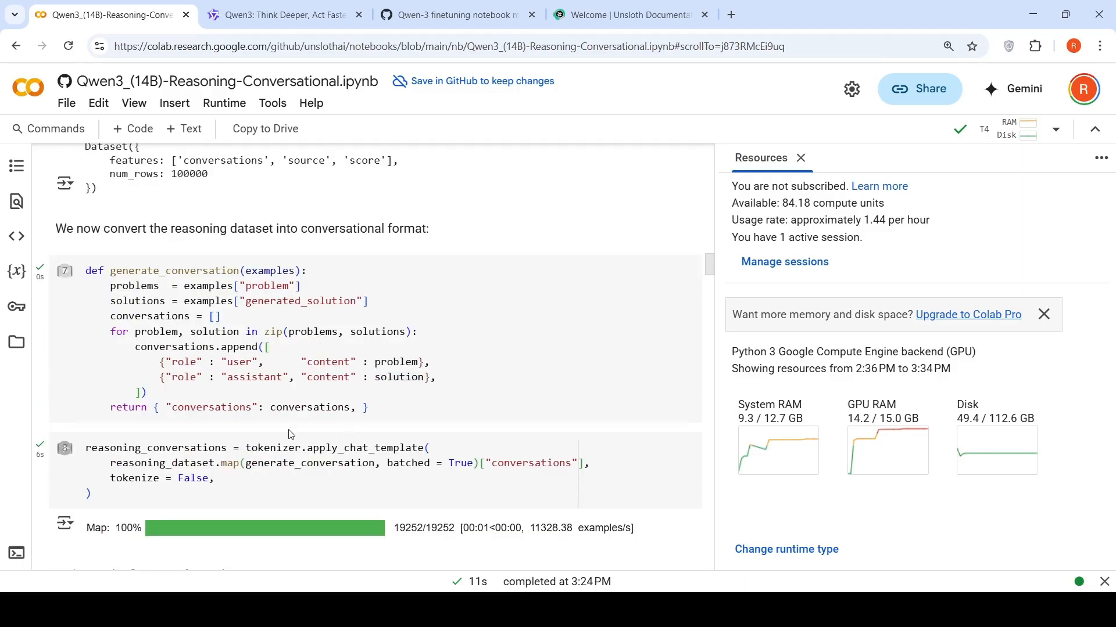
{"action": "scroll", "scroll_direction": "down", "scroll_amount": 3}
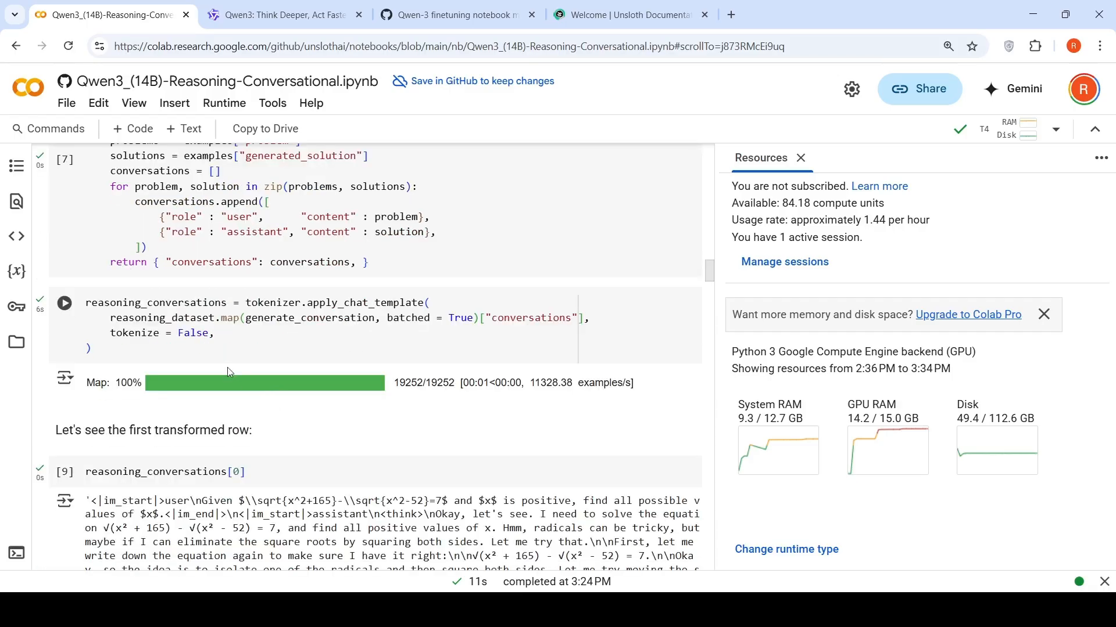
{"action": "mouse_move", "coordinate": [143, 317]}
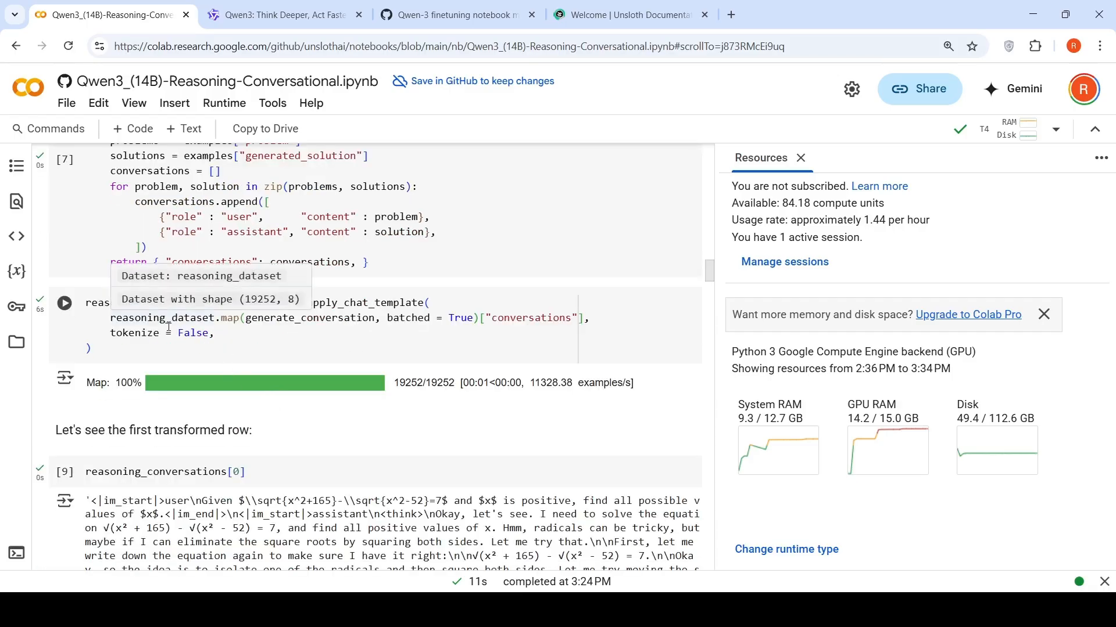
{"action": "scroll", "scroll_direction": "down", "scroll_amount": 3}
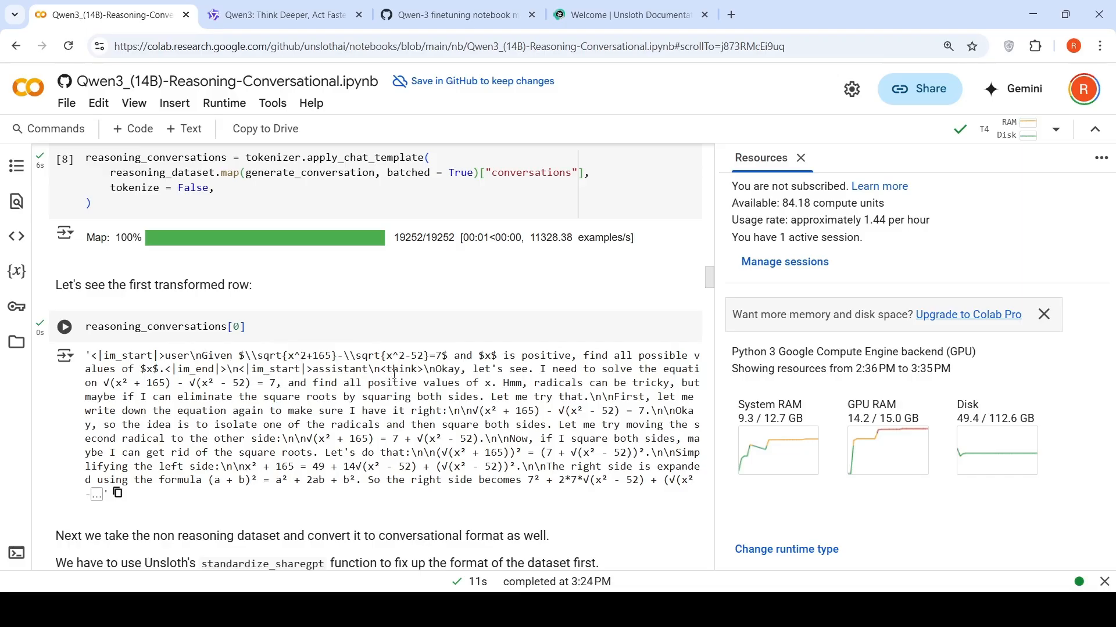
{"action": "mouse_move", "coordinate": [398, 456]}
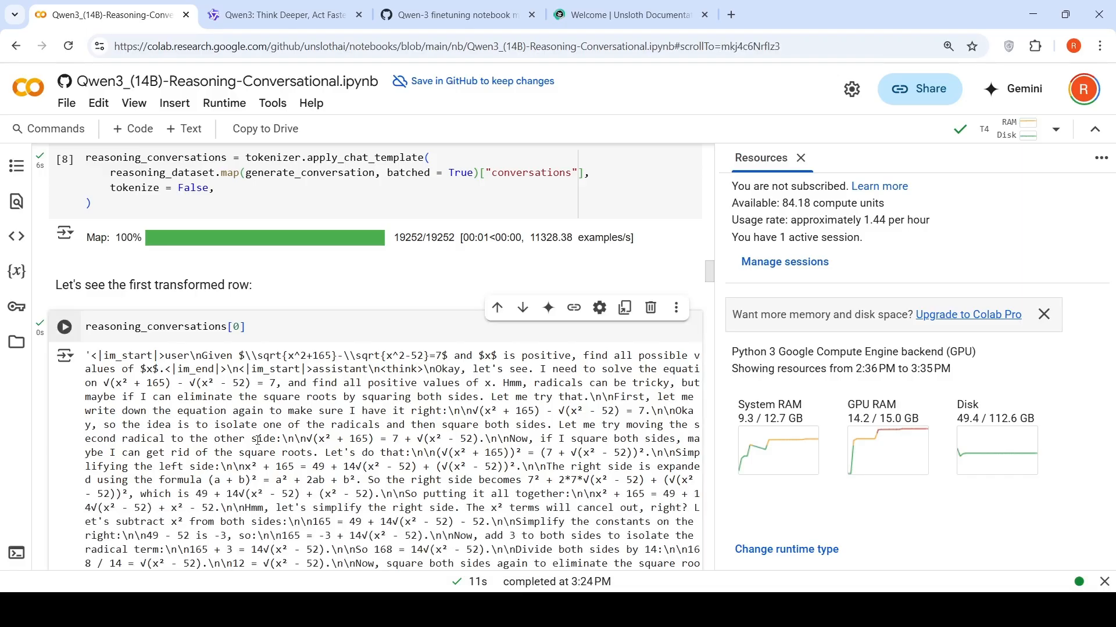
{"action": "scroll", "scroll_direction": "down", "scroll_amount": 3}
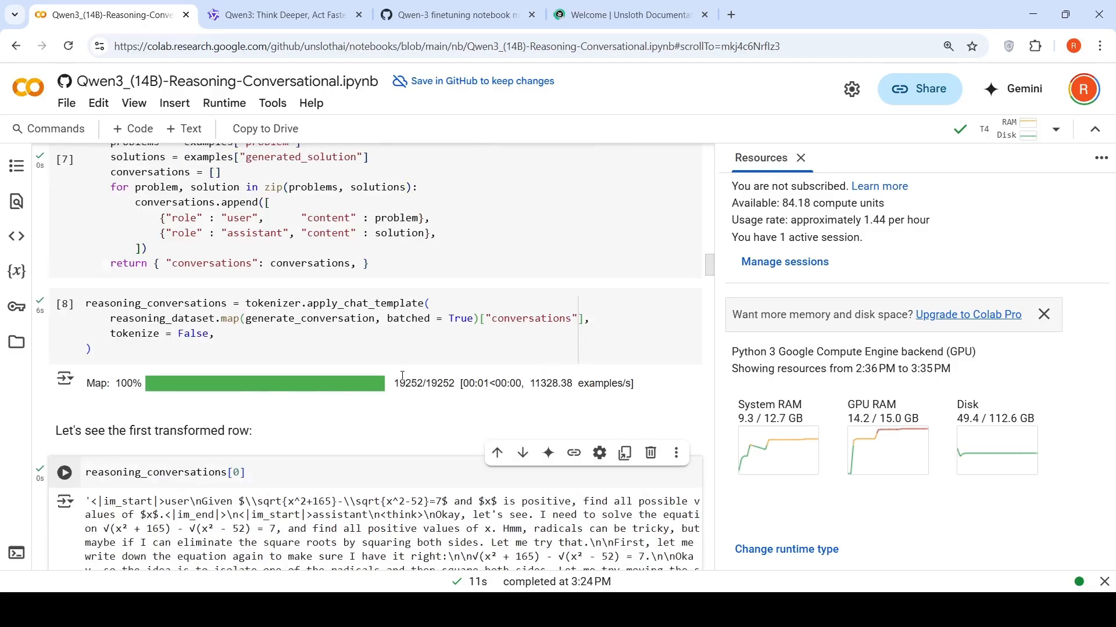
{"action": "scroll", "scroll_direction": "down", "scroll_amount": 3}
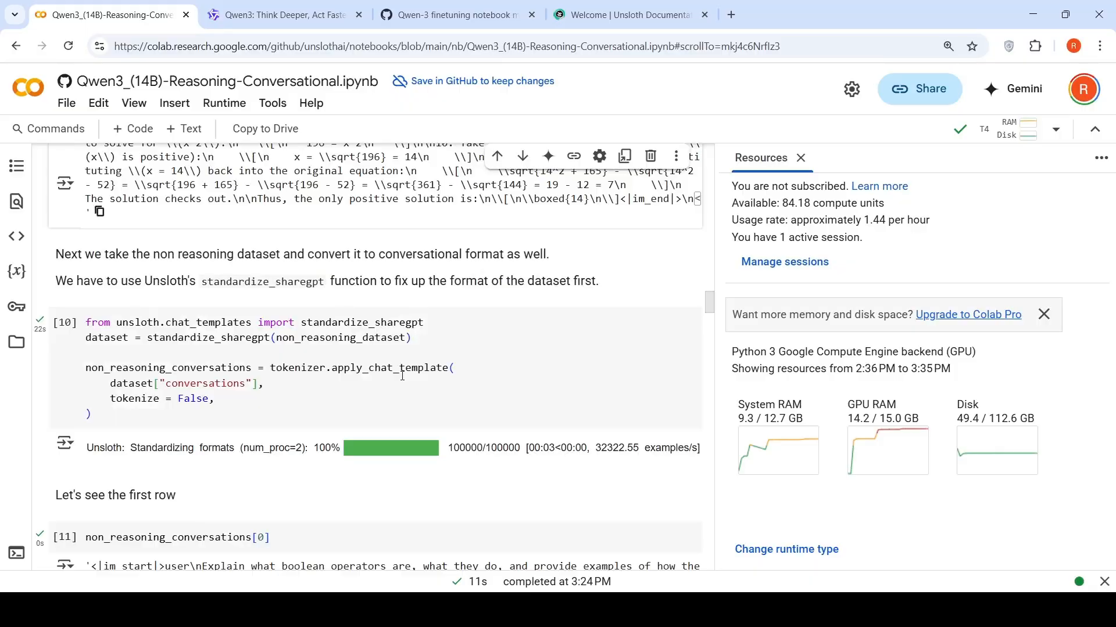
{"action": "scroll", "scroll_direction": "up", "scroll_amount": 3}
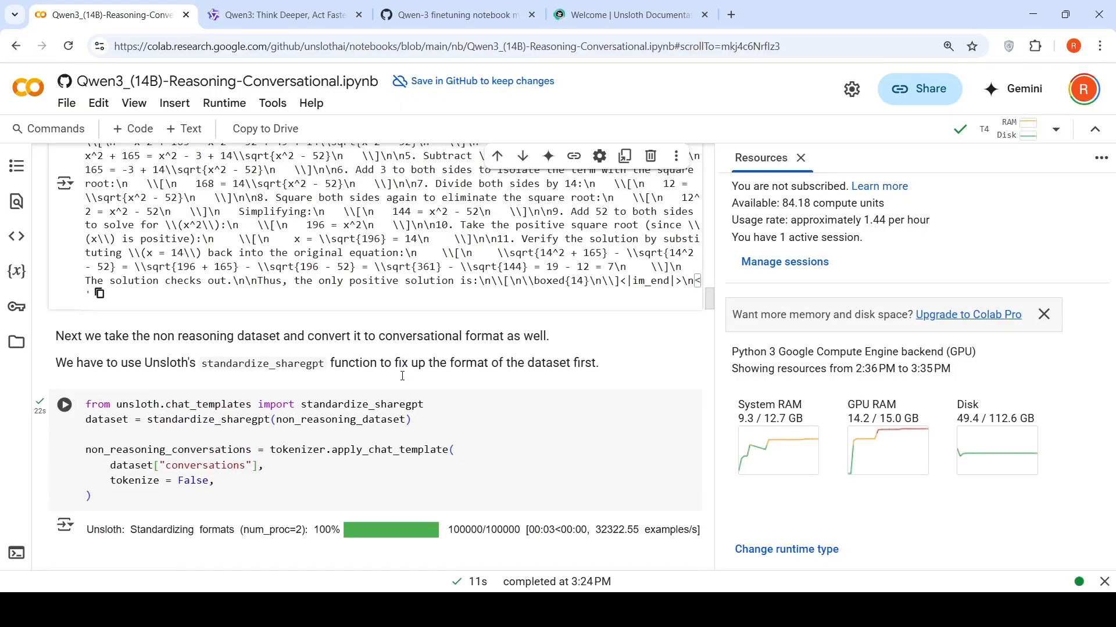
{"action": "scroll", "scroll_direction": "up", "scroll_amount": 3}
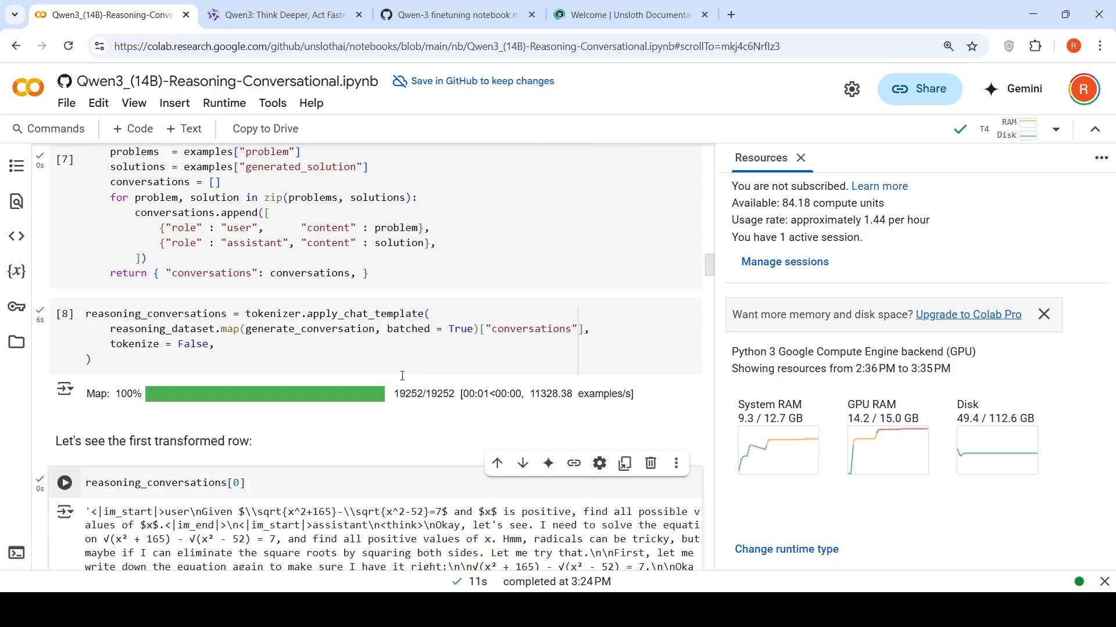
{"action": "scroll", "scroll_direction": "down", "scroll_amount": 3}
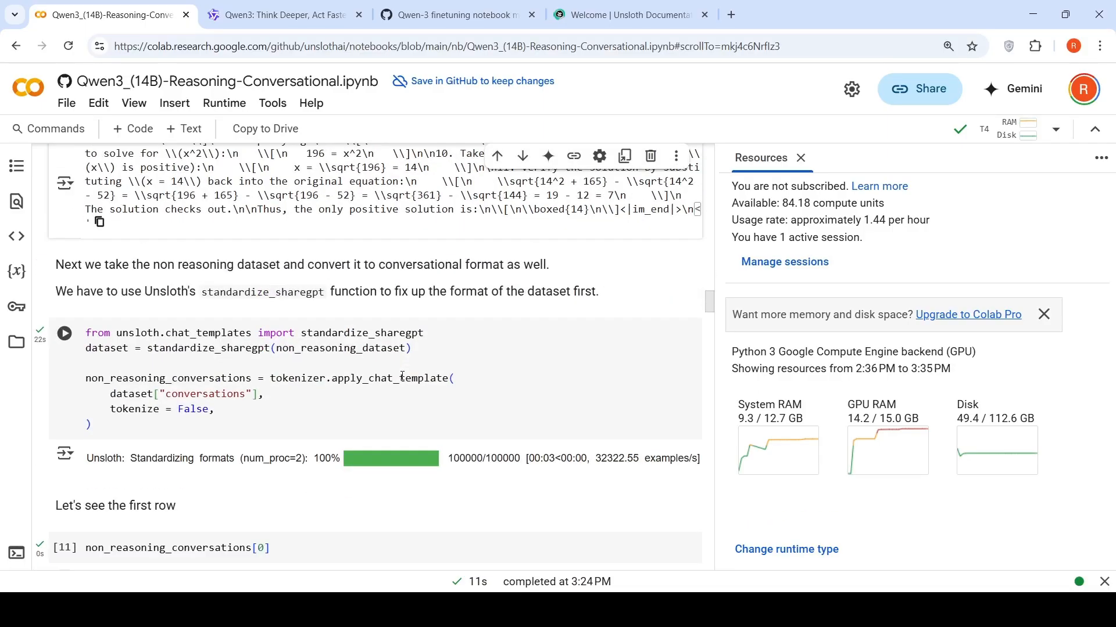
{"action": "scroll", "scroll_direction": "down", "scroll_amount": 3}
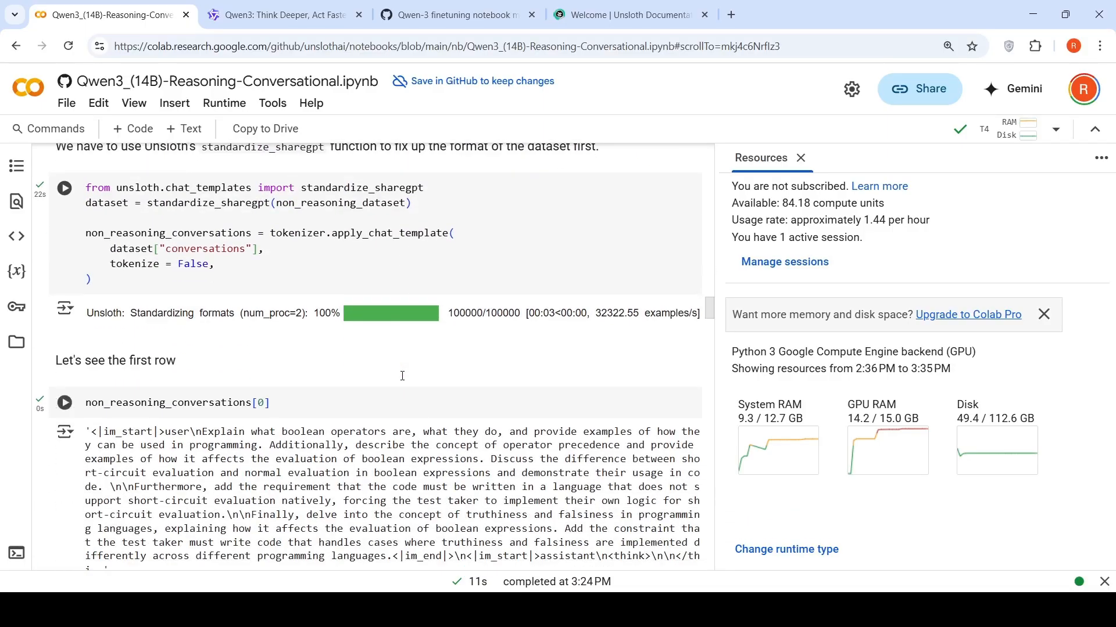
{"action": "scroll", "scroll_direction": "down", "scroll_amount": 3}
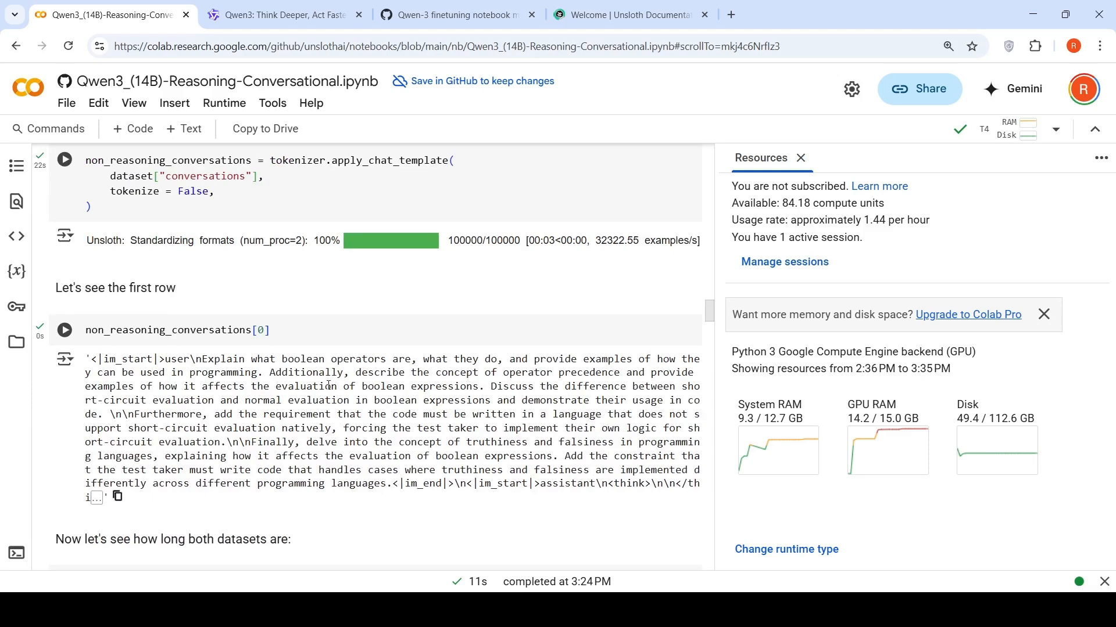
{"action": "scroll", "scroll_direction": "down", "scroll_amount": 3}
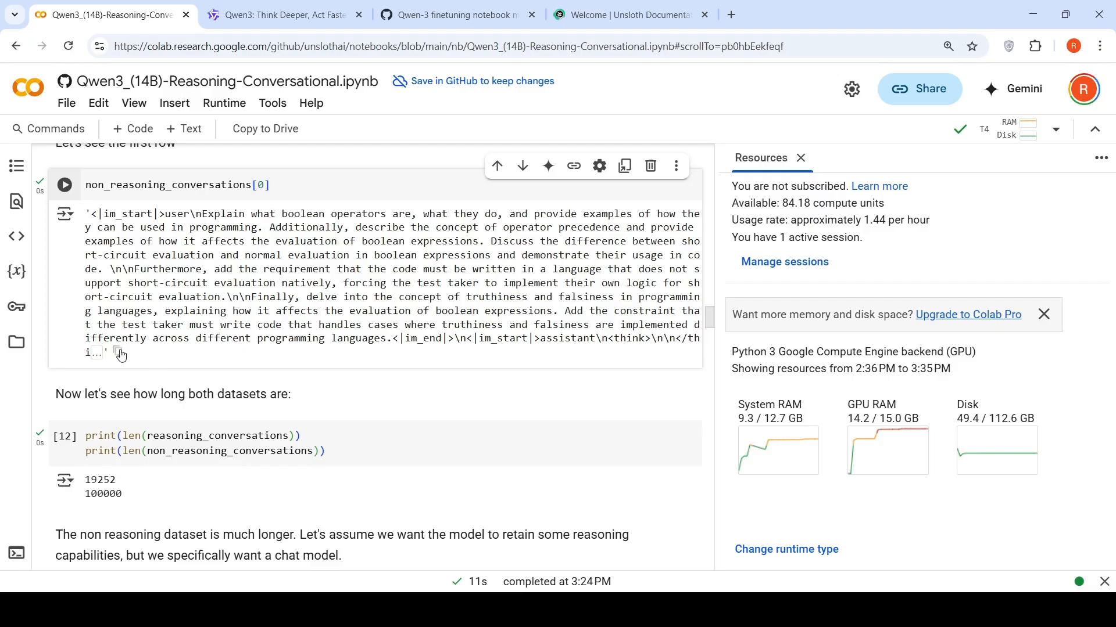
{"action": "scroll", "scroll_direction": "up", "scroll_amount": 3}
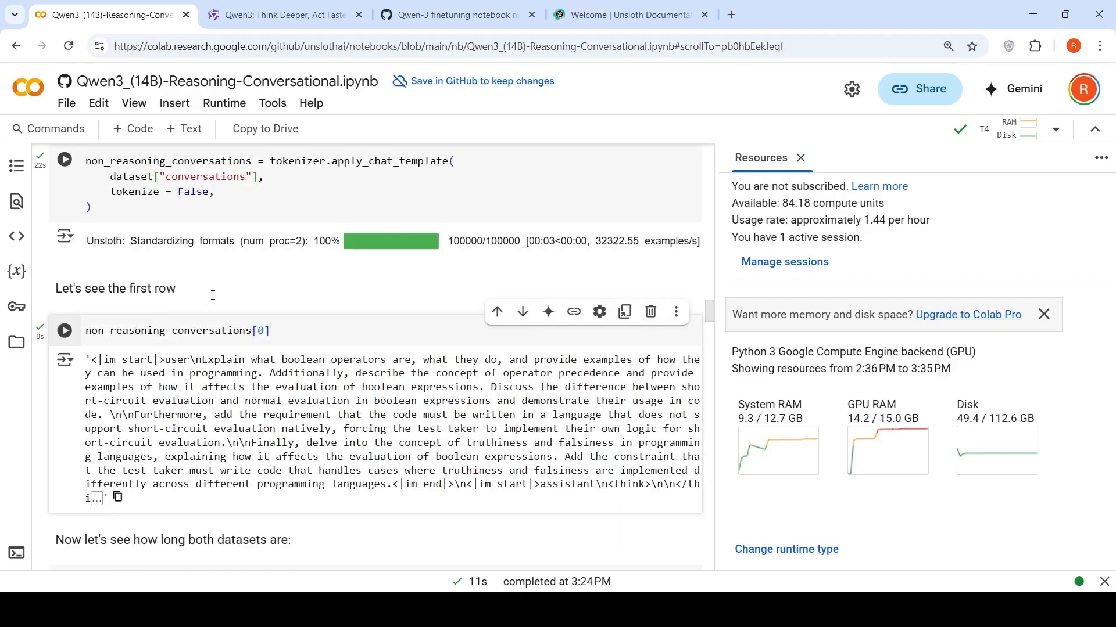
{"action": "scroll", "scroll_direction": "up", "scroll_amount": 3}
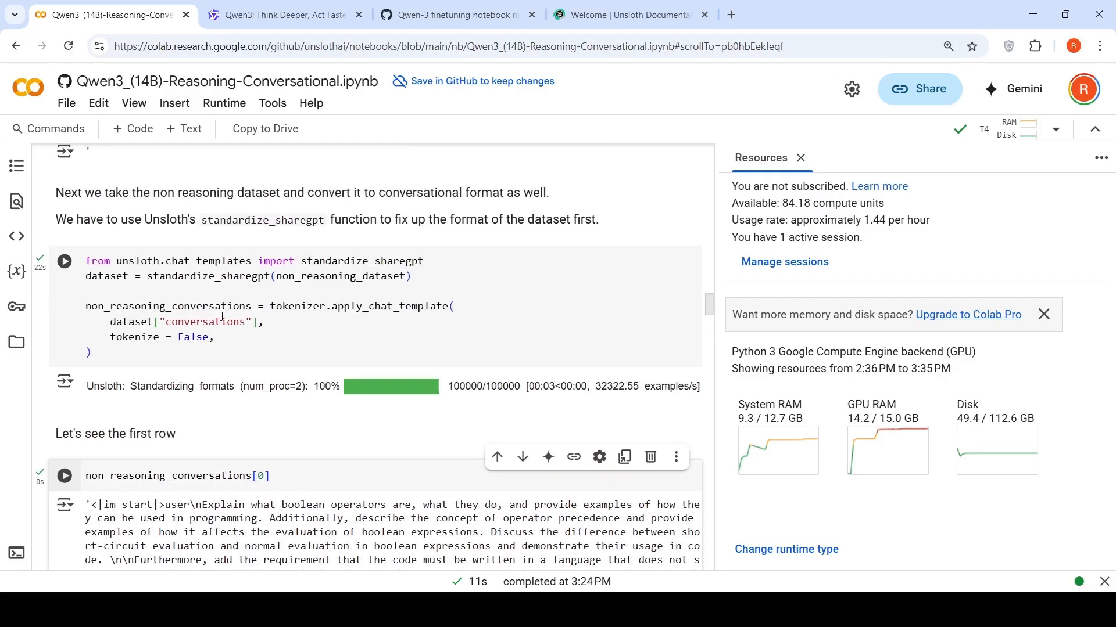
{"action": "scroll", "scroll_direction": "down", "scroll_amount": 3}
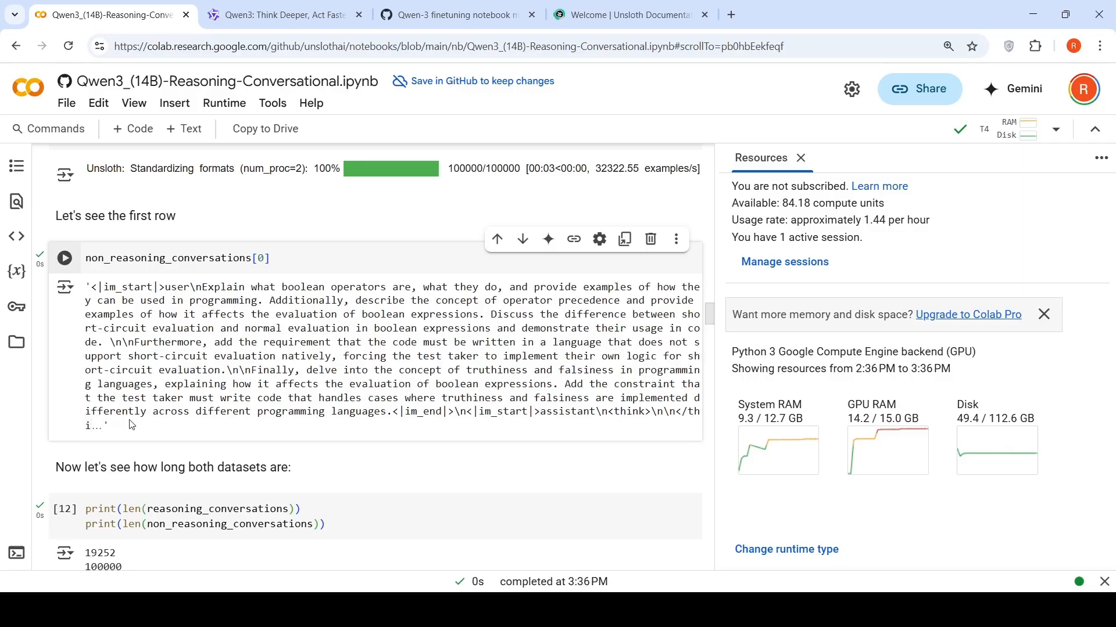
{"action": "scroll", "scroll_direction": "up", "scroll_amount": 3}
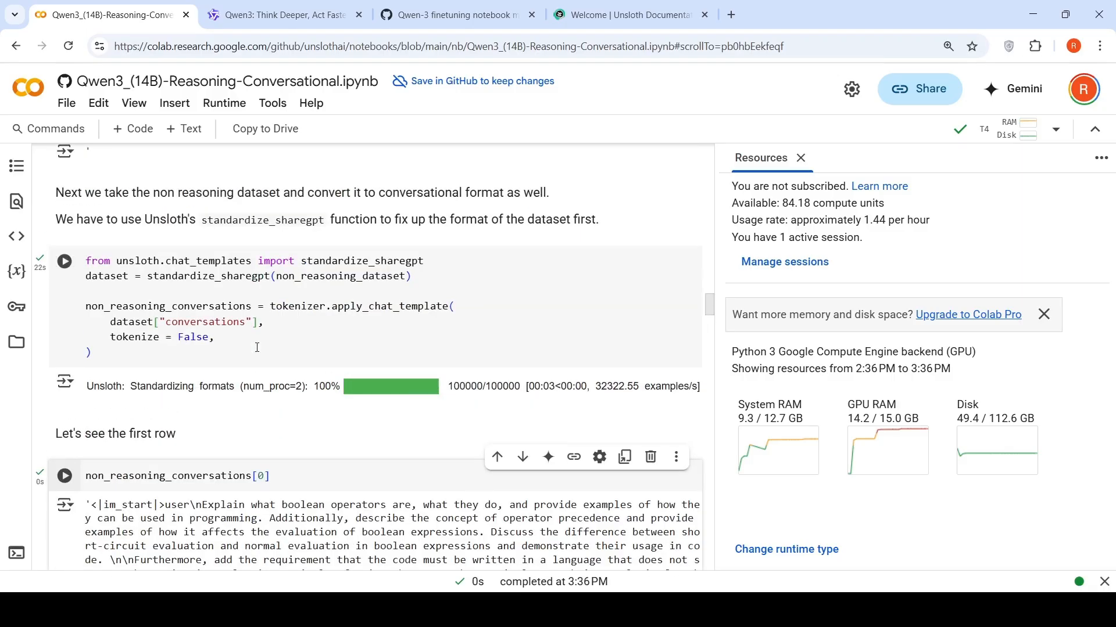
{"action": "scroll", "scroll_direction": "up", "scroll_amount": 3}
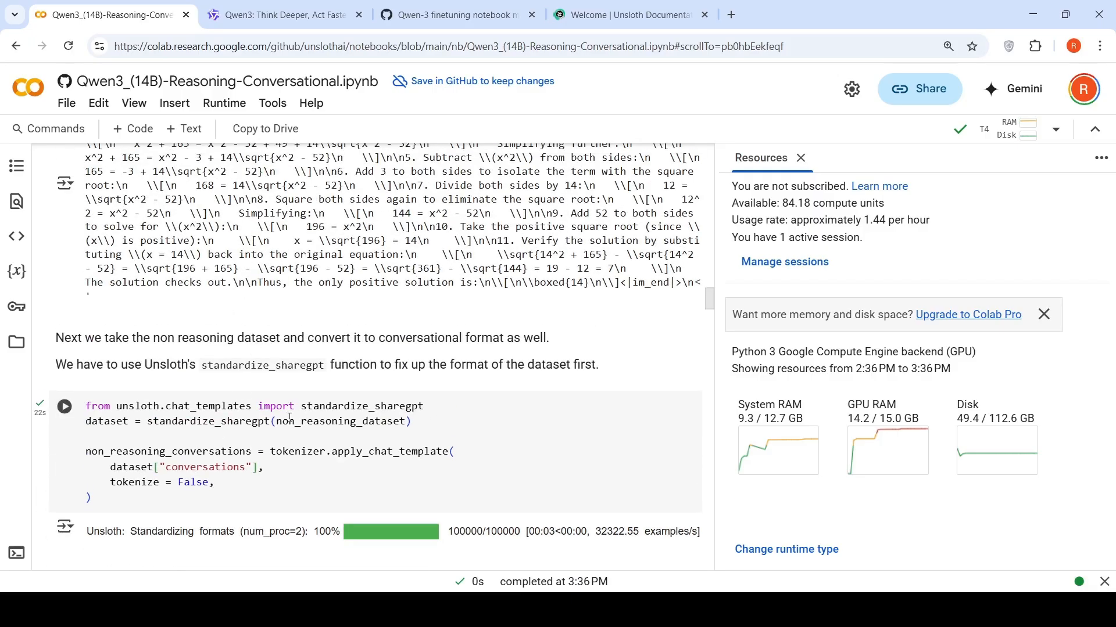
{"action": "left_click", "coordinate": [64, 406]}
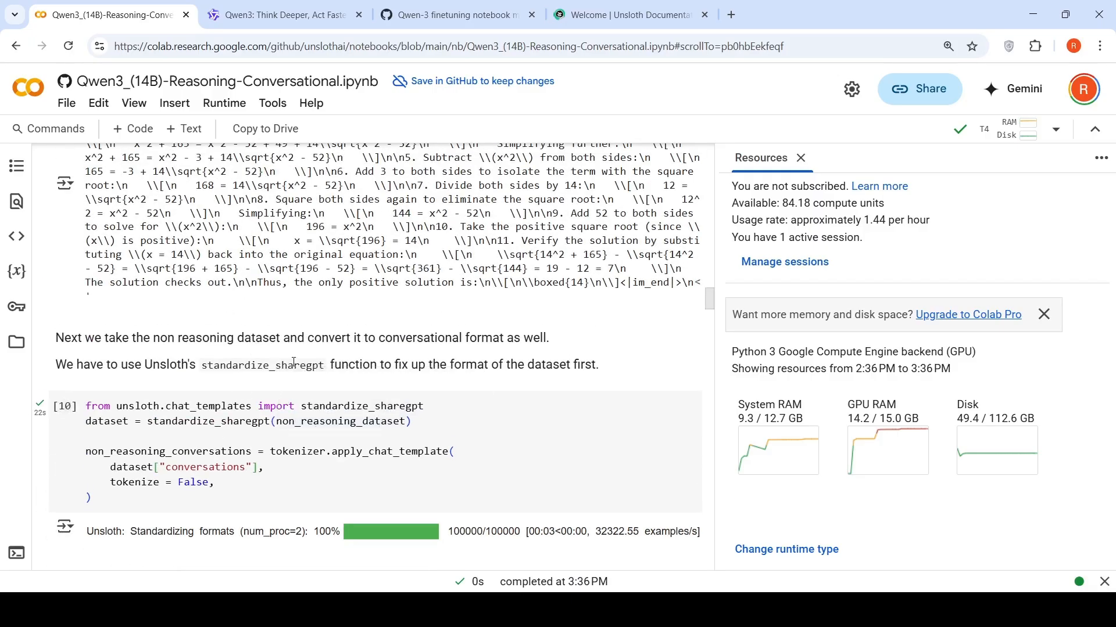
{"action": "scroll", "scroll_direction": "down", "scroll_amount": 3}
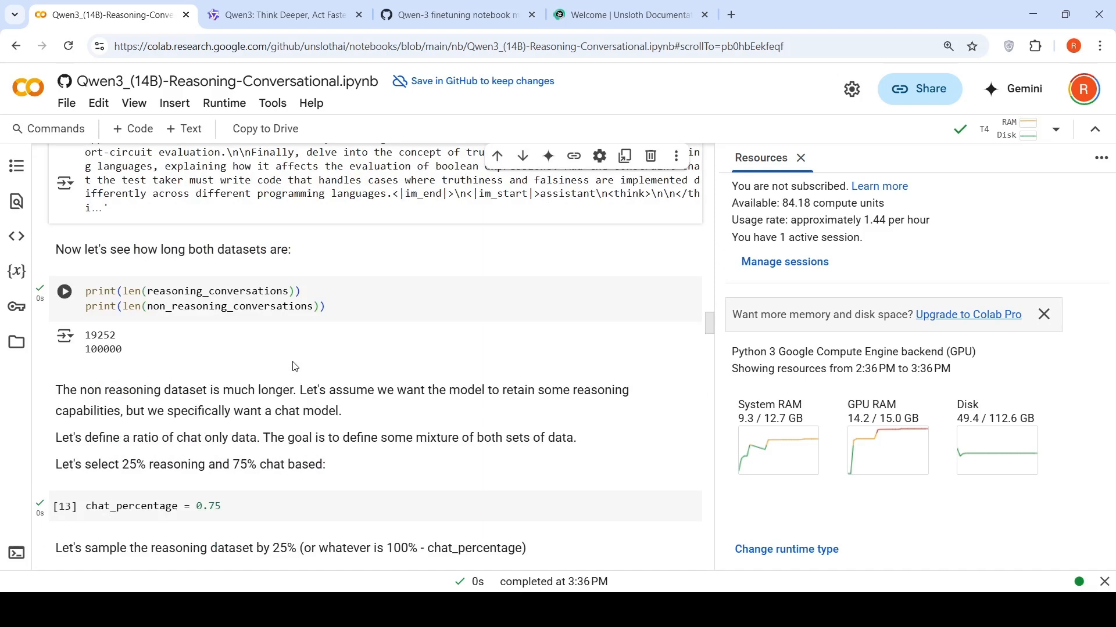
{"action": "mouse_move", "coordinate": [218, 291]}
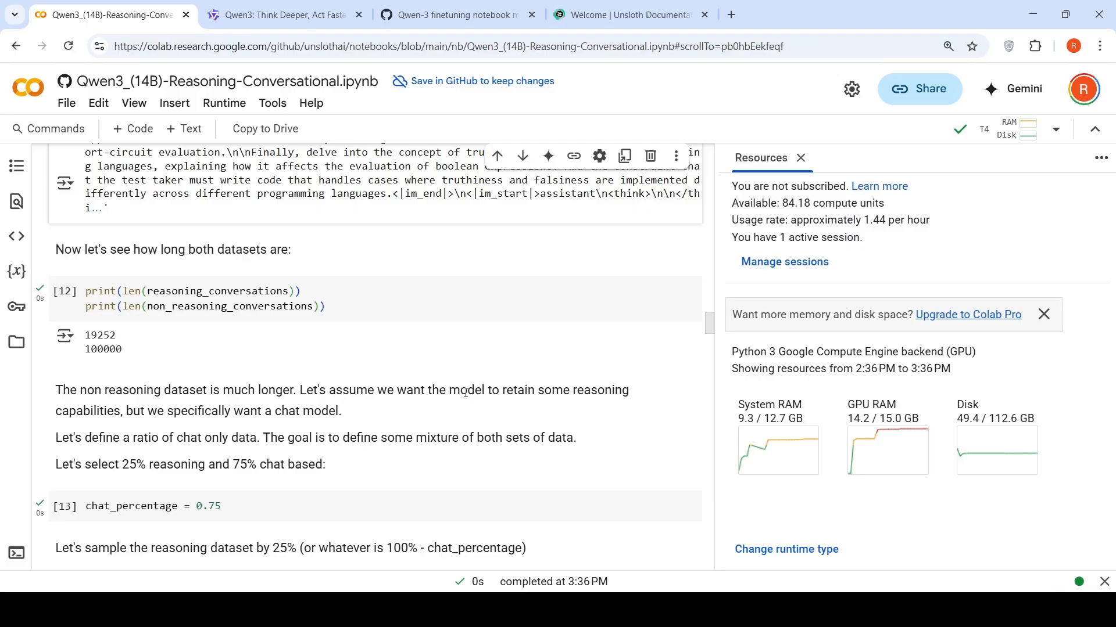
{"action": "mouse_move", "coordinate": [218, 417]}
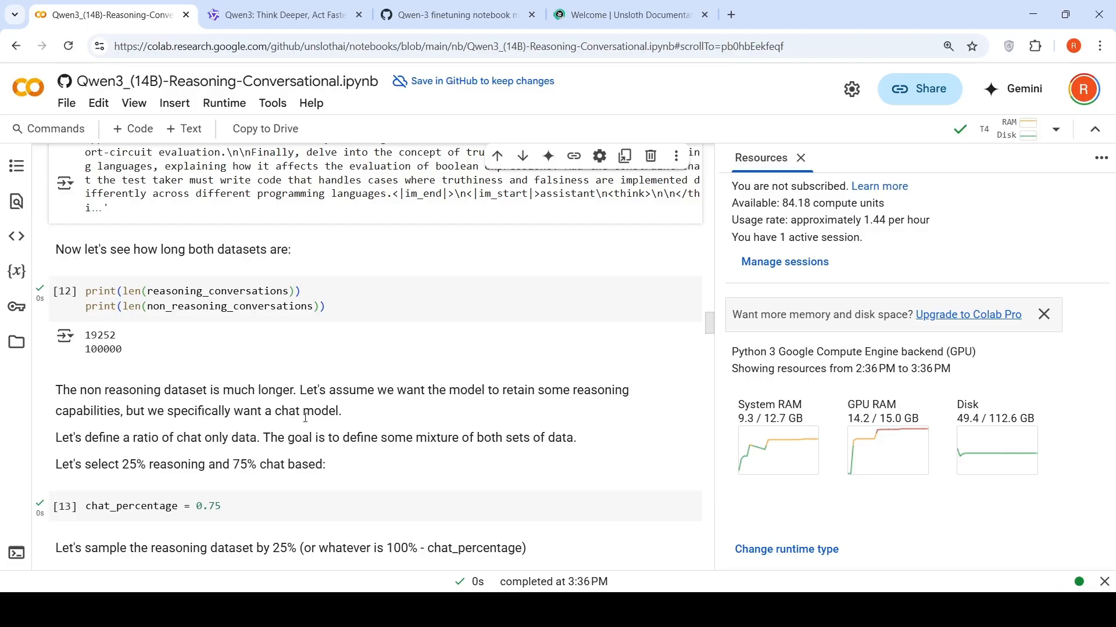
{"action": "mouse_move", "coordinate": [229, 459]}
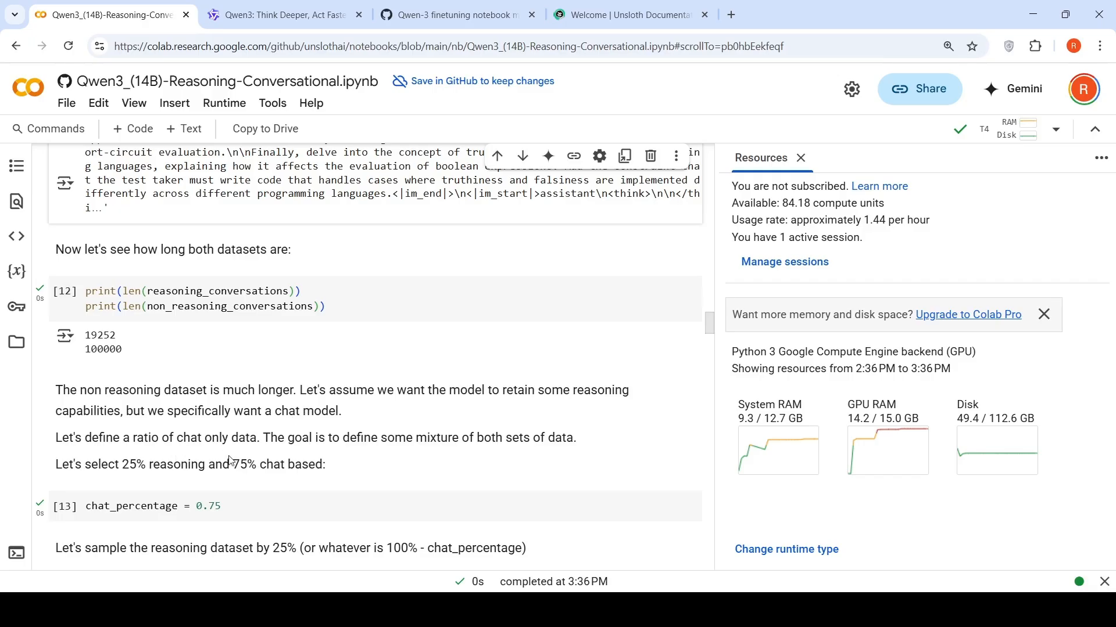
{"action": "mouse_move", "coordinate": [441, 461]}
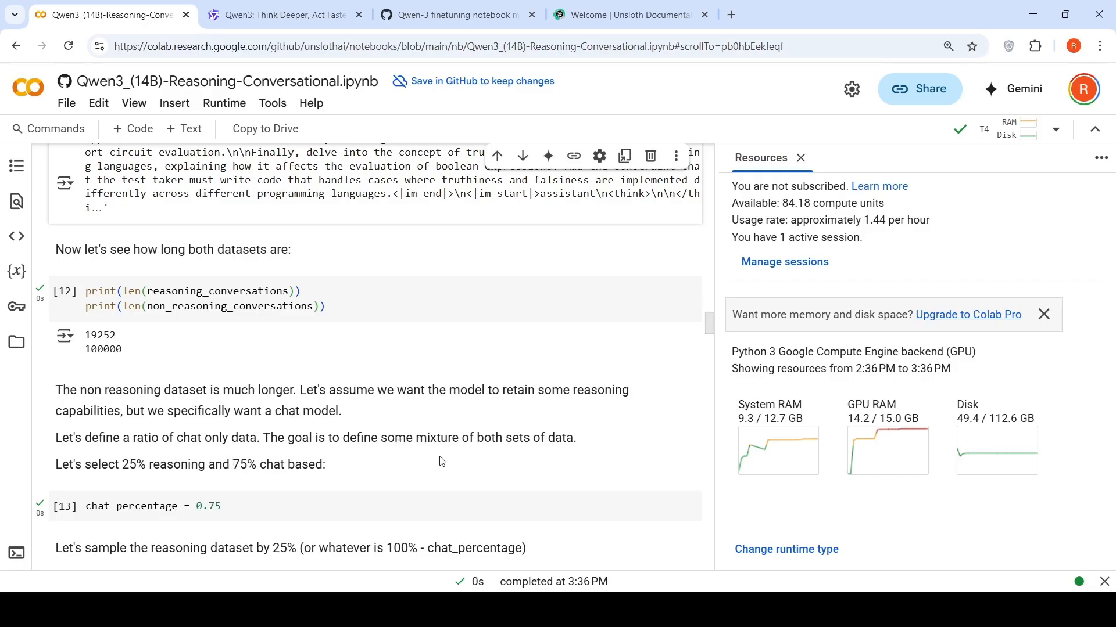
{"action": "scroll", "scroll_direction": "down", "scroll_amount": 3}
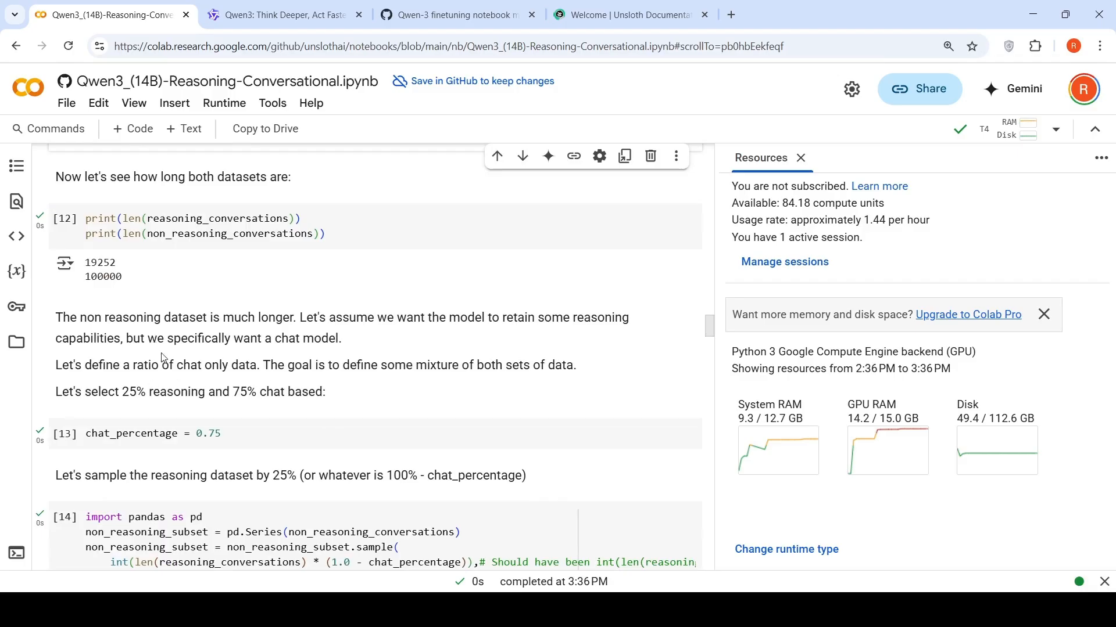
{"action": "mouse_move", "coordinate": [290, 408]}
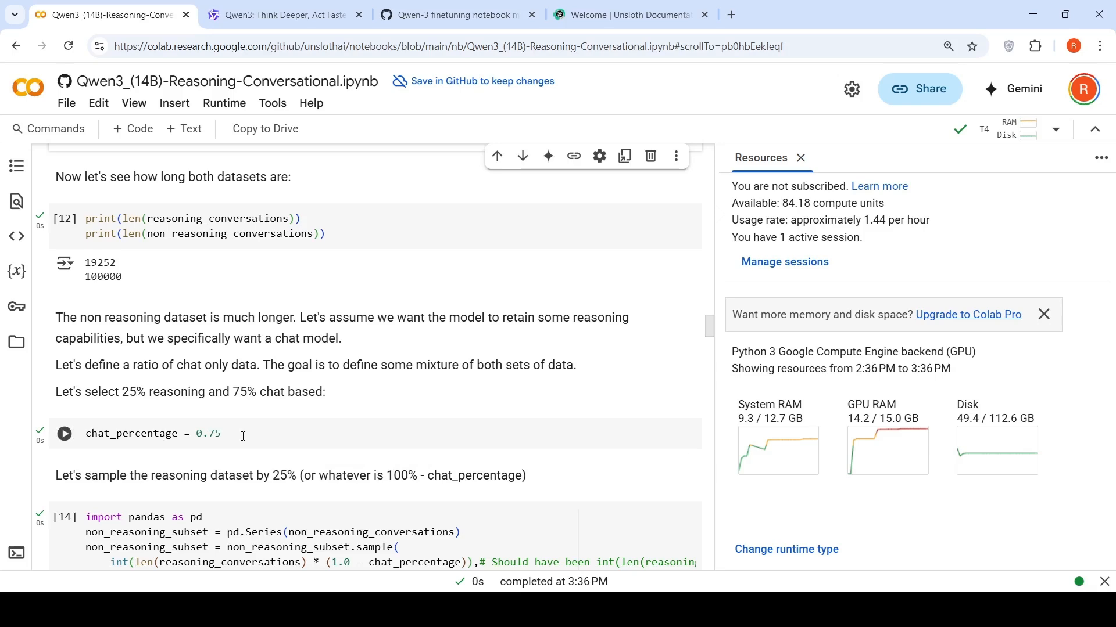
{"action": "scroll", "scroll_direction": "down", "scroll_amount": 3}
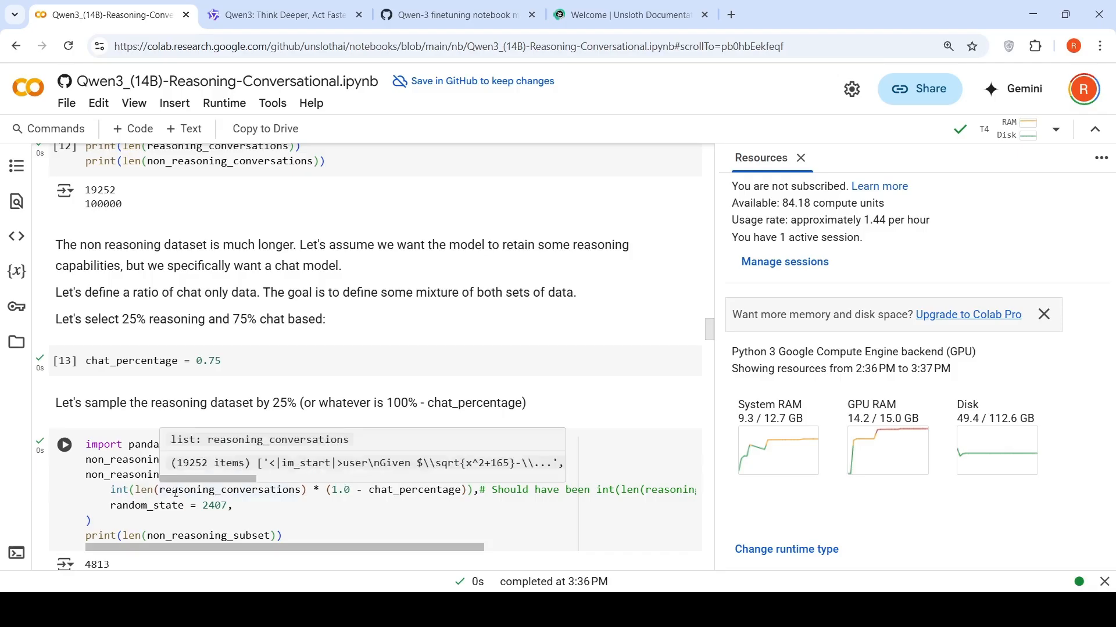
{"action": "mouse_move", "coordinate": [289, 484]}
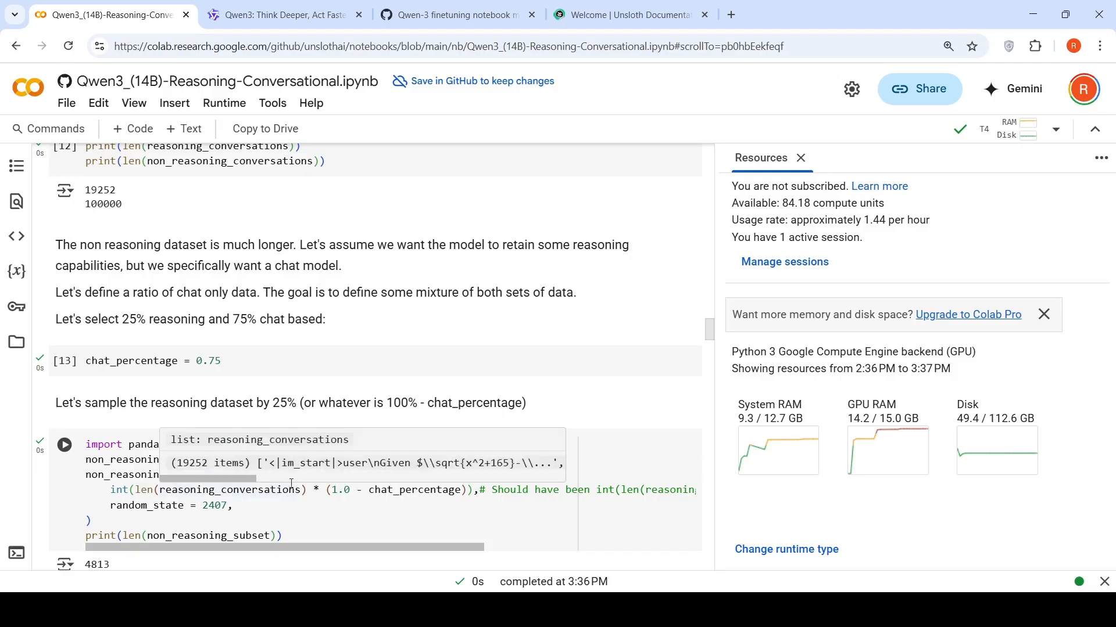
{"action": "mouse_move", "coordinate": [416, 489]}
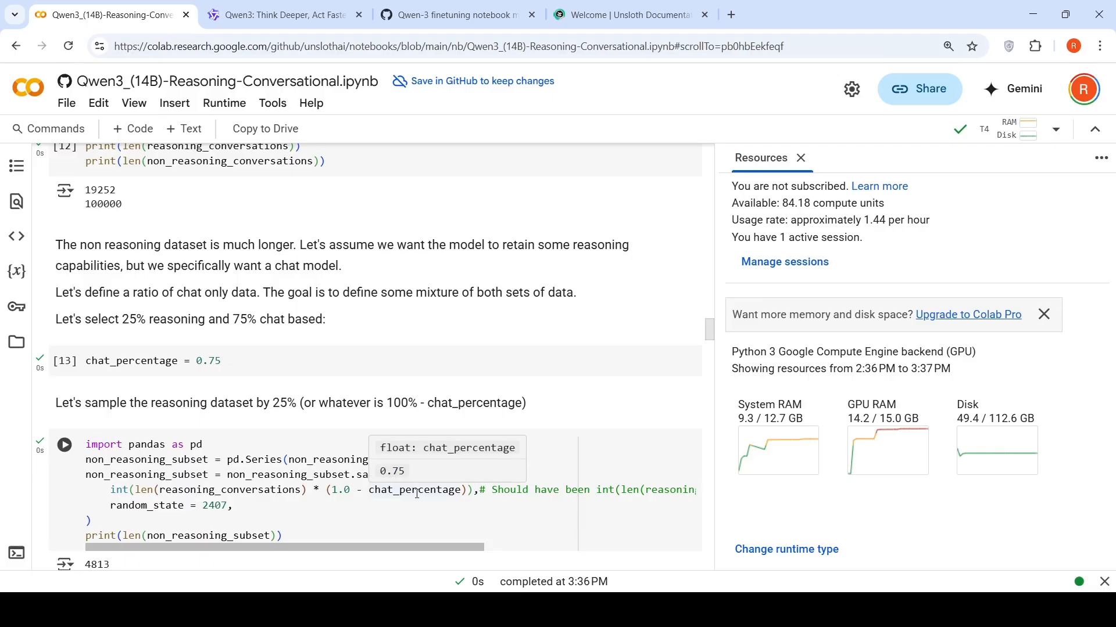
{"action": "mouse_move", "coordinate": [236, 489]}
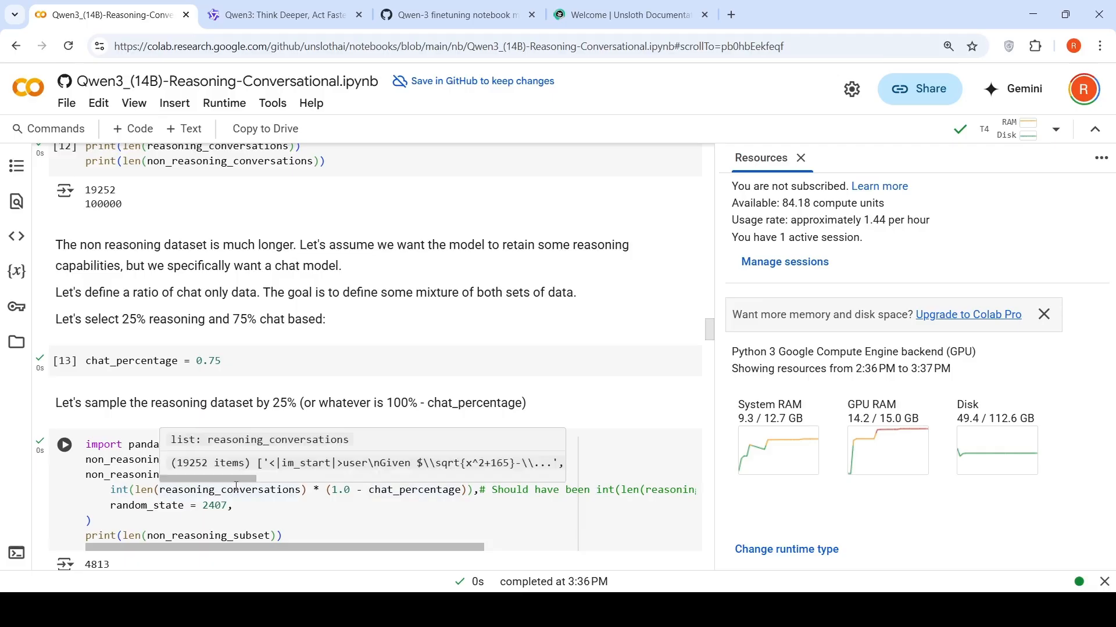
{"action": "scroll", "scroll_direction": "down", "scroll_amount": 3}
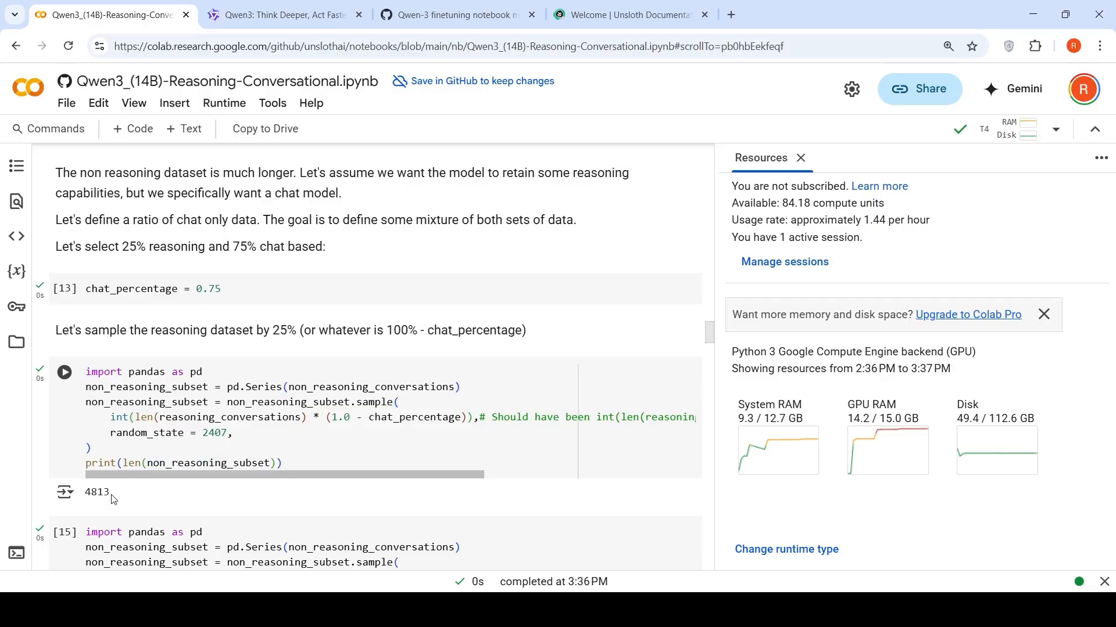
{"action": "mouse_move", "coordinate": [284, 465]}
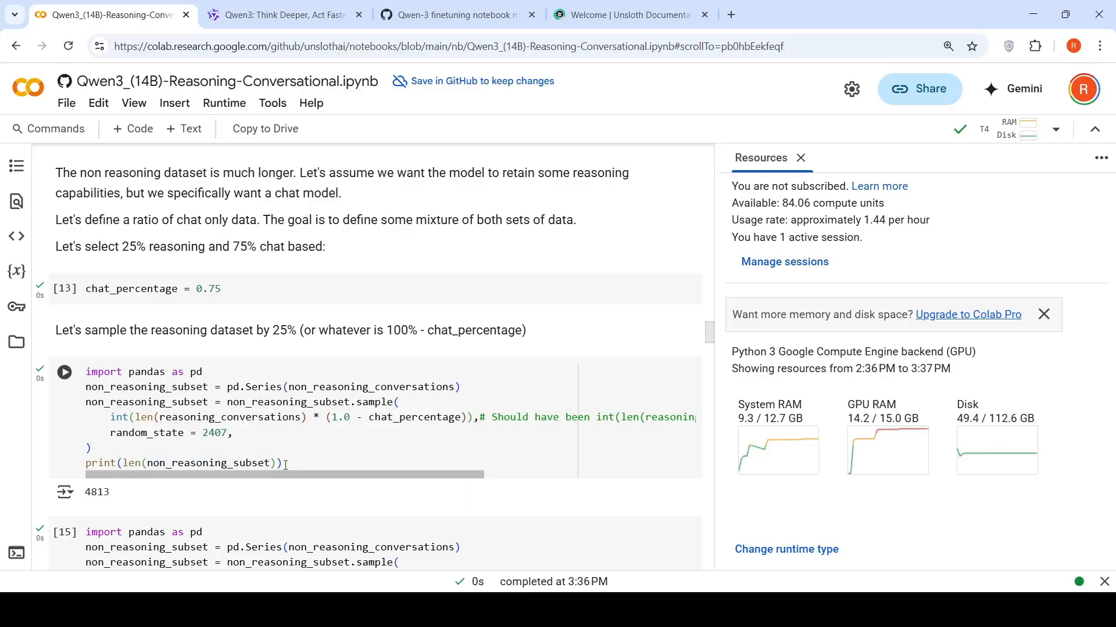
Step: Review the corrected 57,756-row sampling cell, then open GitHub issue #2472
{"action": "scroll", "scroll_direction": "down", "scroll_amount": 3}
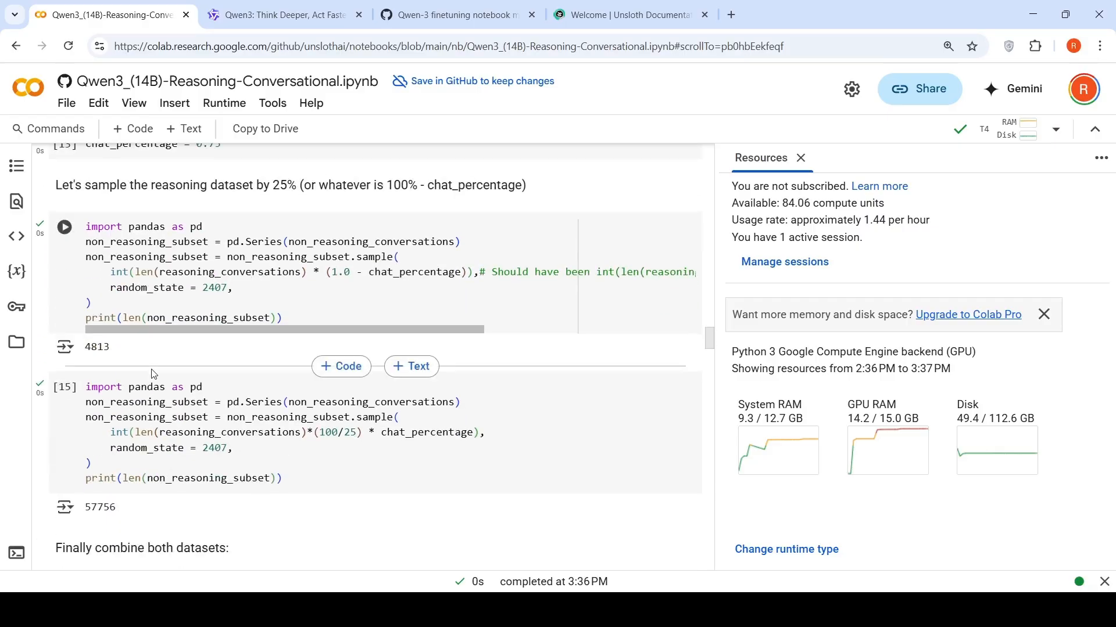
{"action": "scroll", "scroll_direction": "up", "scroll_amount": 3}
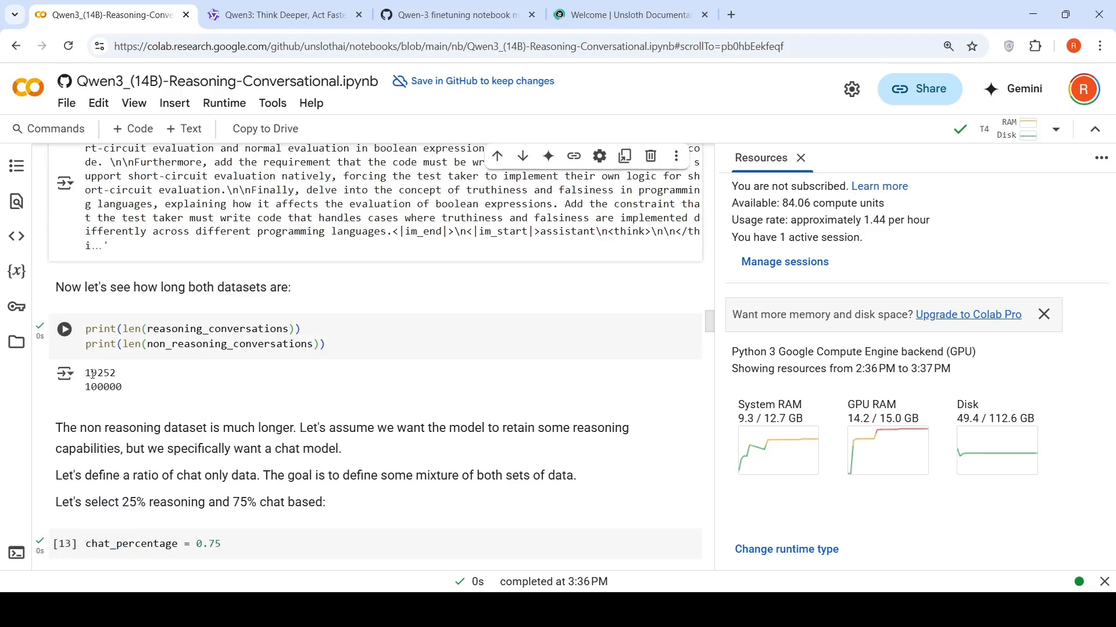
{"action": "scroll", "scroll_direction": "down", "scroll_amount": 3}
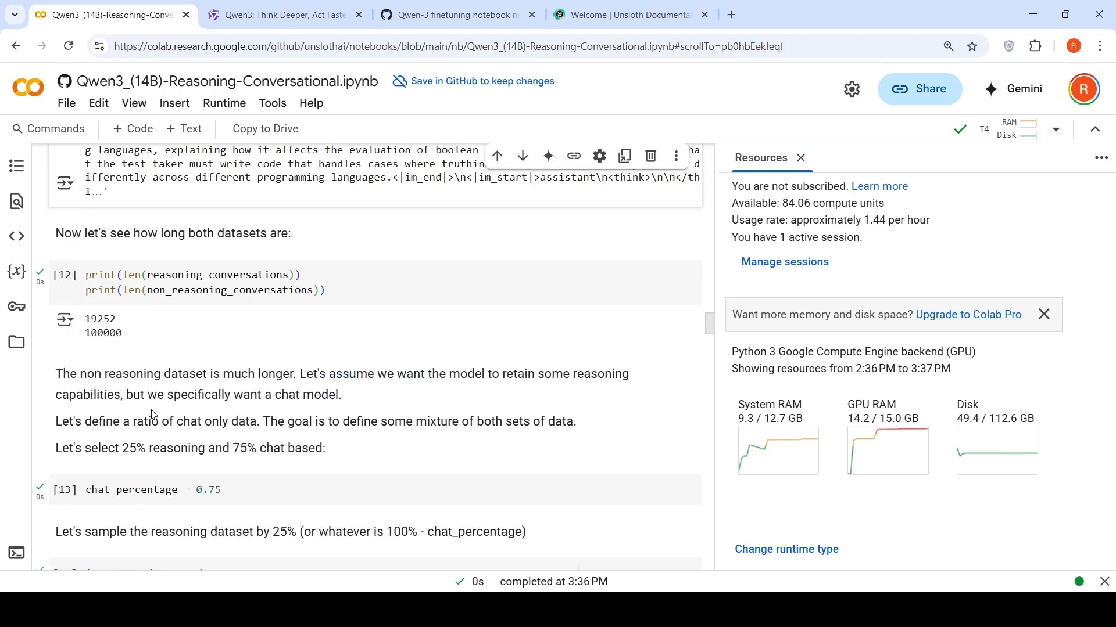
{"action": "mouse_move", "coordinate": [64, 274]}
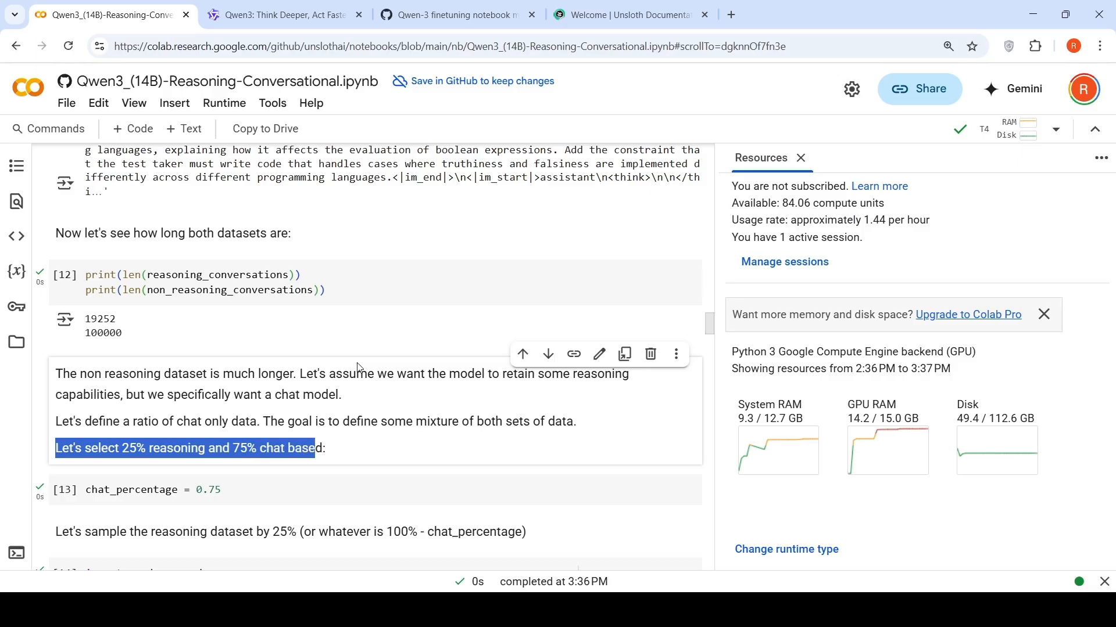
{"action": "scroll", "scroll_direction": "down", "scroll_amount": 3}
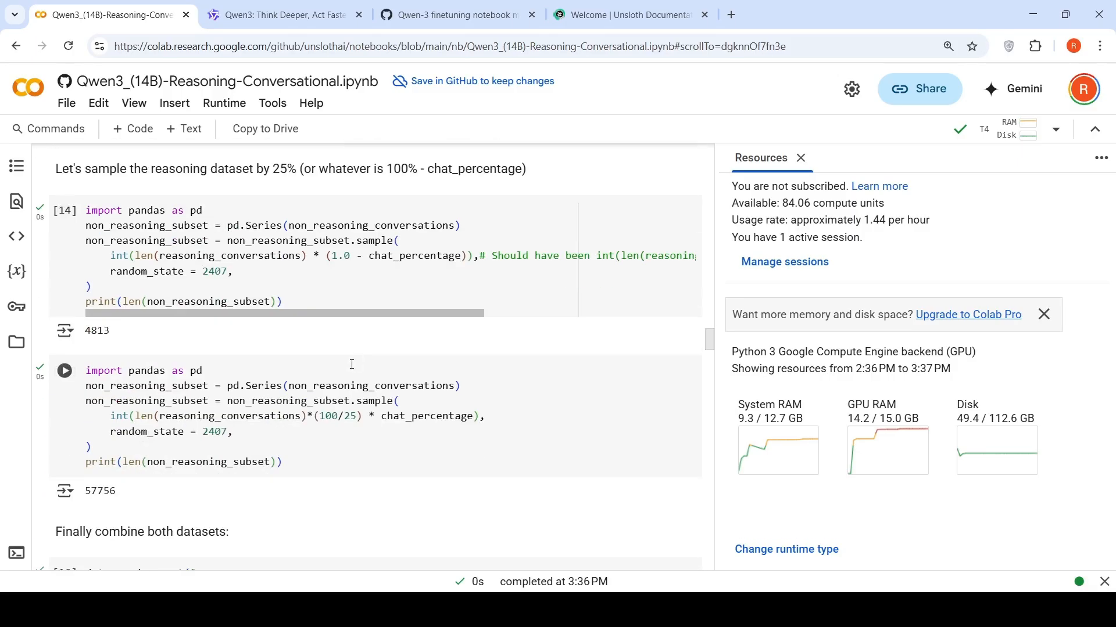
{"action": "left_click", "coordinate": [63, 370]}
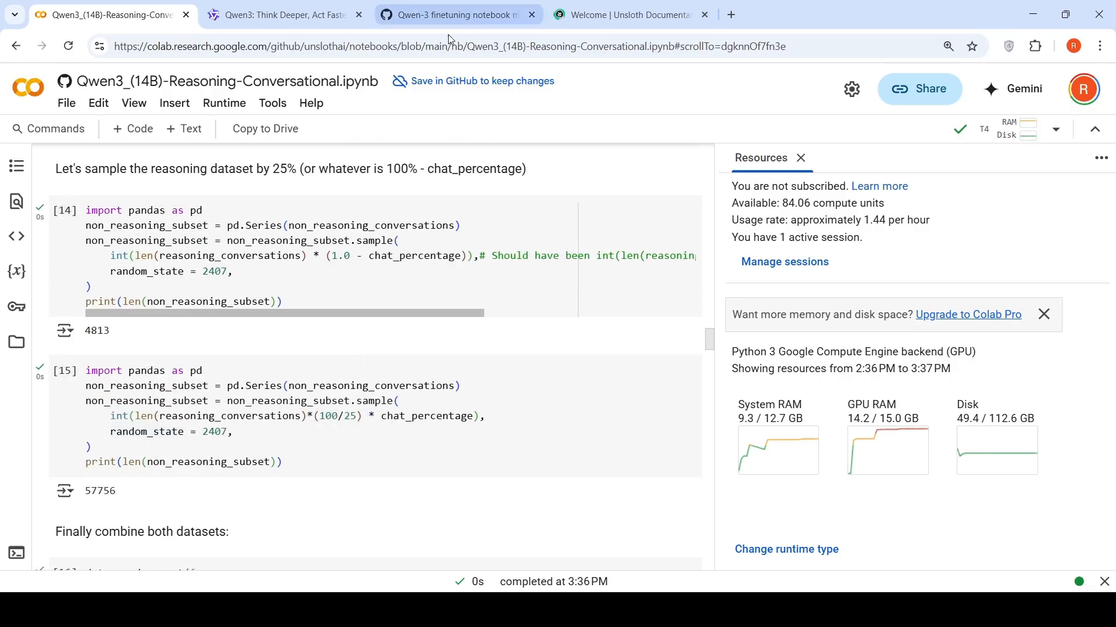
{"action": "left_click", "coordinate": [457, 14]}
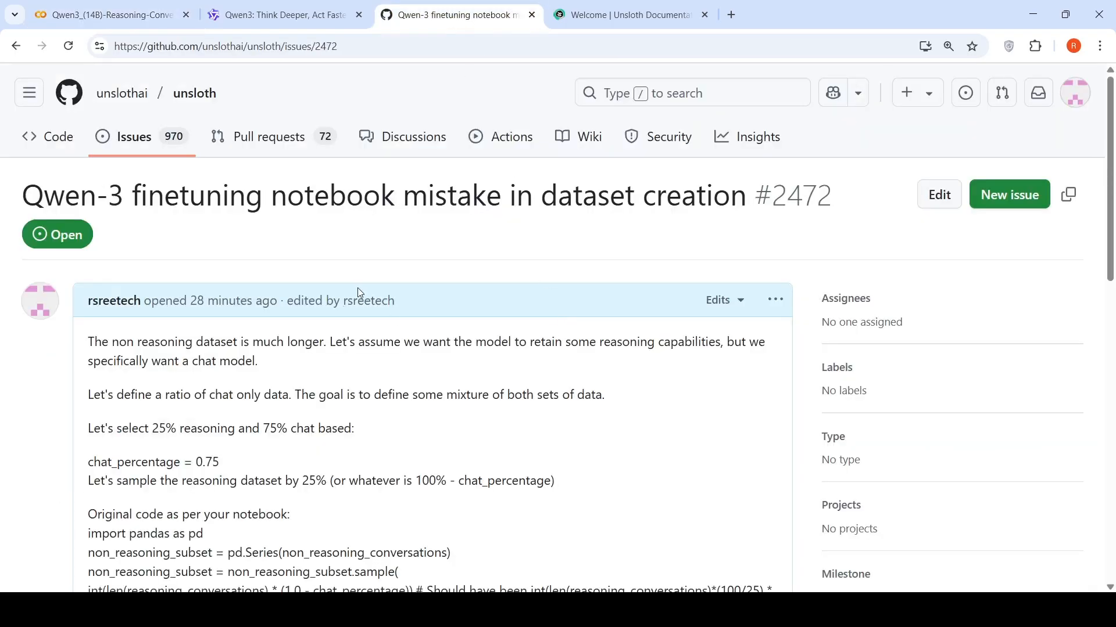
{"action": "mouse_move", "coordinate": [122, 93]}
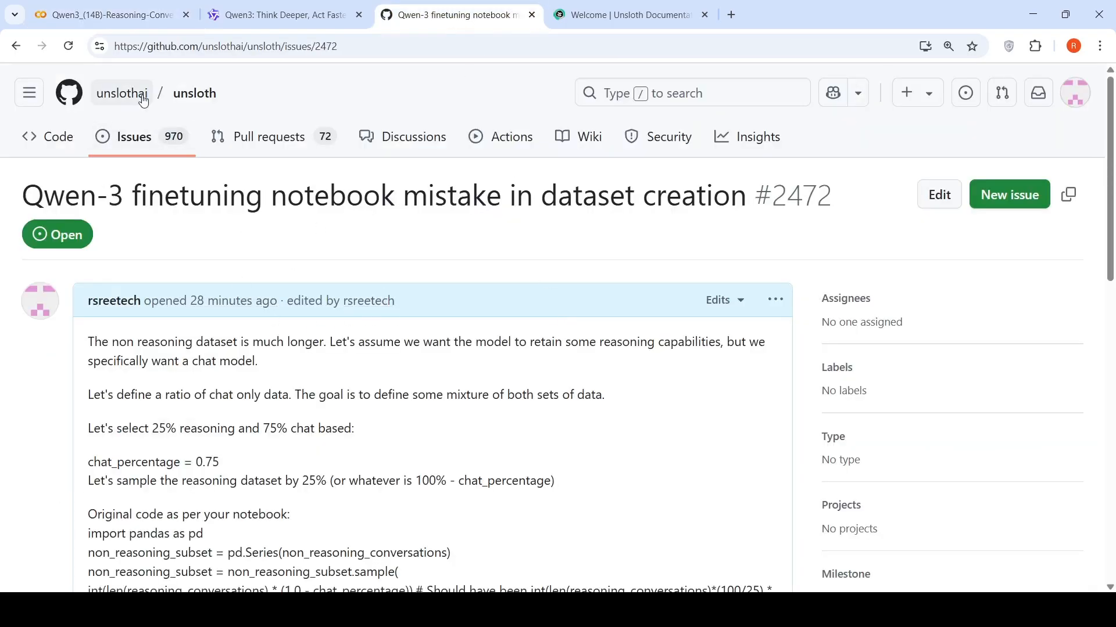
Step: Scroll through GitHub issue #2472, then switch back to the Qwen3 Colab notebook
{"action": "scroll", "scroll_direction": "down", "scroll_amount": 3}
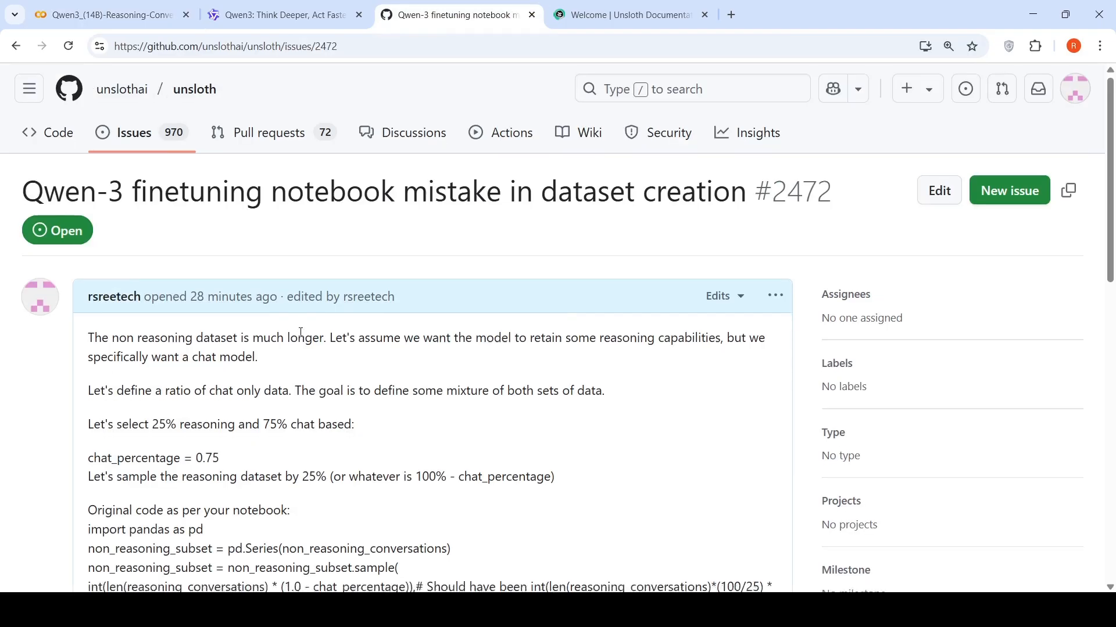
{"action": "left_click", "coordinate": [107, 14]}
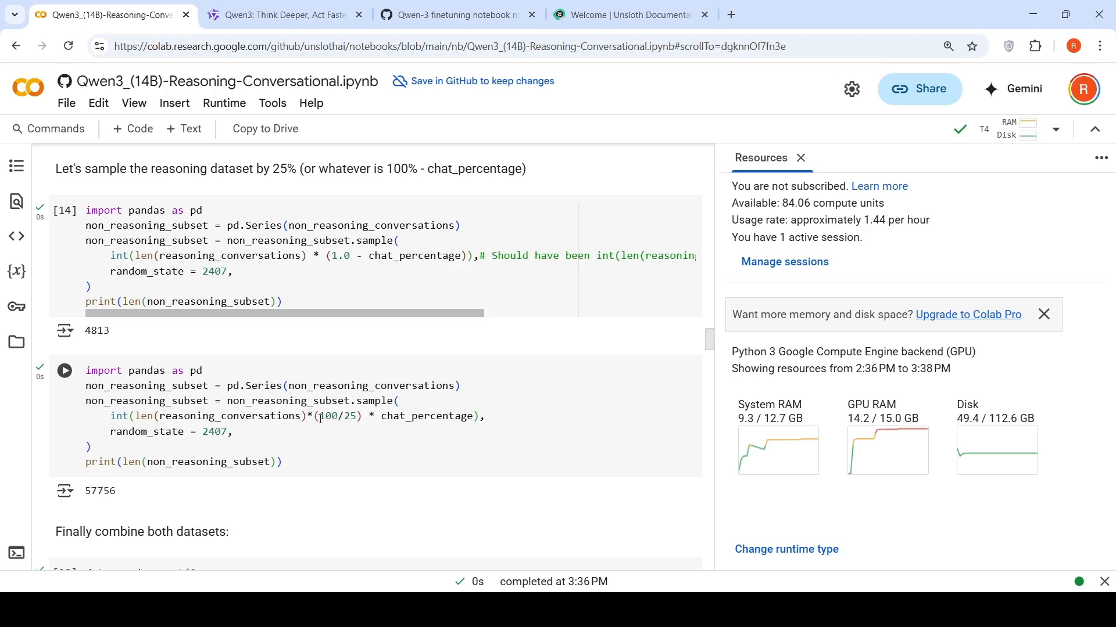
{"action": "mouse_move", "coordinate": [393, 420]}
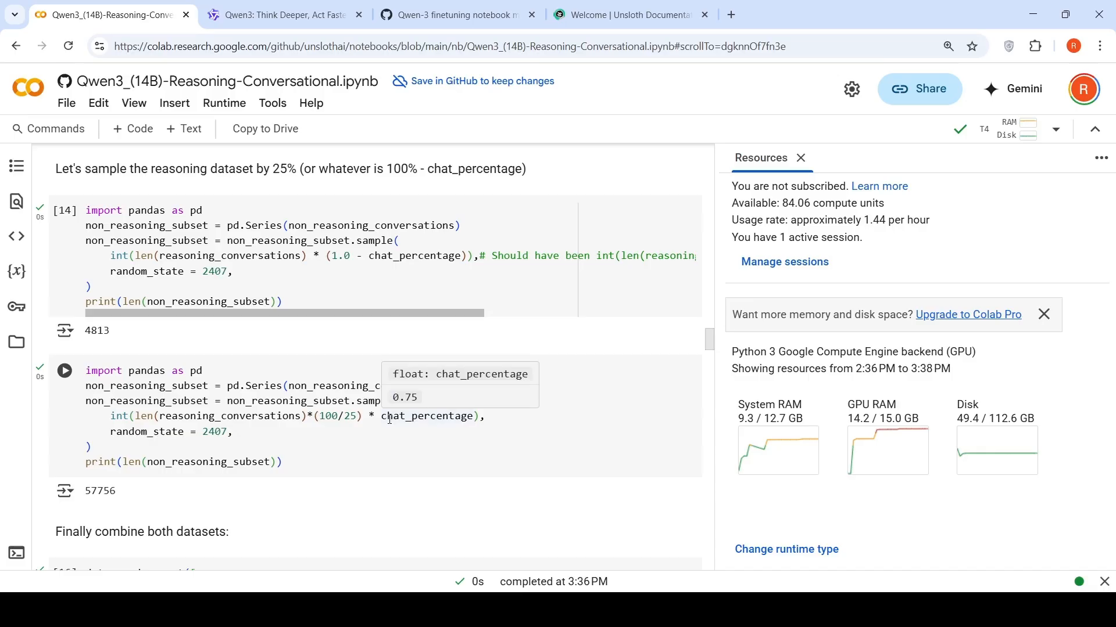
{"action": "mouse_move", "coordinate": [264, 499]}
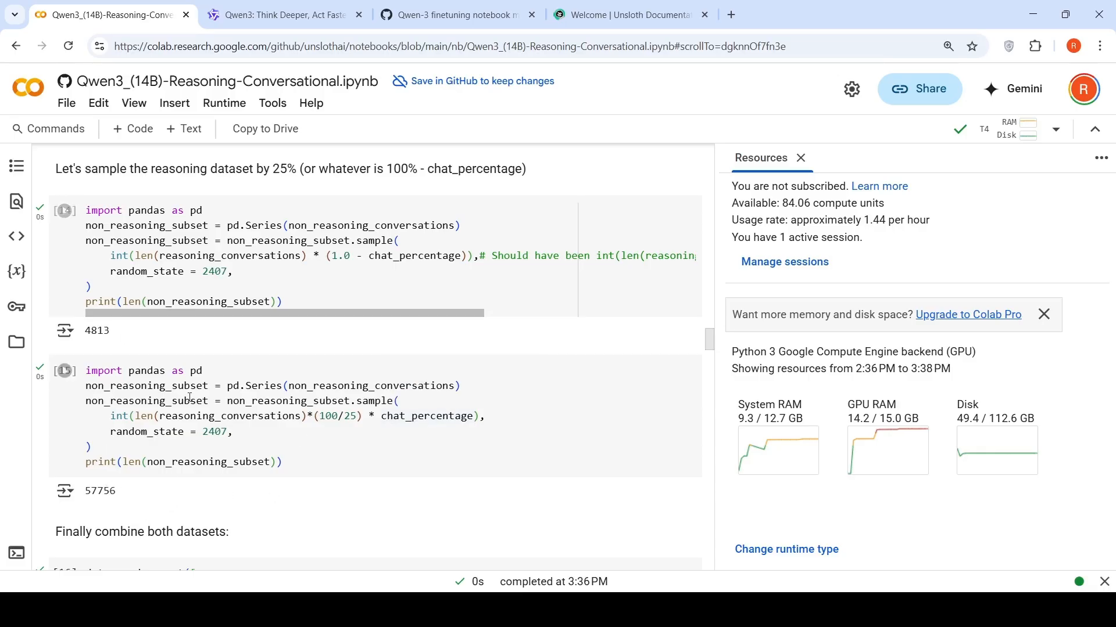
{"action": "scroll", "scroll_direction": "down", "scroll_amount": 3}
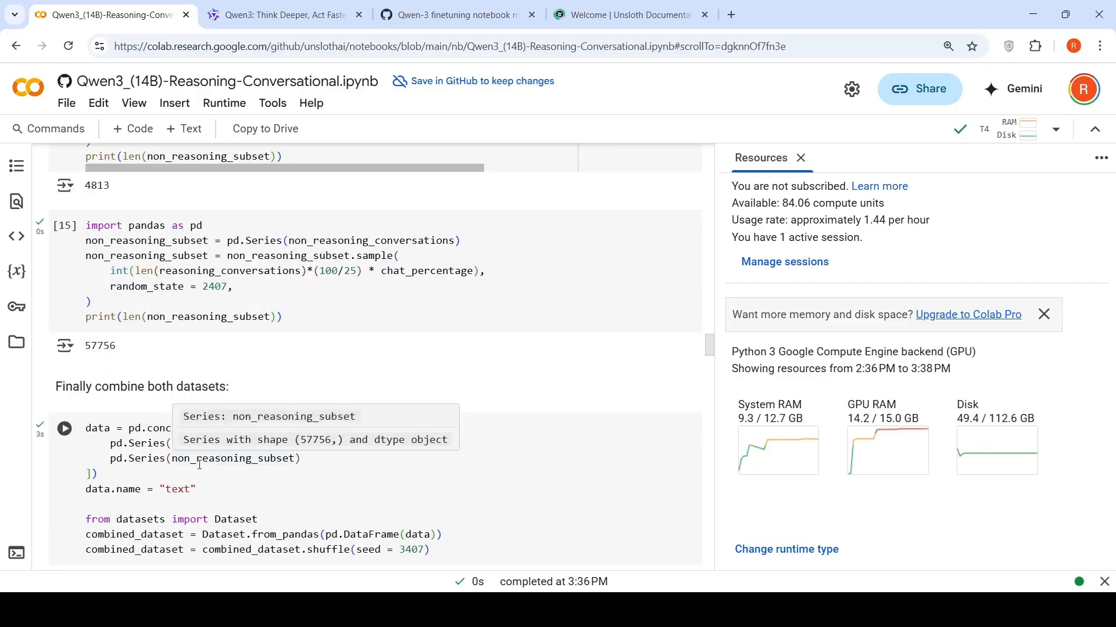
{"action": "scroll", "scroll_direction": "up", "scroll_amount": 3}
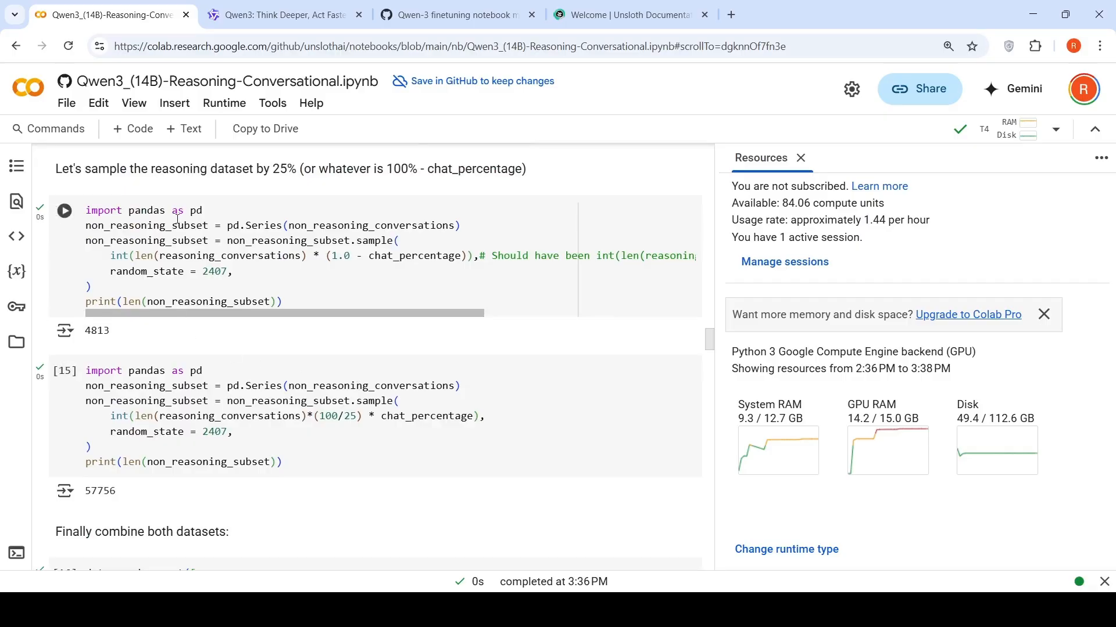
{"action": "mouse_move", "coordinate": [116, 345]}
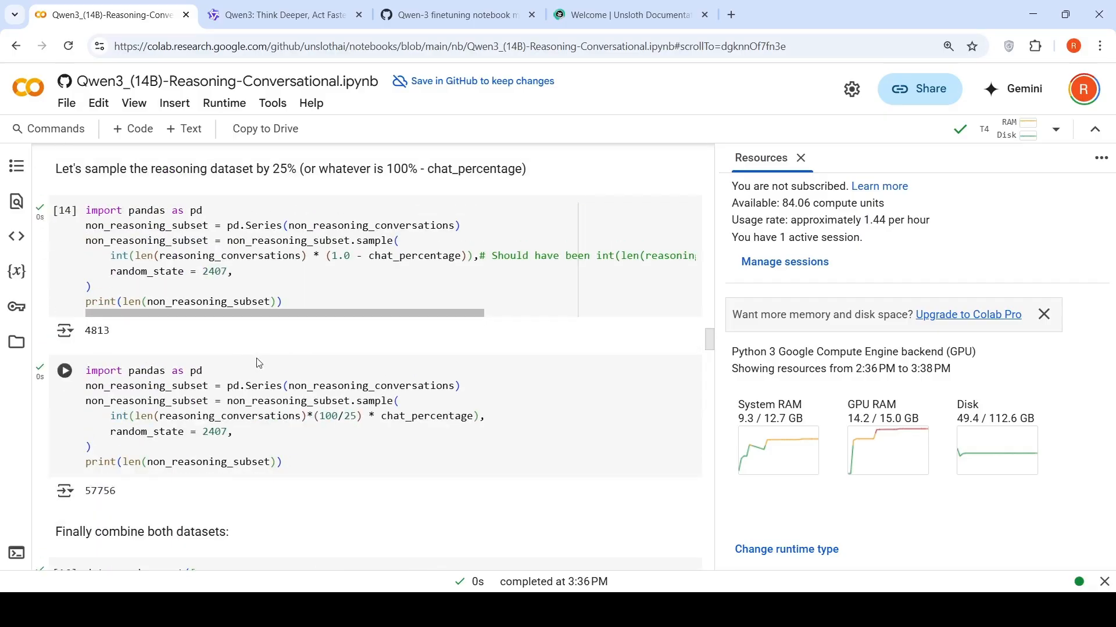
{"action": "scroll", "scroll_direction": "down", "scroll_amount": 3}
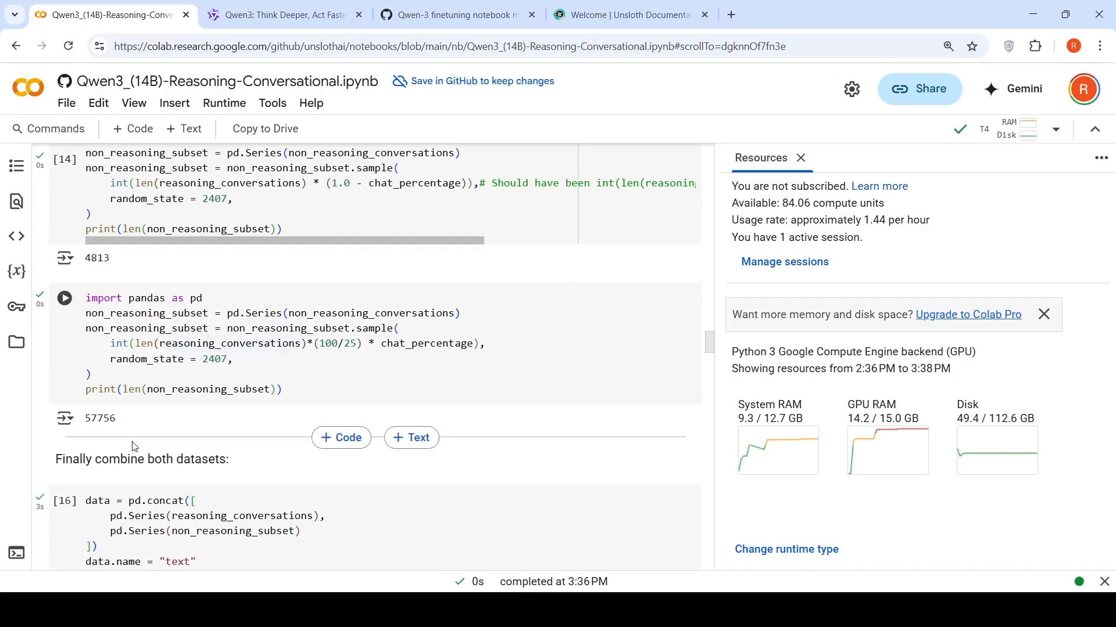
{"action": "scroll", "scroll_direction": "up", "scroll_amount": 3}
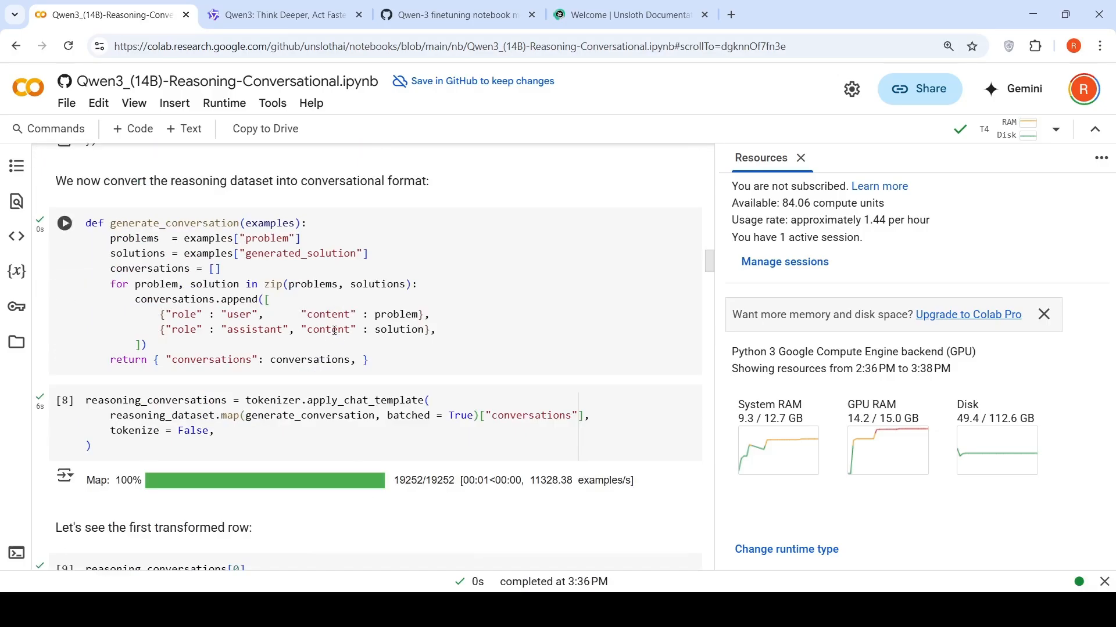
{"action": "scroll", "scroll_direction": "up", "scroll_amount": 3}
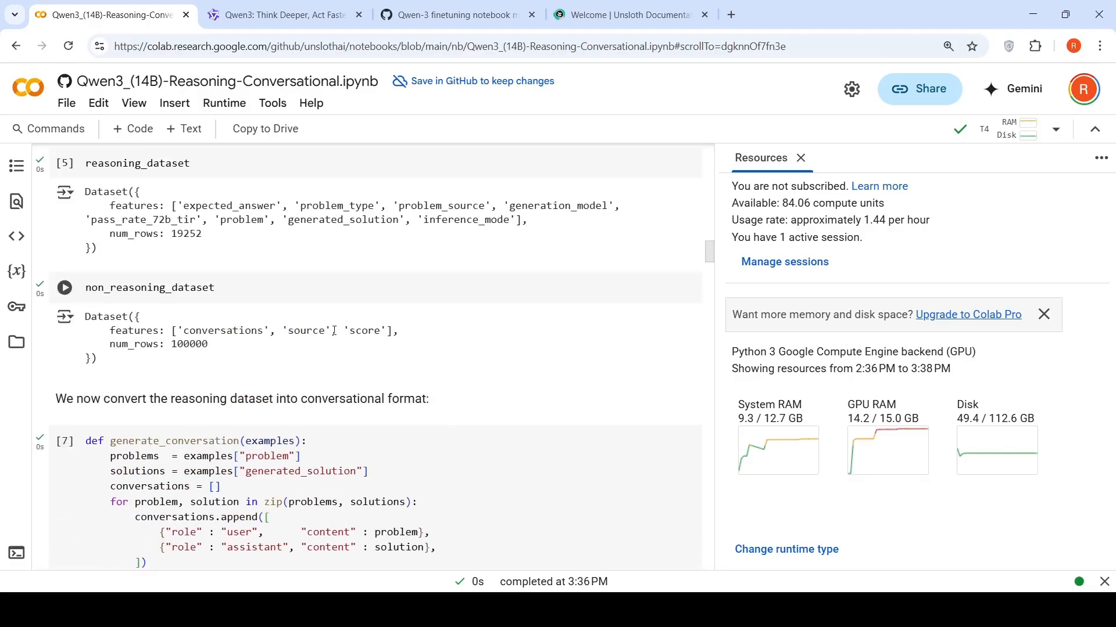
{"action": "scroll", "scroll_direction": "up", "scroll_amount": 3}
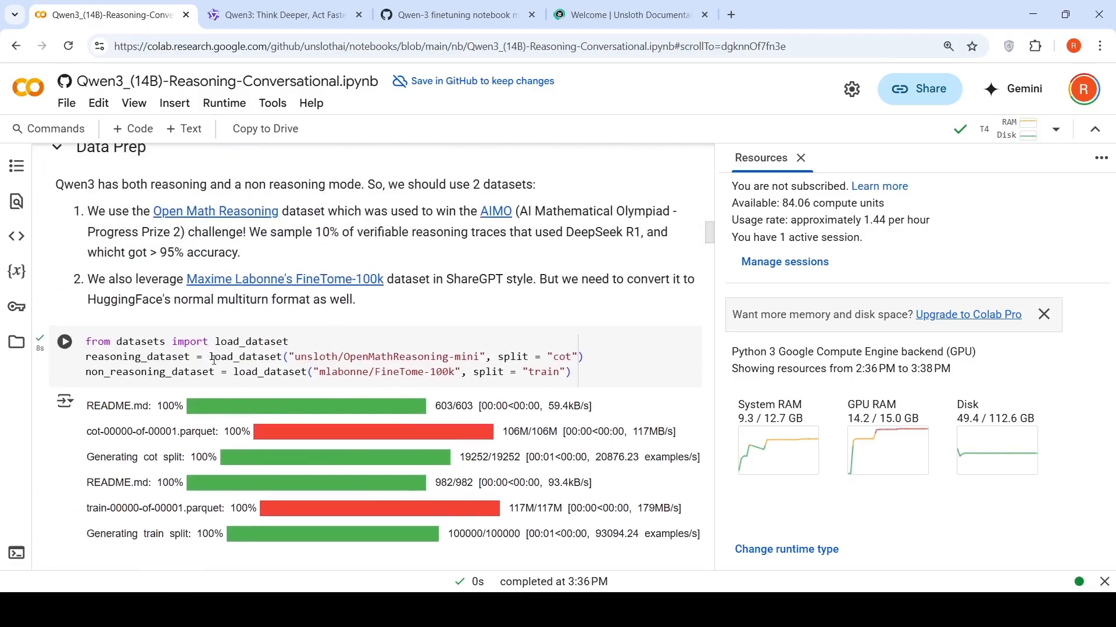
{"action": "scroll", "scroll_direction": "down", "scroll_amount": 3}
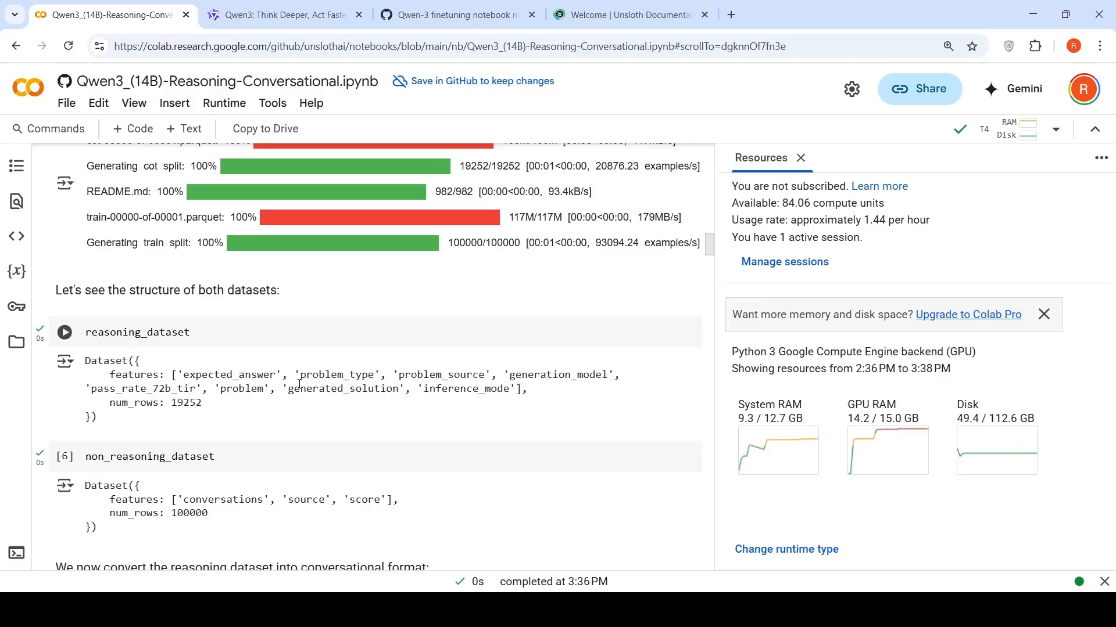
{"action": "scroll", "scroll_direction": "down", "scroll_amount": 3}
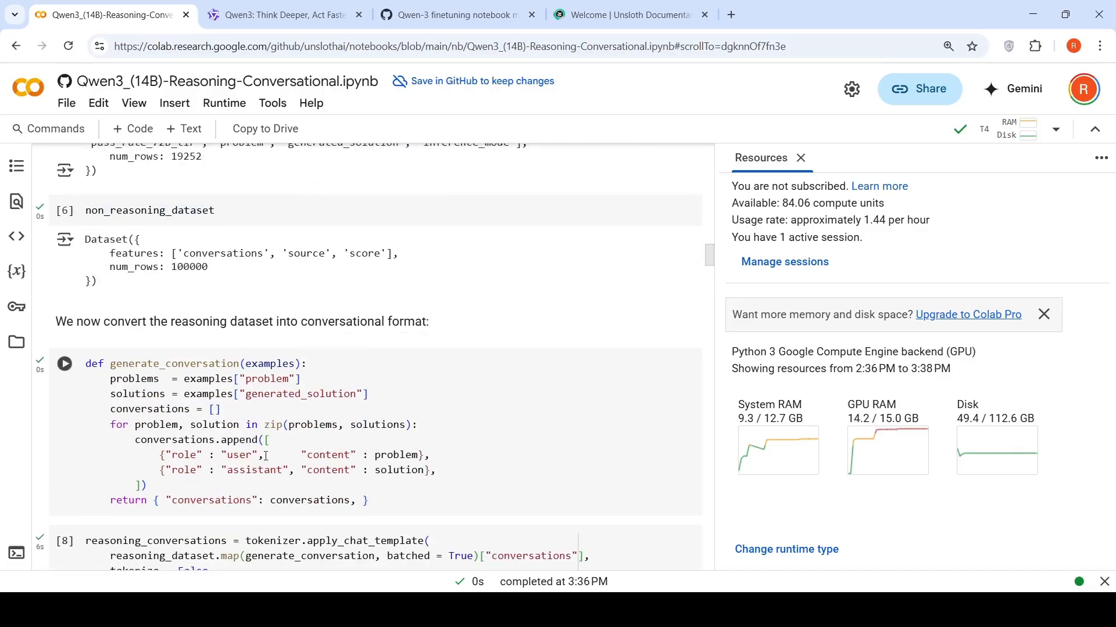
{"action": "scroll", "scroll_direction": "down", "scroll_amount": 3}
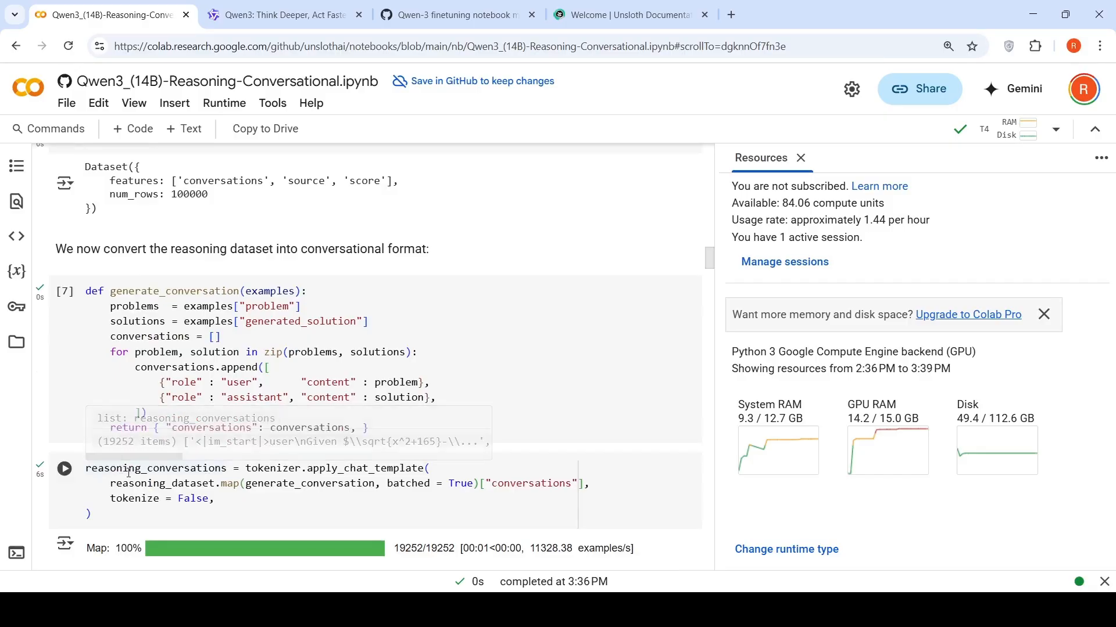
{"action": "scroll", "scroll_direction": "down", "scroll_amount": 3}
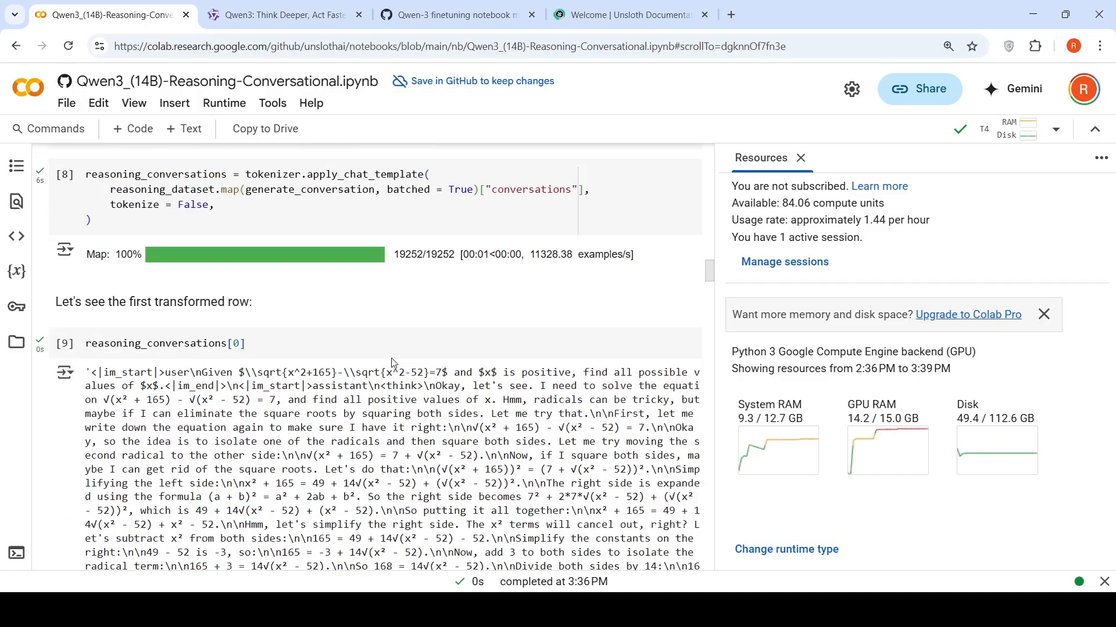
{"action": "scroll", "scroll_direction": "down", "scroll_amount": 3}
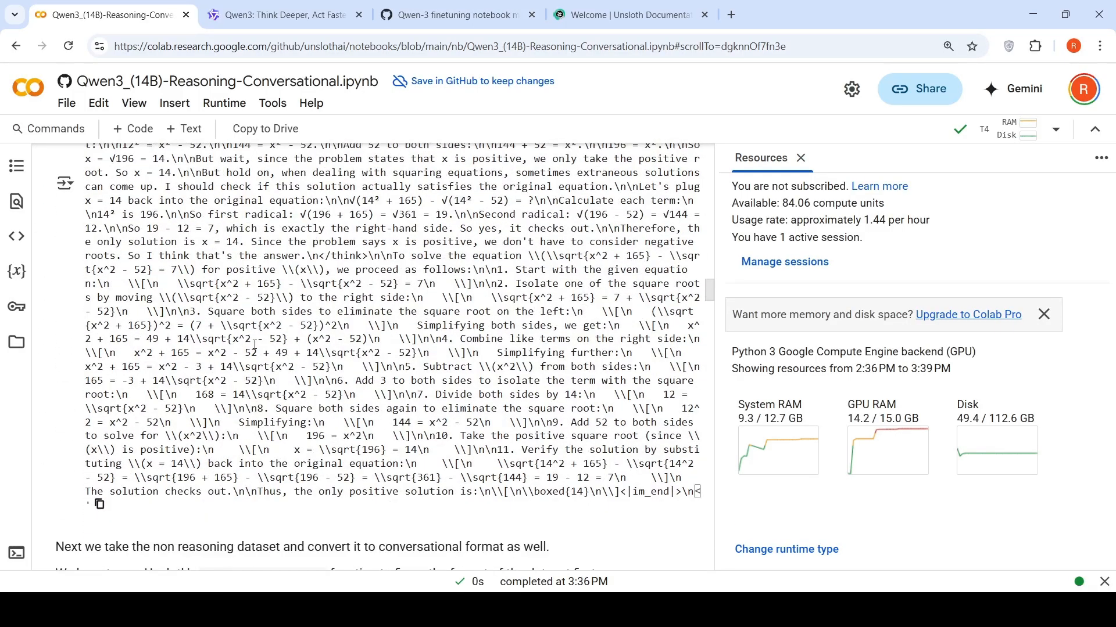
{"action": "scroll", "scroll_direction": "down", "scroll_amount": 3}
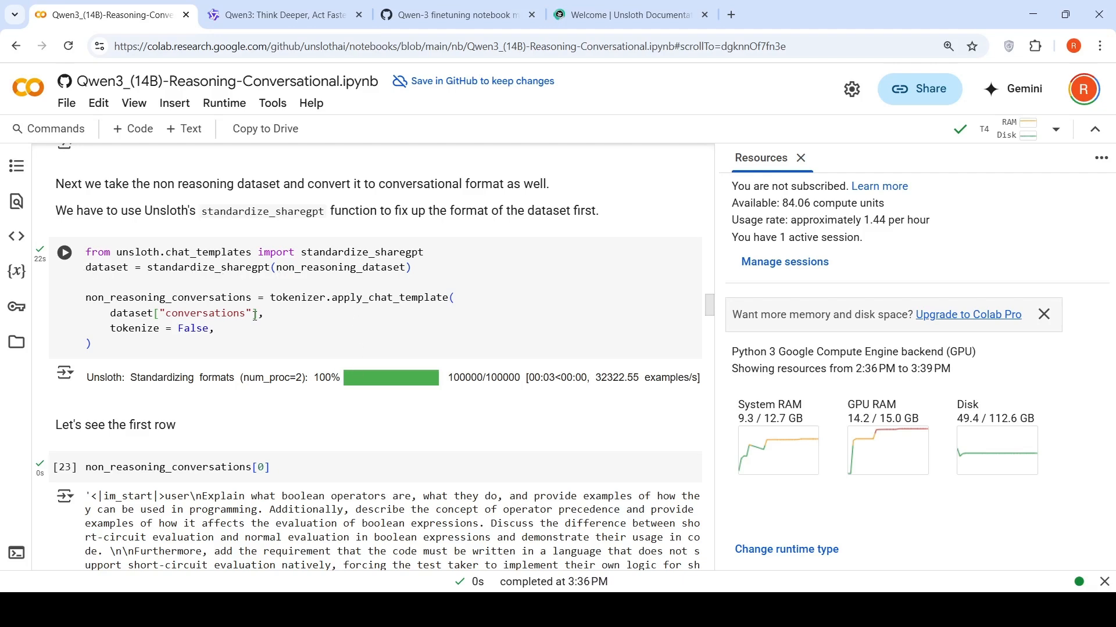
{"action": "scroll", "scroll_direction": "down", "scroll_amount": 3}
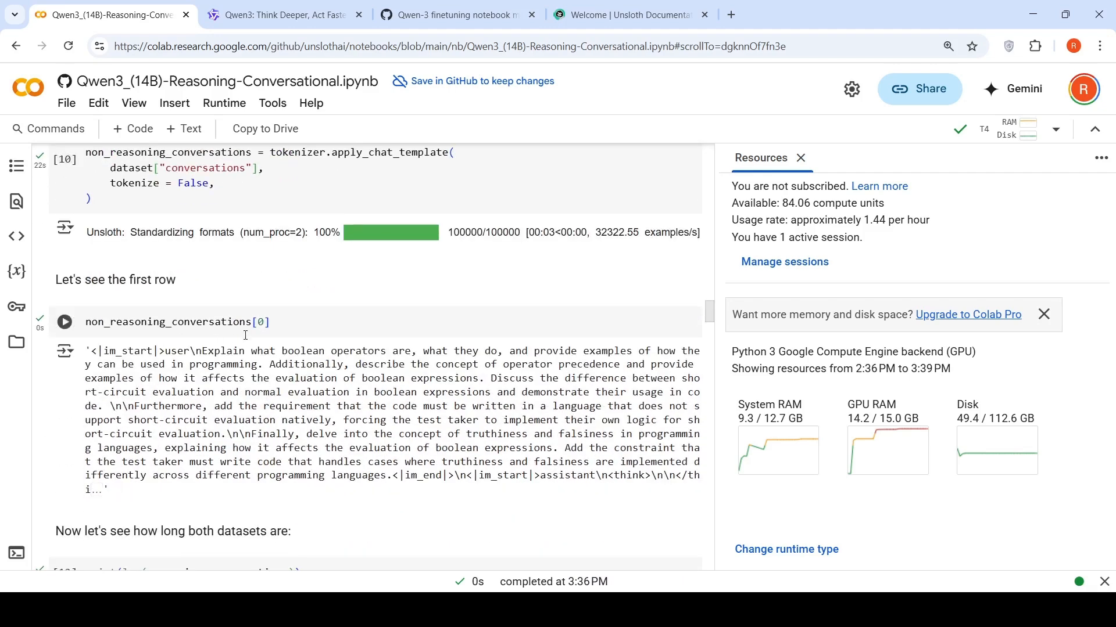
{"action": "mouse_move", "coordinate": [574, 487]}
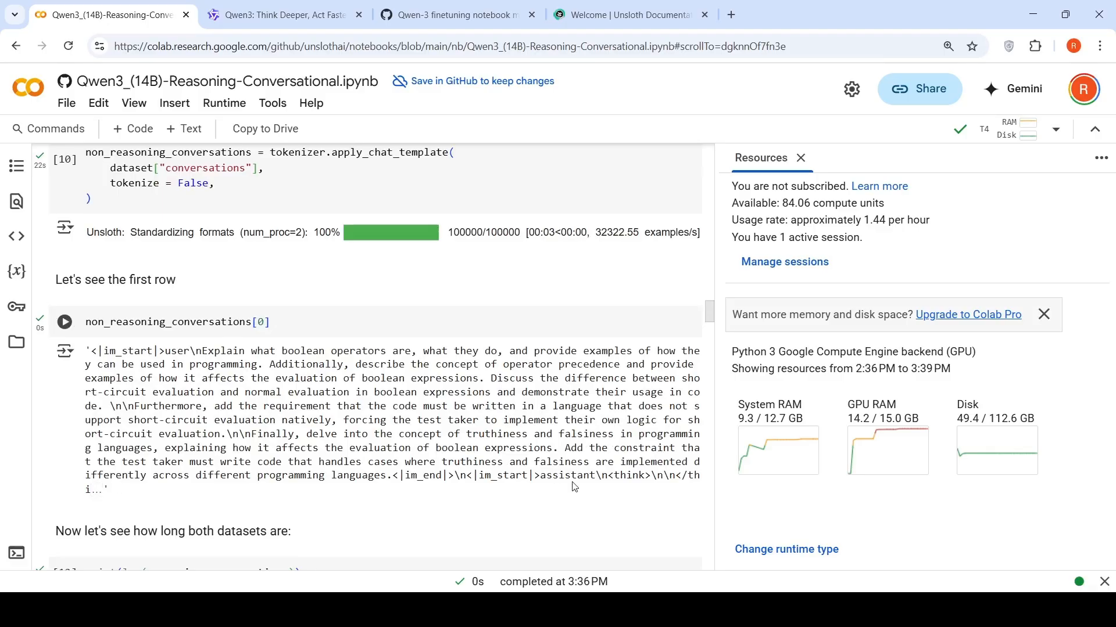
{"action": "scroll", "scroll_direction": "down", "scroll_amount": 3}
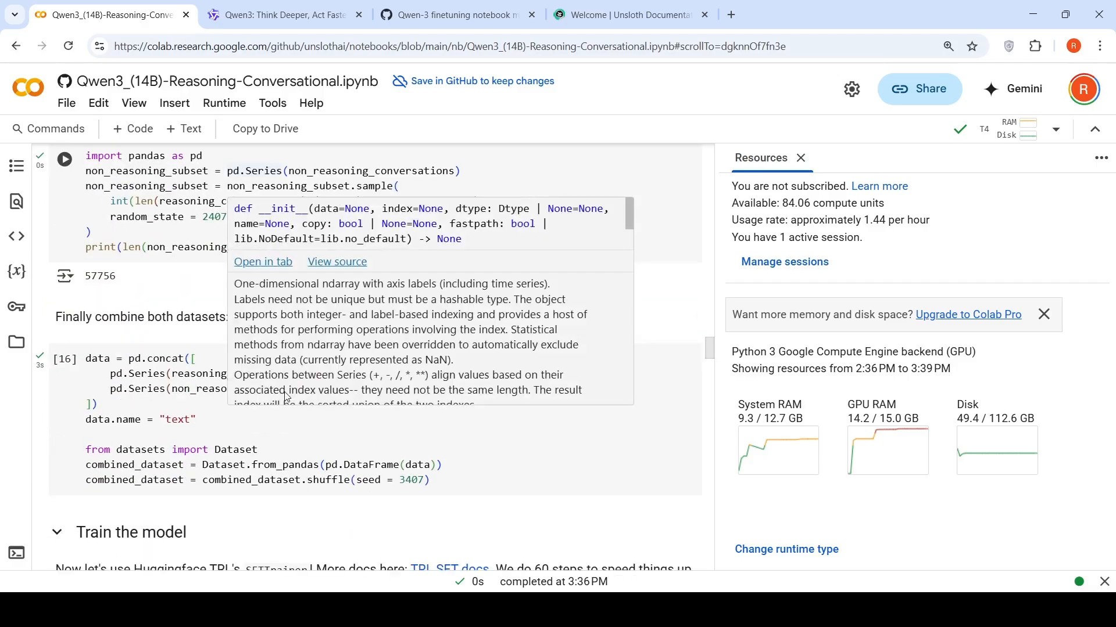
Step: Dismiss the pd.Series popup and scroll to the SFTTrainer cell set to 30 steps
{"action": "left_click", "coordinate": [208, 345]}
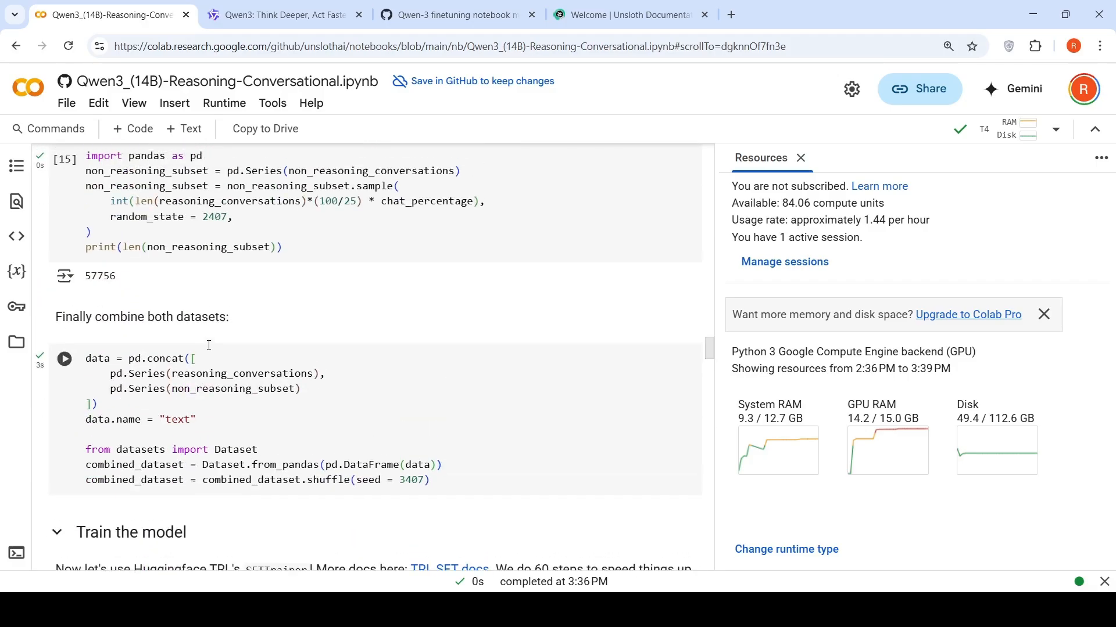
{"action": "mouse_move", "coordinate": [240, 374]}
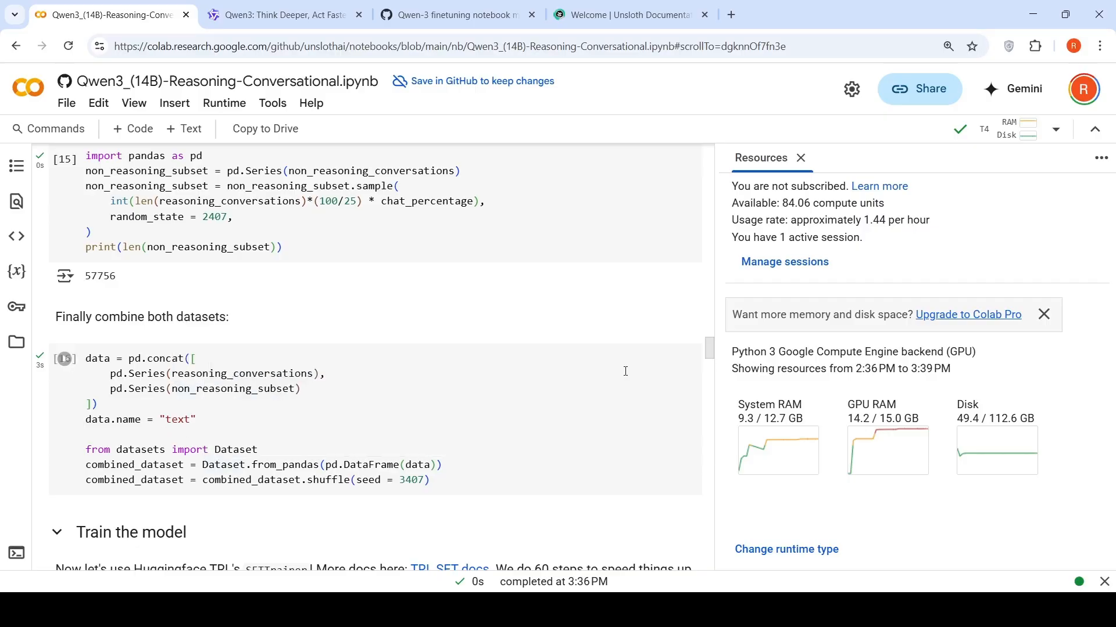
{"action": "scroll", "scroll_direction": "down", "scroll_amount": 3}
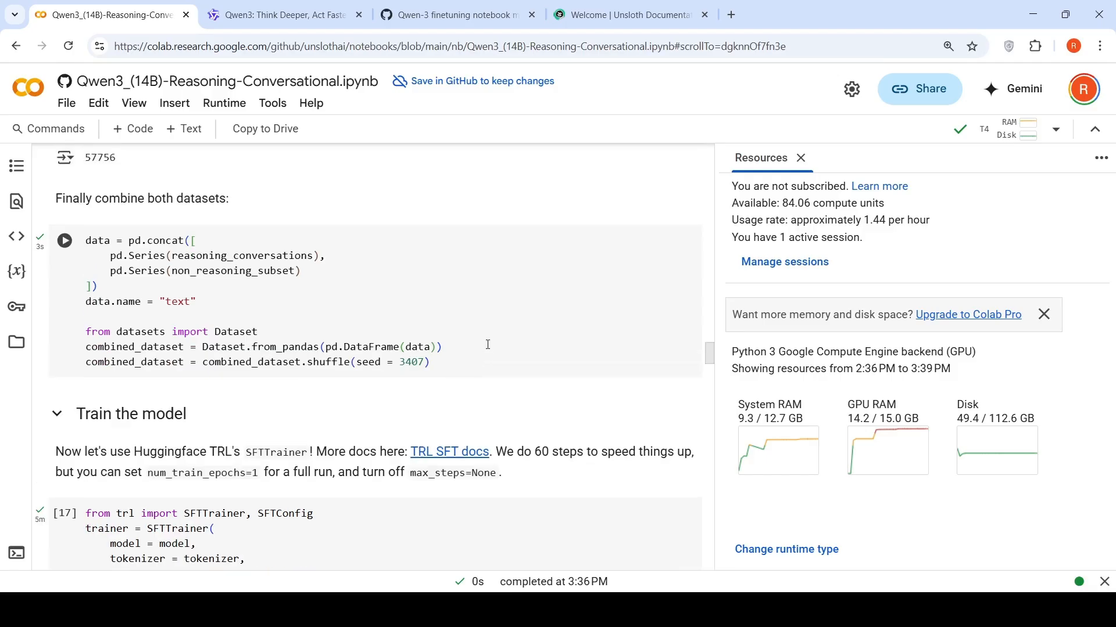
{"action": "scroll", "scroll_direction": "up", "scroll_amount": 3}
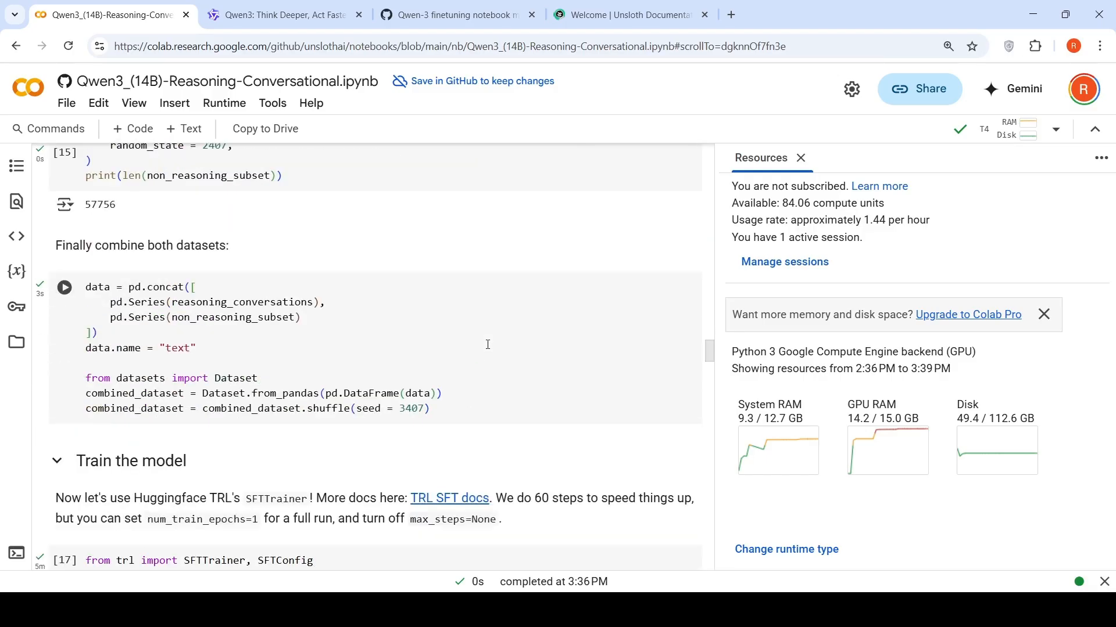
{"action": "scroll", "scroll_direction": "down", "scroll_amount": 3}
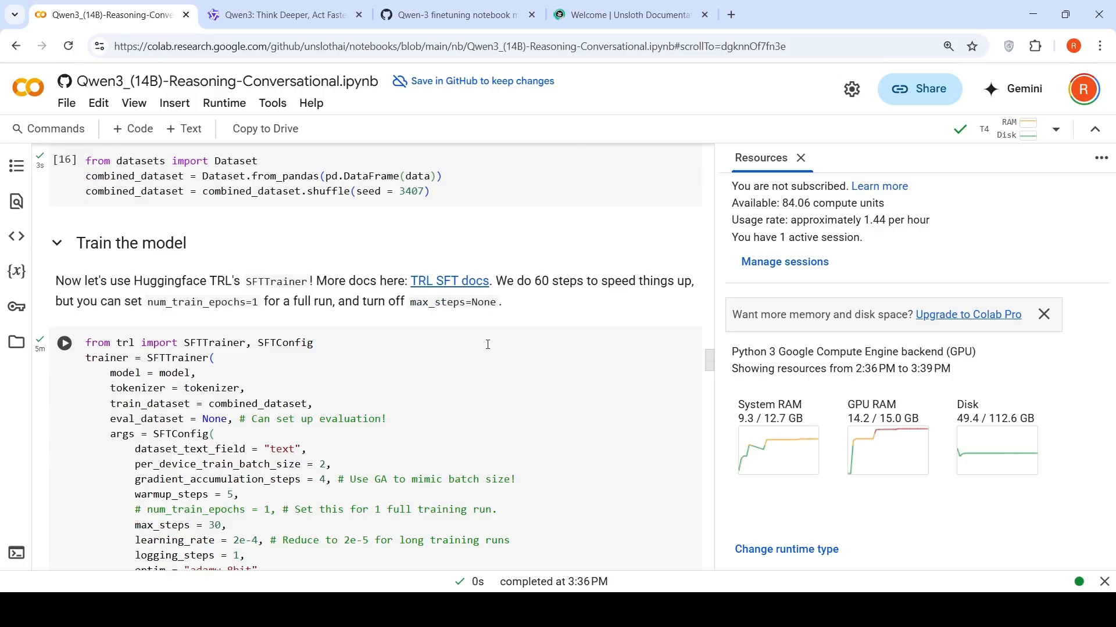
{"action": "scroll", "scroll_direction": "down", "scroll_amount": 3}
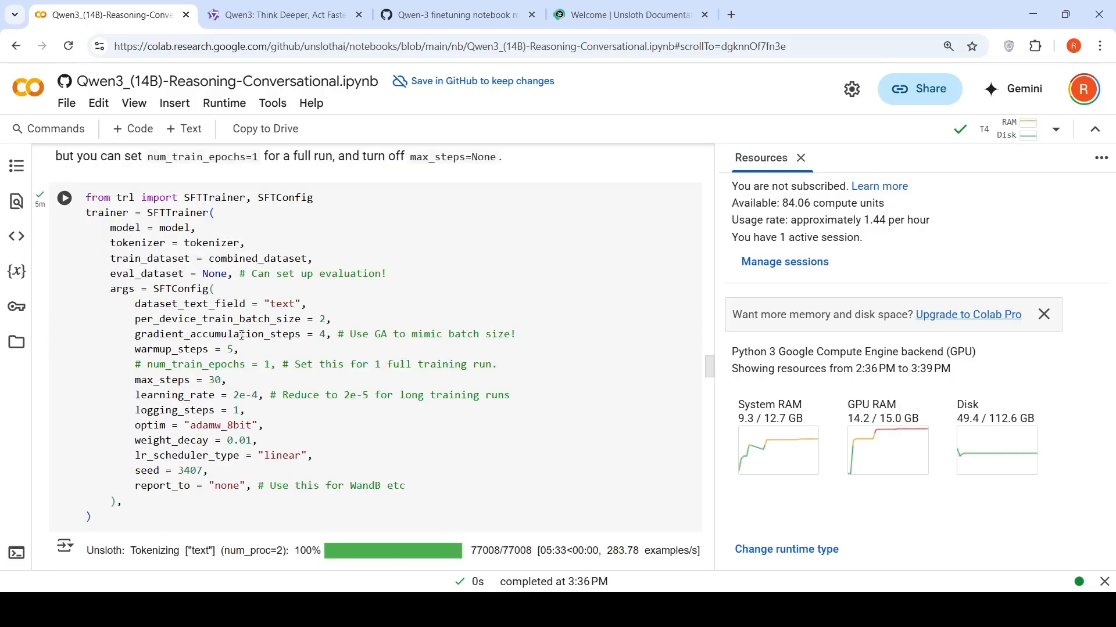
{"action": "mouse_move", "coordinate": [199, 319]}
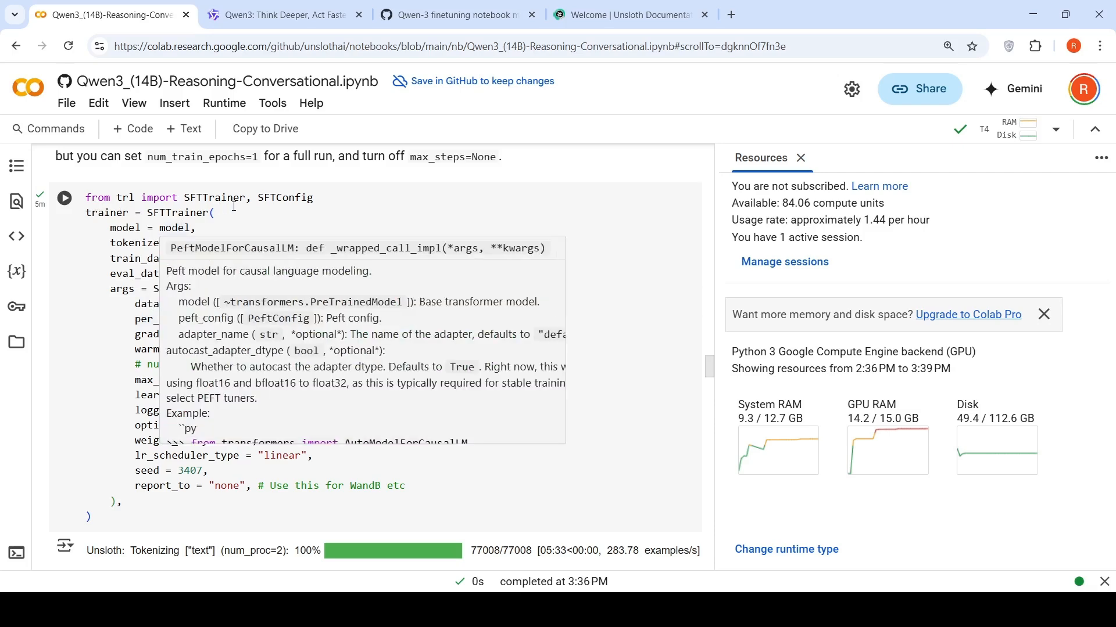
{"action": "mouse_move", "coordinate": [171, 212]}
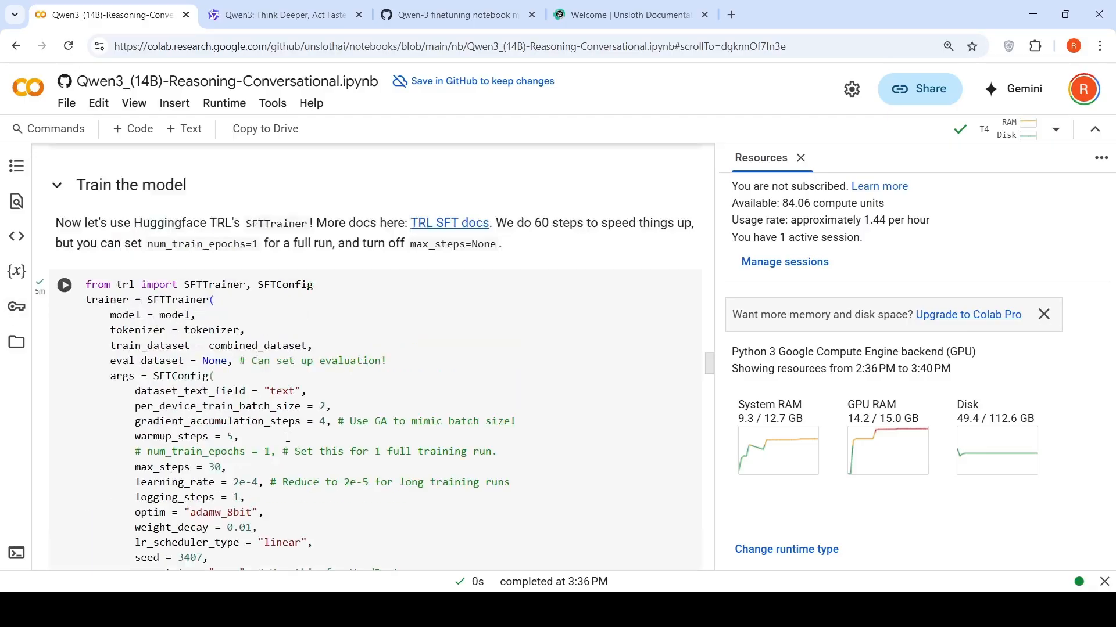
{"action": "scroll", "scroll_direction": "up", "scroll_amount": 3}
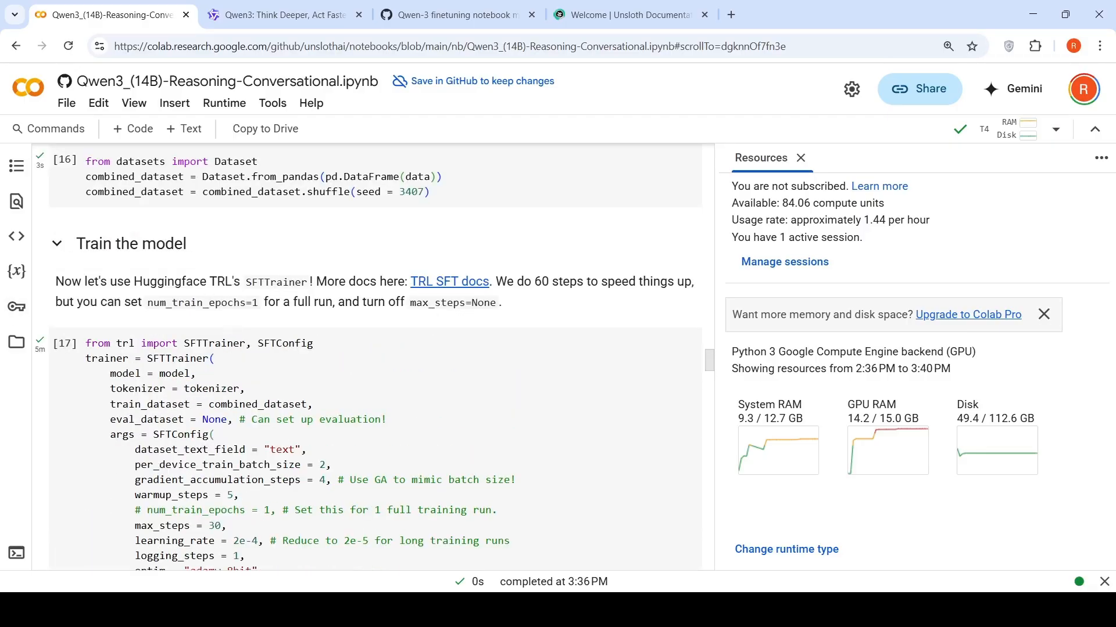
{"action": "mouse_move", "coordinate": [530, 298]}
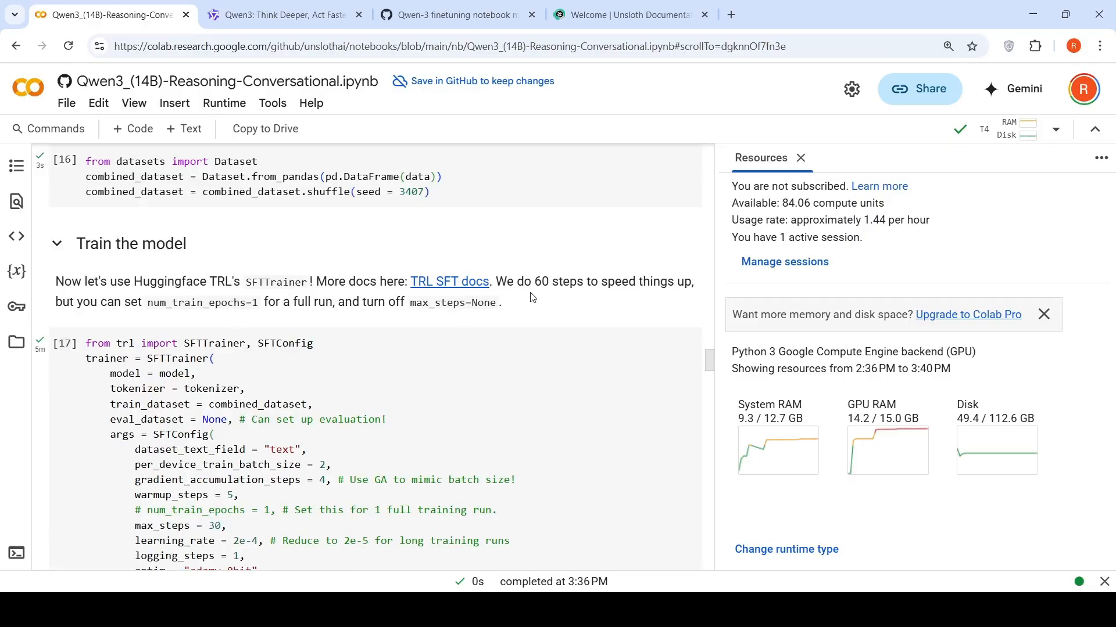
{"action": "scroll", "scroll_direction": "down", "scroll_amount": 3}
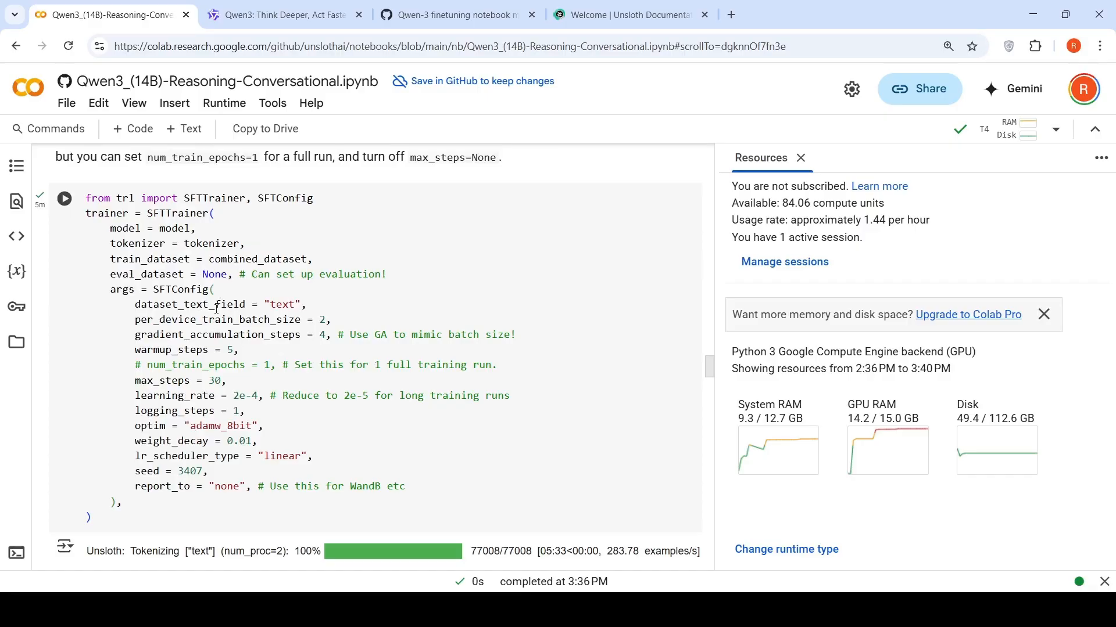
{"action": "mouse_move", "coordinate": [214, 320]}
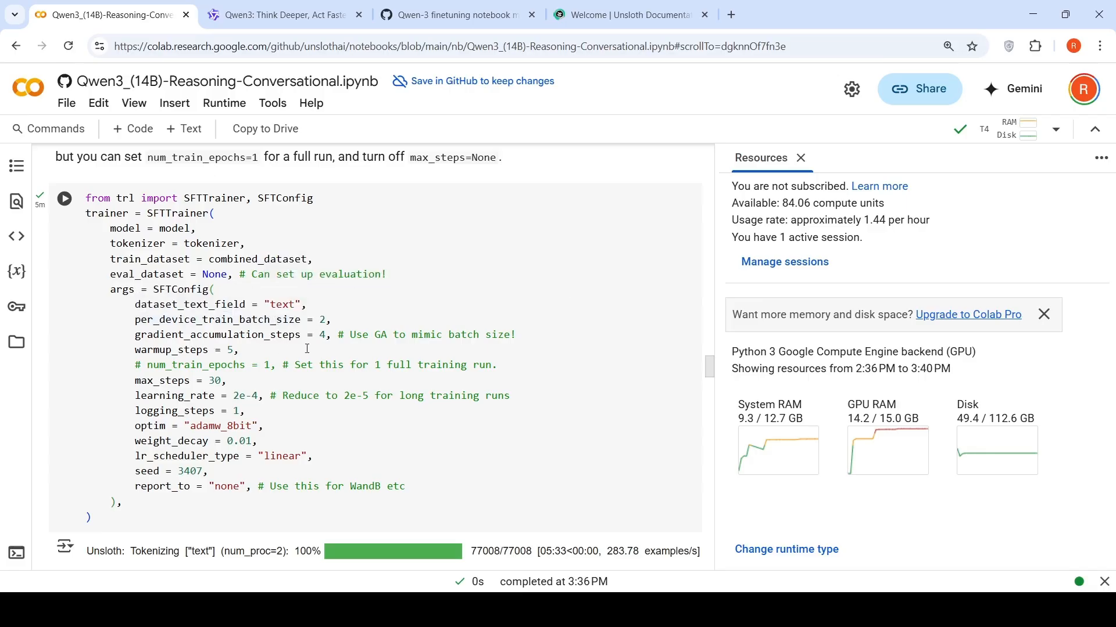
{"action": "mouse_move", "coordinate": [186, 434]}
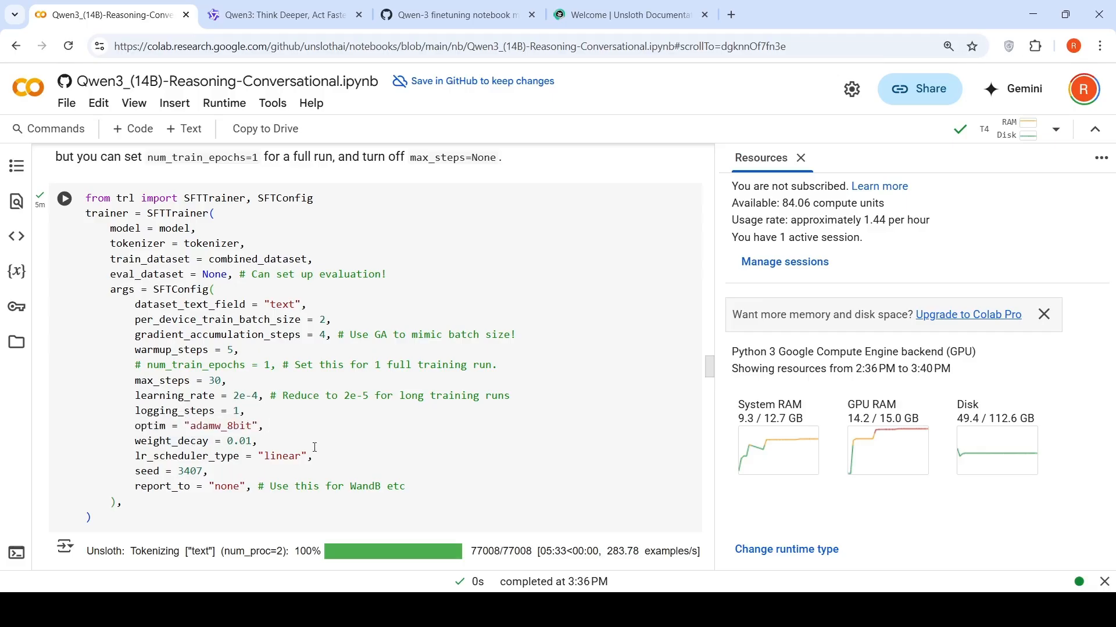
{"action": "scroll", "scroll_direction": "down", "scroll_amount": 3}
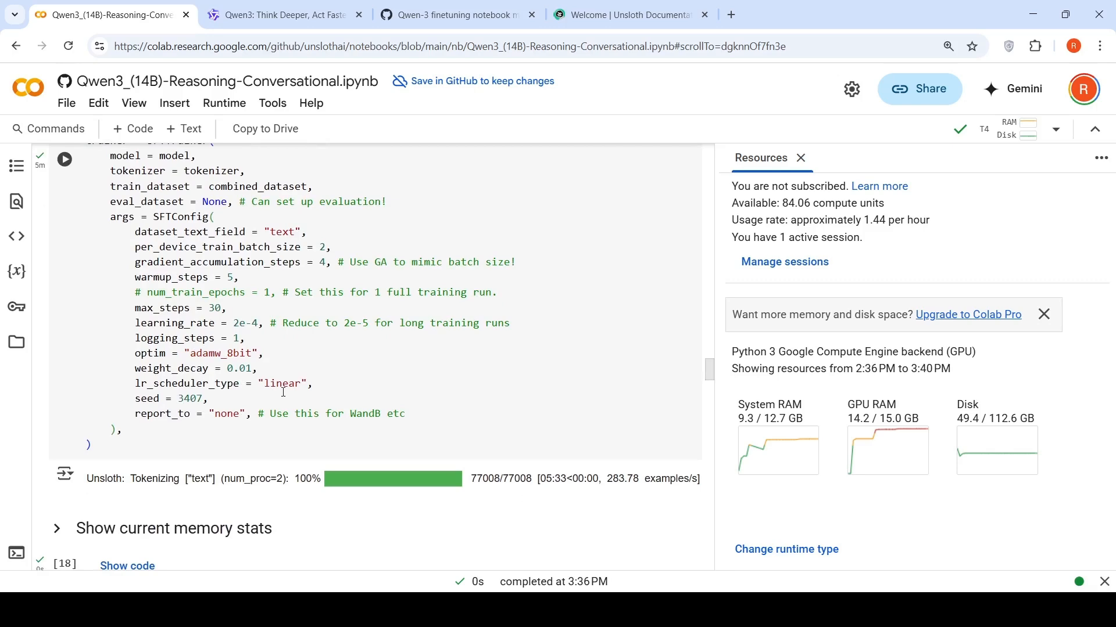
{"action": "scroll", "scroll_direction": "down", "scroll_amount": 3}
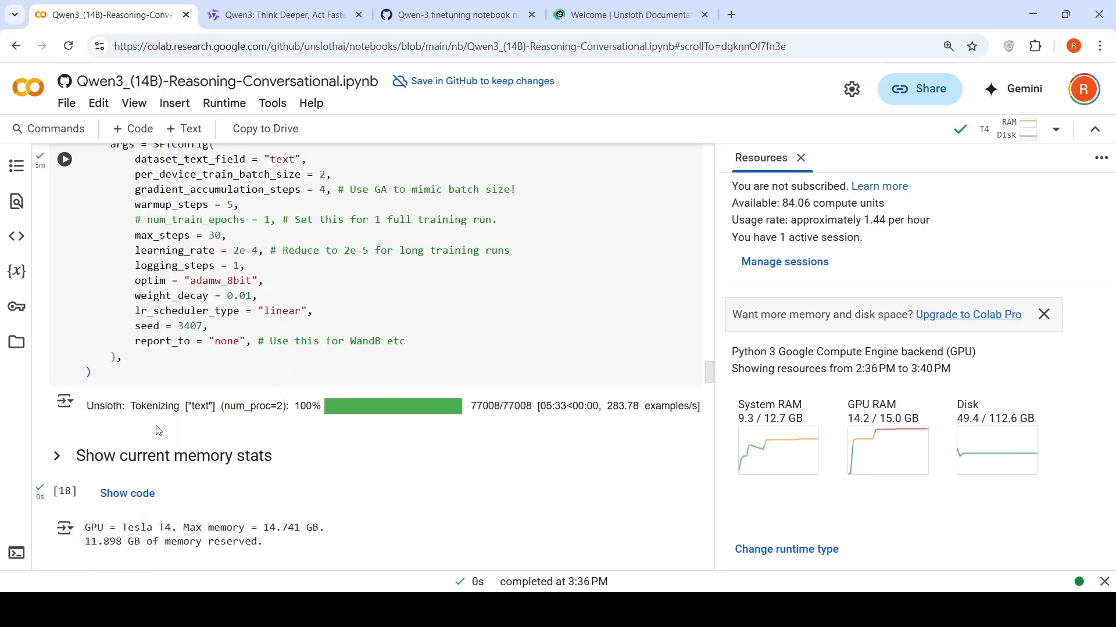
{"action": "mouse_move", "coordinate": [238, 293]}
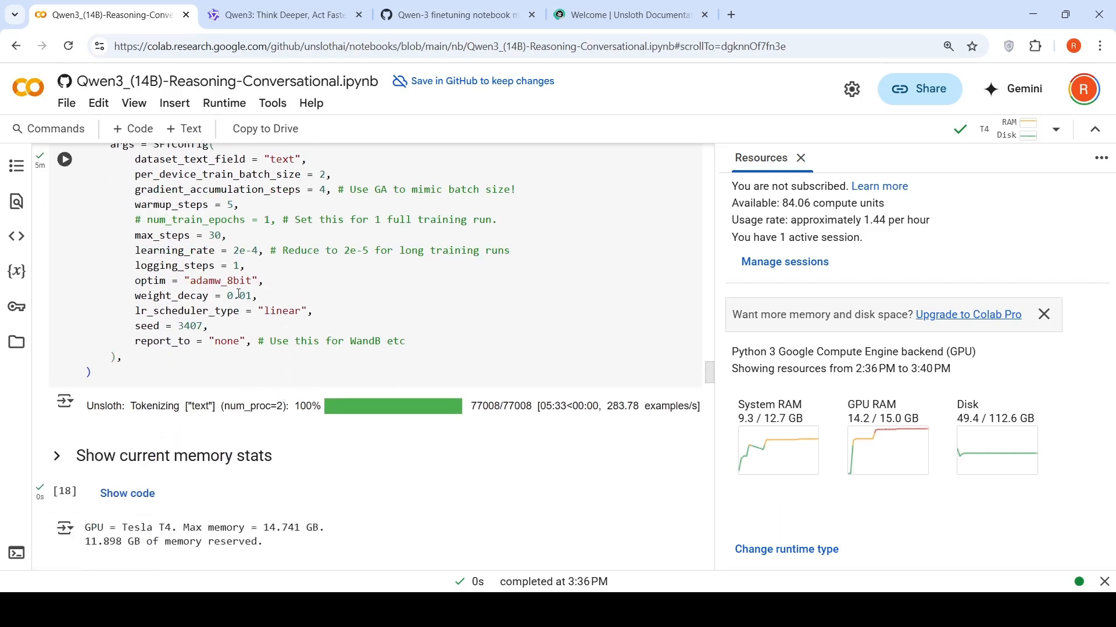
{"action": "scroll", "scroll_direction": "up", "scroll_amount": 3}
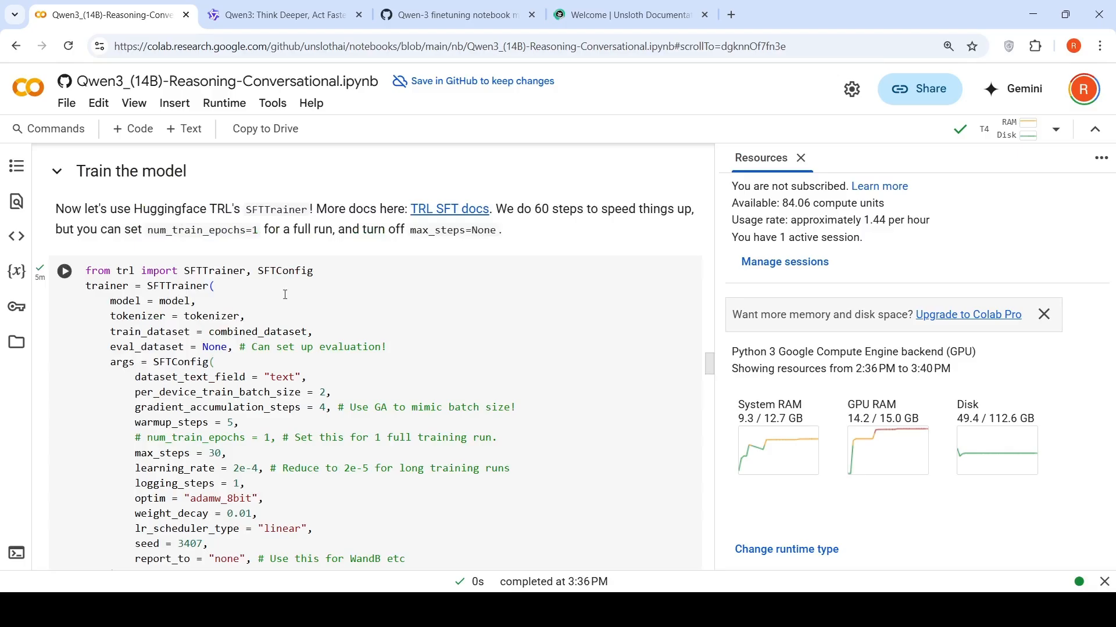
{"action": "scroll", "scroll_direction": "down", "scroll_amount": 3}
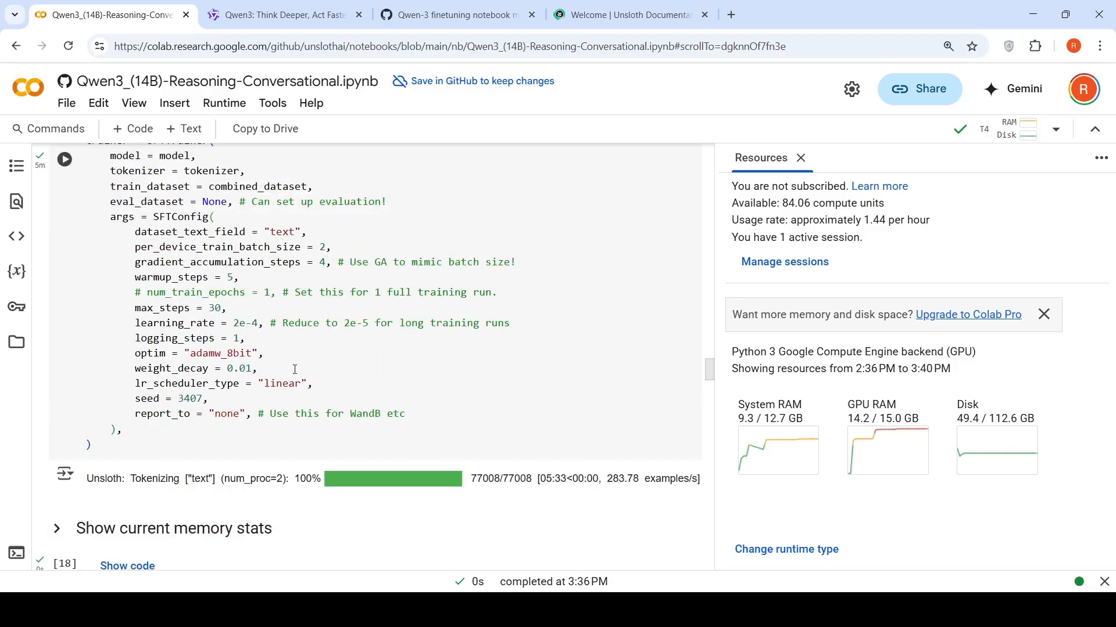
{"action": "scroll", "scroll_direction": "up", "scroll_amount": 3}
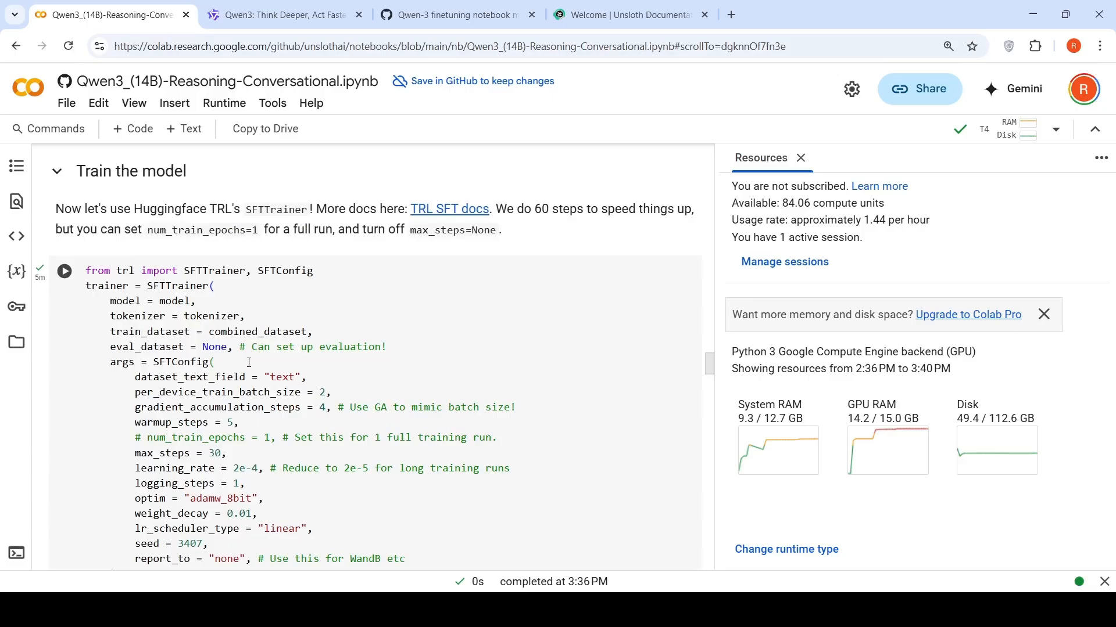
Step: Scroll through the trainer.train() output: 30 steps, loss starting at 0.748
{"action": "scroll", "scroll_direction": "down", "scroll_amount": 3}
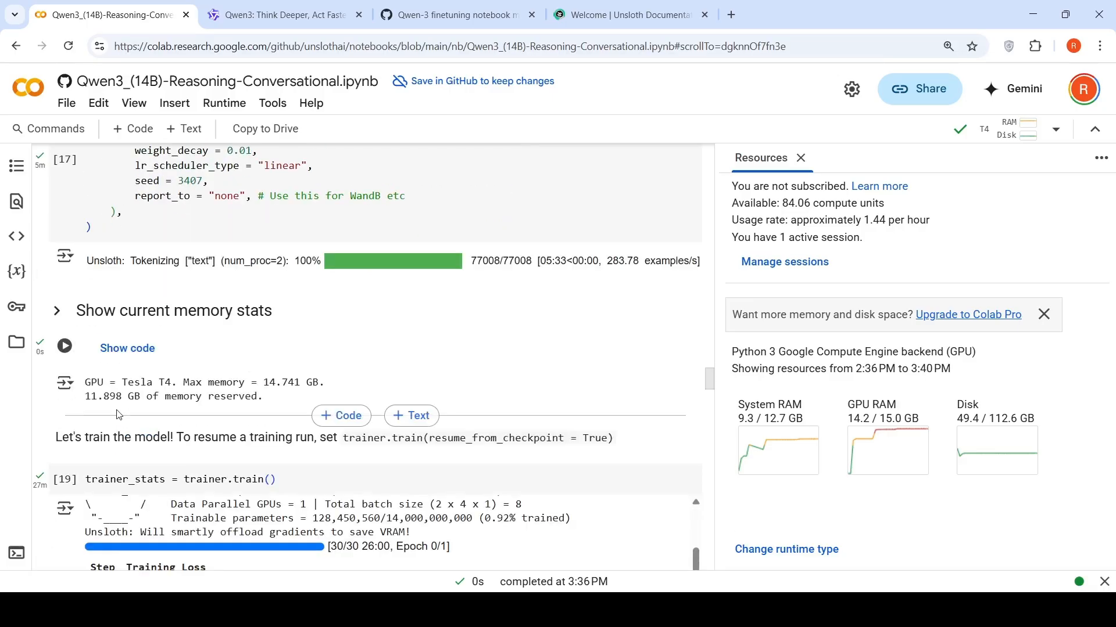
{"action": "mouse_move", "coordinate": [264, 379]}
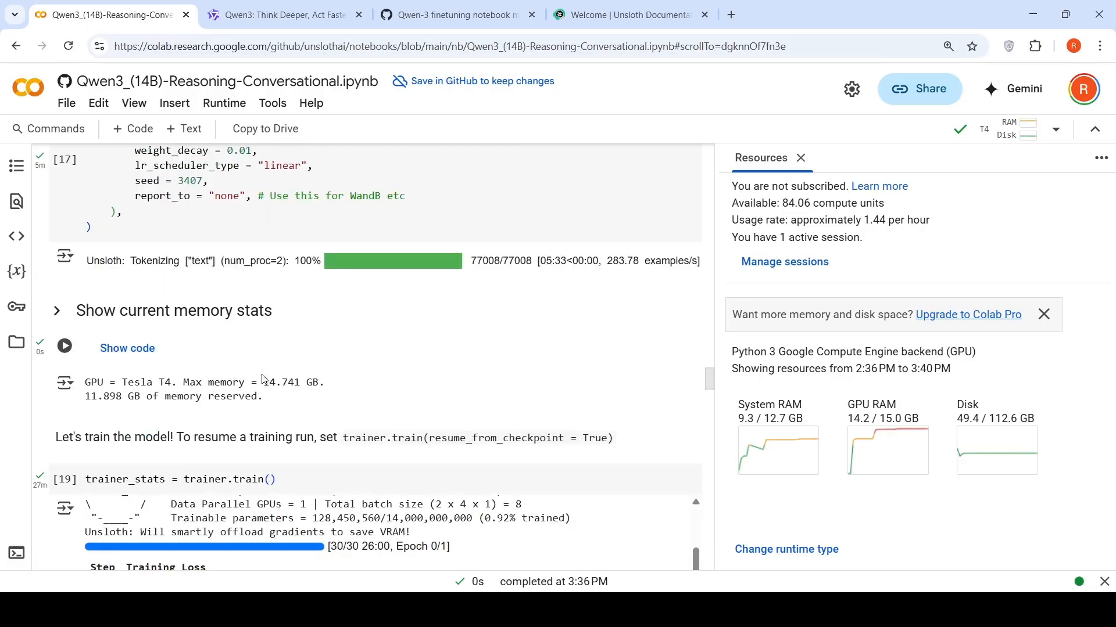
{"action": "scroll", "scroll_direction": "down", "scroll_amount": 3}
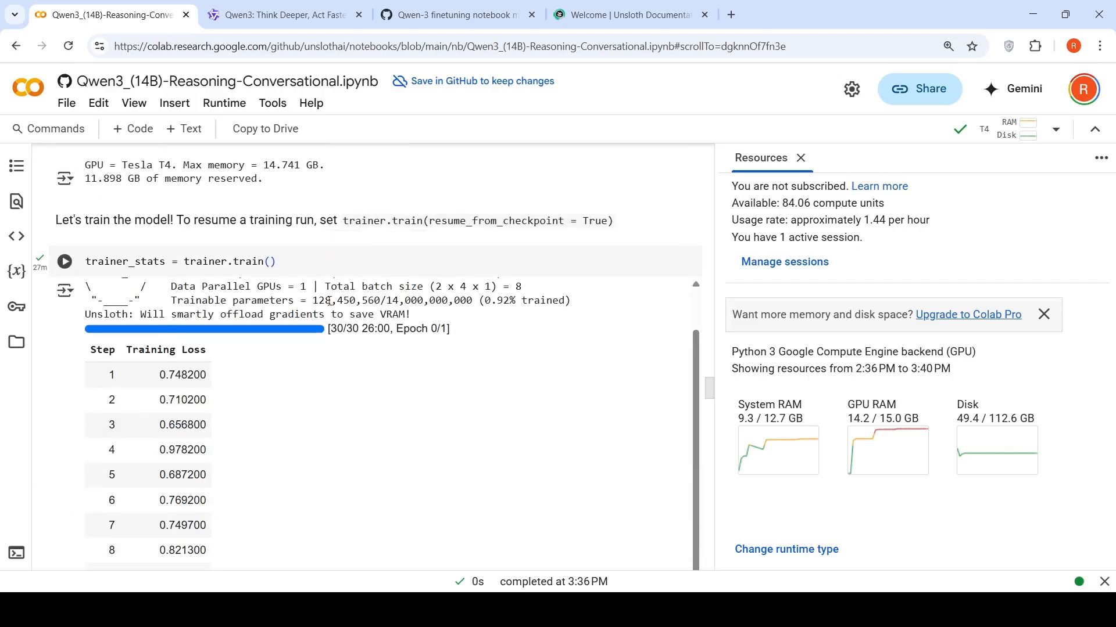
{"action": "scroll", "scroll_direction": "up", "scroll_amount": 3}
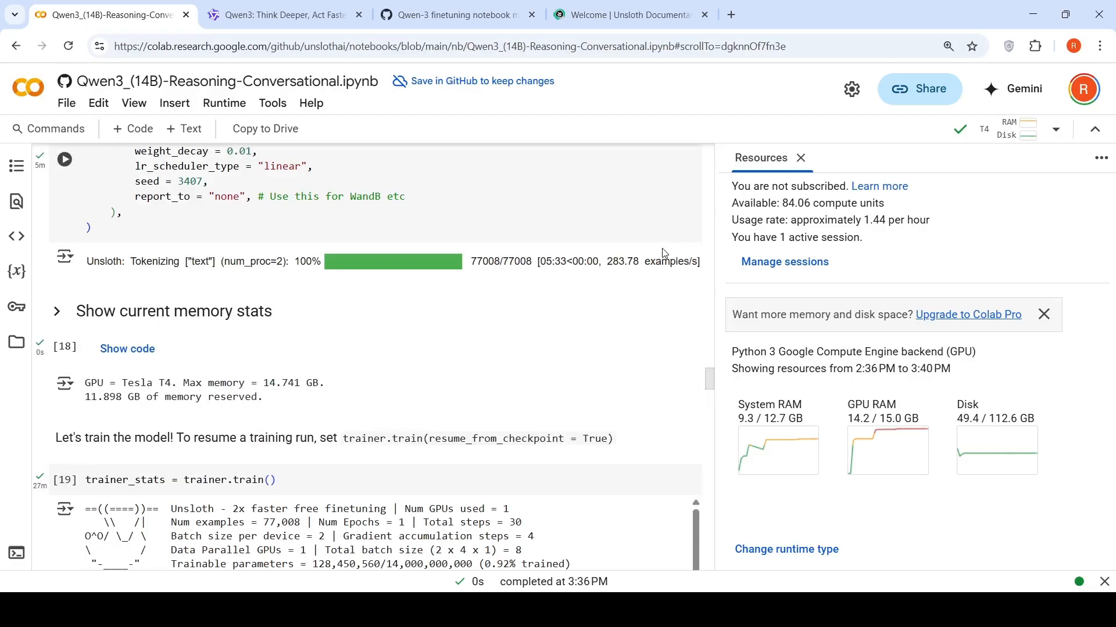
{"action": "scroll", "scroll_direction": "down", "scroll_amount": 3}
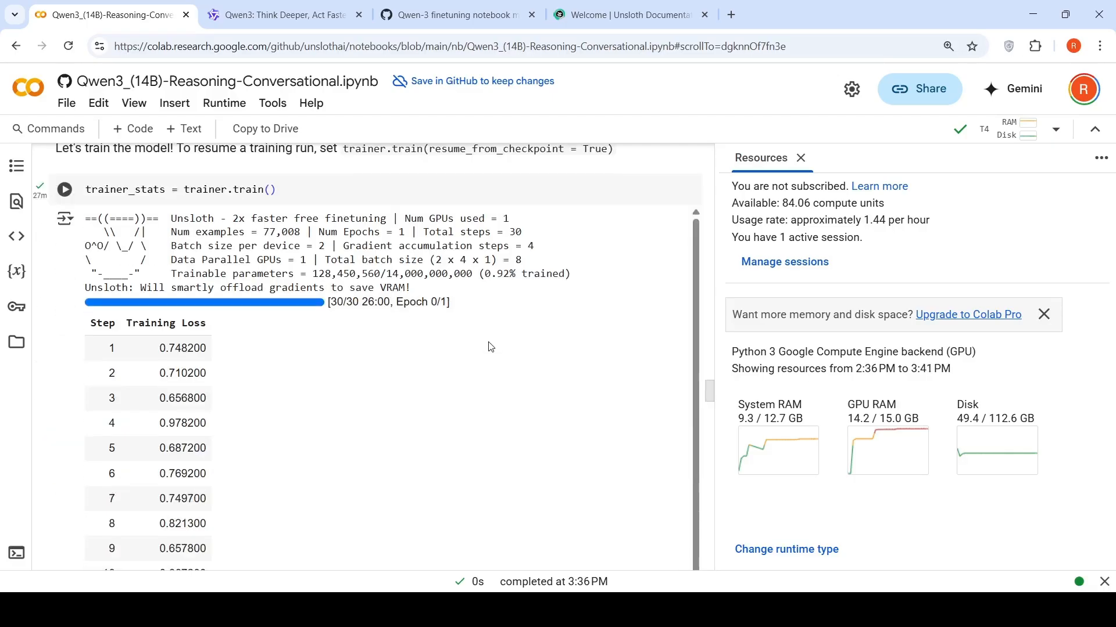
{"action": "scroll", "scroll_direction": "down", "scroll_amount": 3}
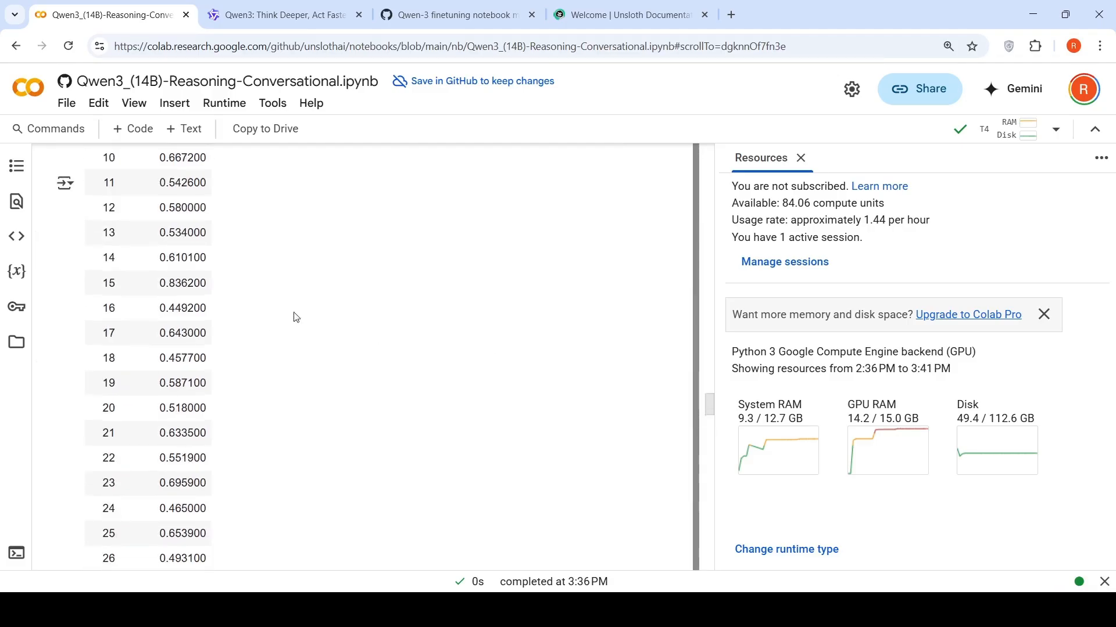
{"action": "scroll", "scroll_direction": "down", "scroll_amount": 3}
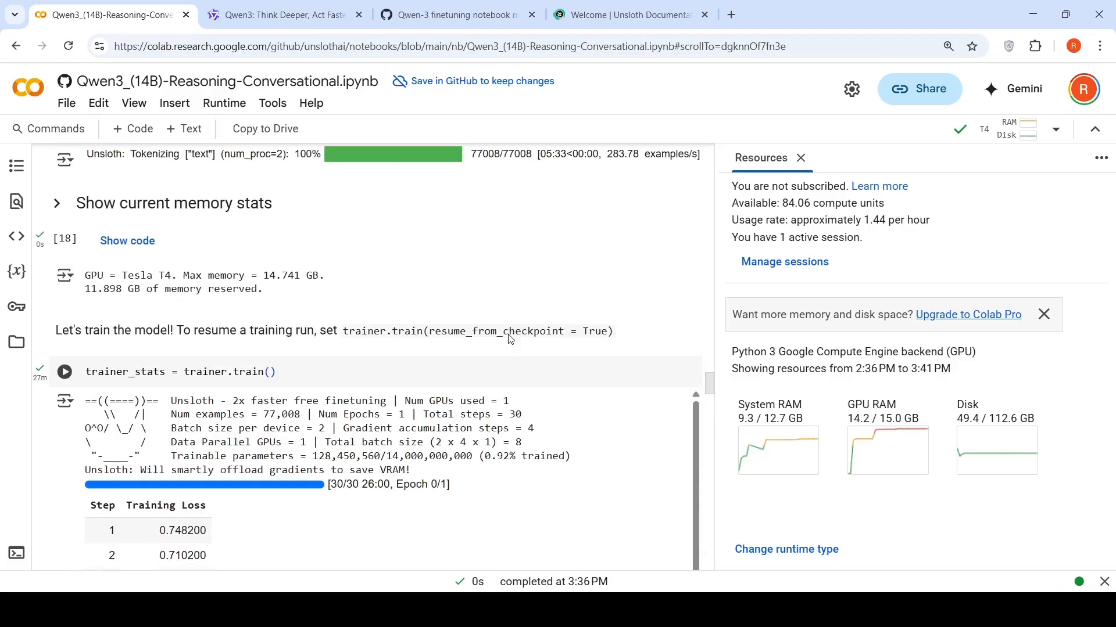
{"action": "scroll", "scroll_direction": "down", "scroll_amount": 3}
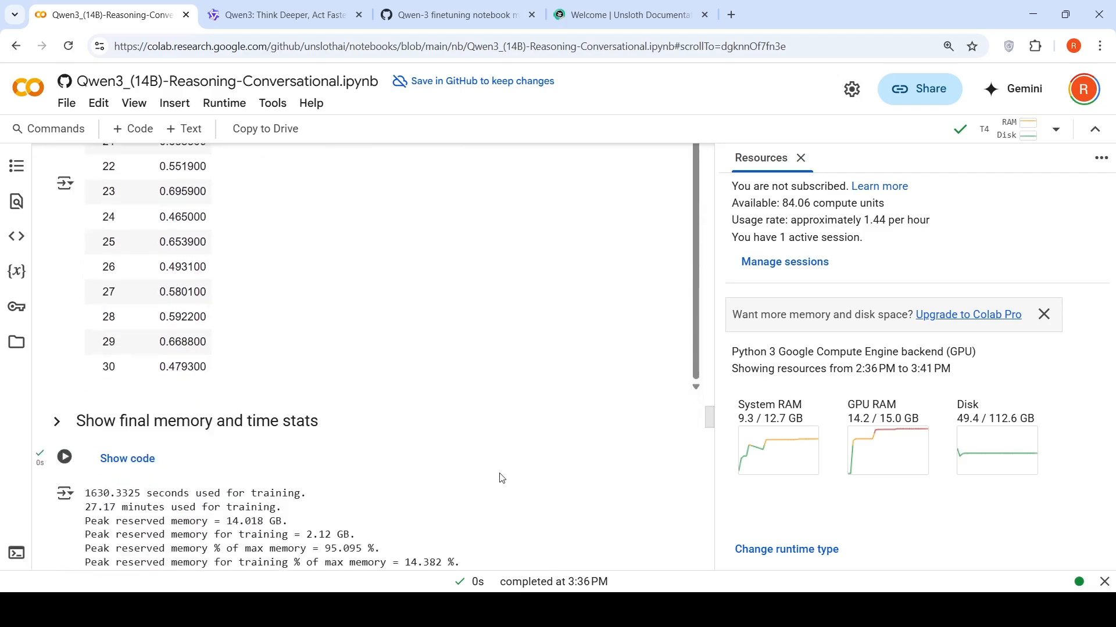
{"action": "scroll", "scroll_direction": "down", "scroll_amount": 3}
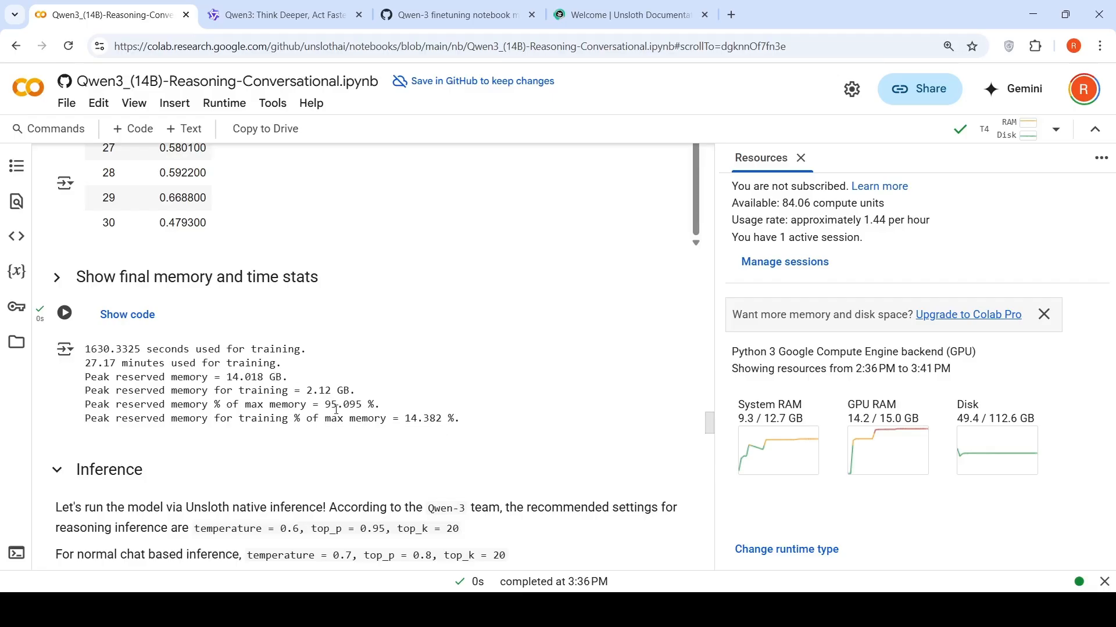
{"action": "mouse_move", "coordinate": [107, 354]}
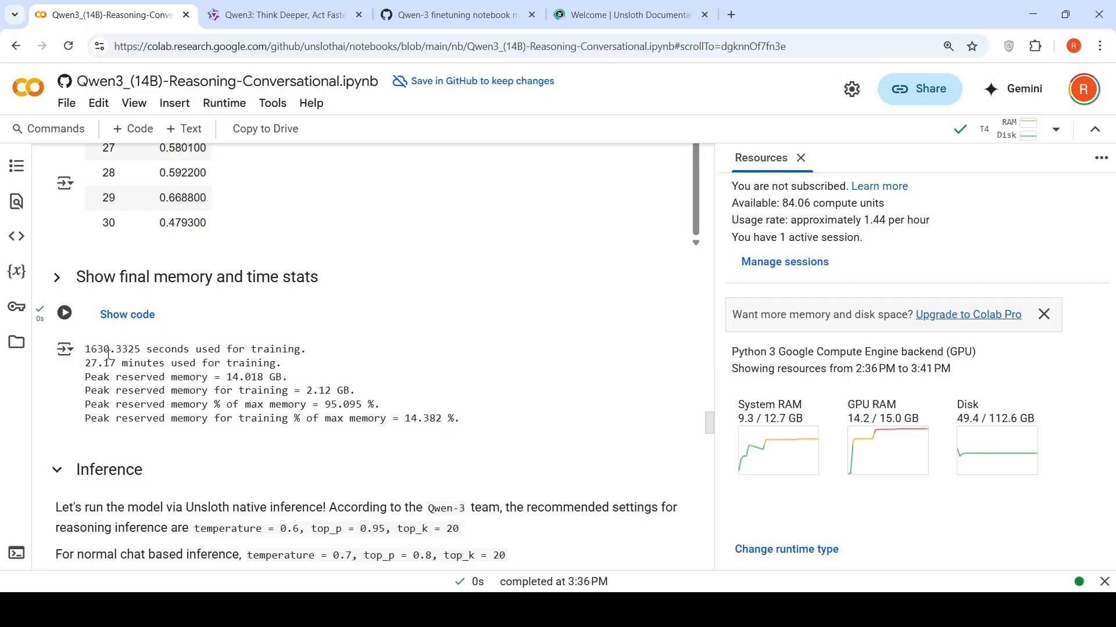
{"action": "mouse_move", "coordinate": [125, 367]}
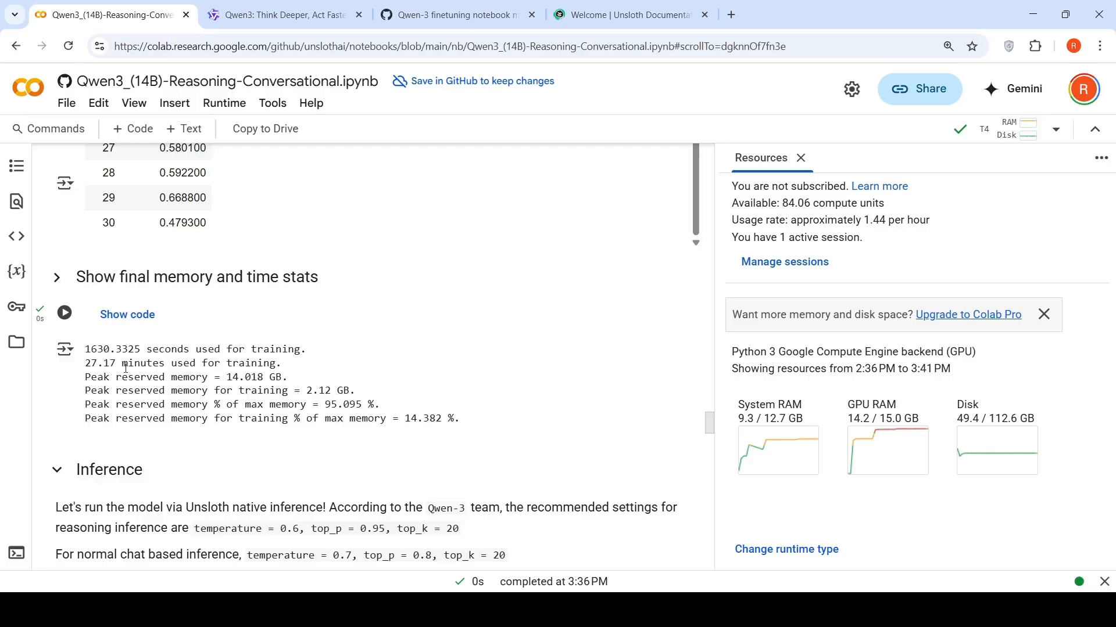
{"action": "mouse_move", "coordinate": [371, 361]}
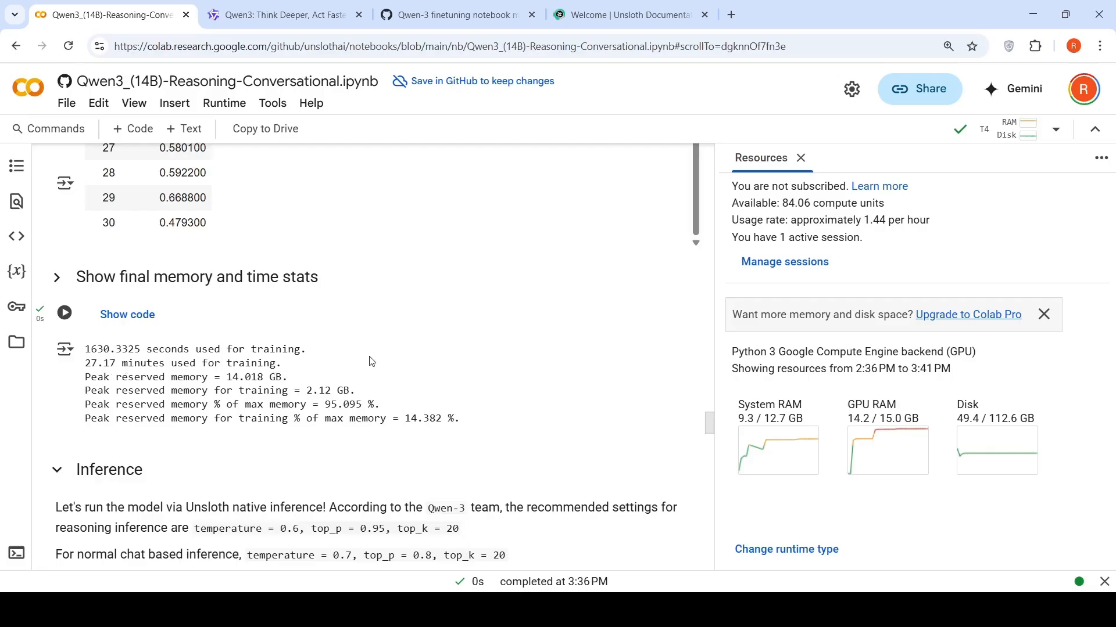
Step: Scroll to the enable_thinking = False output solving (x + 2)^3 = 0 as x = -2
{"action": "scroll", "scroll_direction": "down", "scroll_amount": 3}
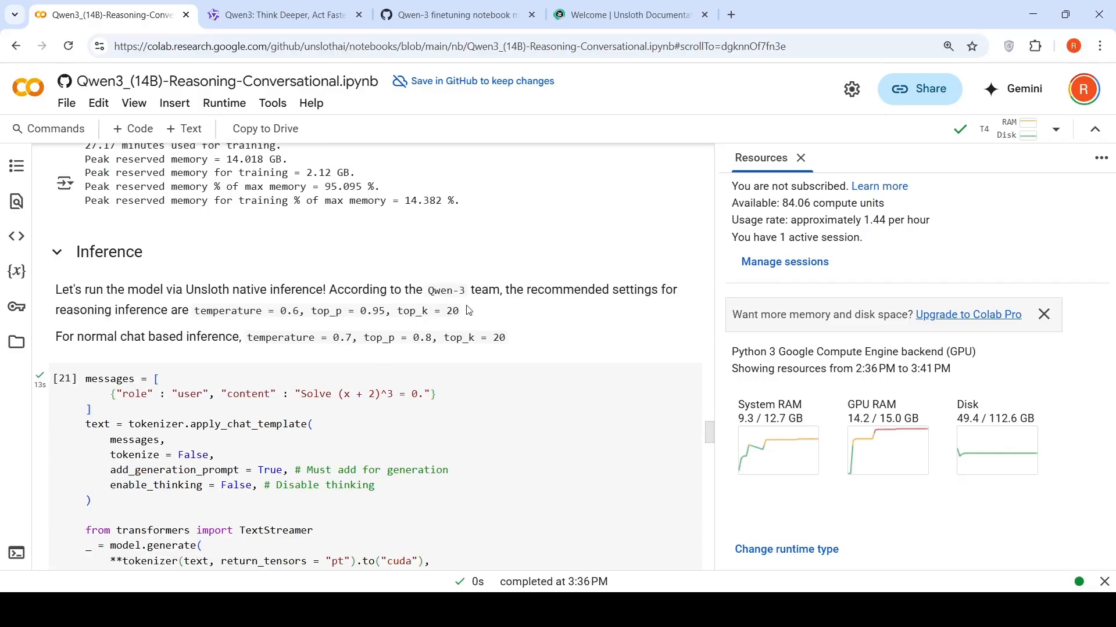
{"action": "mouse_move", "coordinate": [271, 317]}
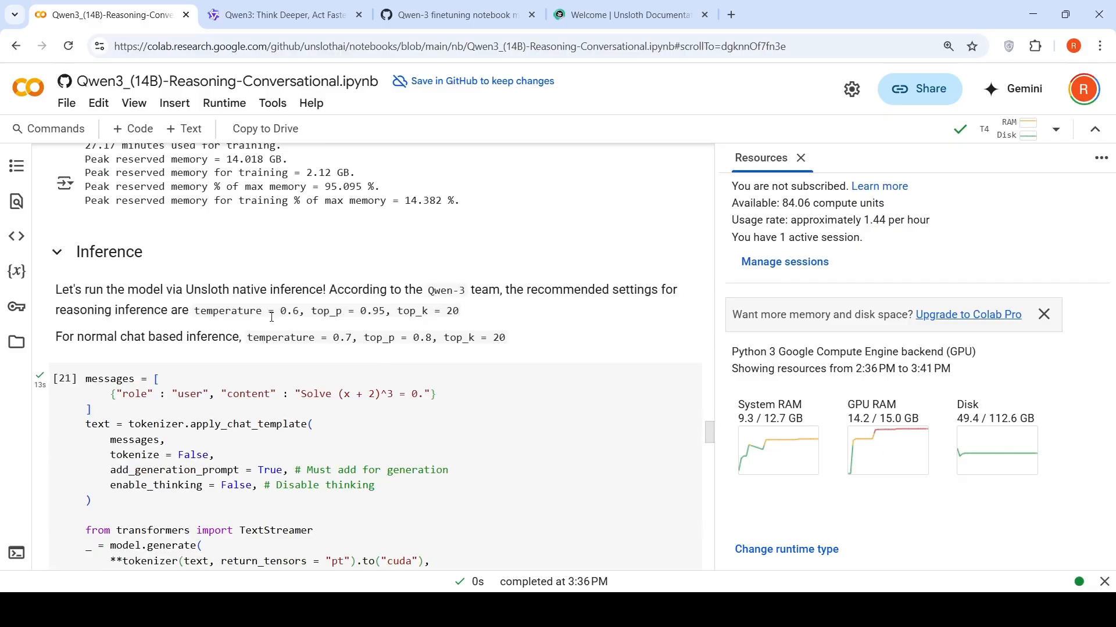
{"action": "mouse_move", "coordinate": [330, 324]}
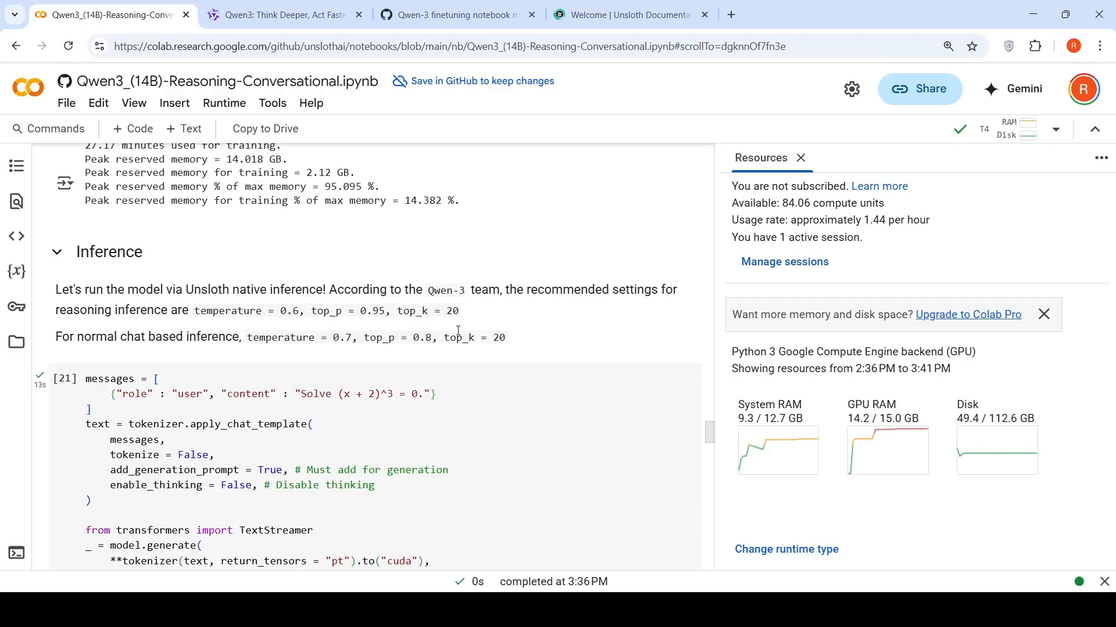
{"action": "scroll", "scroll_direction": "down", "scroll_amount": 3}
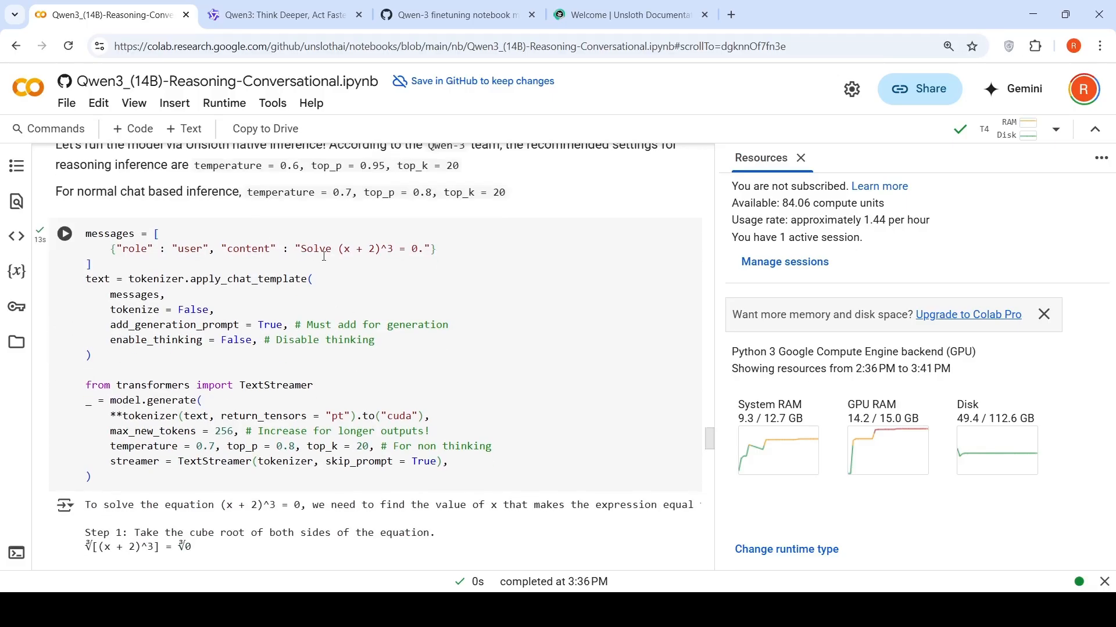
{"action": "mouse_move", "coordinate": [423, 355]}
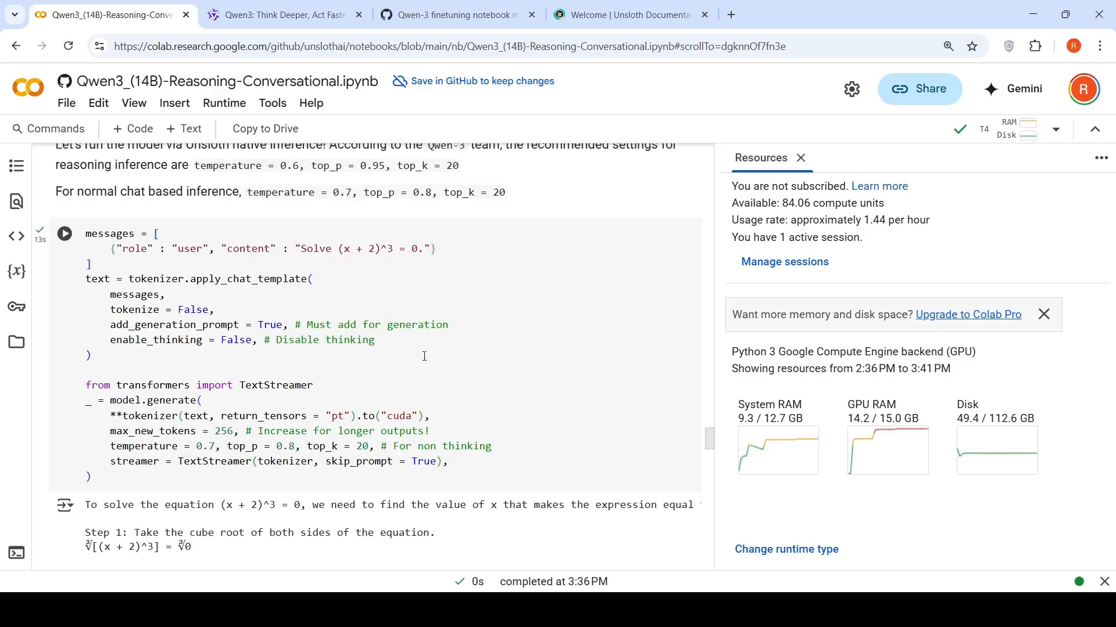
{"action": "scroll", "scroll_direction": "down", "scroll_amount": 3}
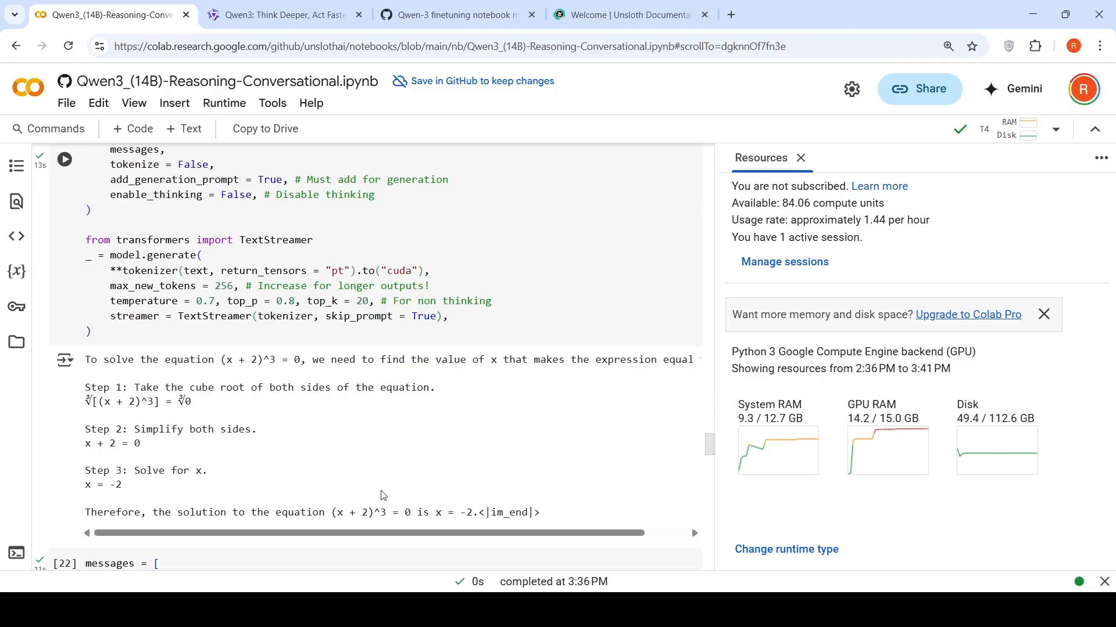
{"action": "scroll", "scroll_direction": "down", "scroll_amount": 3}
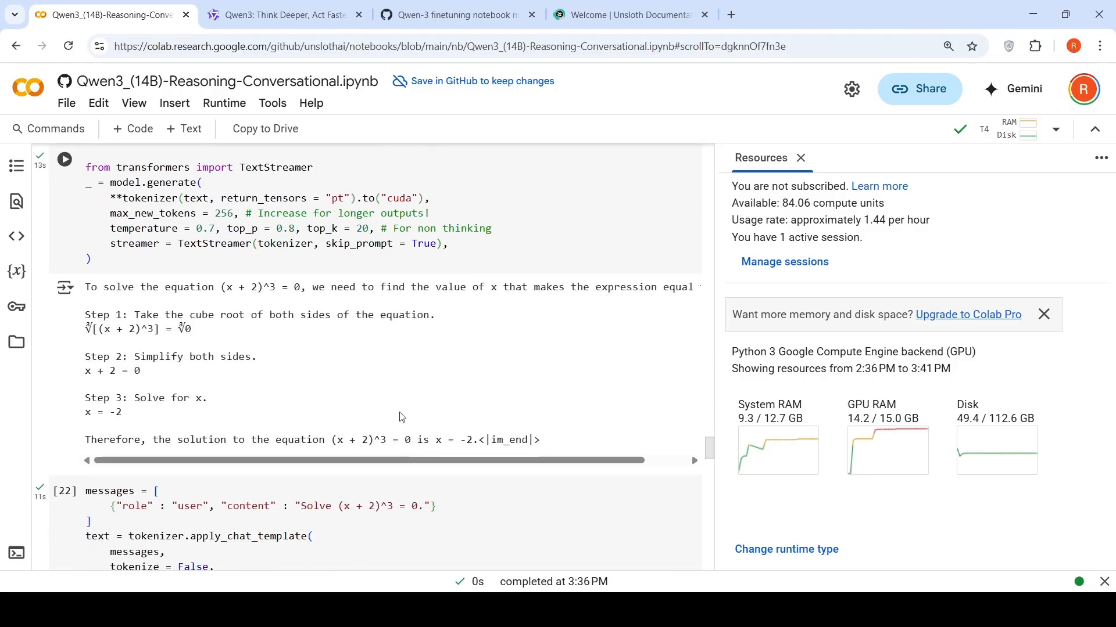
{"action": "scroll", "scroll_direction": "up", "scroll_amount": 3}
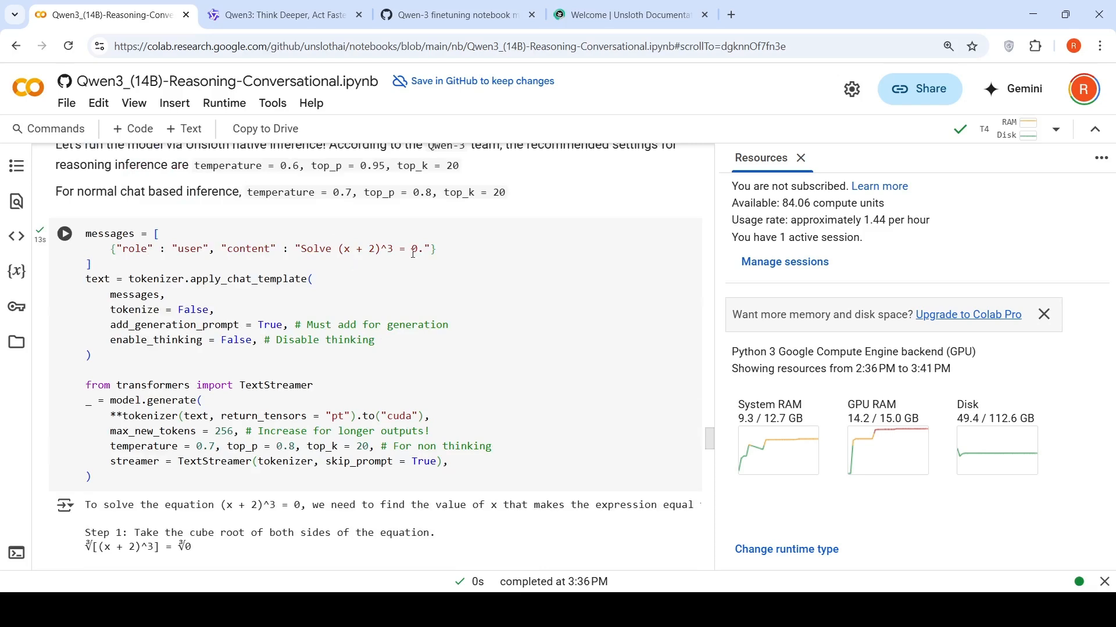
{"action": "scroll", "scroll_direction": "down", "scroll_amount": 3}
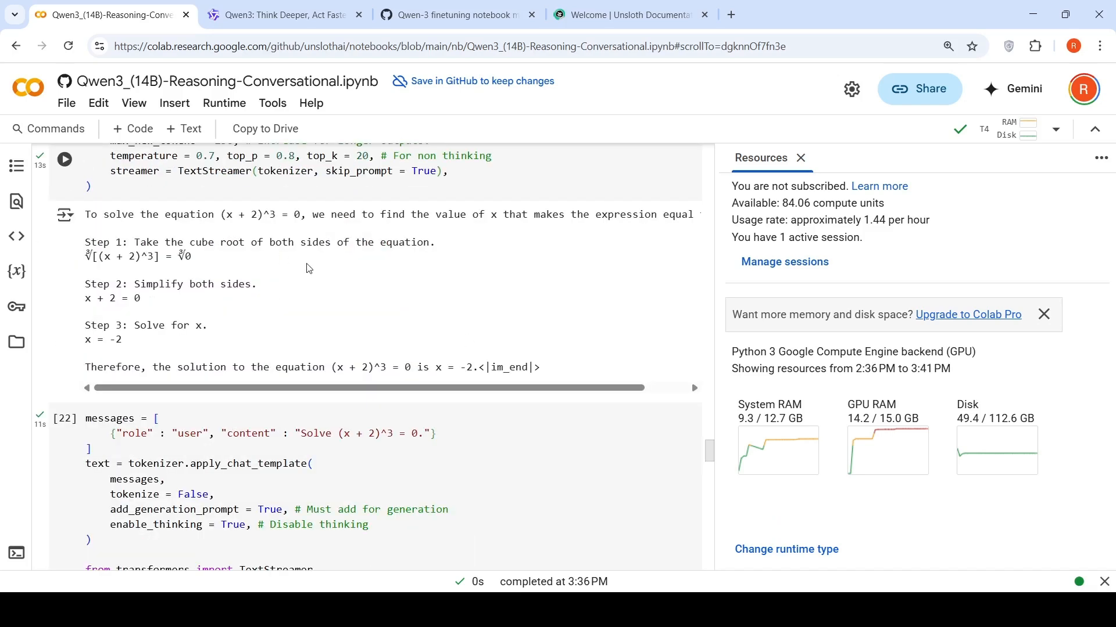
Step: Scroll to the enable_thinking = True output, which also concludes x = -2
{"action": "scroll", "scroll_direction": "down", "scroll_amount": 3}
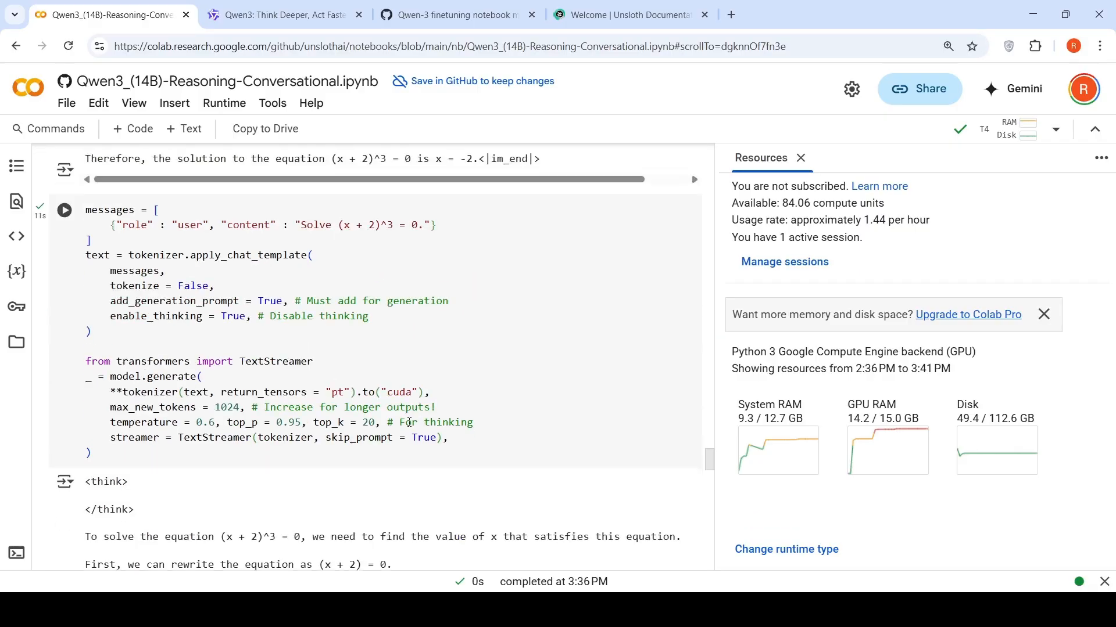
{"action": "scroll", "scroll_direction": "down", "scroll_amount": 3}
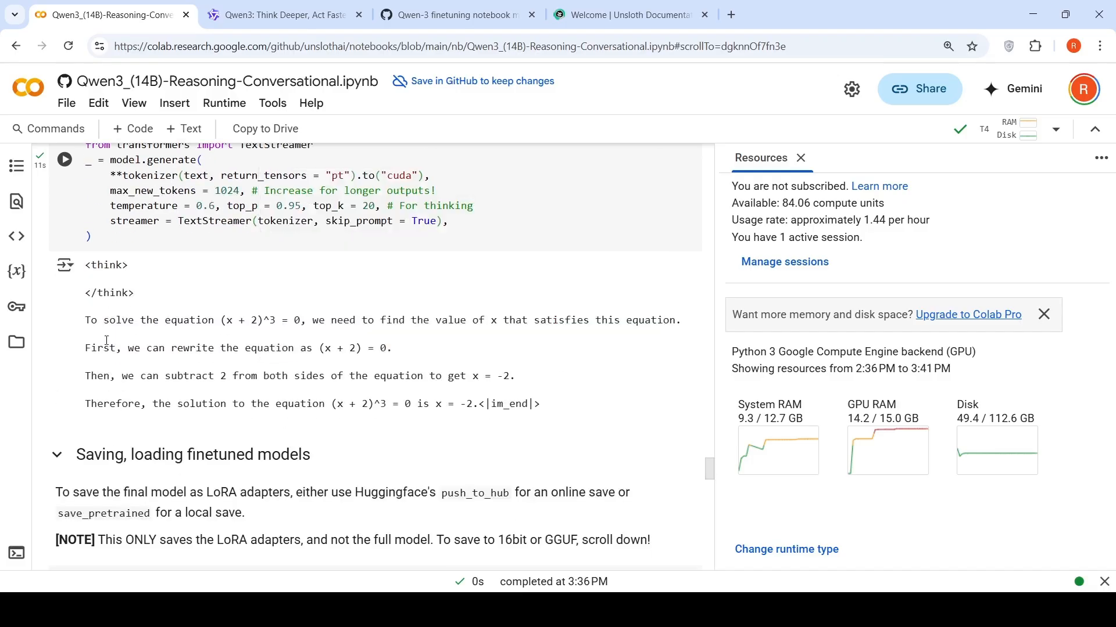
{"action": "mouse_move", "coordinate": [415, 373]}
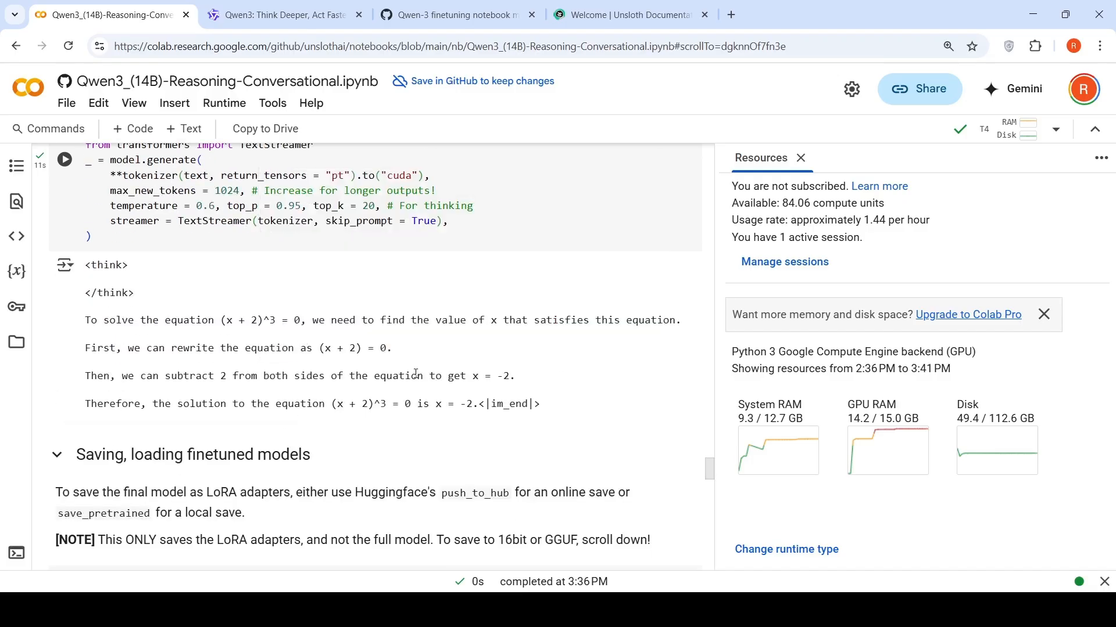
Step: Run the non-thinking prompt for the derivative of 2x^3 - 2 and review the f'(x) = 6x^2 output
{"action": "scroll", "scroll_direction": "up", "scroll_amount": 3}
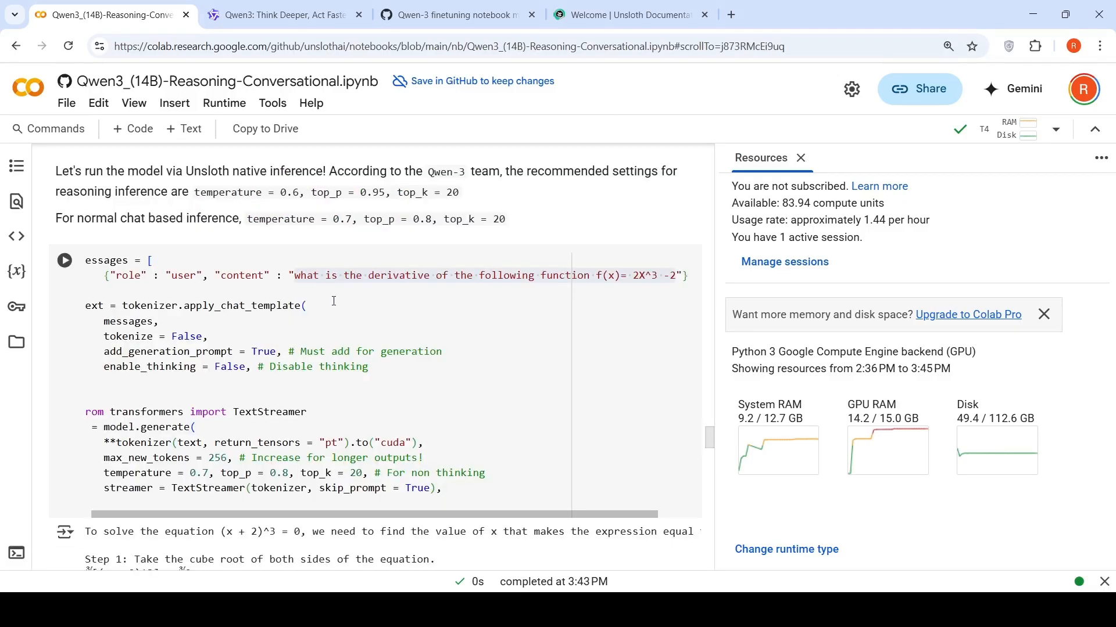
{"action": "mouse_move", "coordinate": [546, 289]}
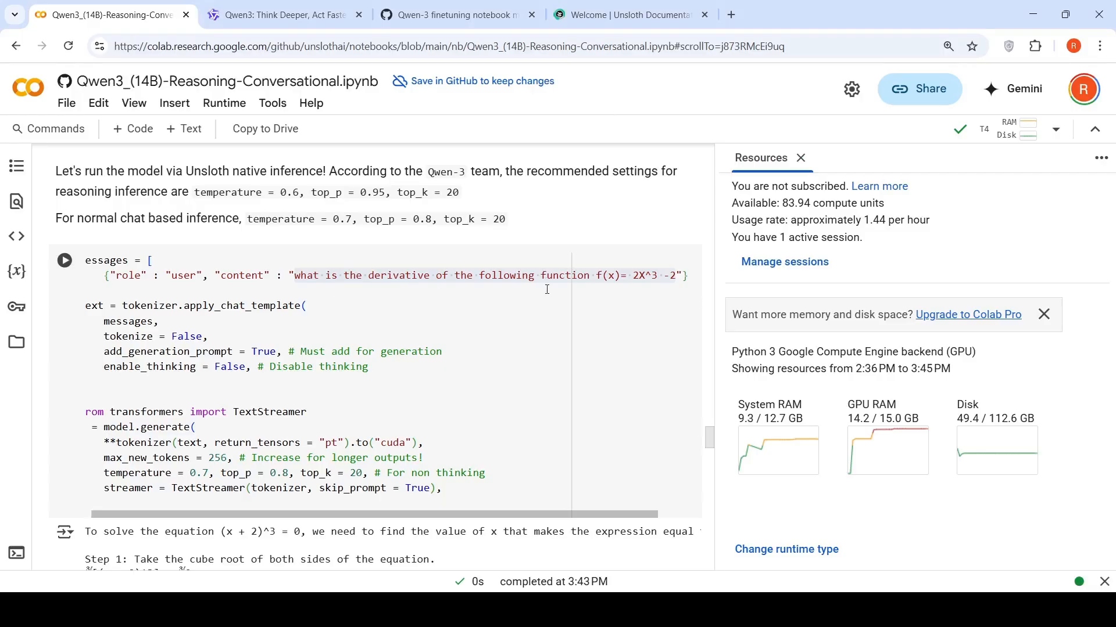
{"action": "mouse_move", "coordinate": [646, 292]}
{"action": "type", "text": "x"}
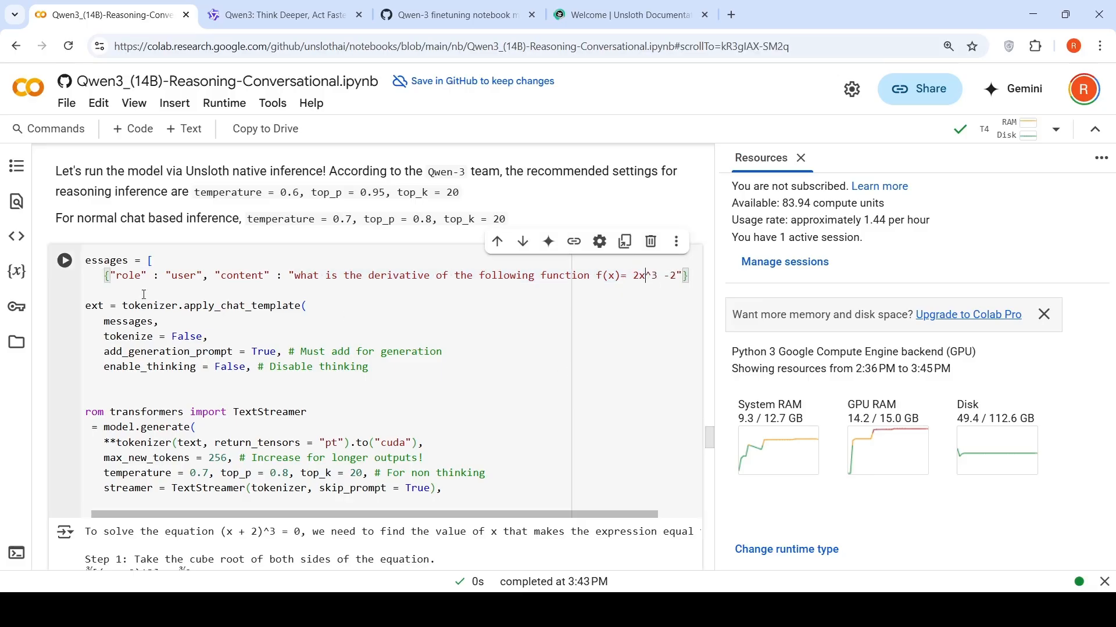
{"action": "left_click", "coordinate": [64, 260]}
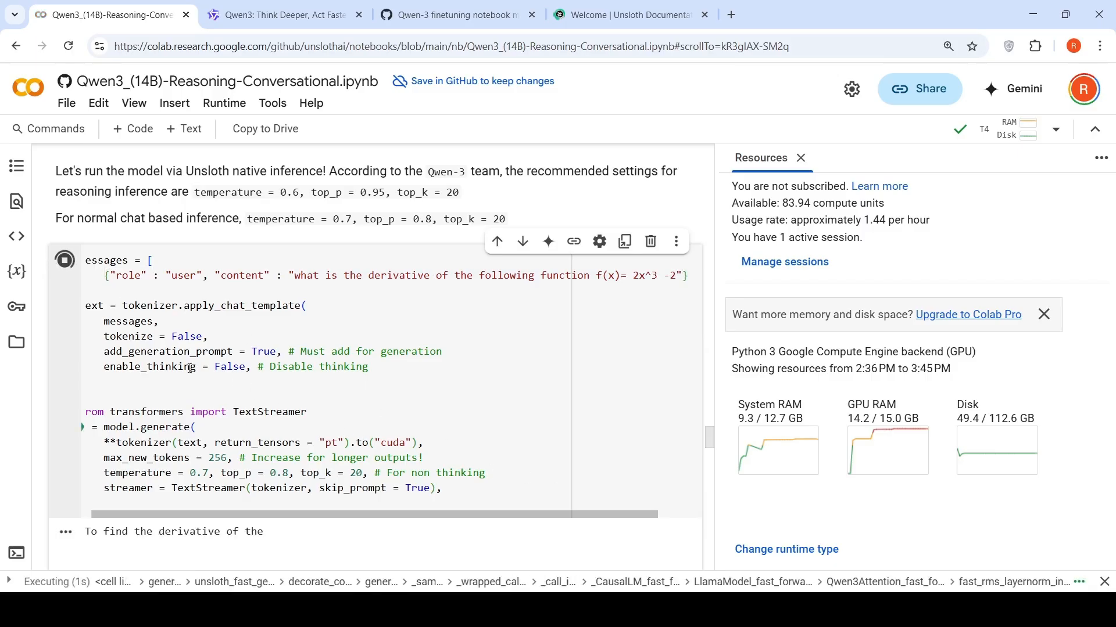
{"action": "scroll", "scroll_direction": "down", "scroll_amount": 3}
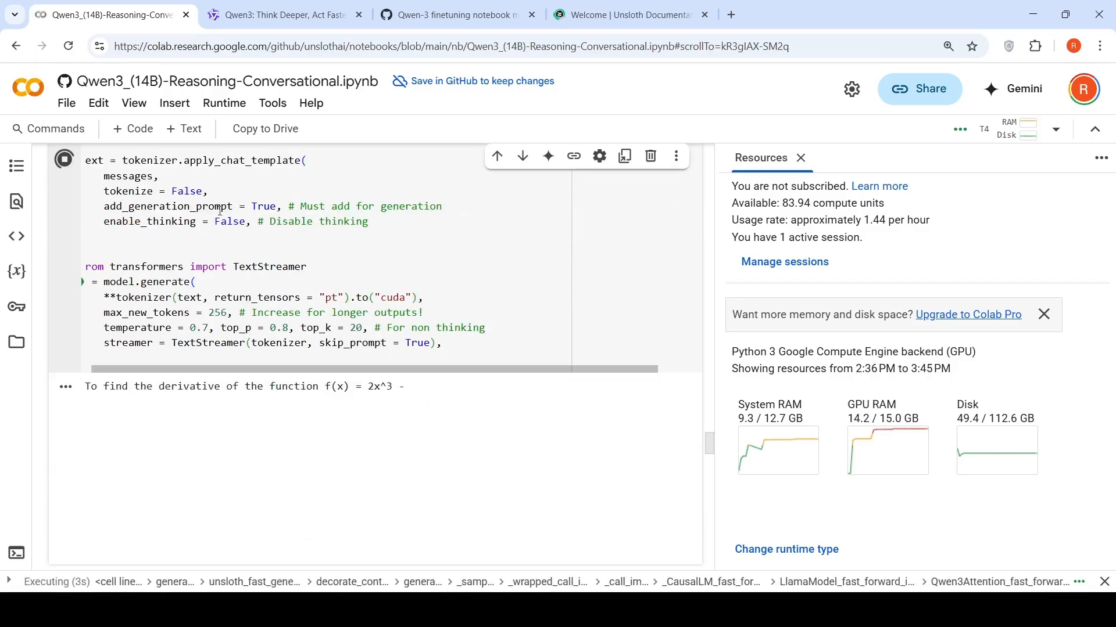
{"action": "scroll", "scroll_direction": "up", "scroll_amount": 3}
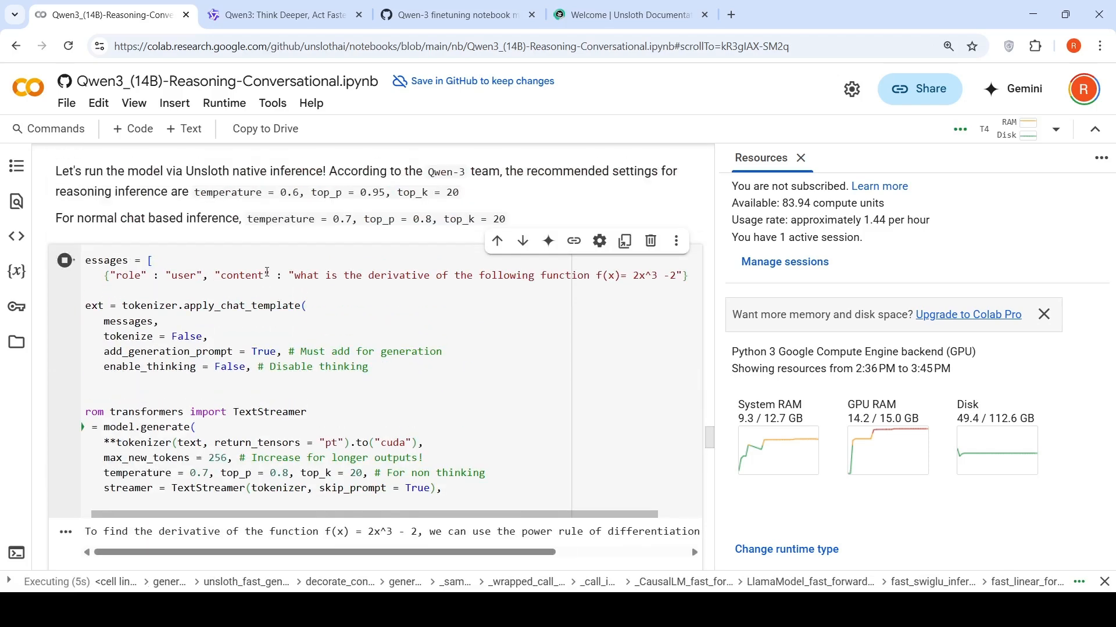
{"action": "scroll", "scroll_direction": "down", "scroll_amount": 3}
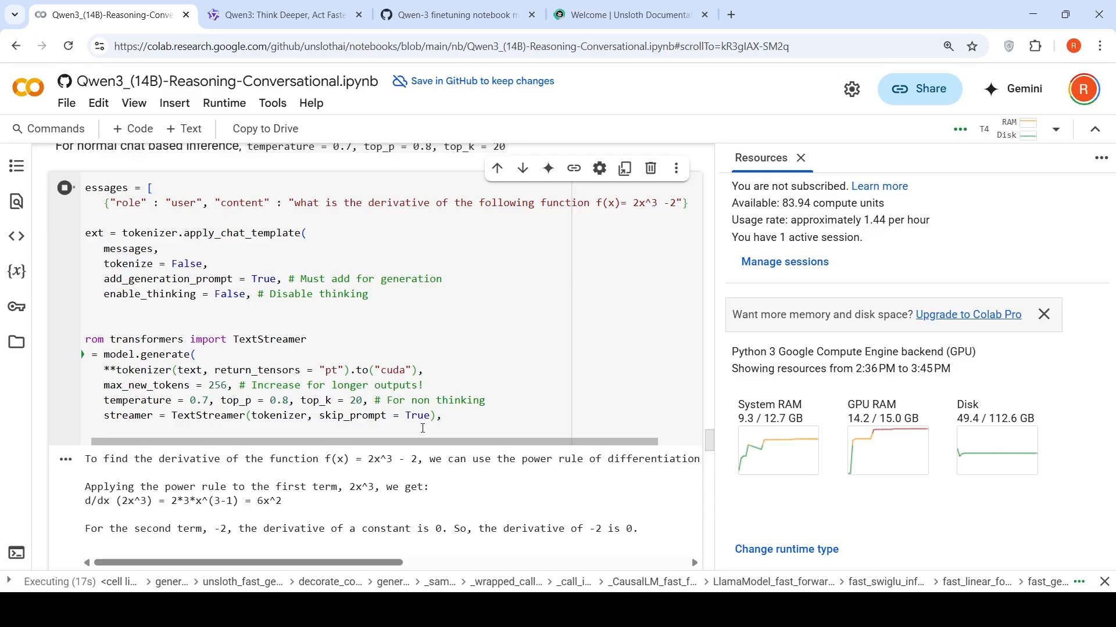
{"action": "scroll", "scroll_direction": "down", "scroll_amount": 3}
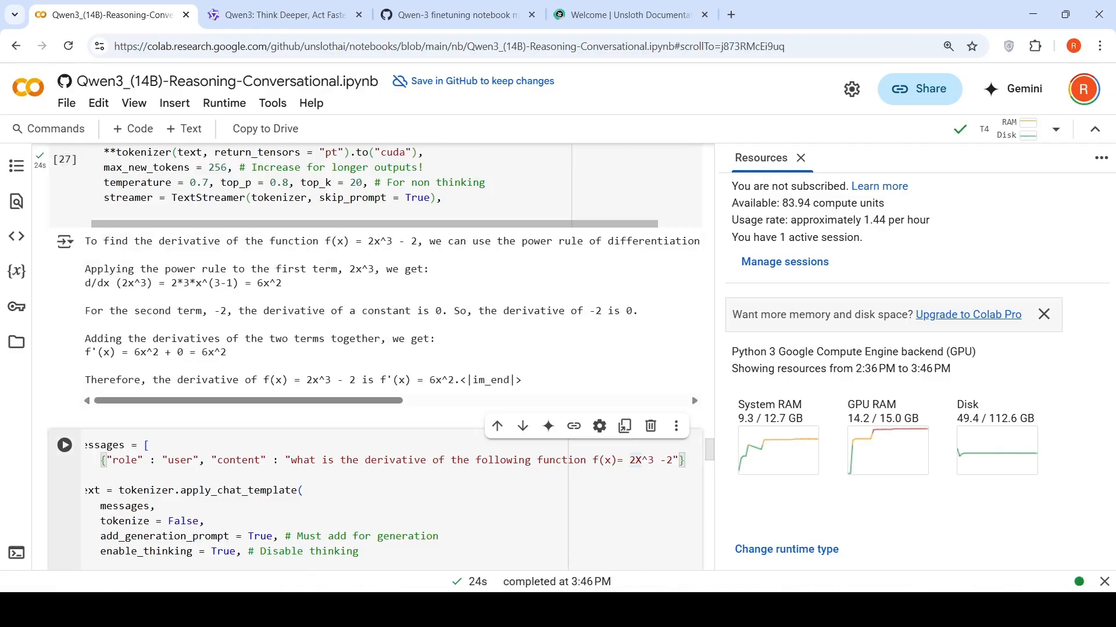
{"action": "scroll", "scroll_direction": "up", "scroll_amount": 3}
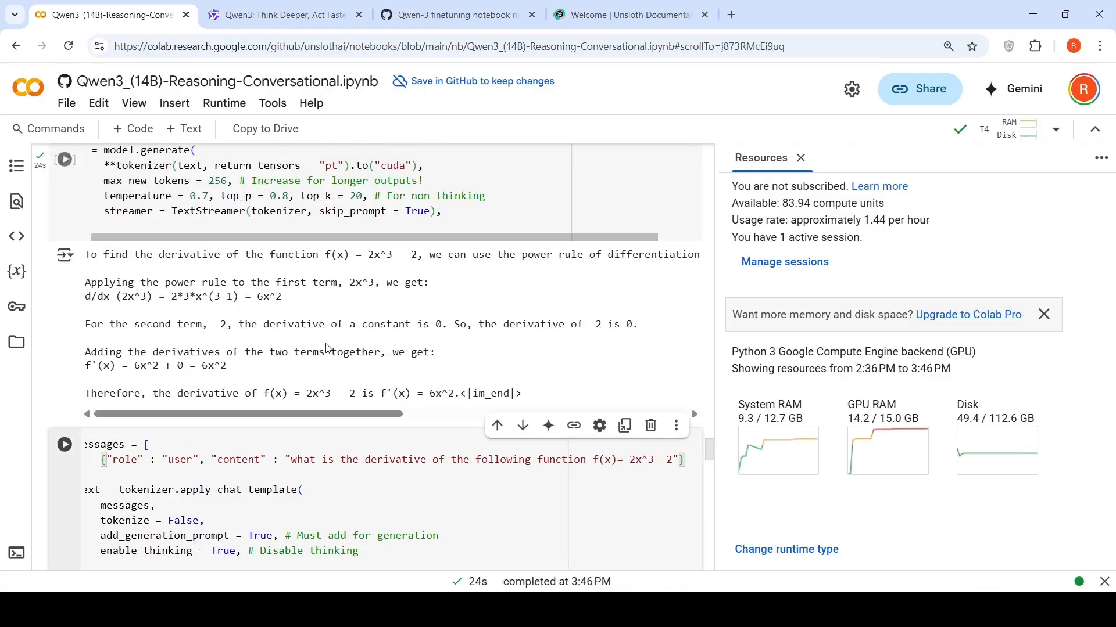
Step: Scroll through the thinking-enabled derivative output, which also gives f'(x) = 6x^2
{"action": "scroll", "scroll_direction": "down", "scroll_amount": 3}
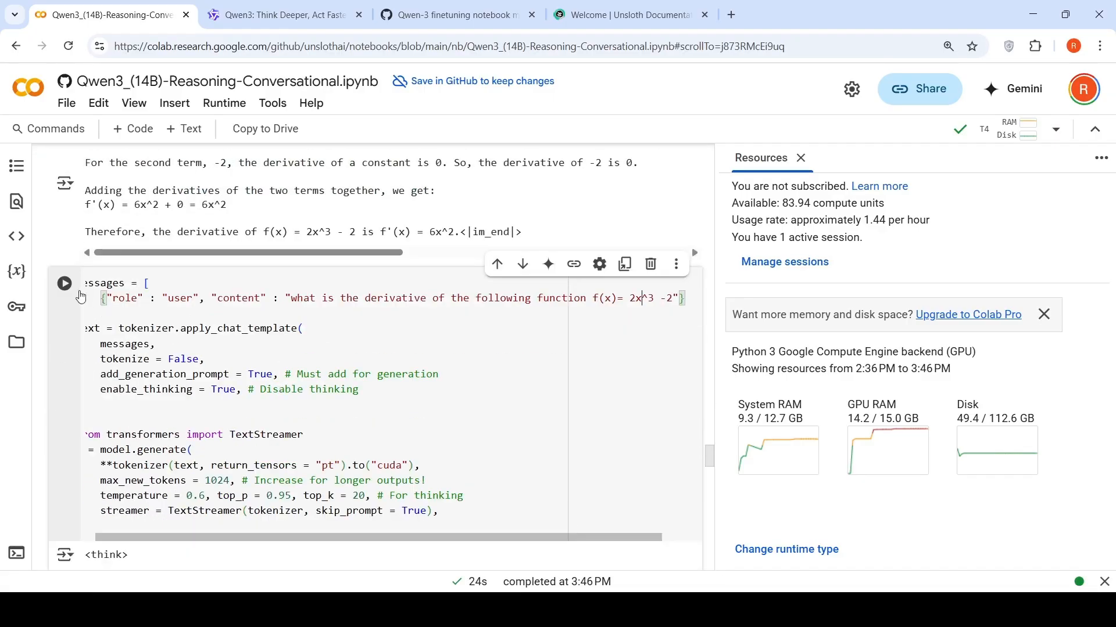
{"action": "scroll", "scroll_direction": "down", "scroll_amount": 3}
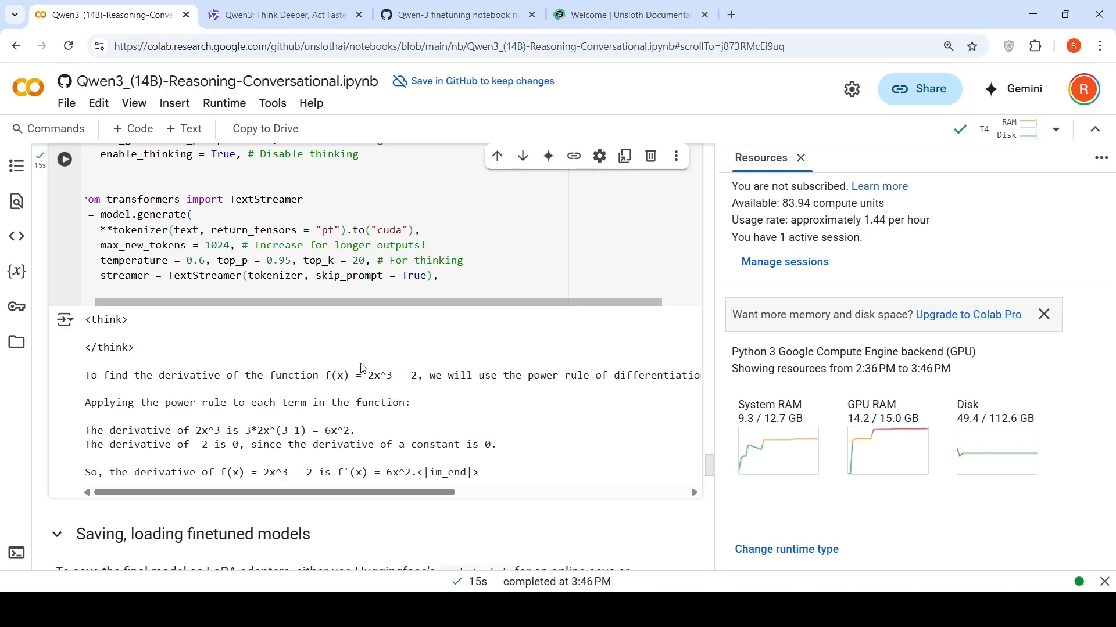
{"action": "scroll", "scroll_direction": "down", "scroll_amount": 3}
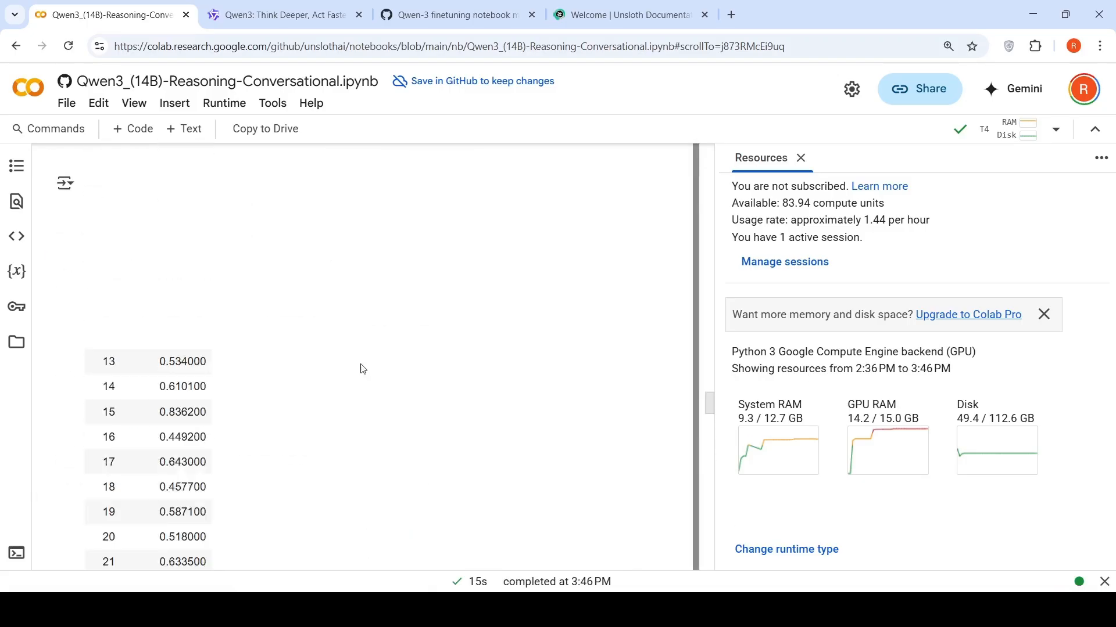
Step: Expand the truncated dataset row preview to its full length
{"action": "scroll", "scroll_direction": "up", "scroll_amount": 3}
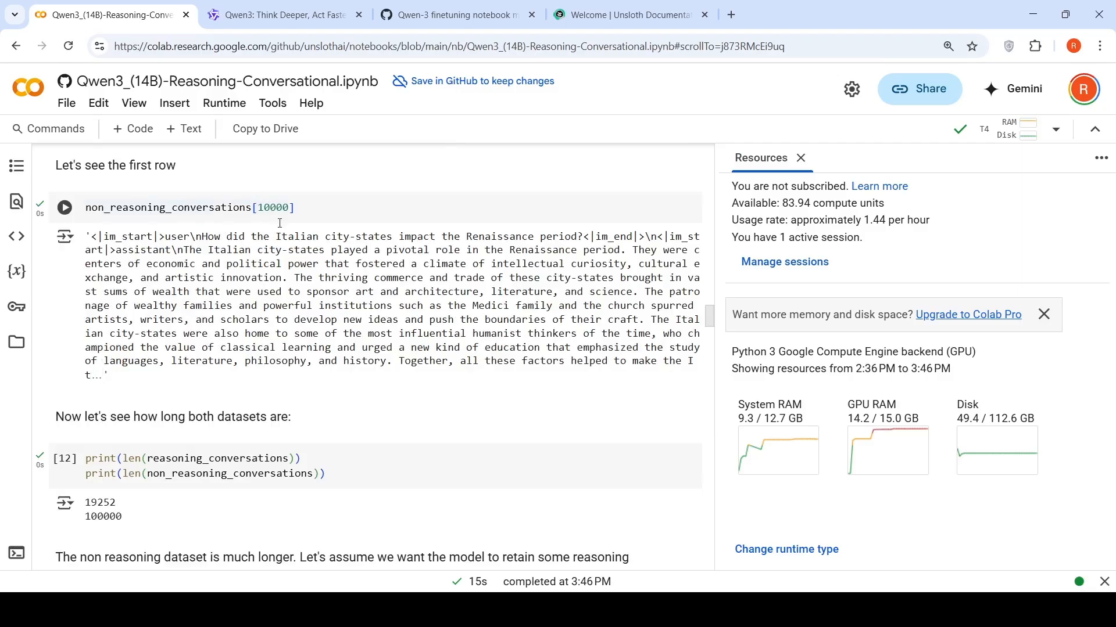
{"action": "mouse_move", "coordinate": [256, 261]}
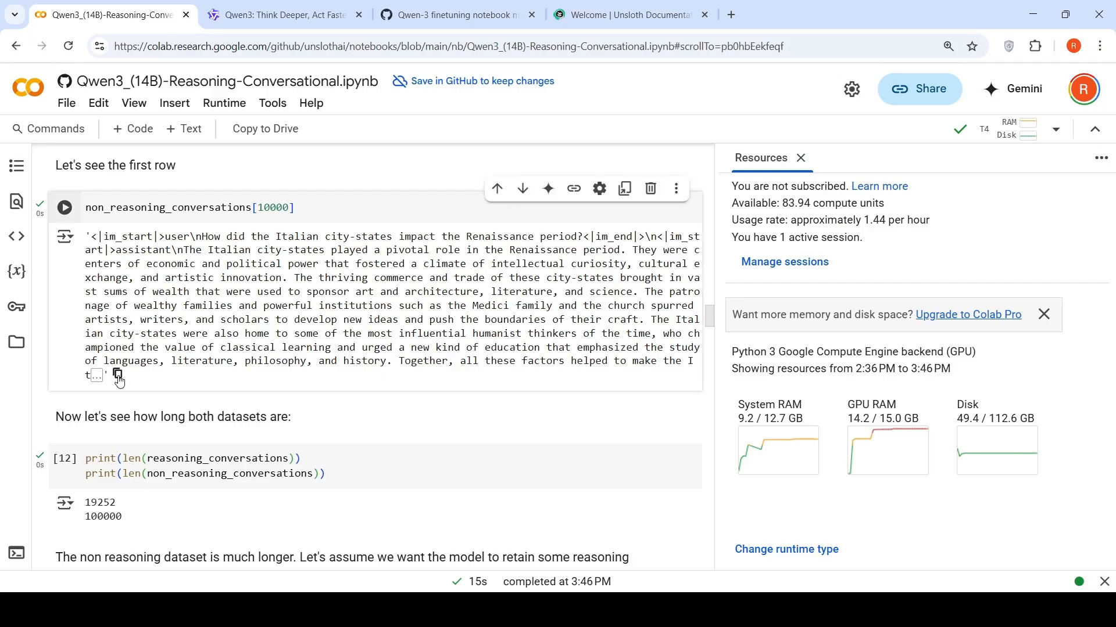
{"action": "left_click", "coordinate": [96, 376]}
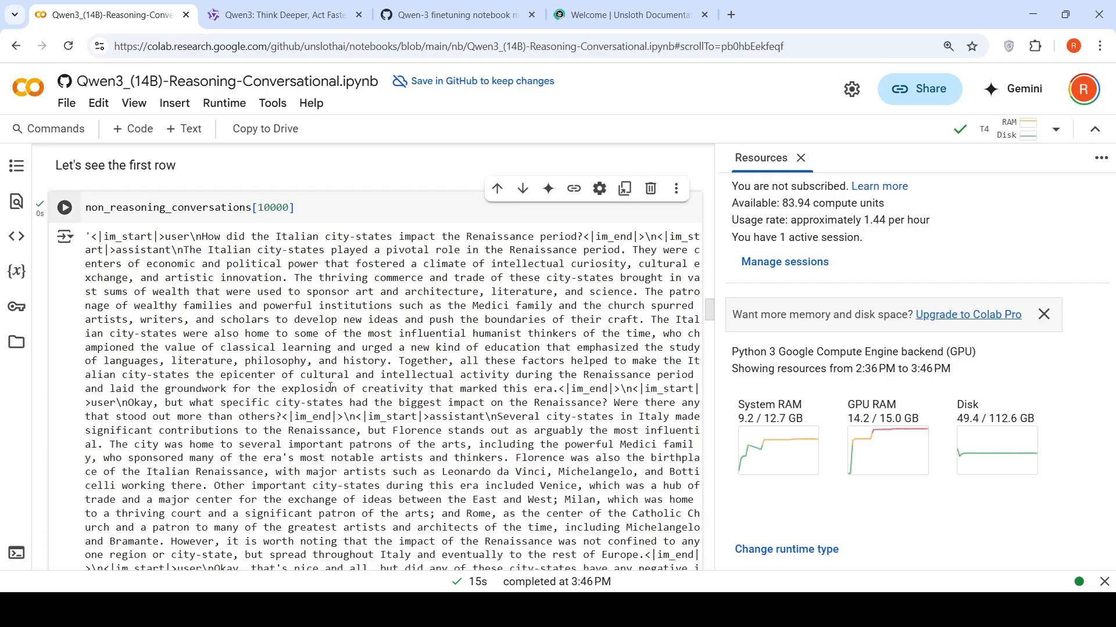
{"action": "scroll", "scroll_direction": "down", "scroll_amount": 3}
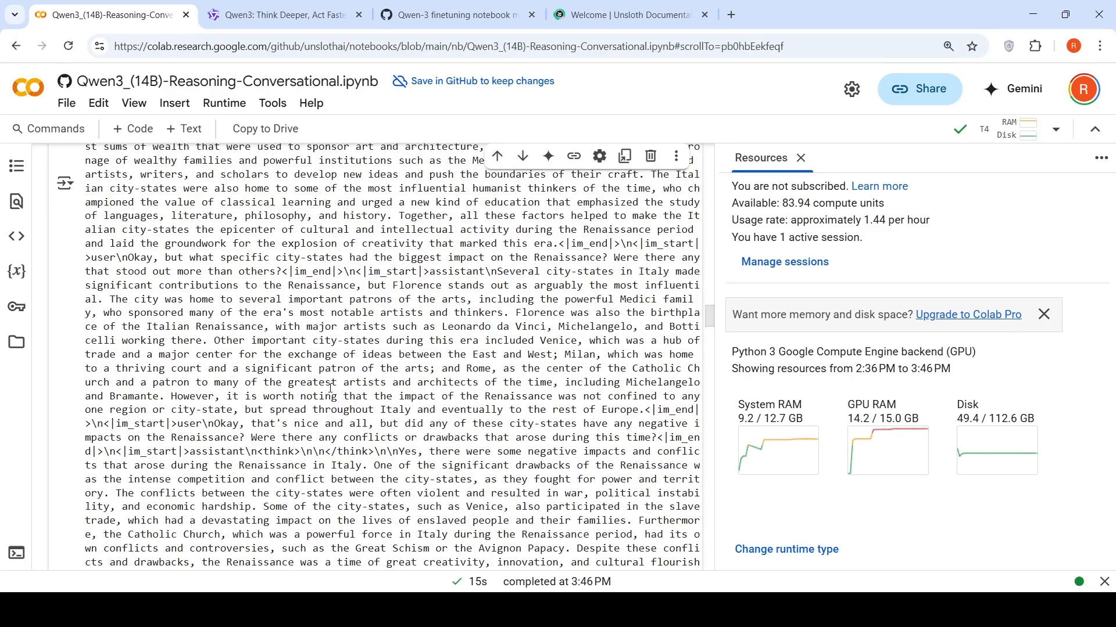
{"action": "scroll", "scroll_direction": "up", "scroll_amount": 3}
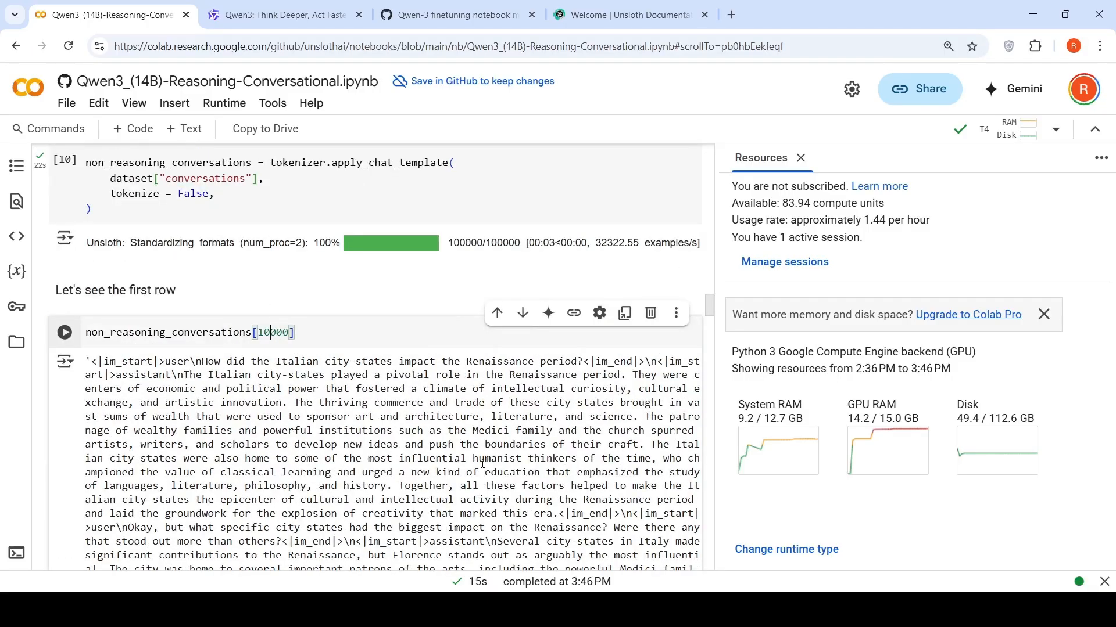
Step: Change the non_reasoning_conversations index to 100 and rerun to show the modulus-operator conversation
{"action": "key", "text": "Backspace"}
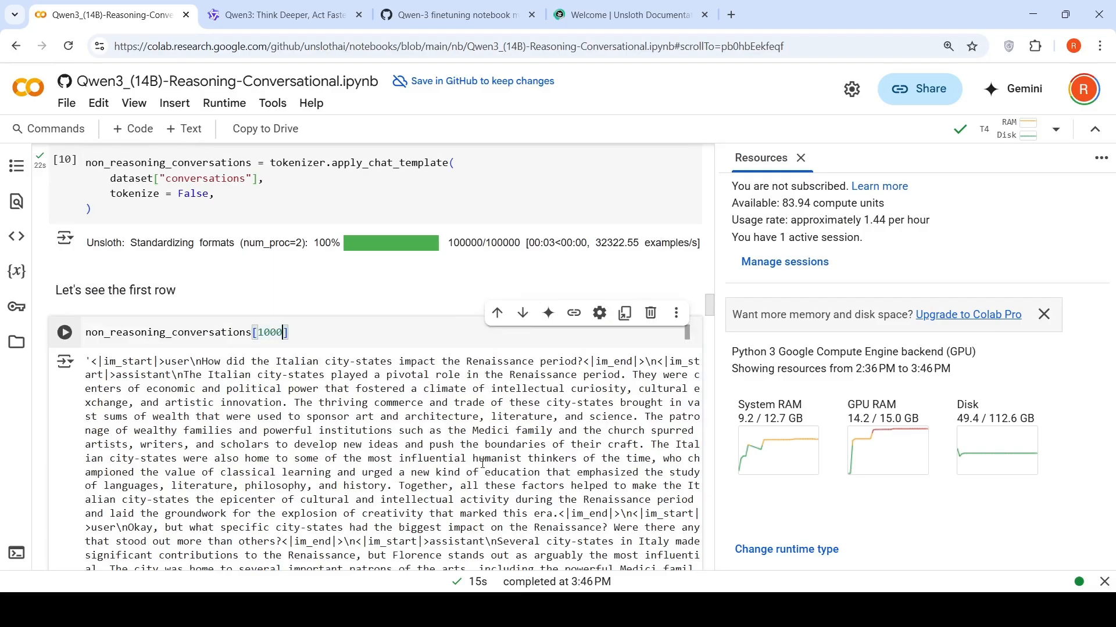
{"action": "key", "text": "Backspace"}
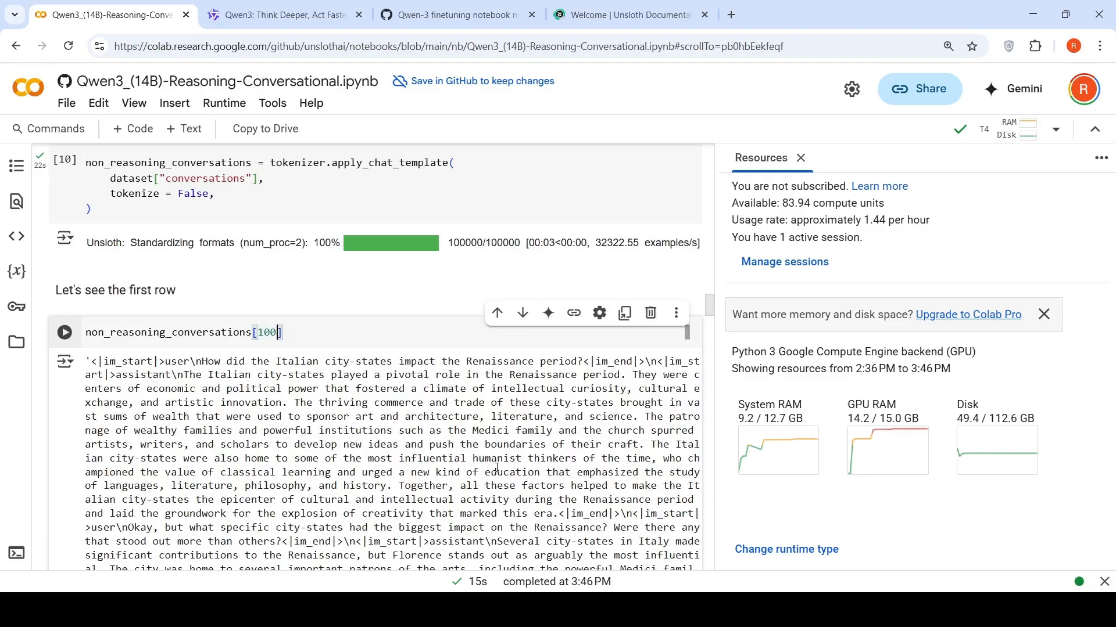
{"action": "left_click", "coordinate": [64, 333]}
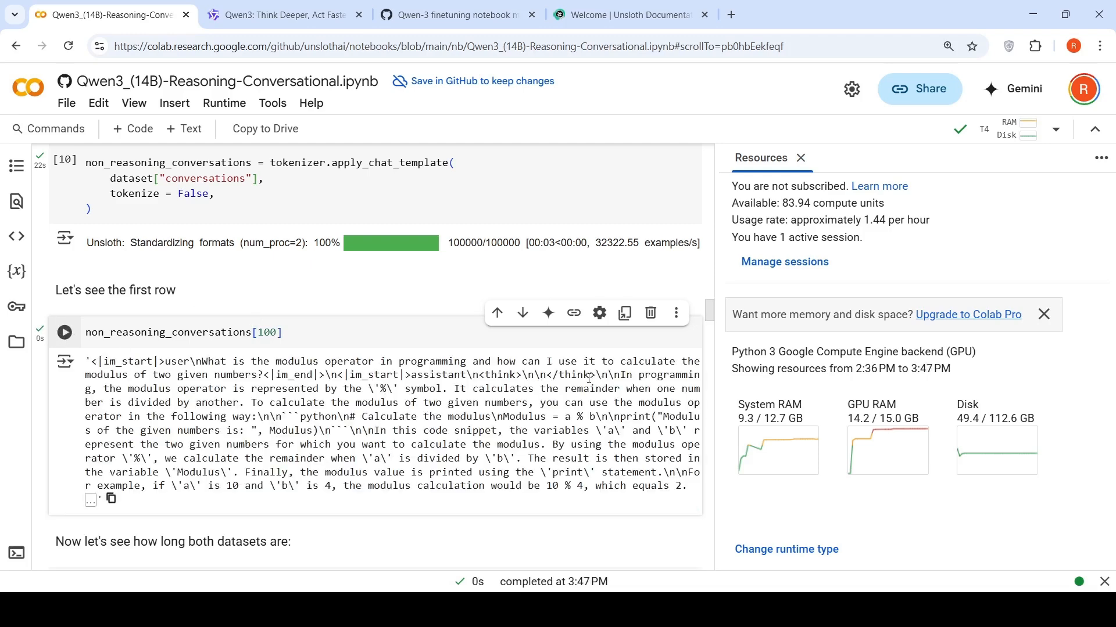
{"action": "scroll", "scroll_direction": "up", "scroll_amount": 3}
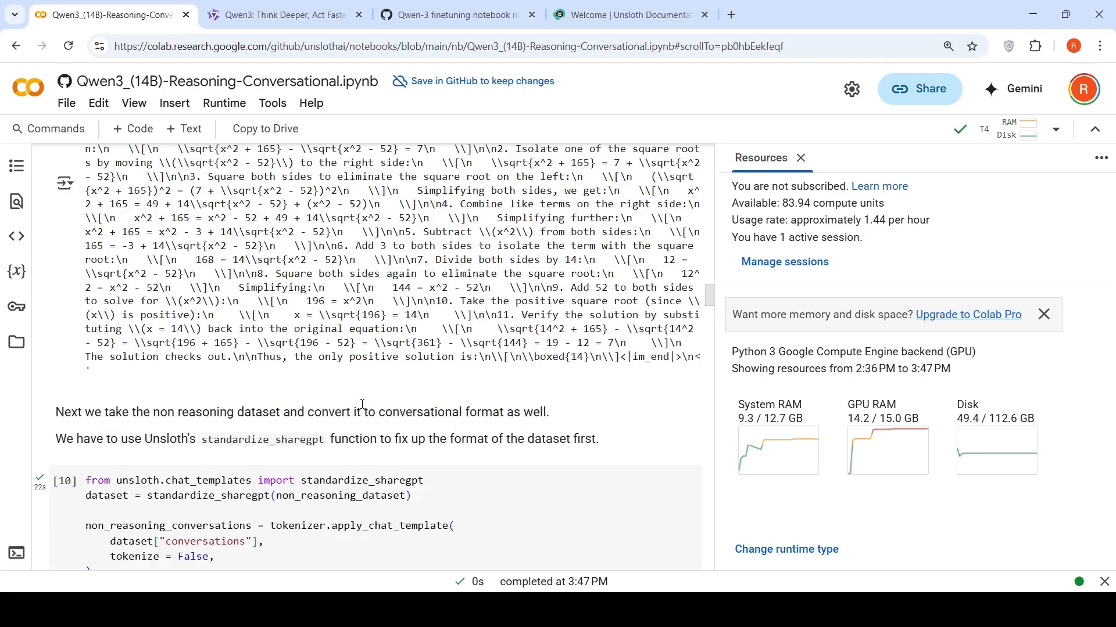
{"action": "scroll", "scroll_direction": "up", "scroll_amount": 3}
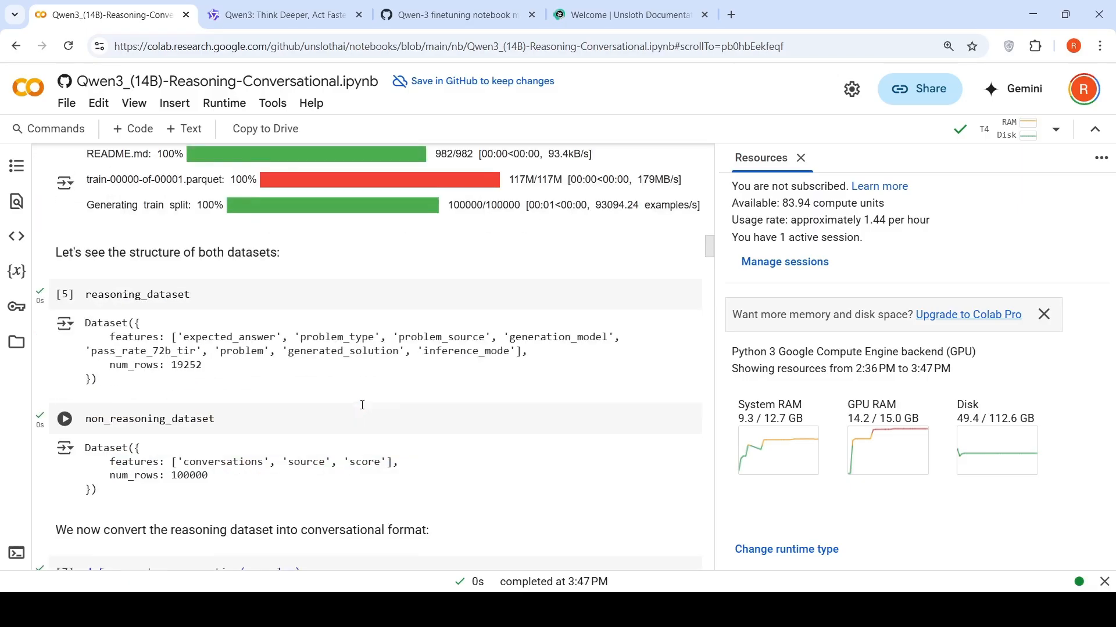
{"action": "scroll", "scroll_direction": "up", "scroll_amount": 3}
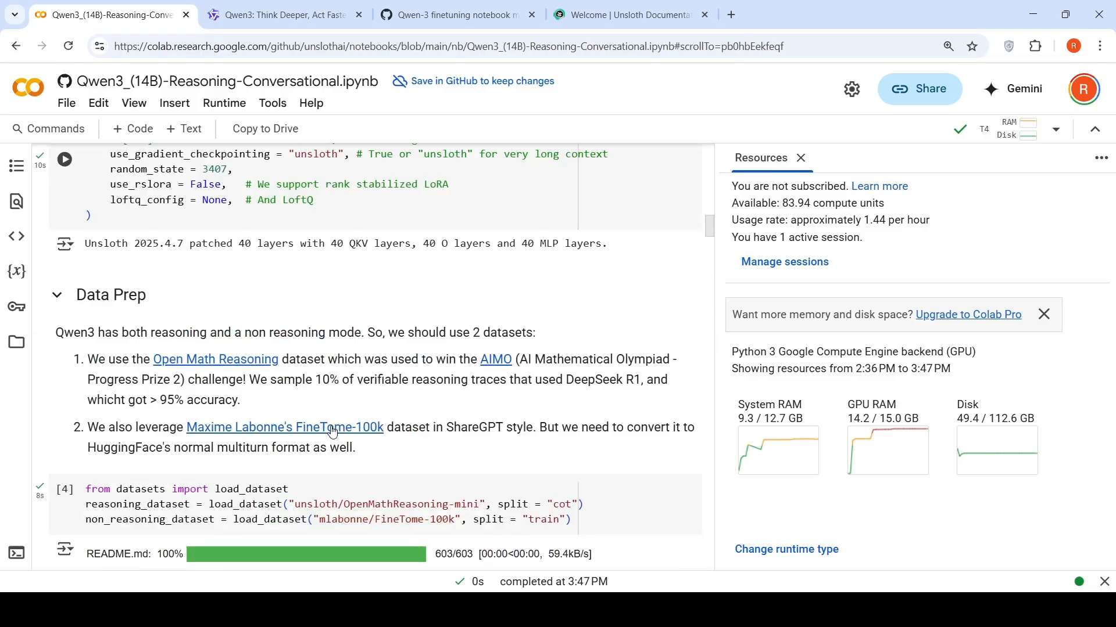
{"action": "scroll", "scroll_direction": "down", "scroll_amount": 3}
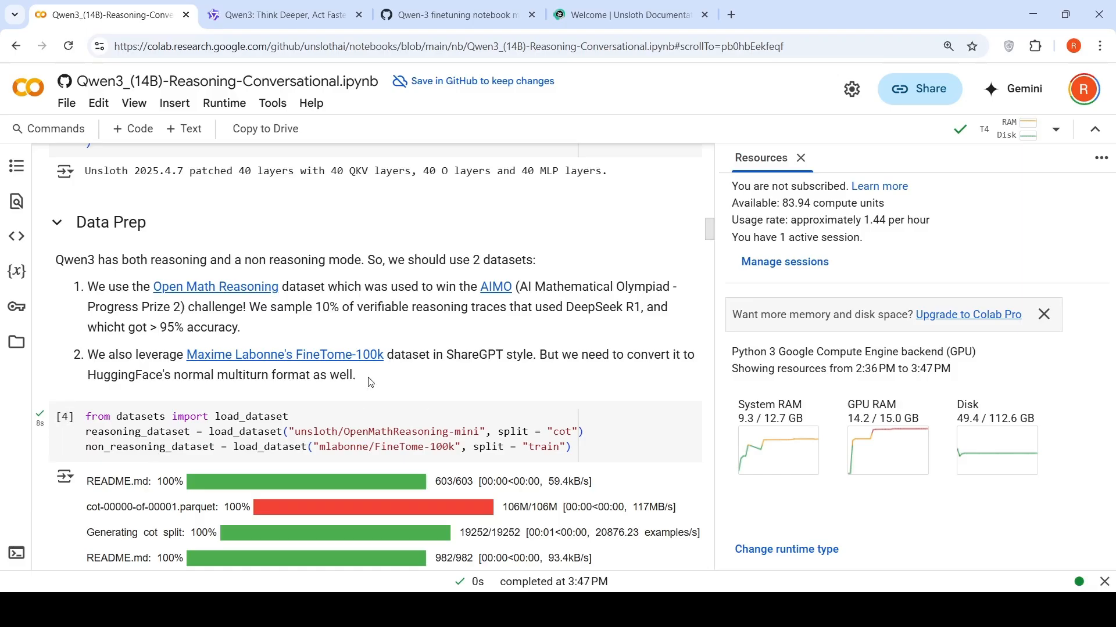
{"action": "scroll", "scroll_direction": "down", "scroll_amount": 3}
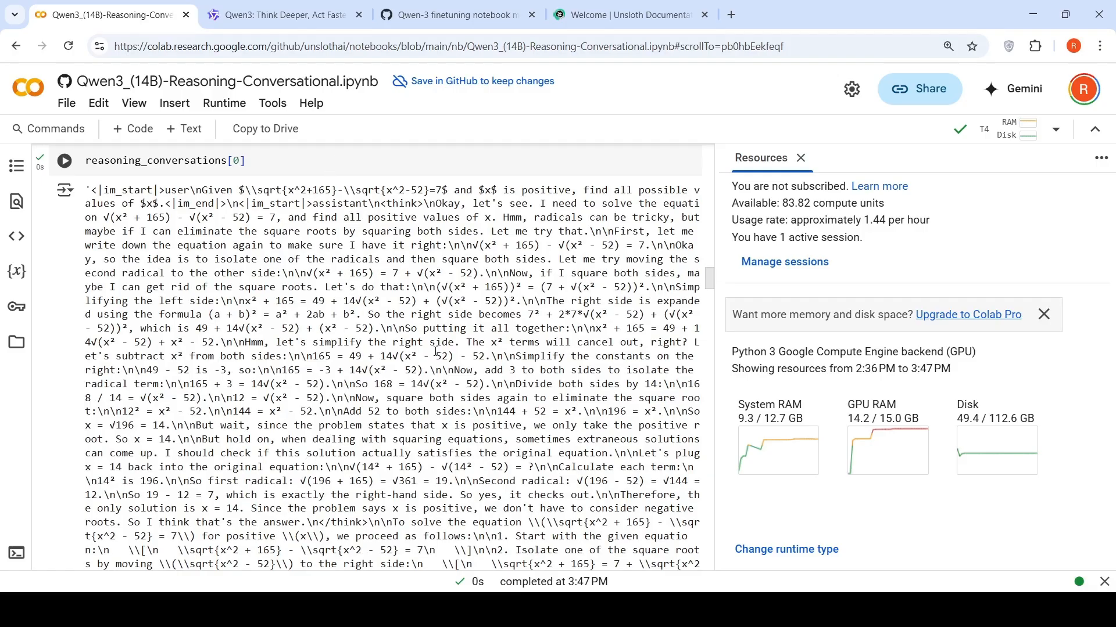
{"action": "scroll", "scroll_direction": "down", "scroll_amount": 3}
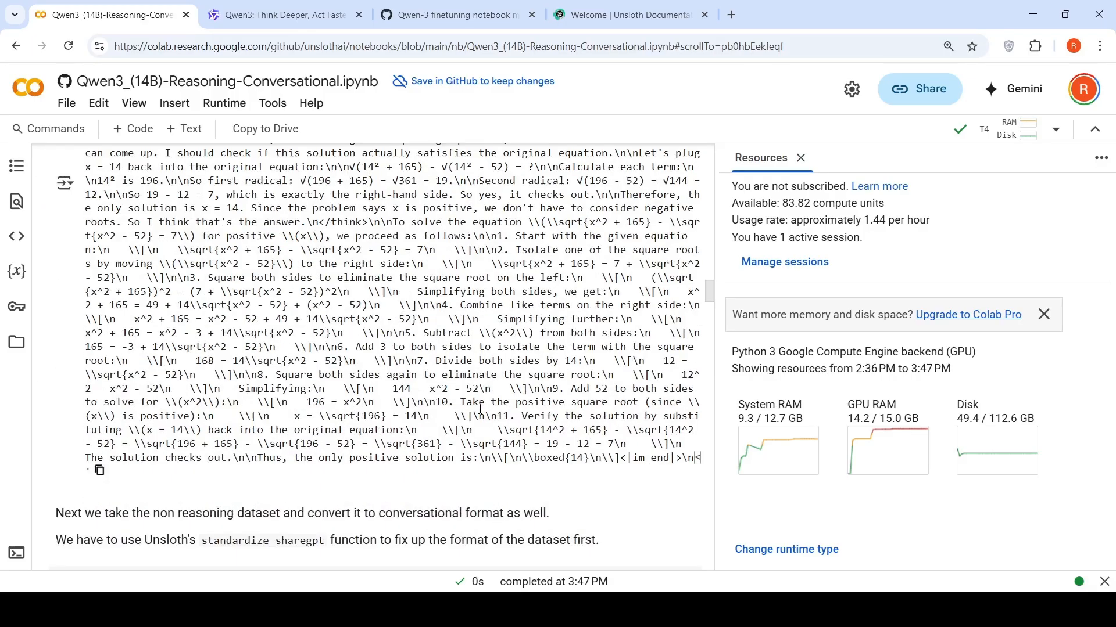
{"action": "scroll", "scroll_direction": "down", "scroll_amount": 3}
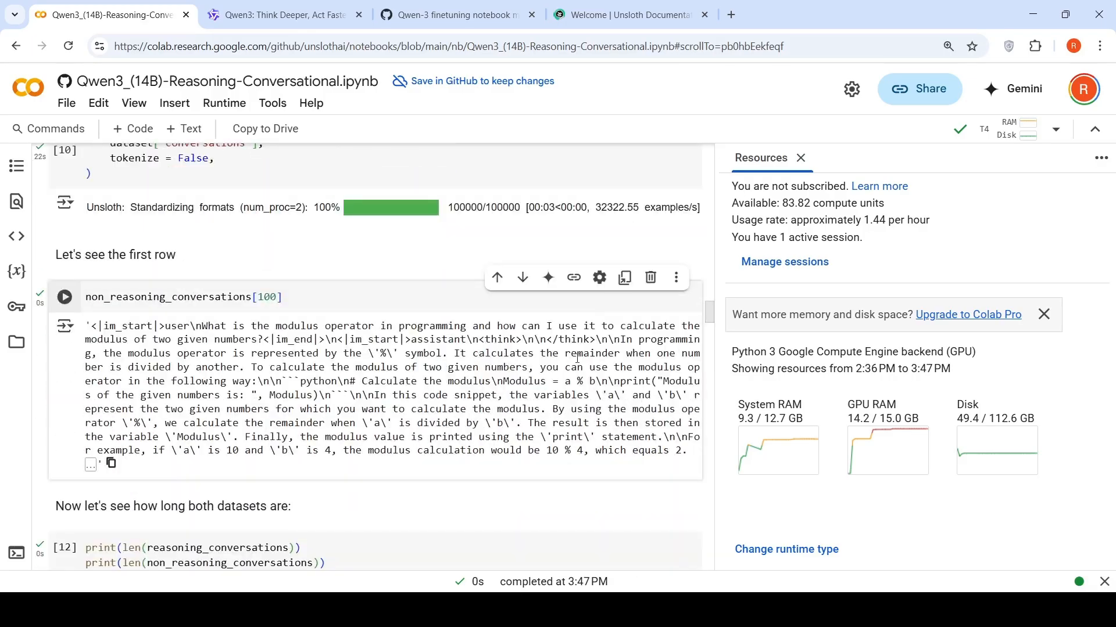
{"action": "scroll", "scroll_direction": "down", "scroll_amount": 3}
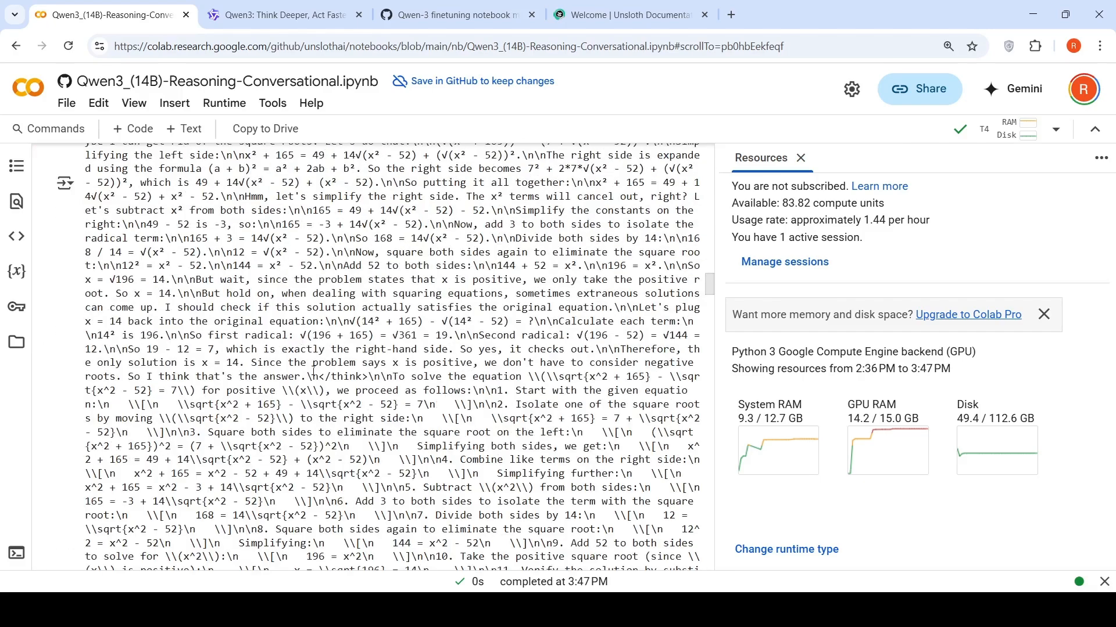
{"action": "scroll", "scroll_direction": "up", "scroll_amount": 3}
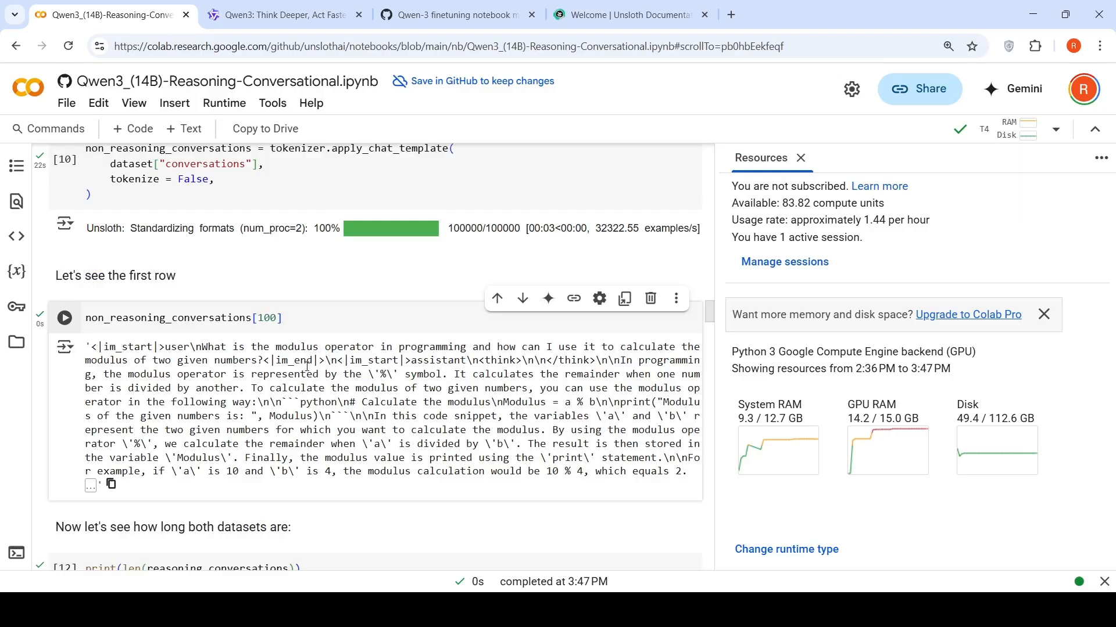
{"action": "scroll", "scroll_direction": "down", "scroll_amount": 3}
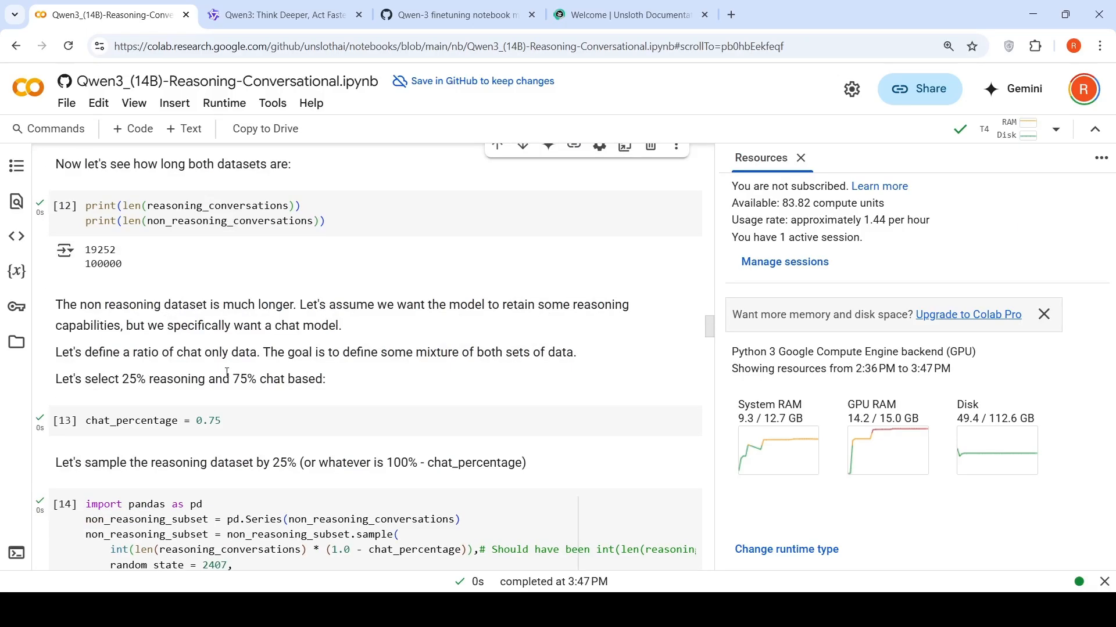
{"action": "mouse_move", "coordinate": [332, 383]}
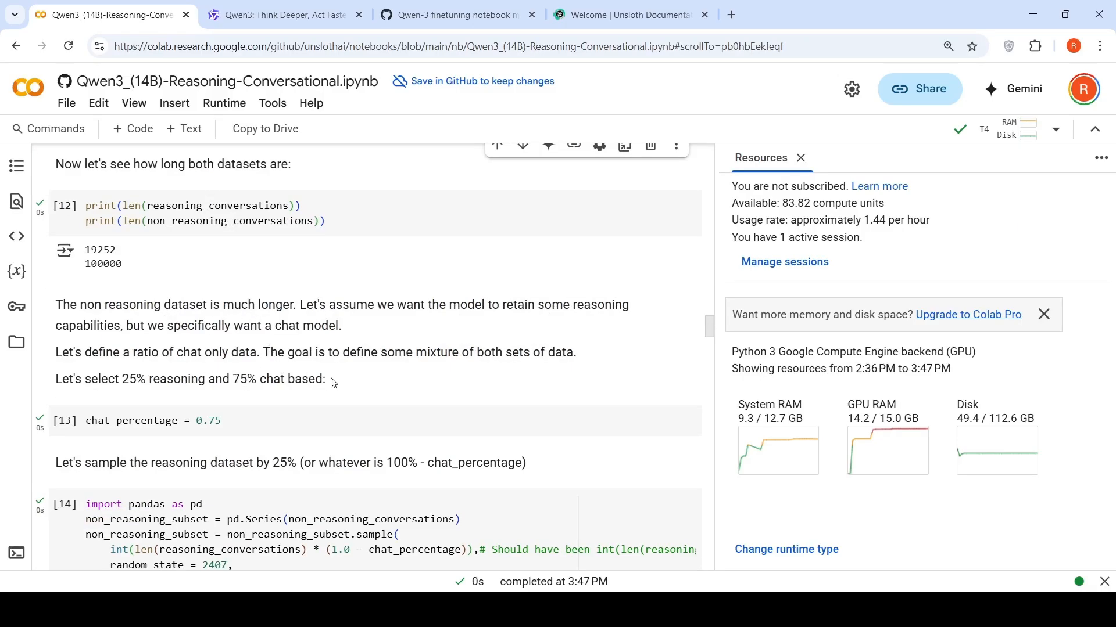
{"action": "scroll", "scroll_direction": "up", "scroll_amount": 3}
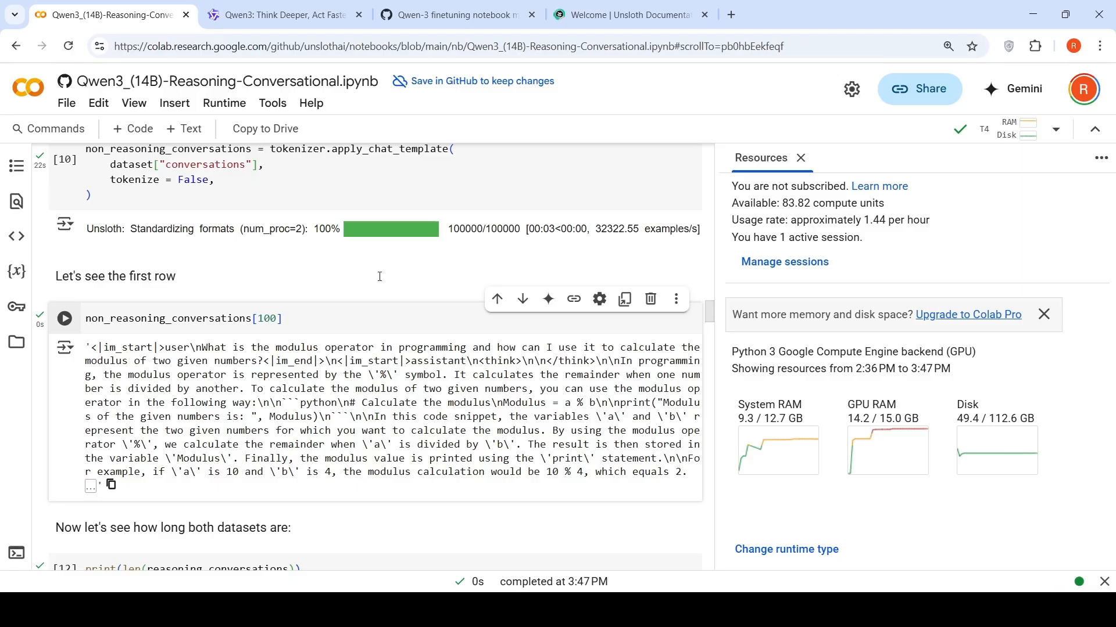
{"action": "mouse_move", "coordinate": [459, 421]}
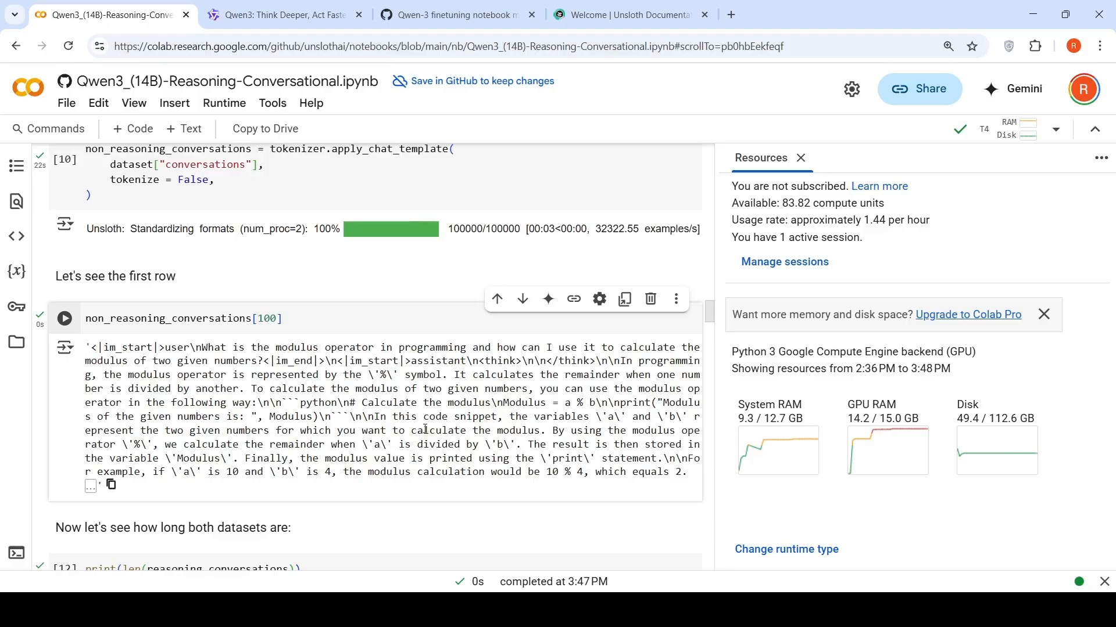
Step: Scroll past the training, inference and saving cells to the q8_0, q4_k_m and q5_k_m quant options
{"action": "scroll", "scroll_direction": "down", "scroll_amount": 3}
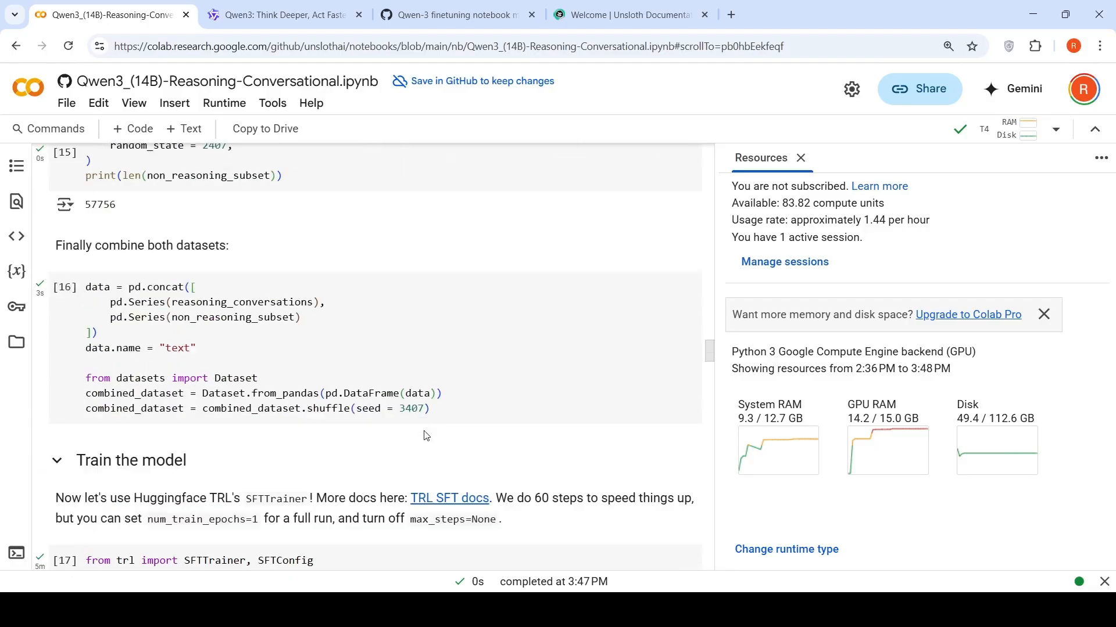
{"action": "scroll", "scroll_direction": "down", "scroll_amount": 3}
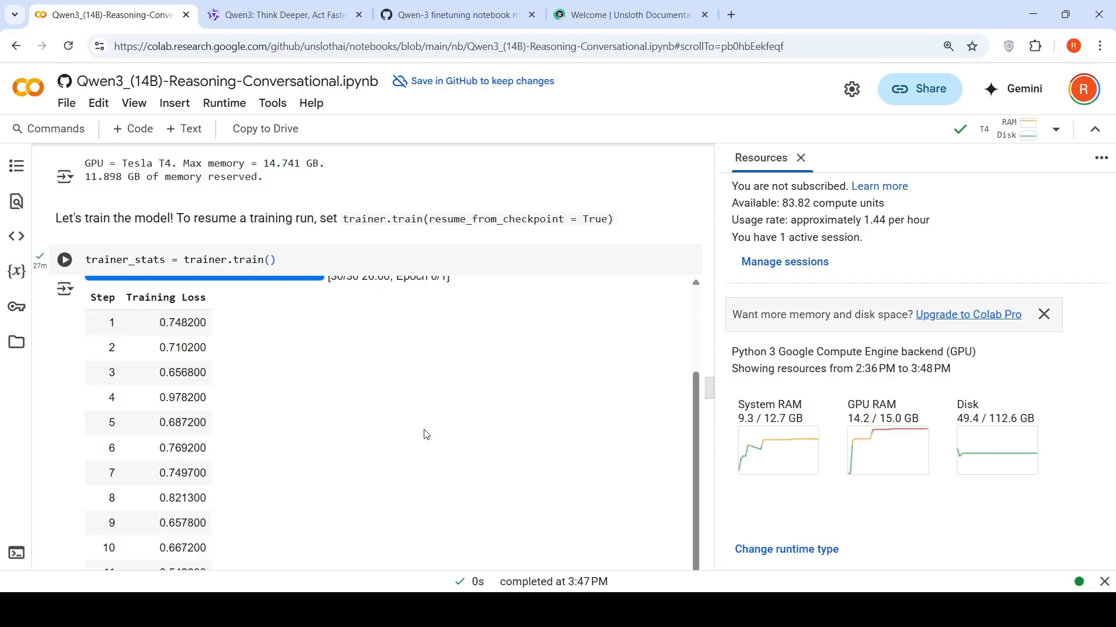
{"action": "scroll", "scroll_direction": "down", "scroll_amount": 3}
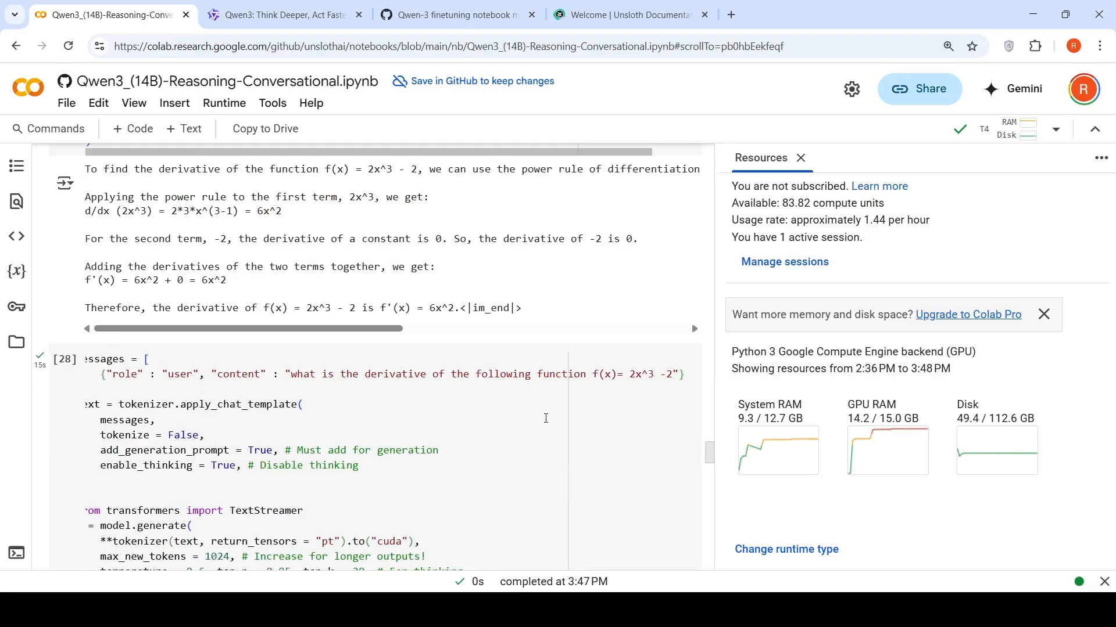
{"action": "scroll", "scroll_direction": "down", "scroll_amount": 3}
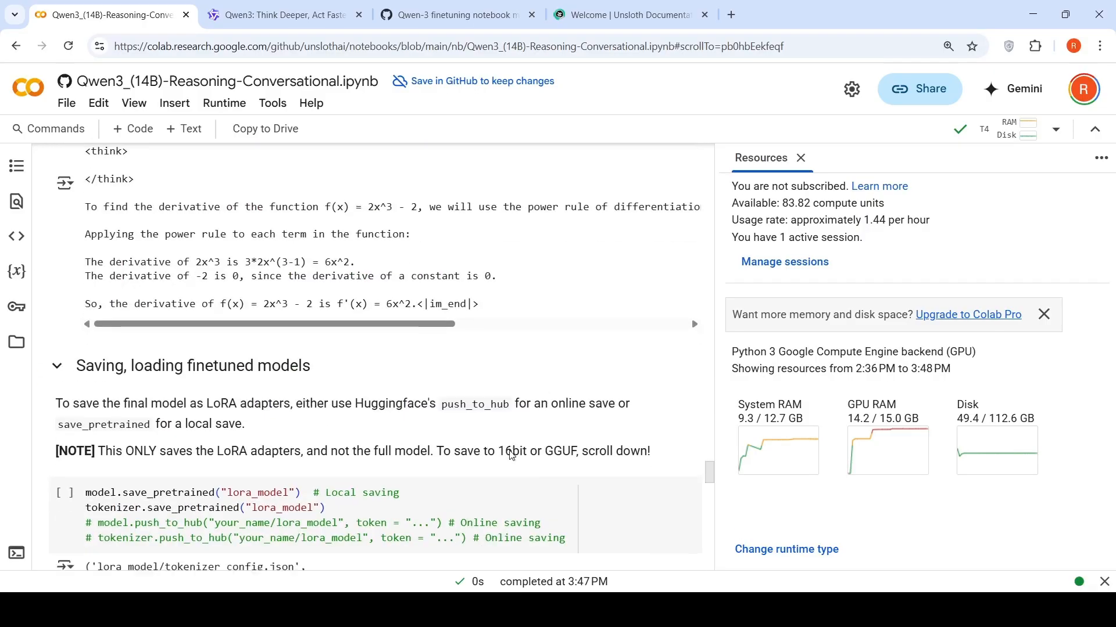
{"action": "scroll", "scroll_direction": "down", "scroll_amount": 3}
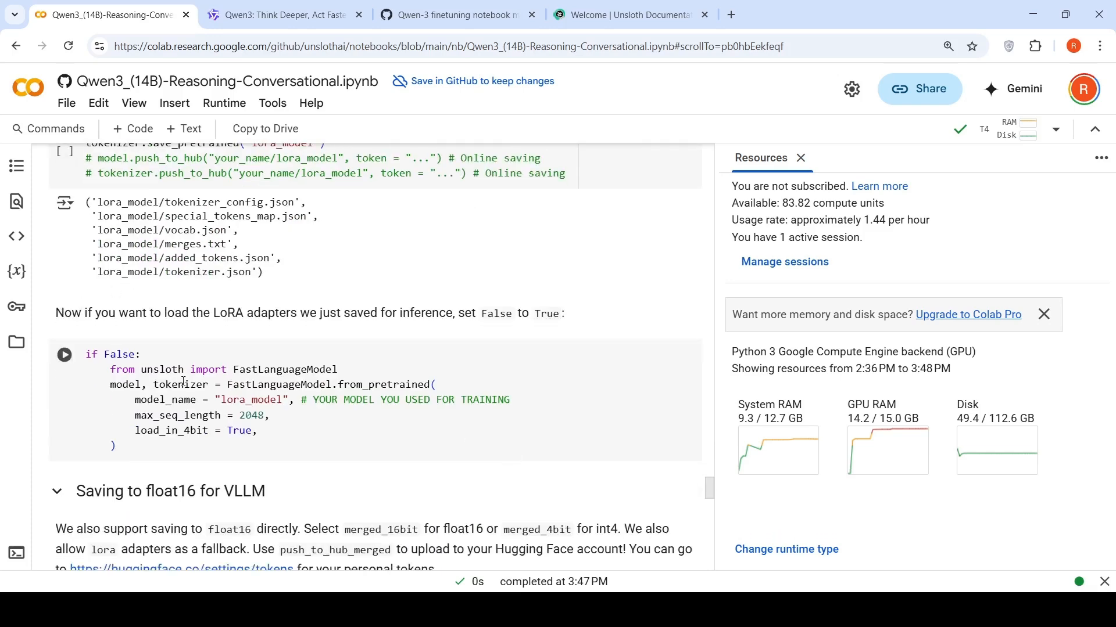
{"action": "scroll", "scroll_direction": "down", "scroll_amount": 3}
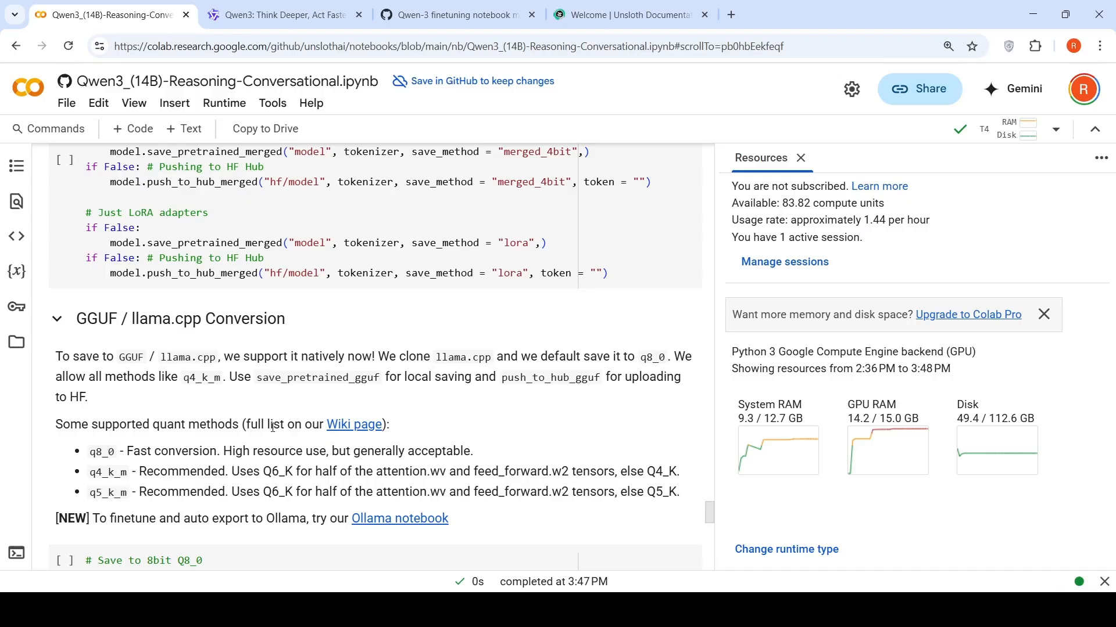
Step: Scroll to the standardize_sharegpt cell showing all 100,000 standardized rows
{"action": "scroll", "scroll_direction": "up", "scroll_amount": 3}
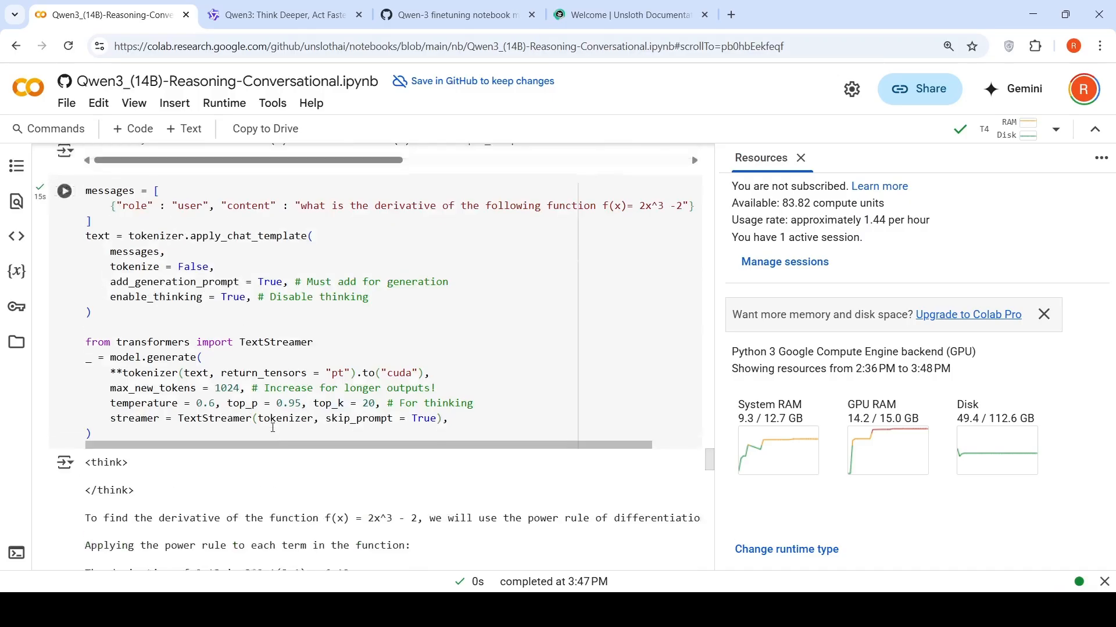
{"action": "scroll", "scroll_direction": "down", "scroll_amount": 3}
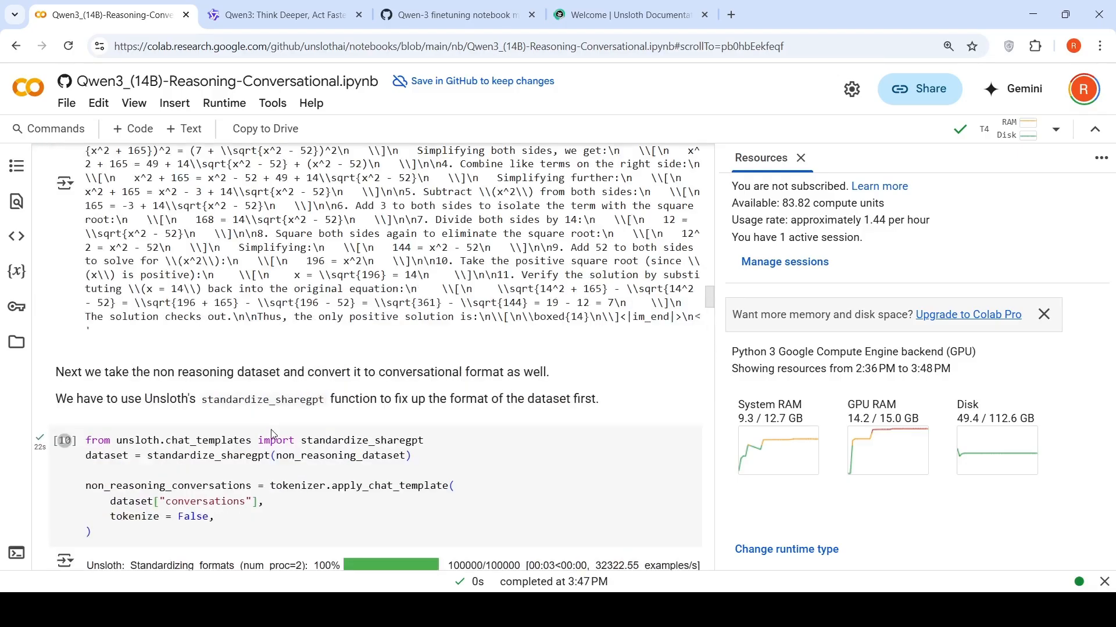
{"action": "scroll", "scroll_direction": "up", "scroll_amount": 3}
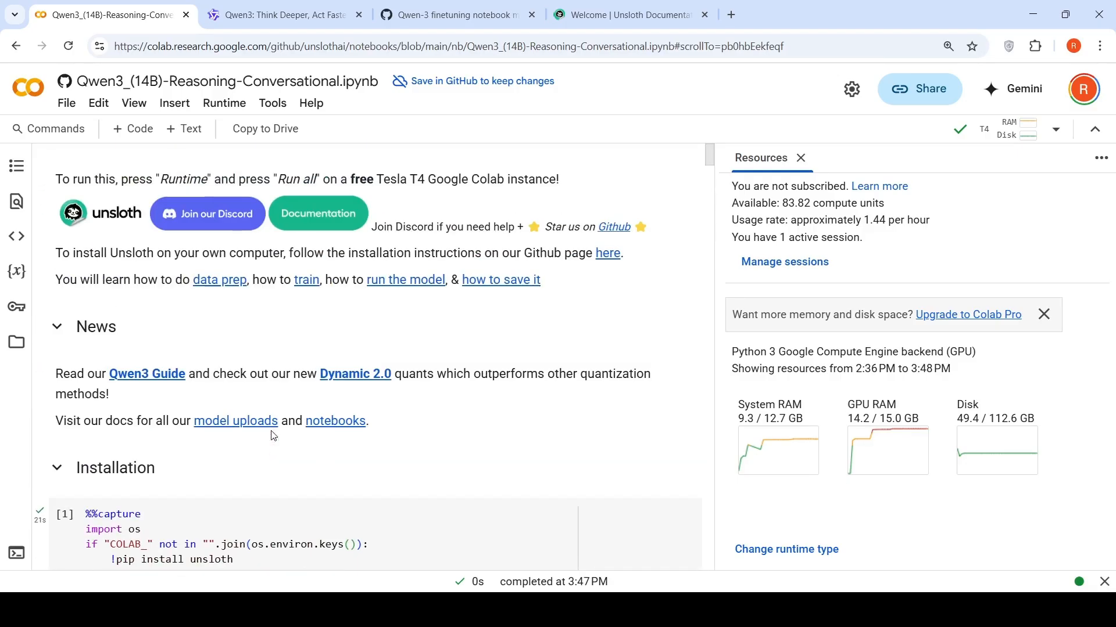
{"action": "scroll", "scroll_direction": "down", "scroll_amount": 3}
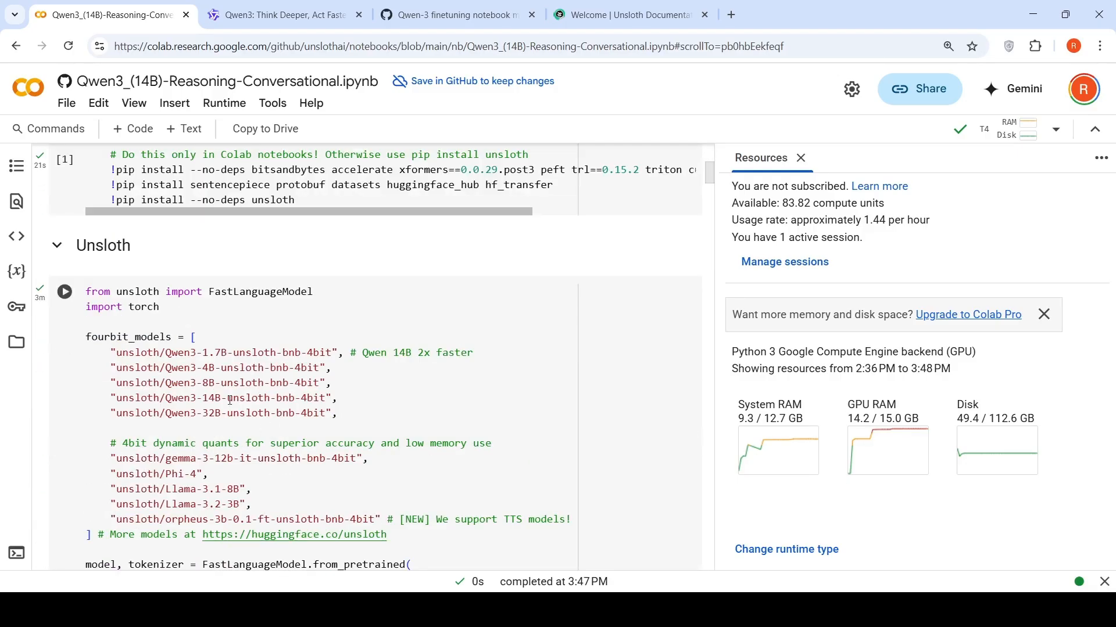
{"action": "scroll", "scroll_direction": "down", "scroll_amount": 3}
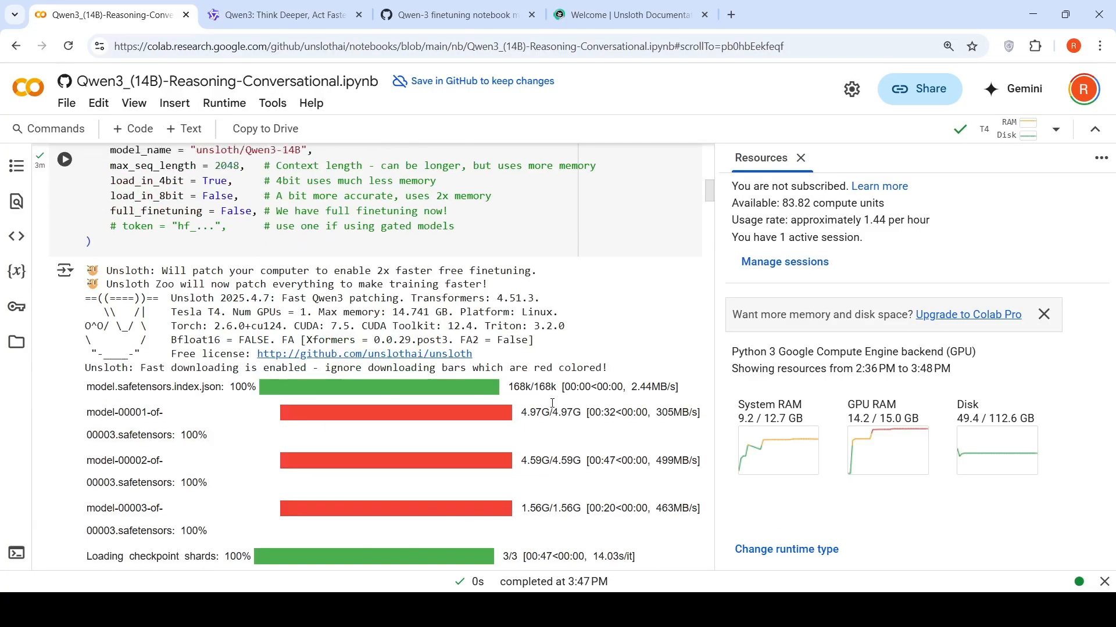
{"action": "scroll", "scroll_direction": "down", "scroll_amount": 3}
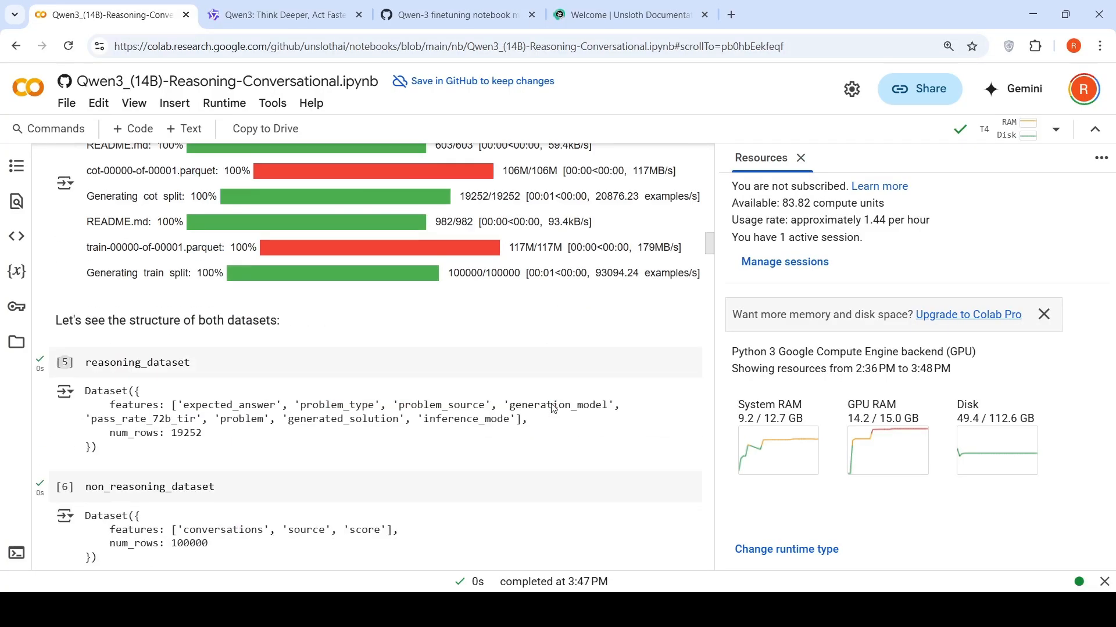
{"action": "scroll", "scroll_direction": "down", "scroll_amount": 3}
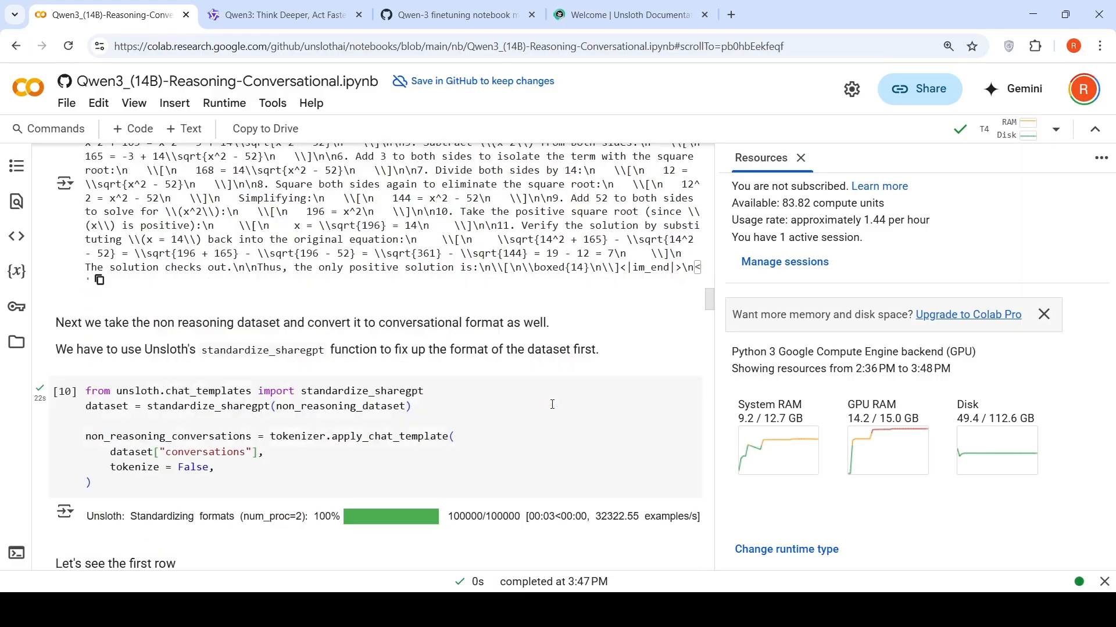